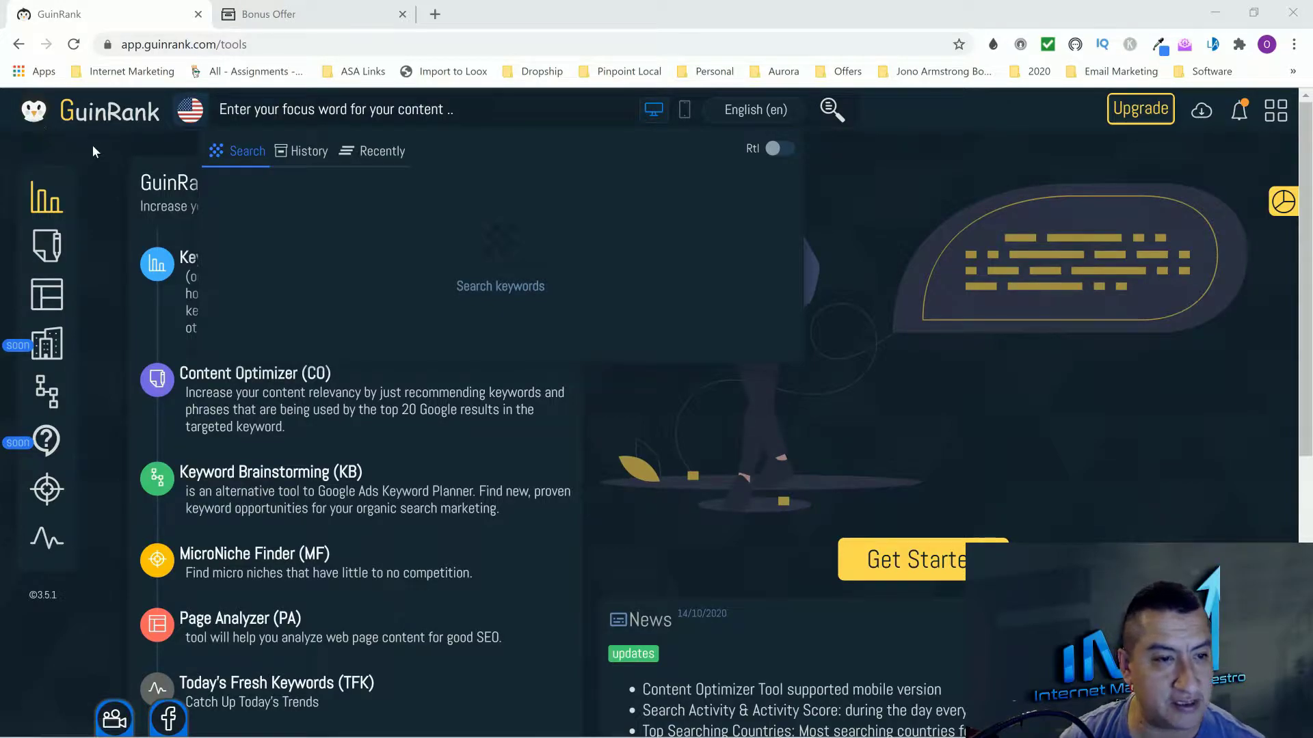
mouse_move(83, 146)
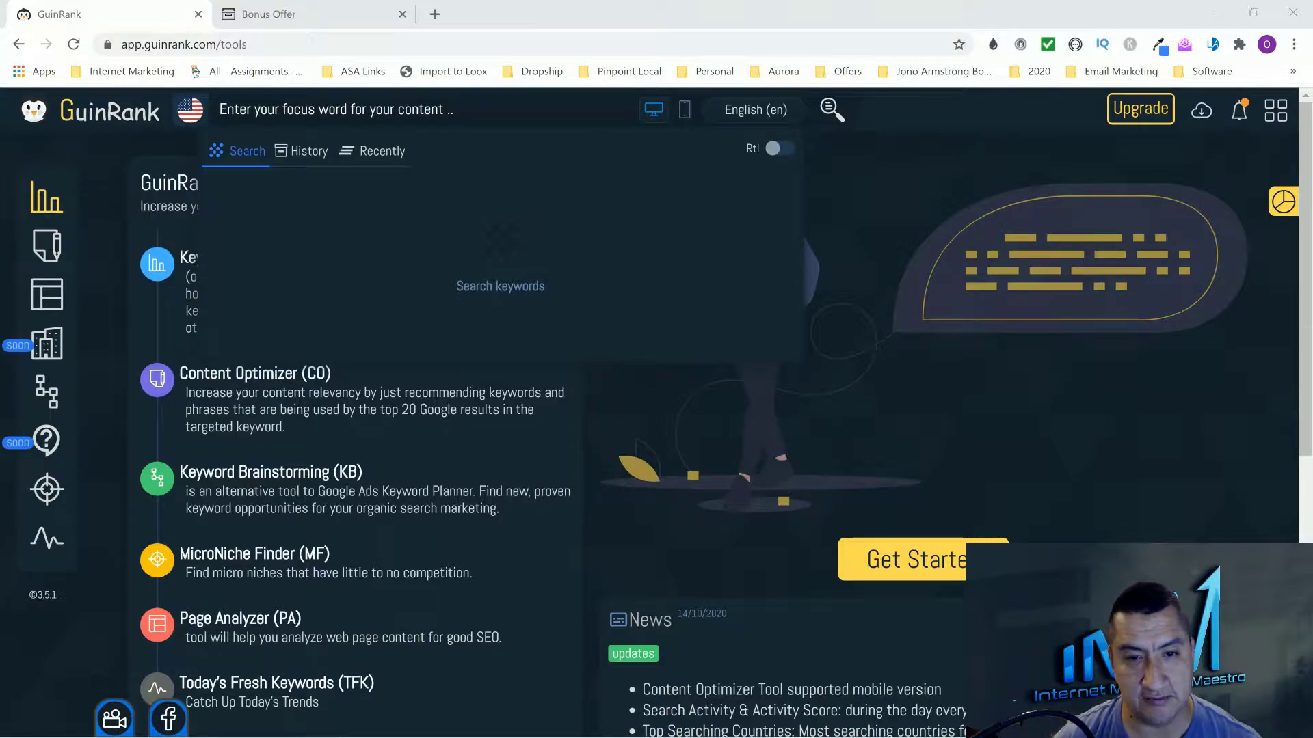
- Dismiss the focus-word search history panel on the GuinRank tools page
left_click(335, 109)
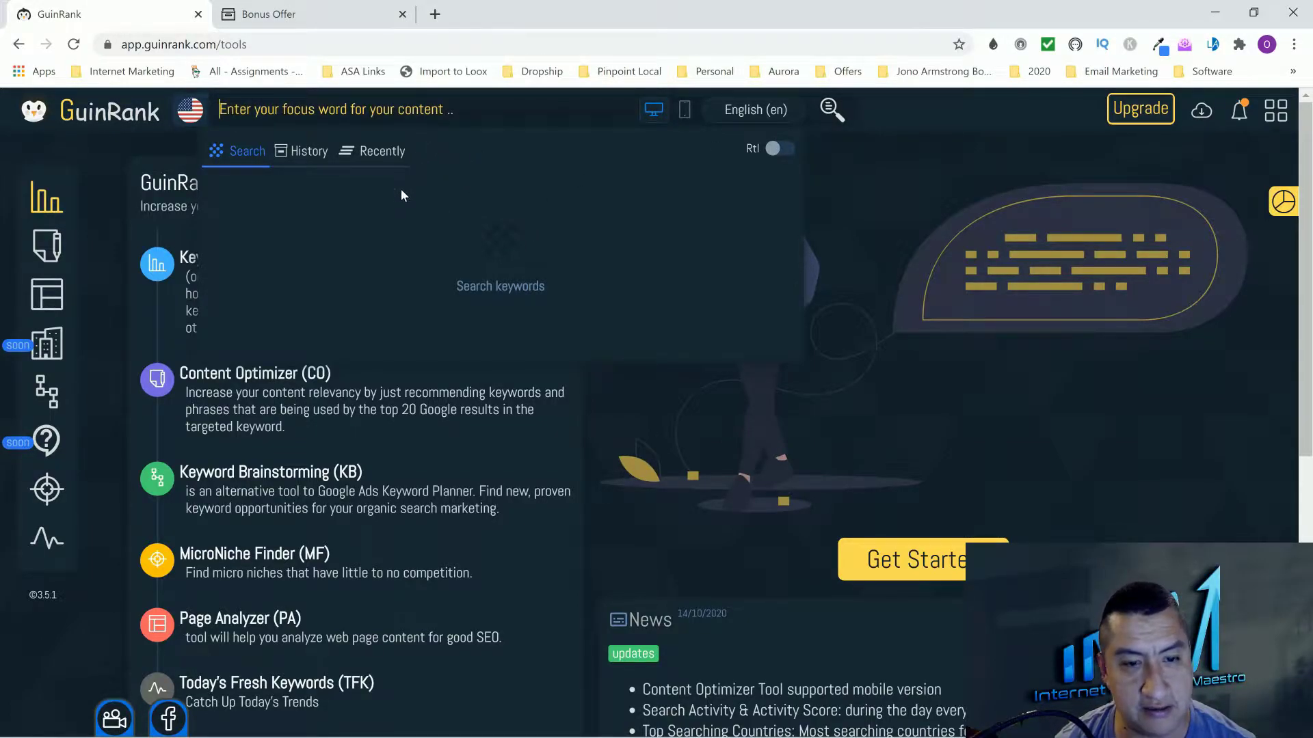
mouse_move(971, 132)
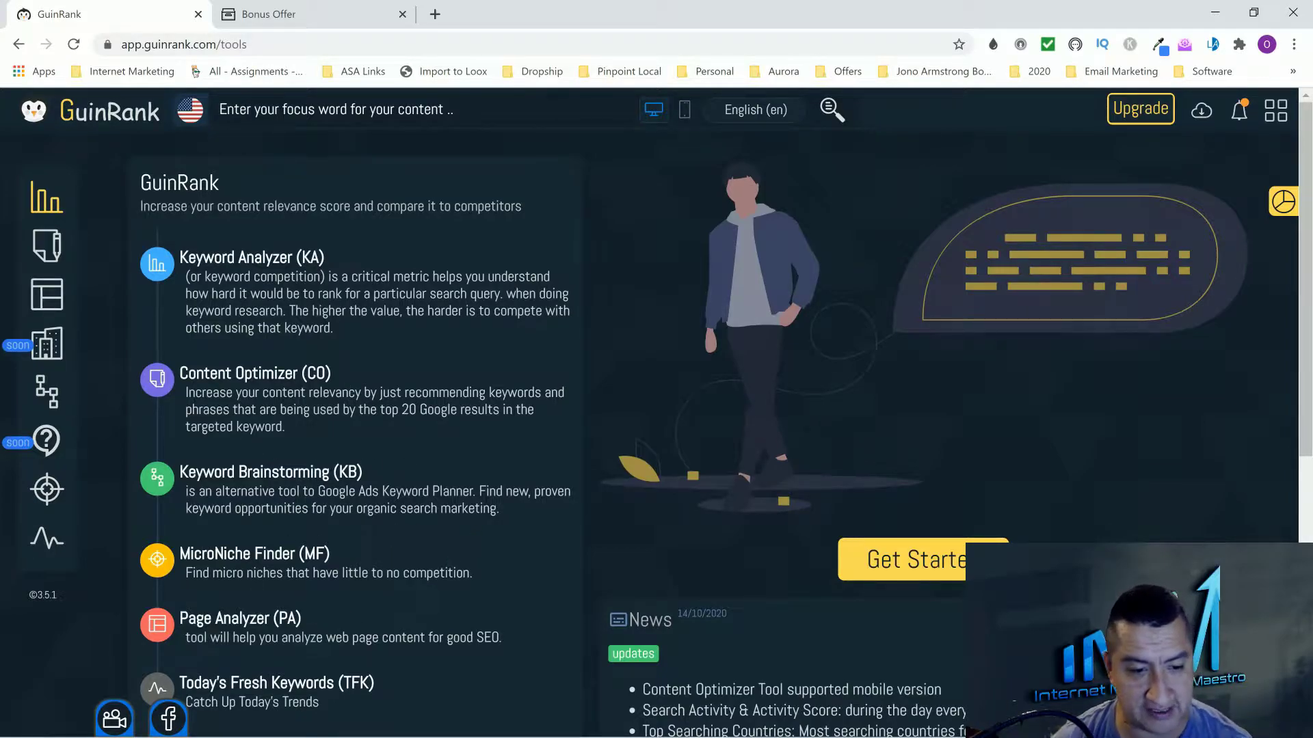
mouse_move(431, 661)
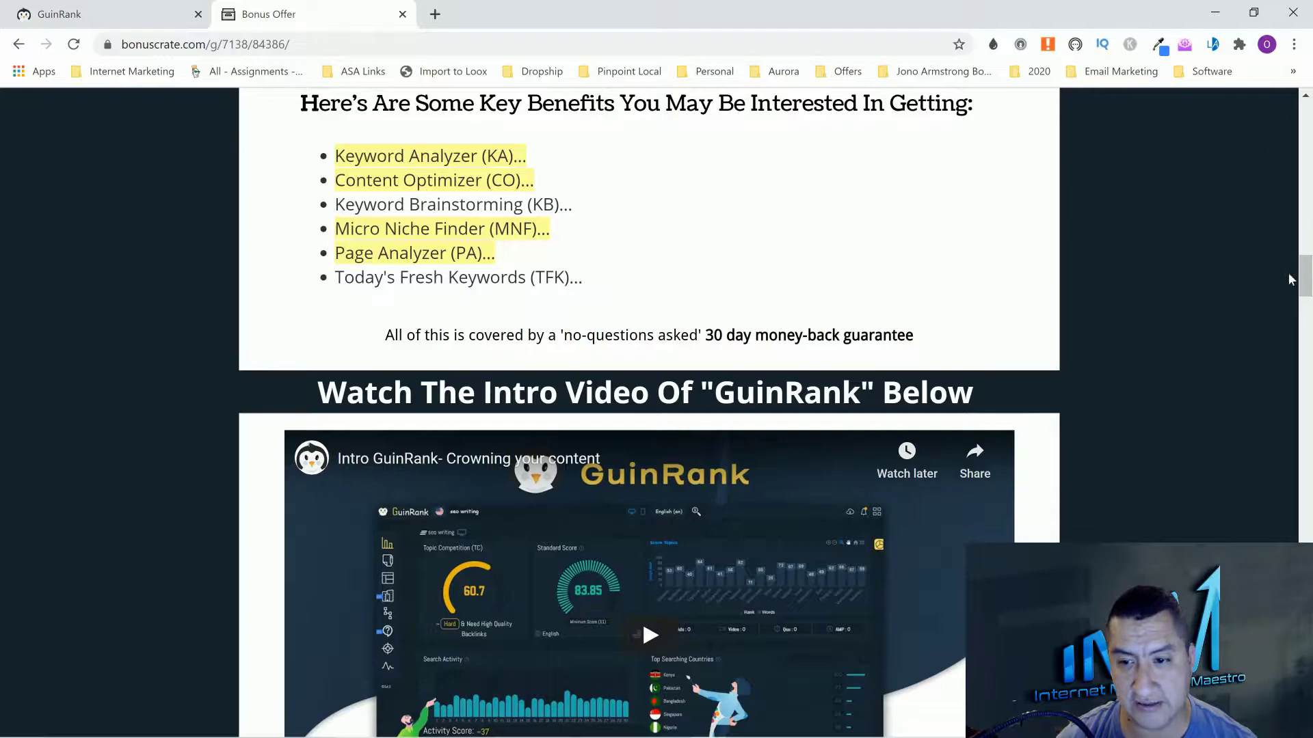
- Scroll past the intro video to Bonus #1, the $427.95 Automation Empire Training
scroll("down", 3)
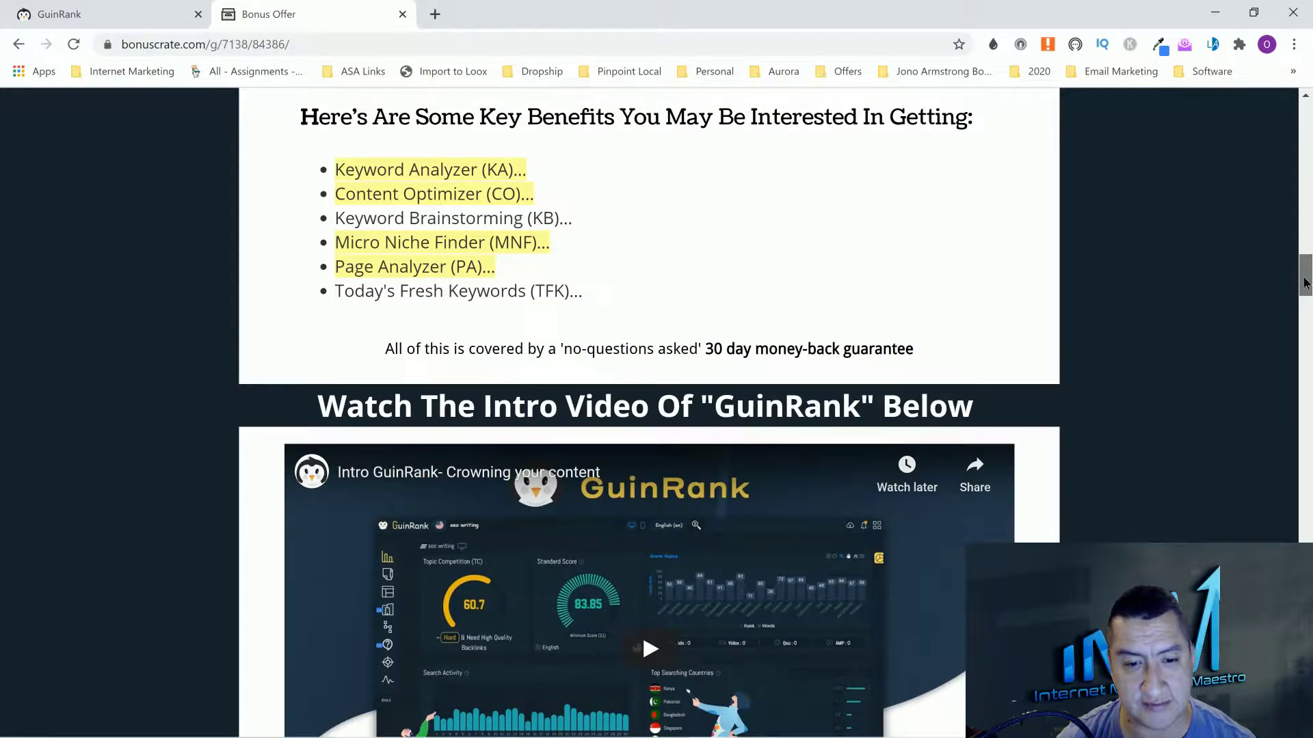
scroll("down", 3)
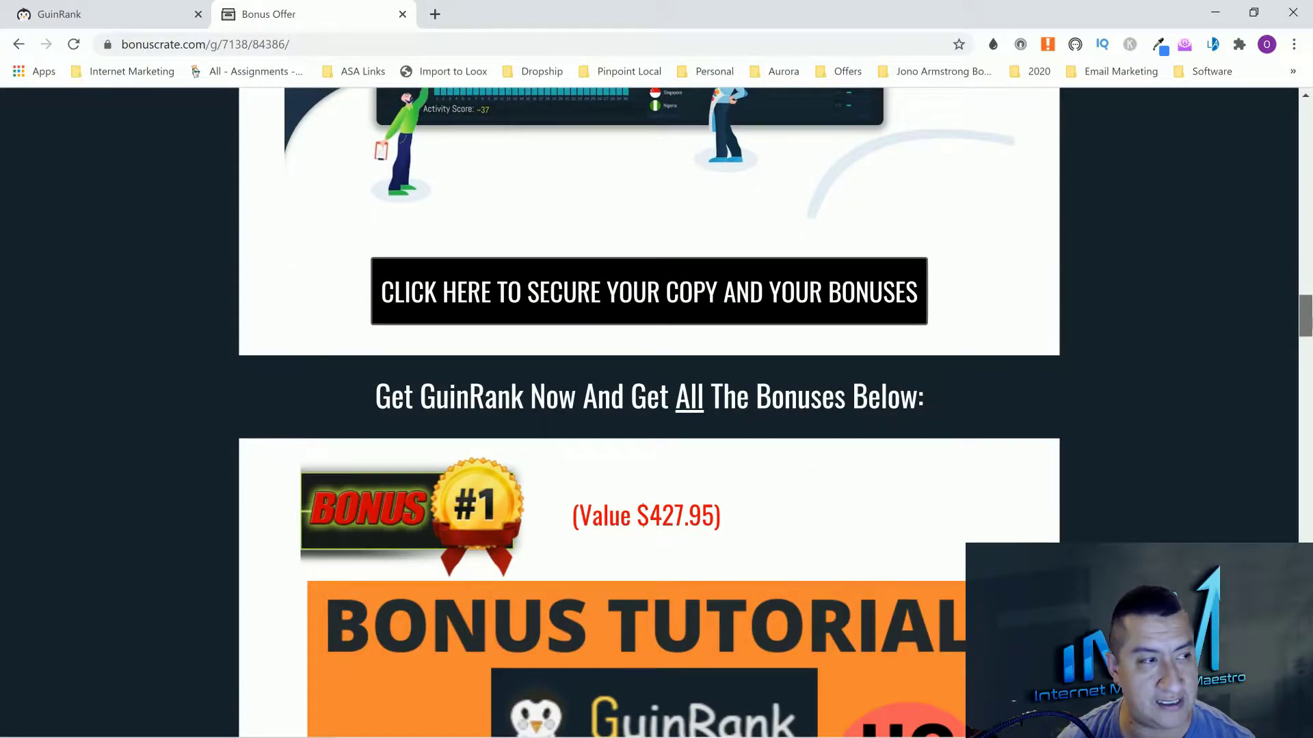
scroll("down", 3)
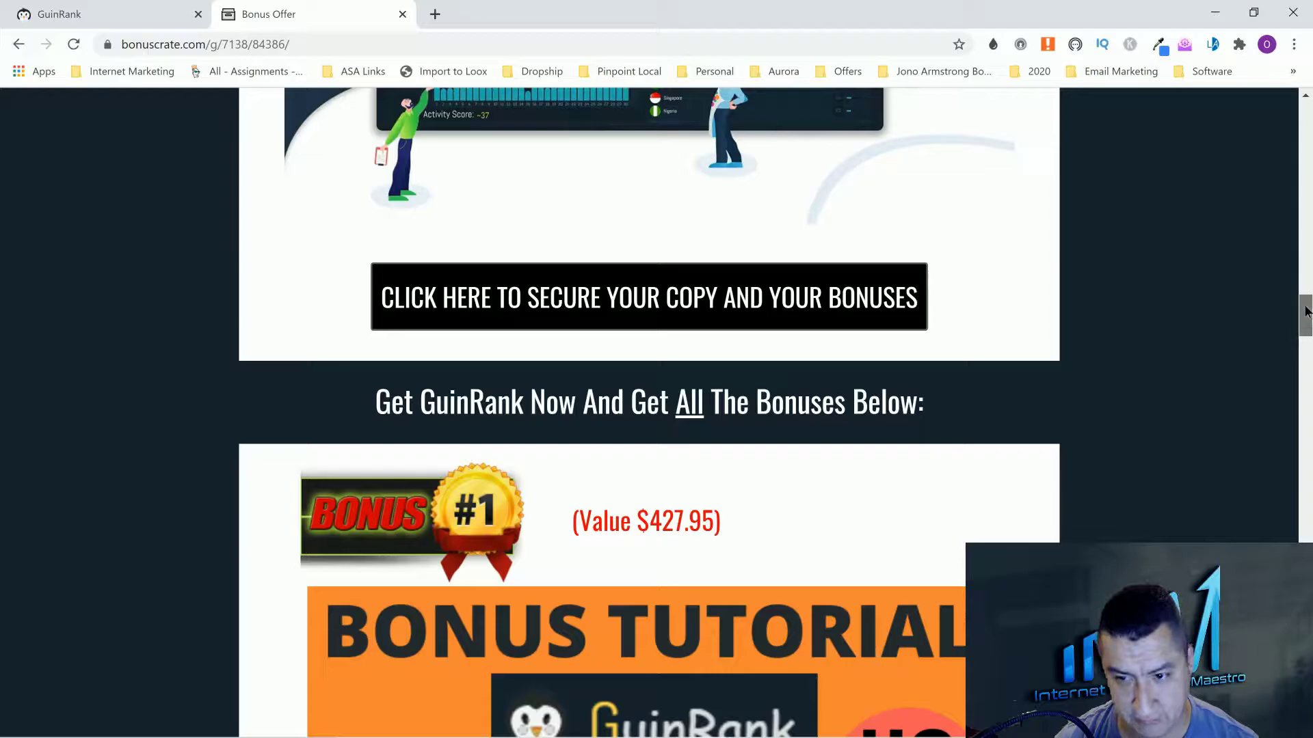
scroll("down", 3)
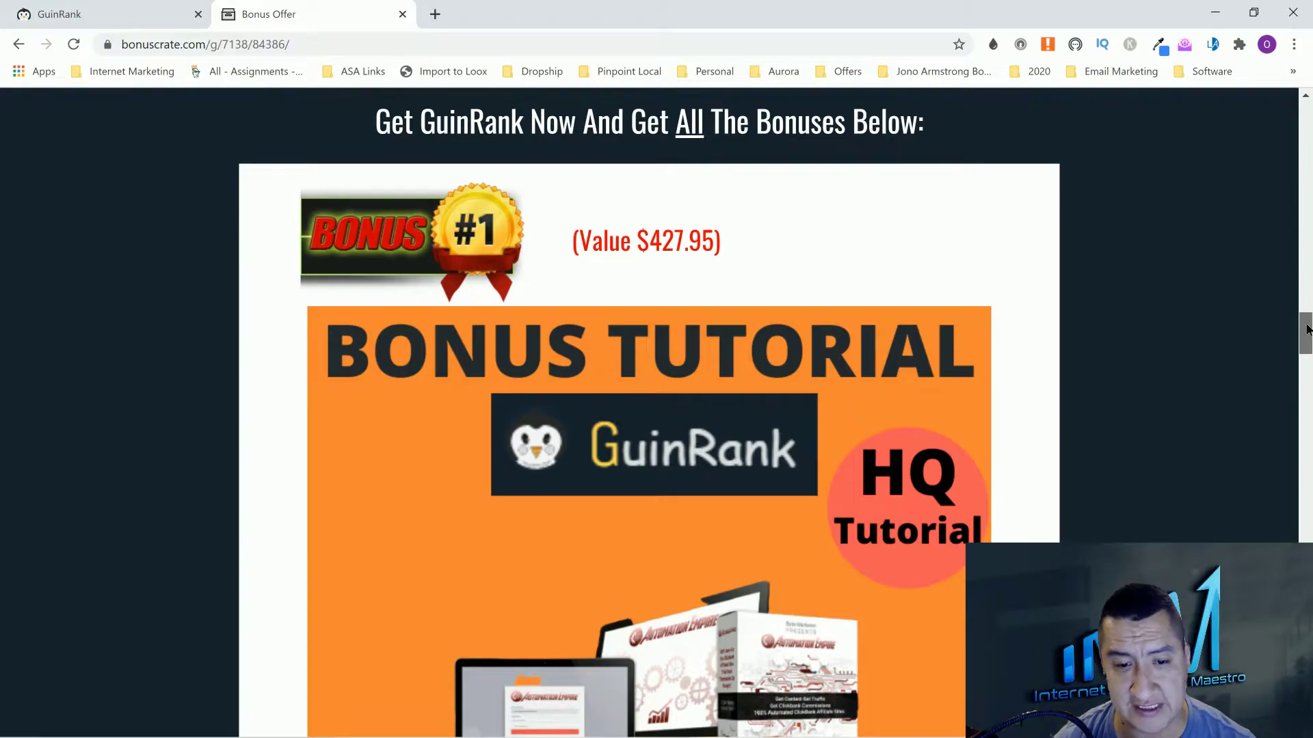
scroll("down", 3)
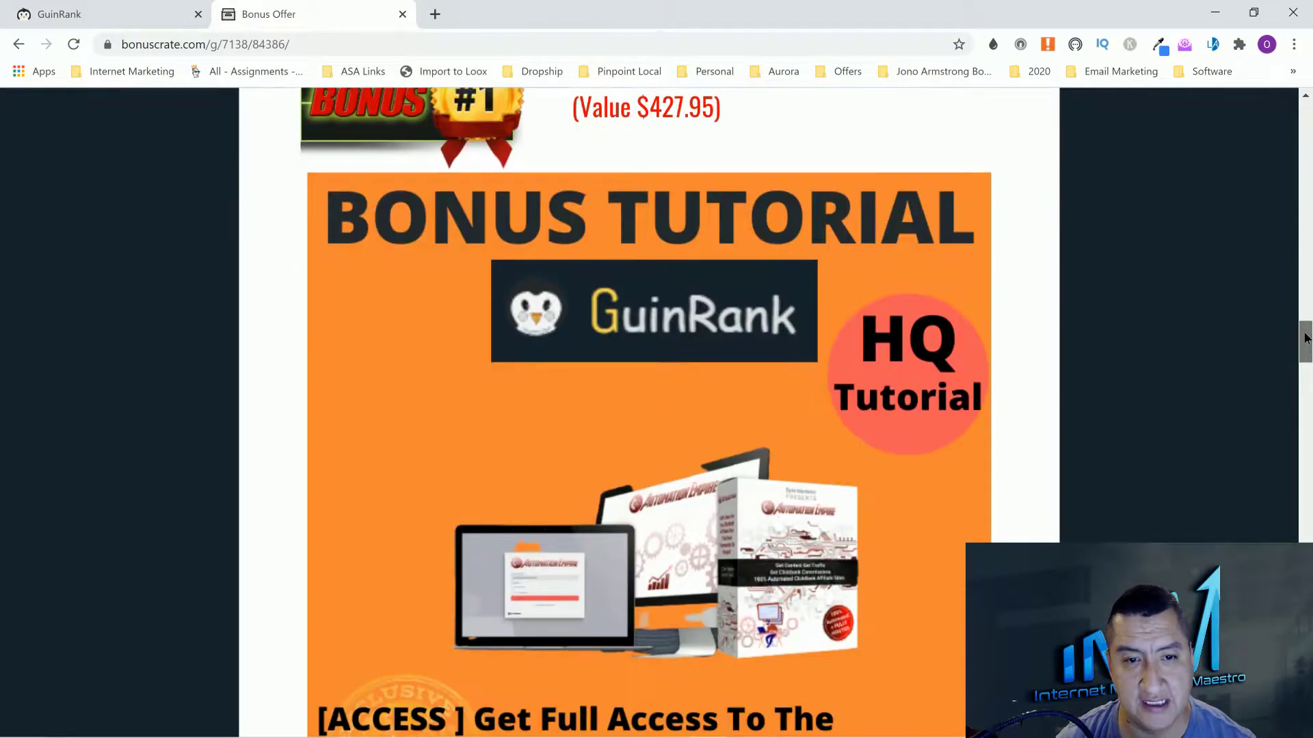
scroll("down", 3)
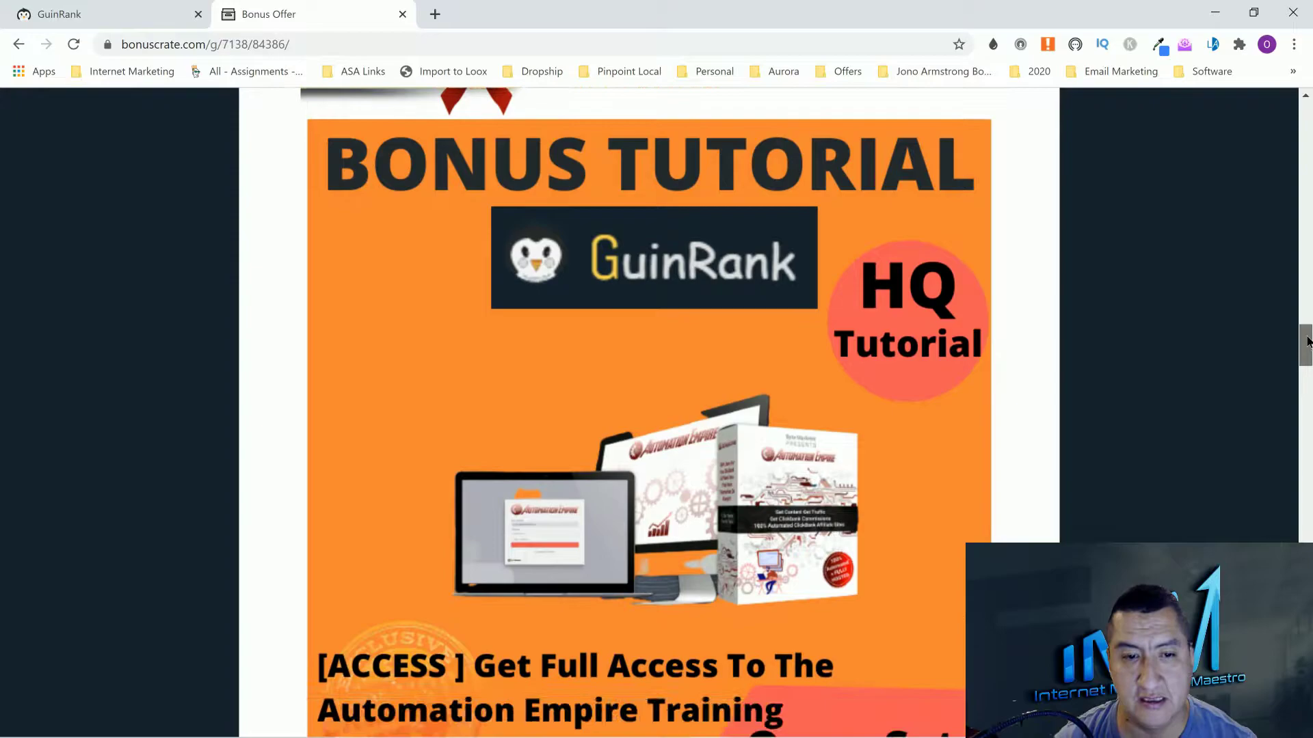
scroll("down", 3)
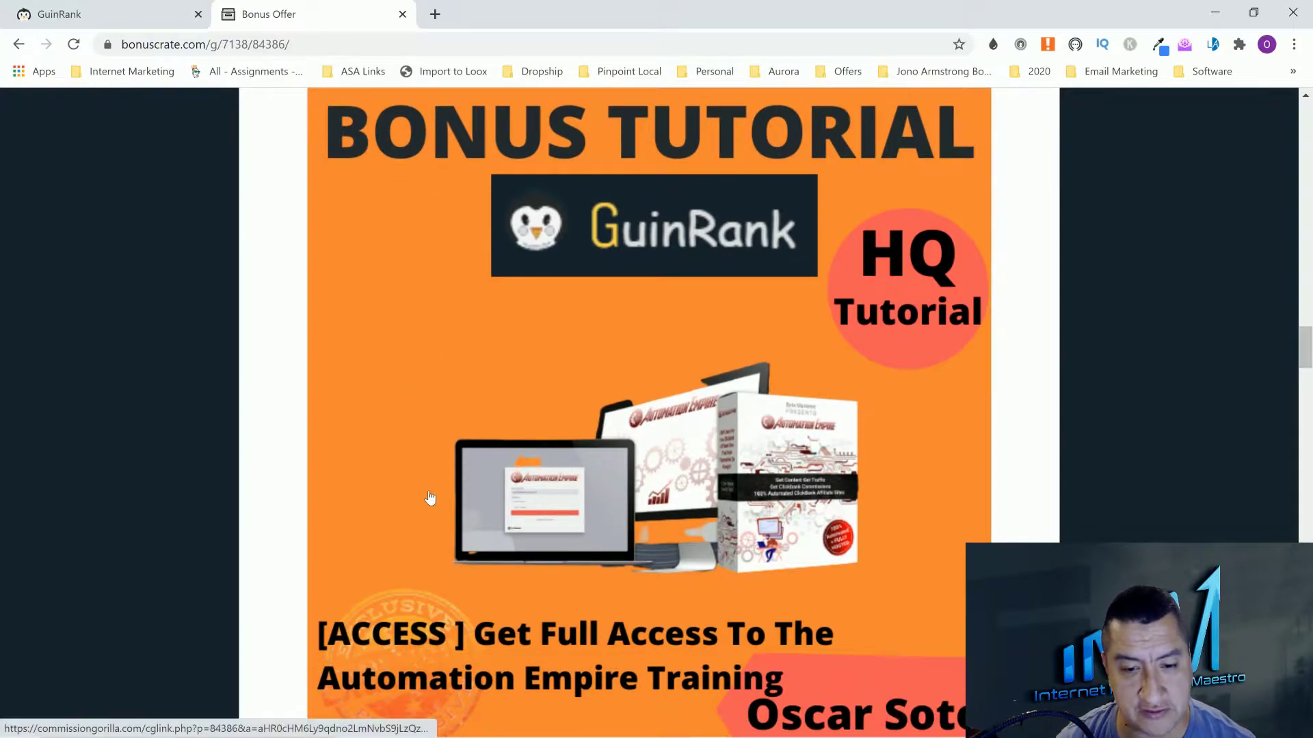
scroll("down", 3)
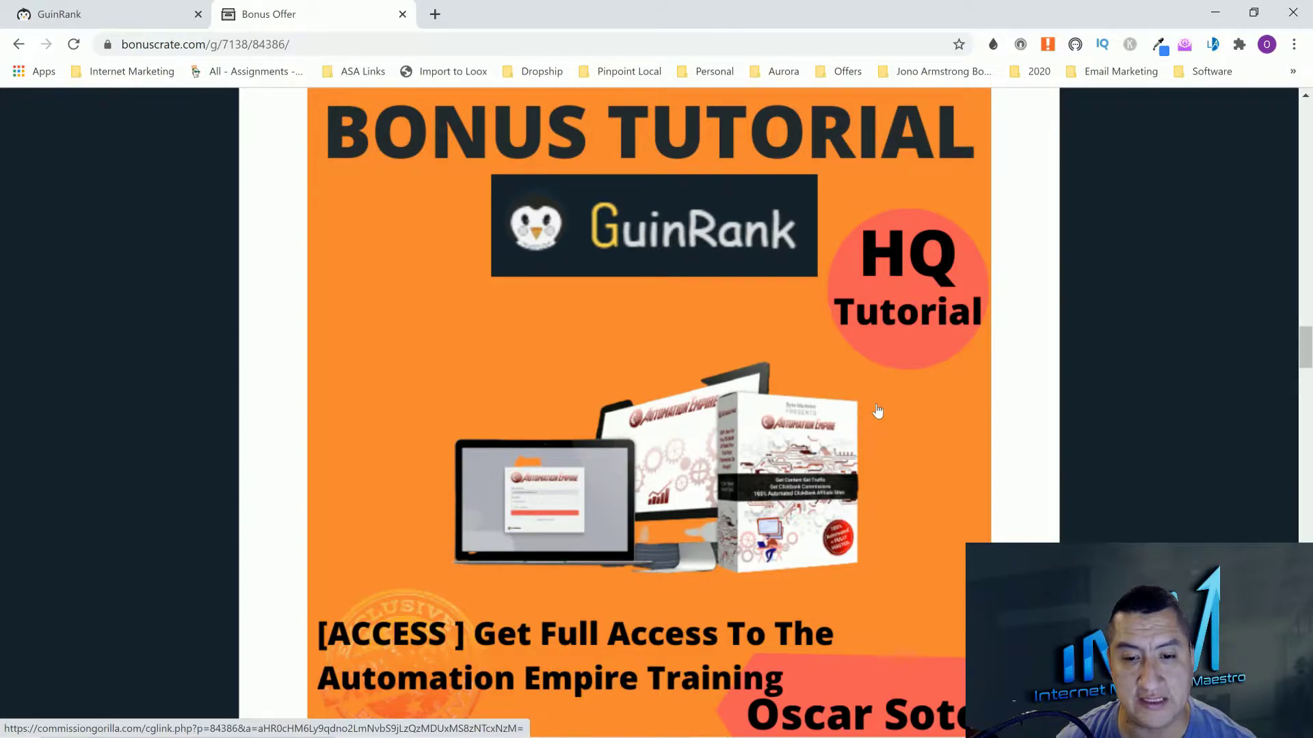
scroll("down", 3)
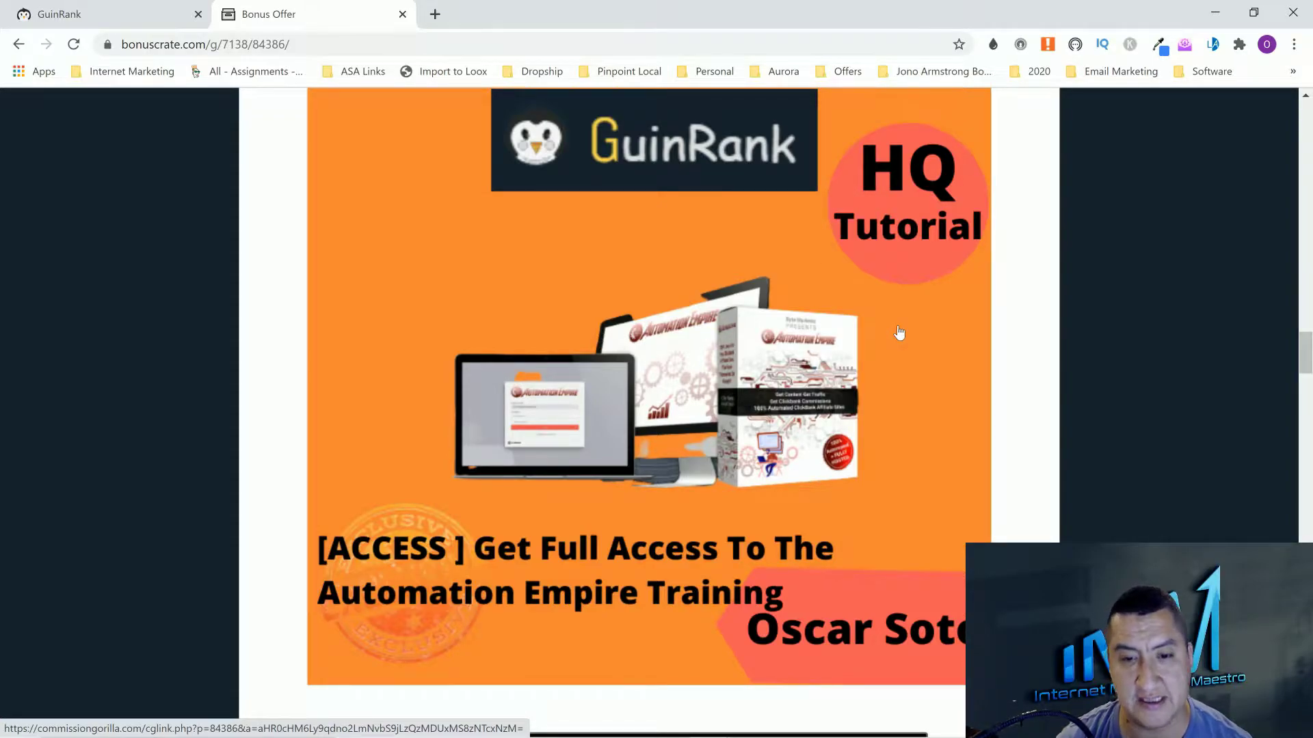
mouse_move(878, 345)
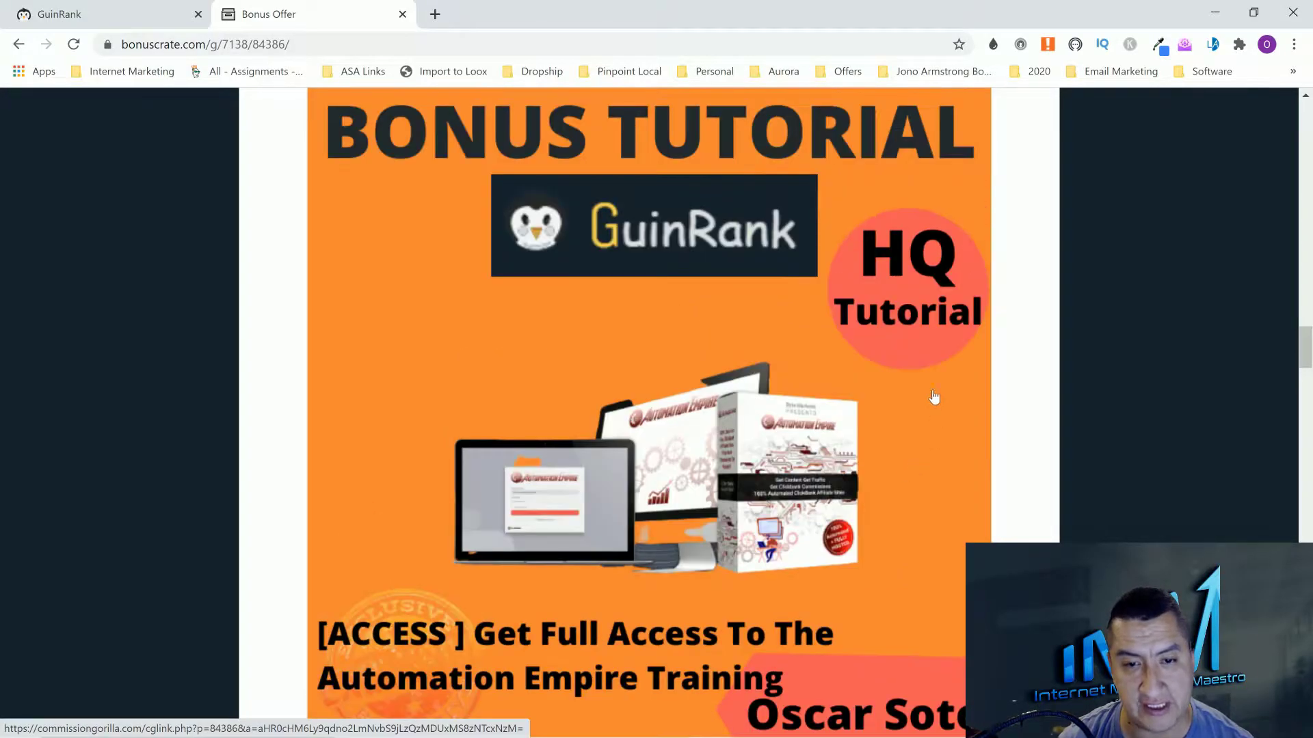
mouse_move(668, 346)
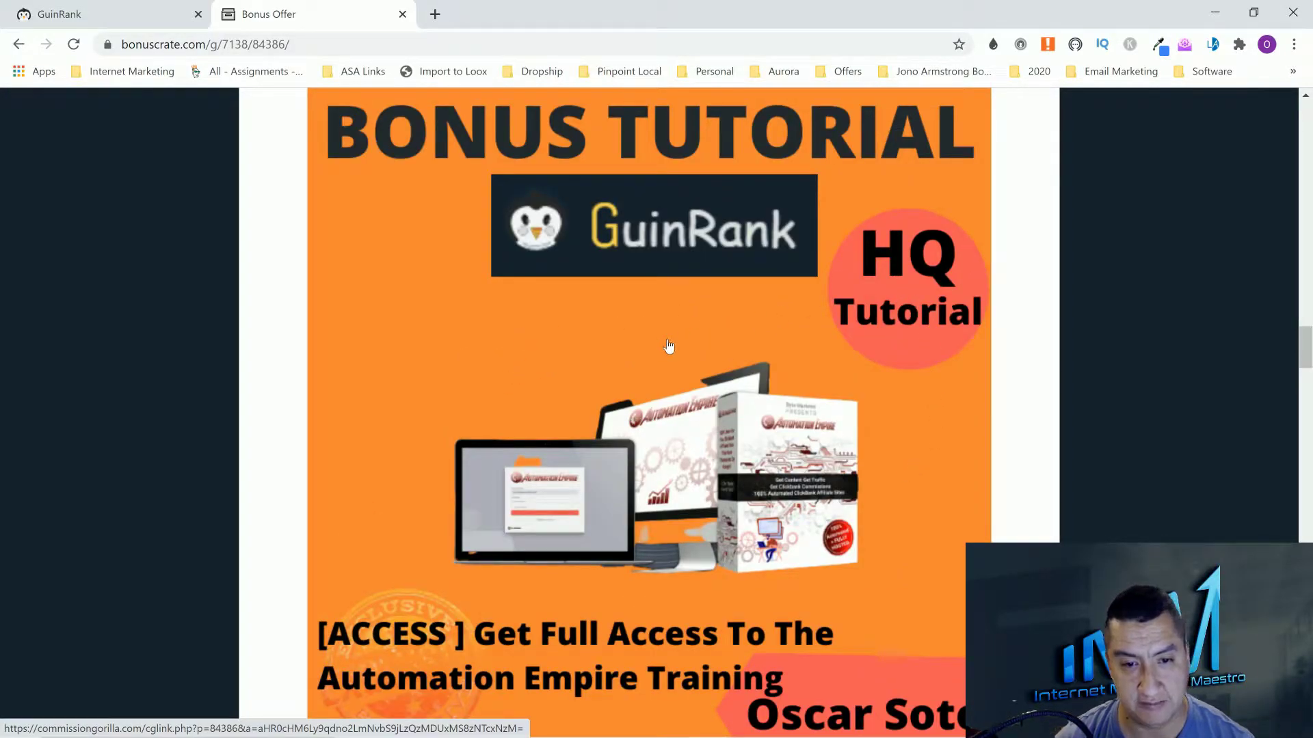
scroll("down", 3)
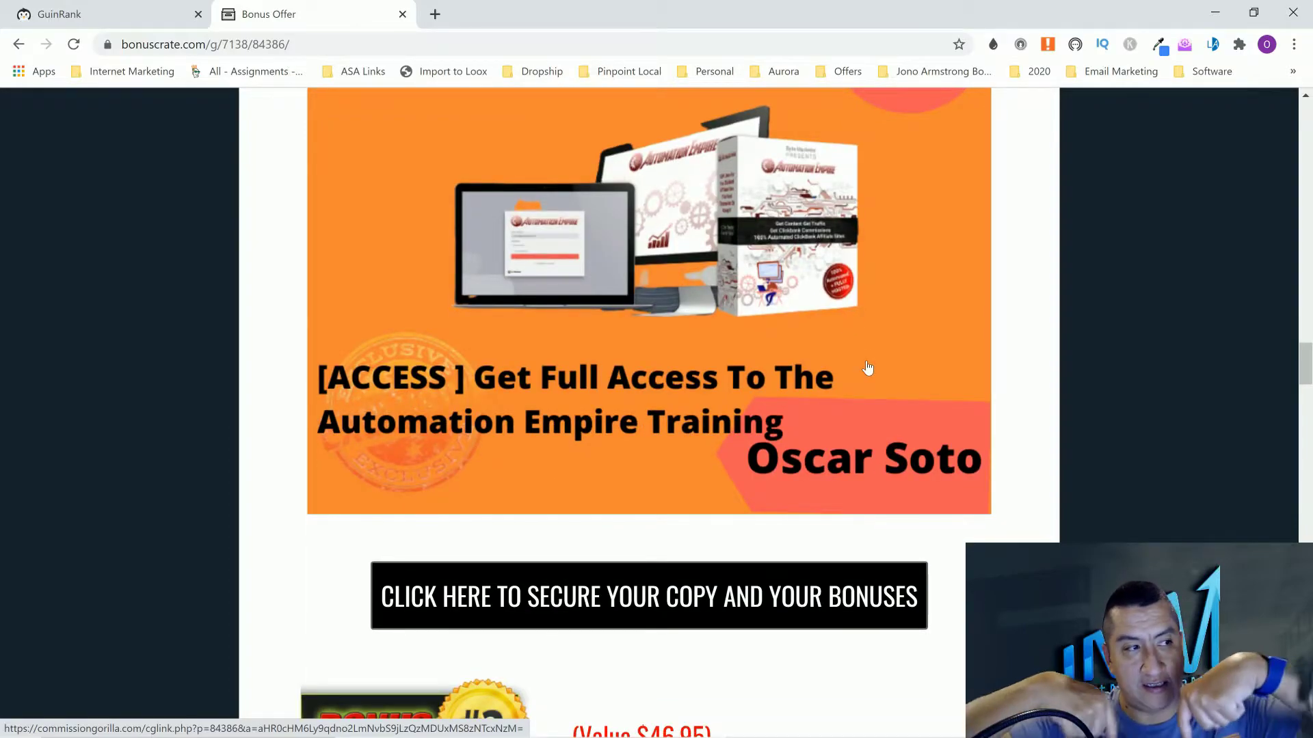
mouse_move(1034, 310)
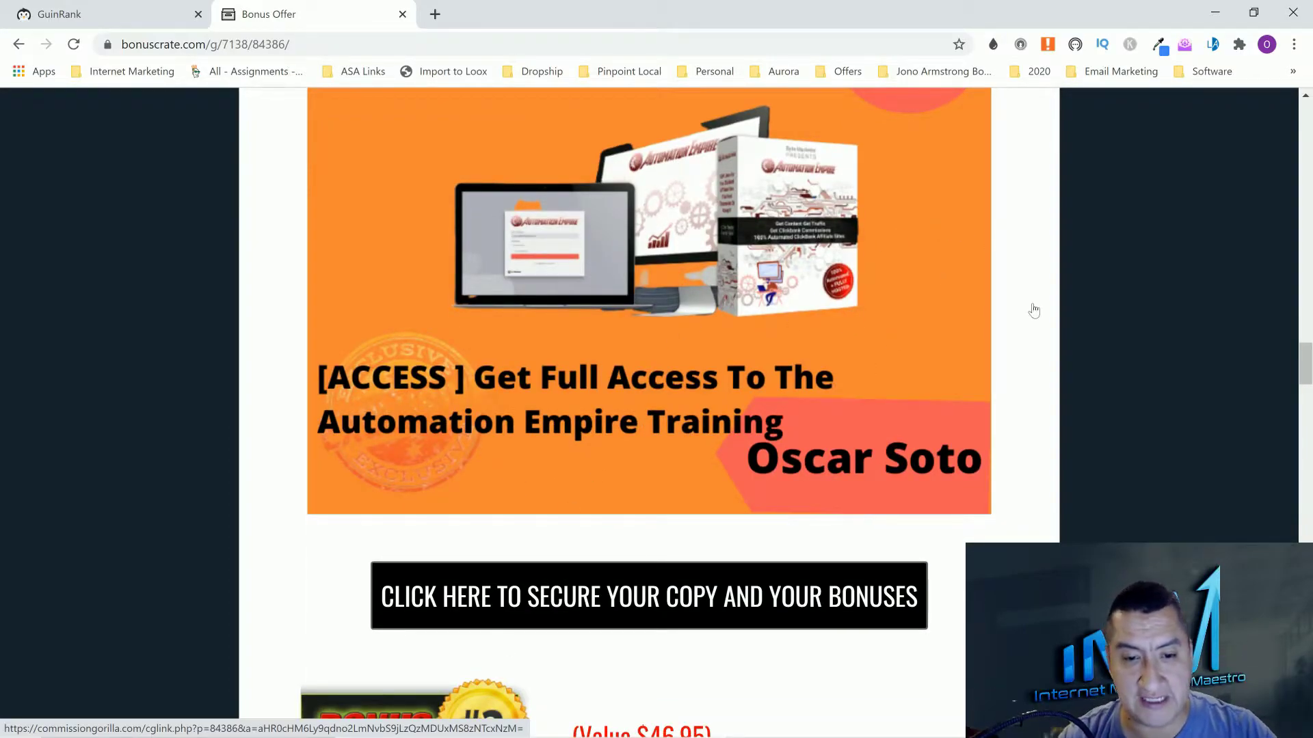
mouse_move(520, 374)
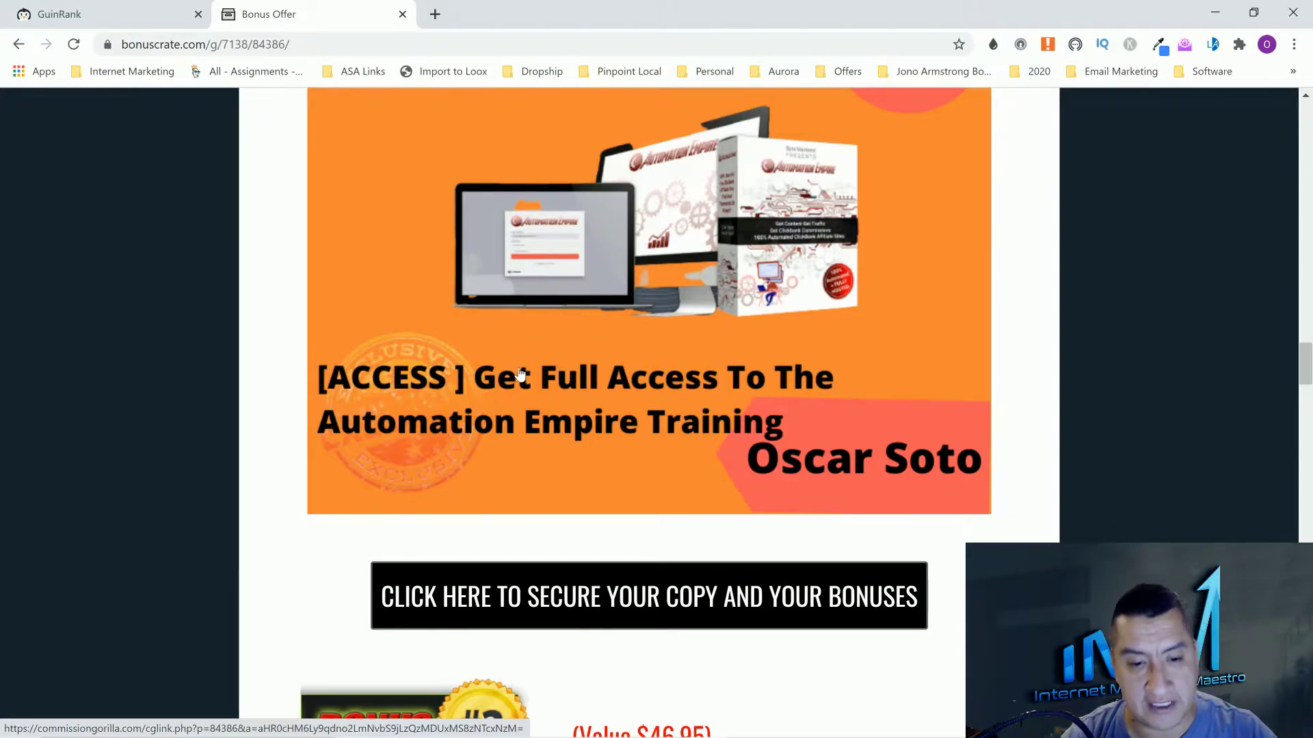
mouse_move(709, 341)
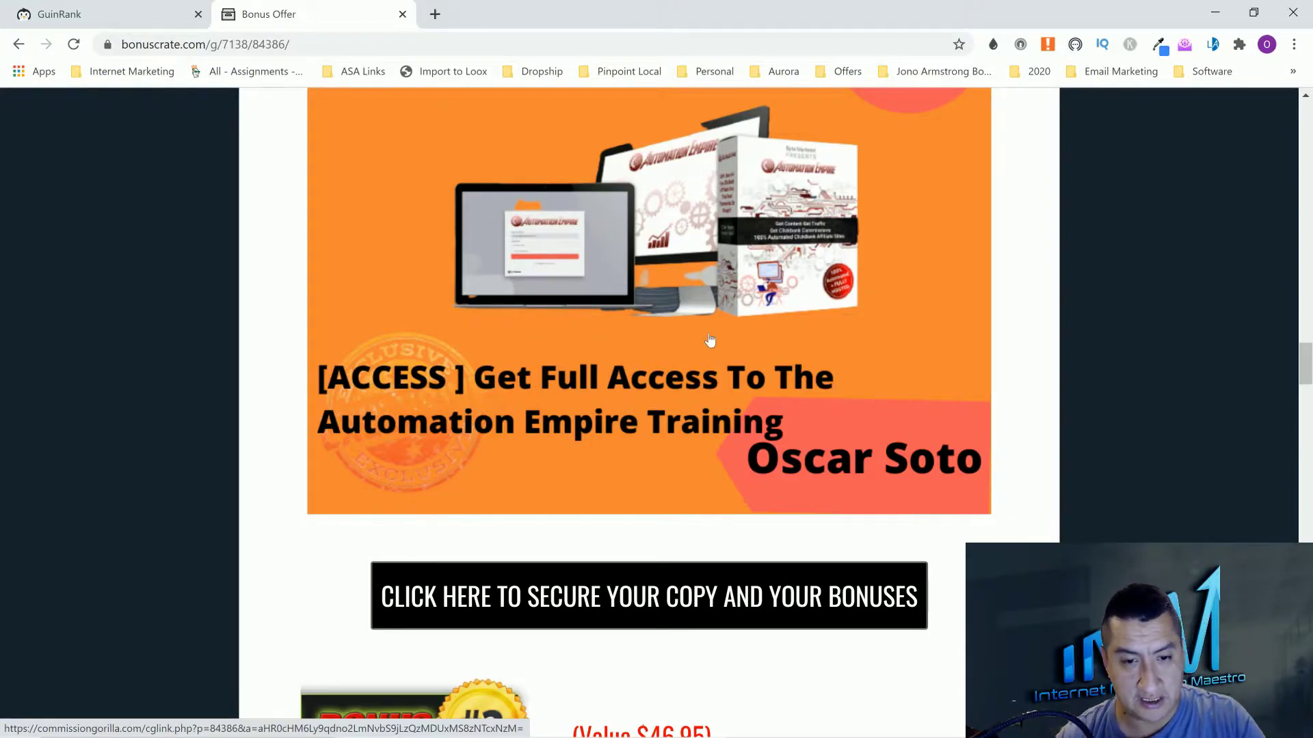
mouse_move(747, 384)
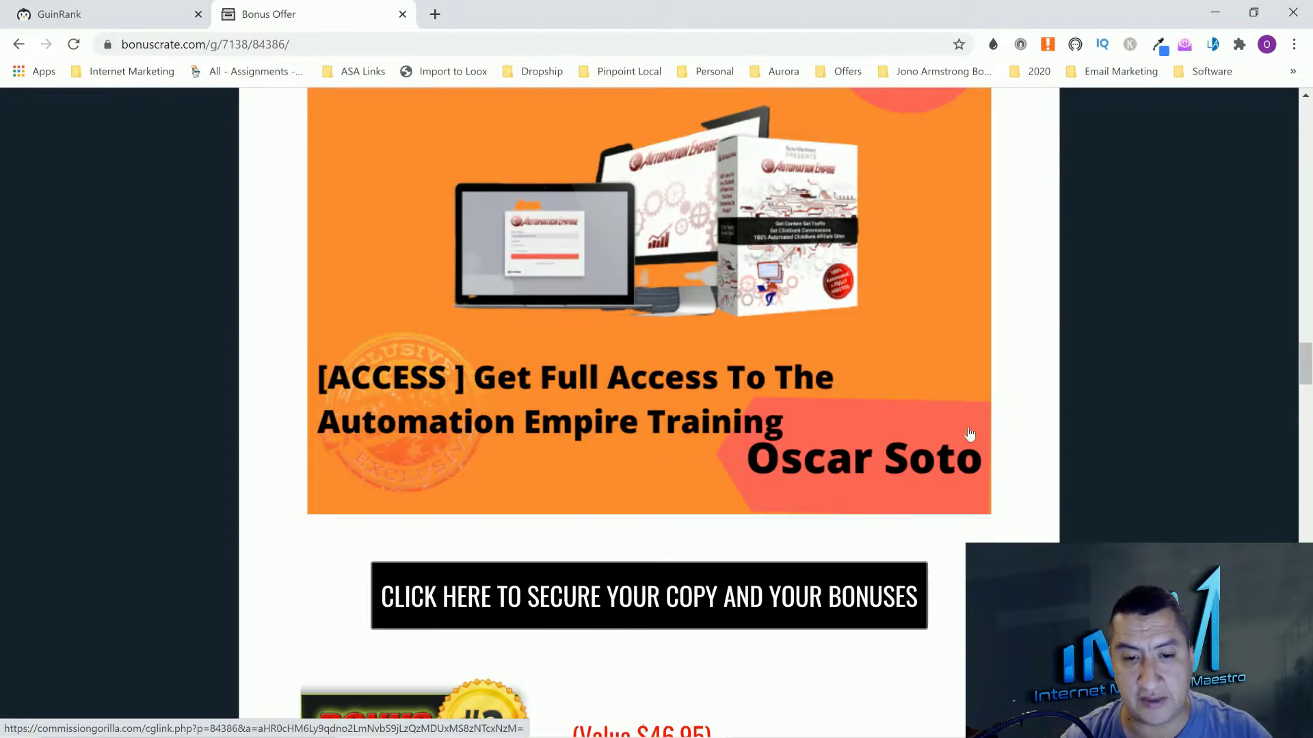
- Scroll through Bonus #2, the $46.95 WP Affiliate Suite training, toward the YouTube bonus
scroll("down", 3)
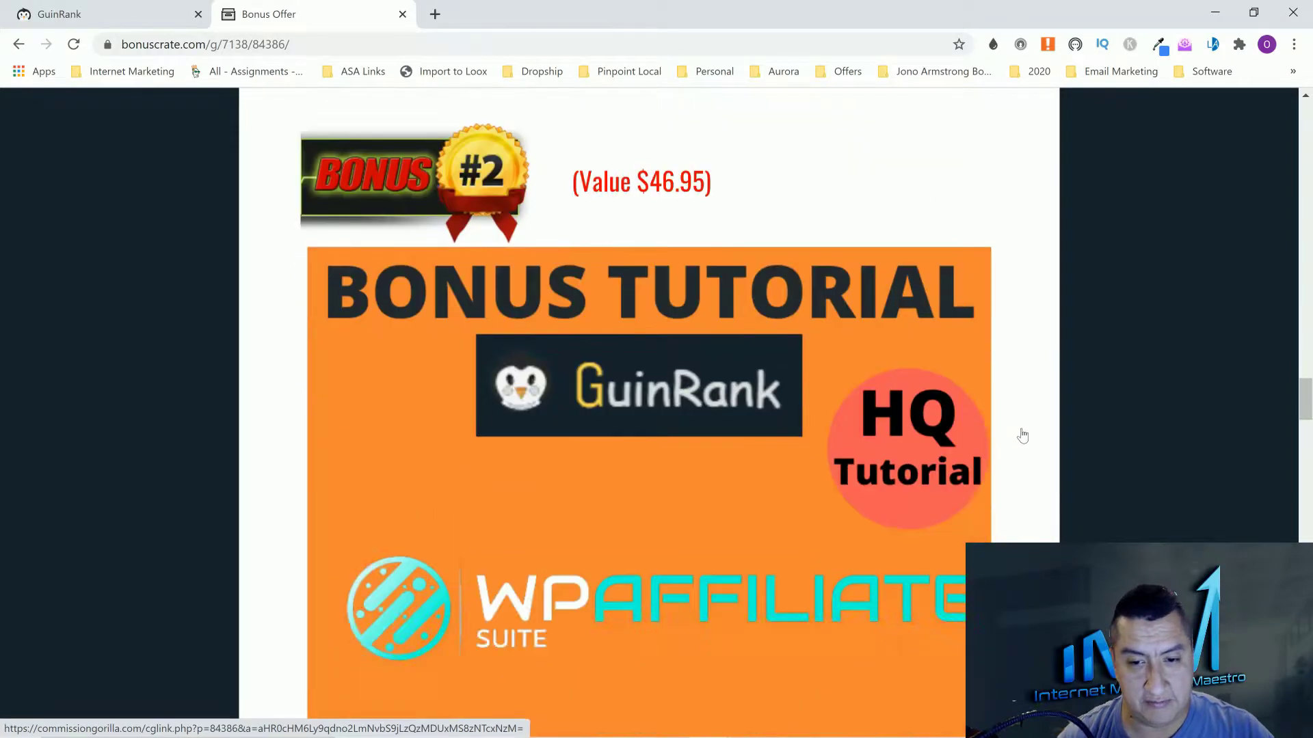
scroll("down", 3)
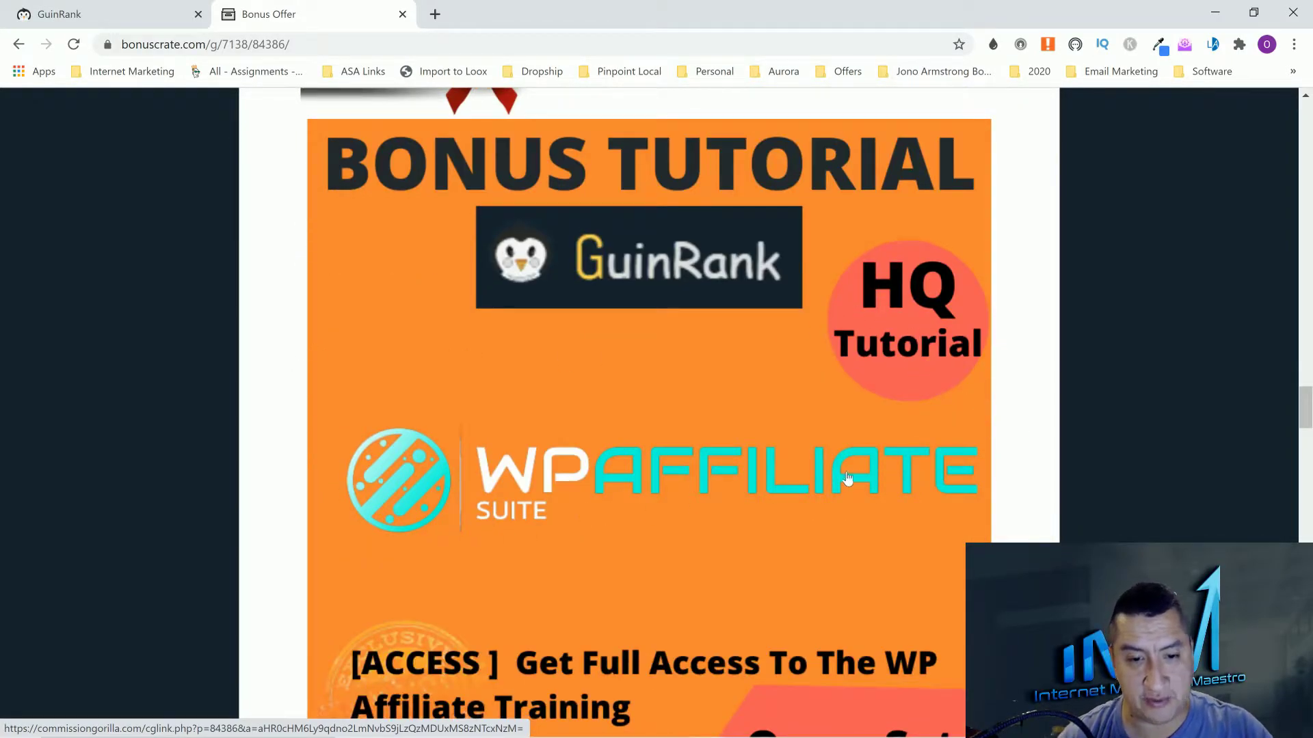
scroll("down", 3)
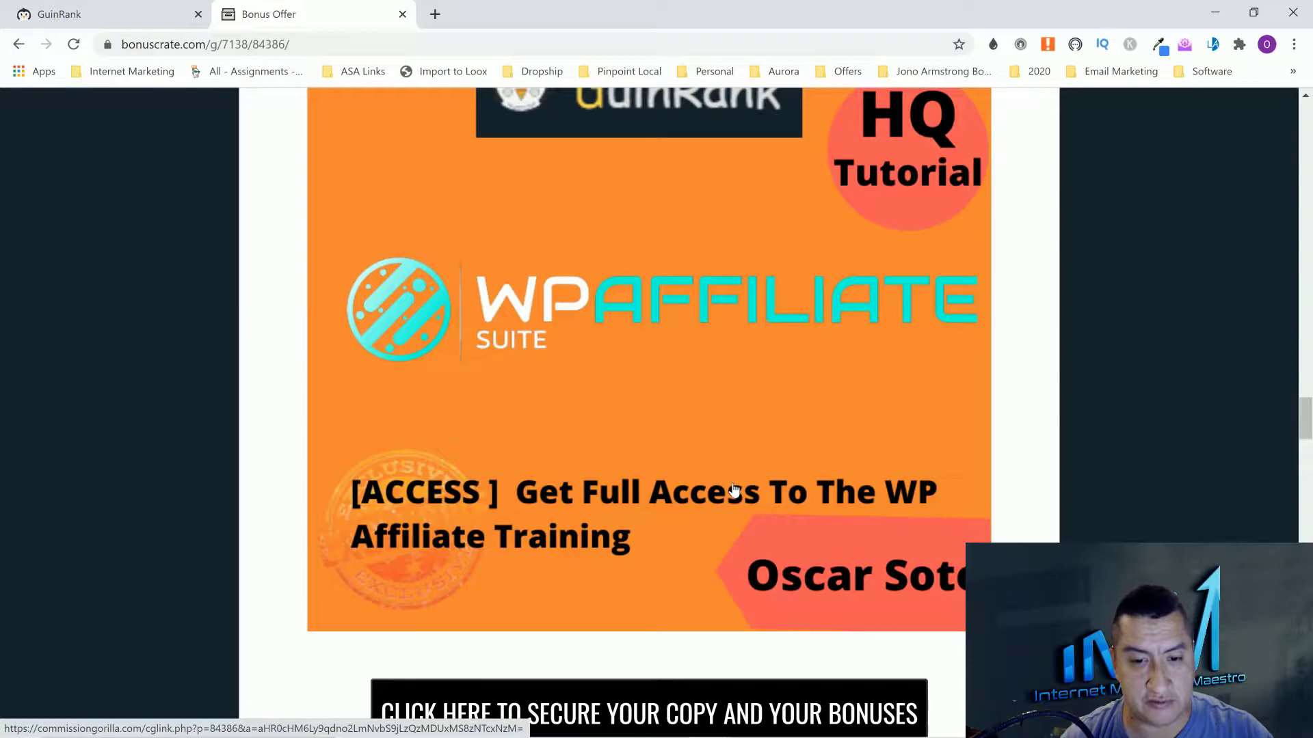
mouse_move(590, 410)
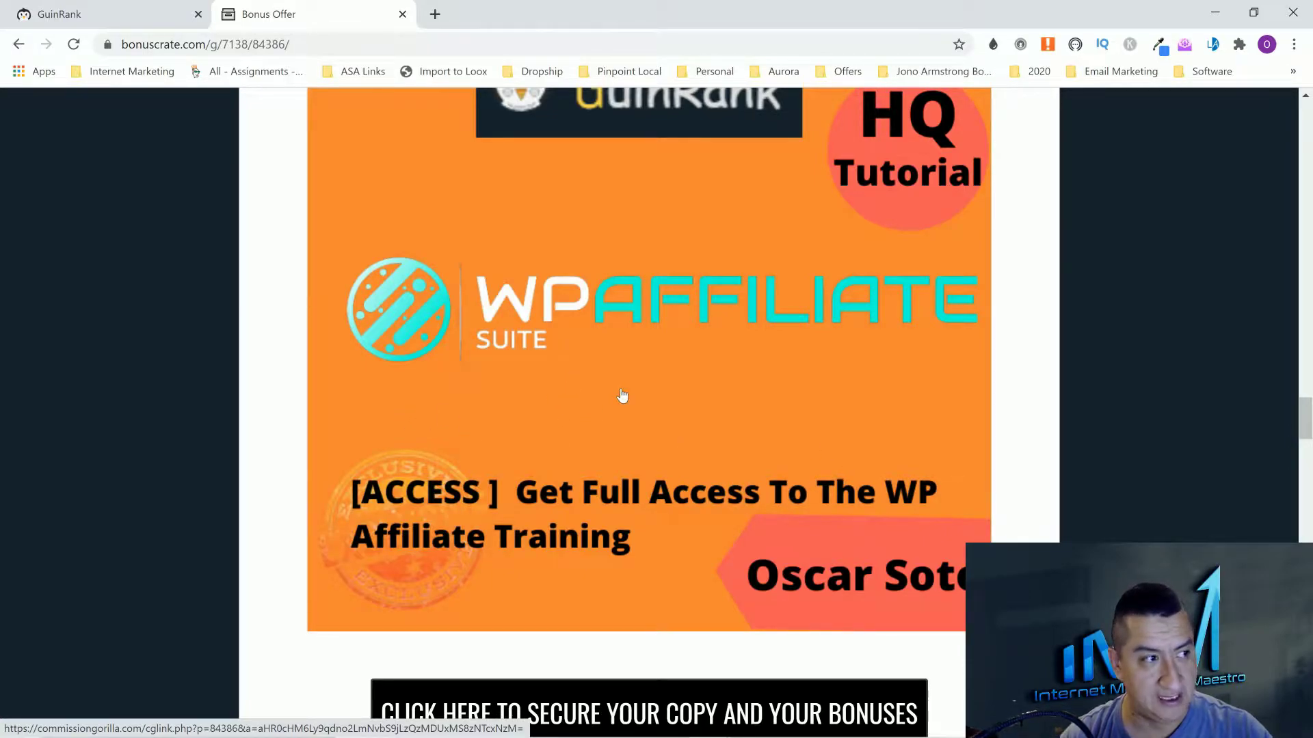
mouse_move(634, 384)
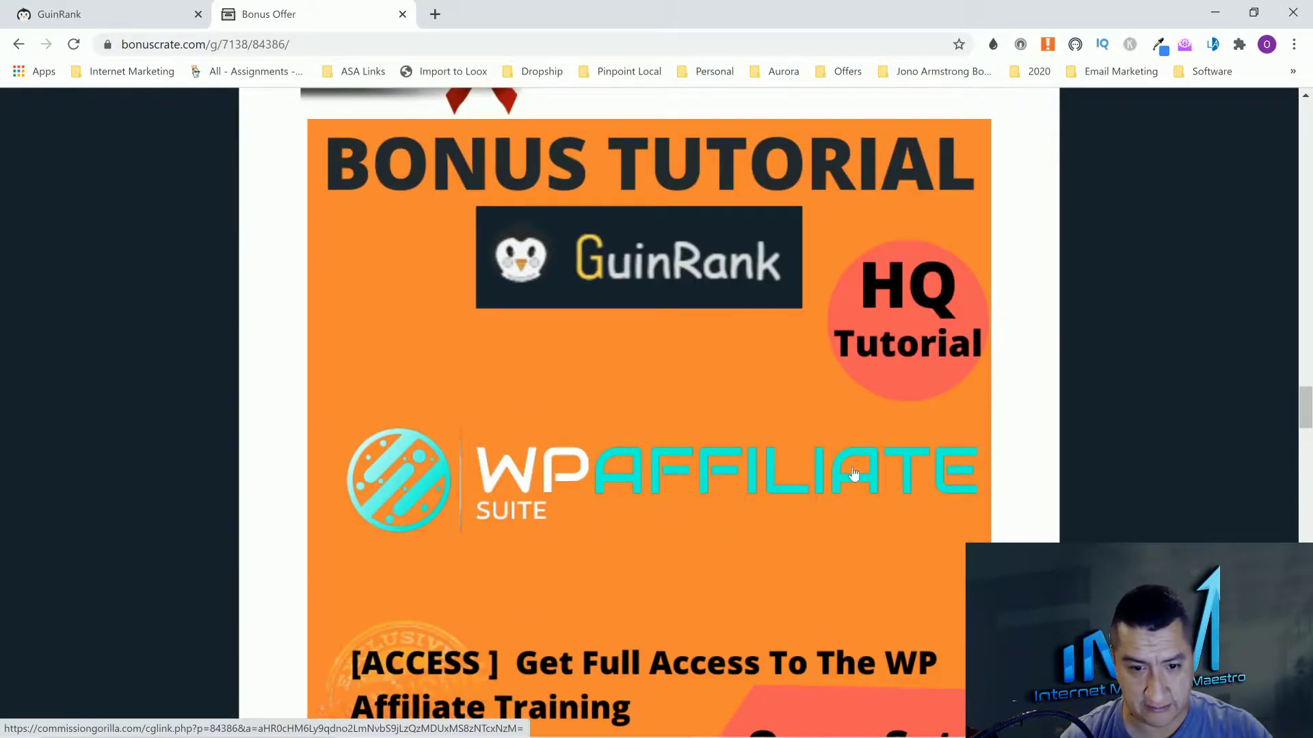
scroll("down", 3)
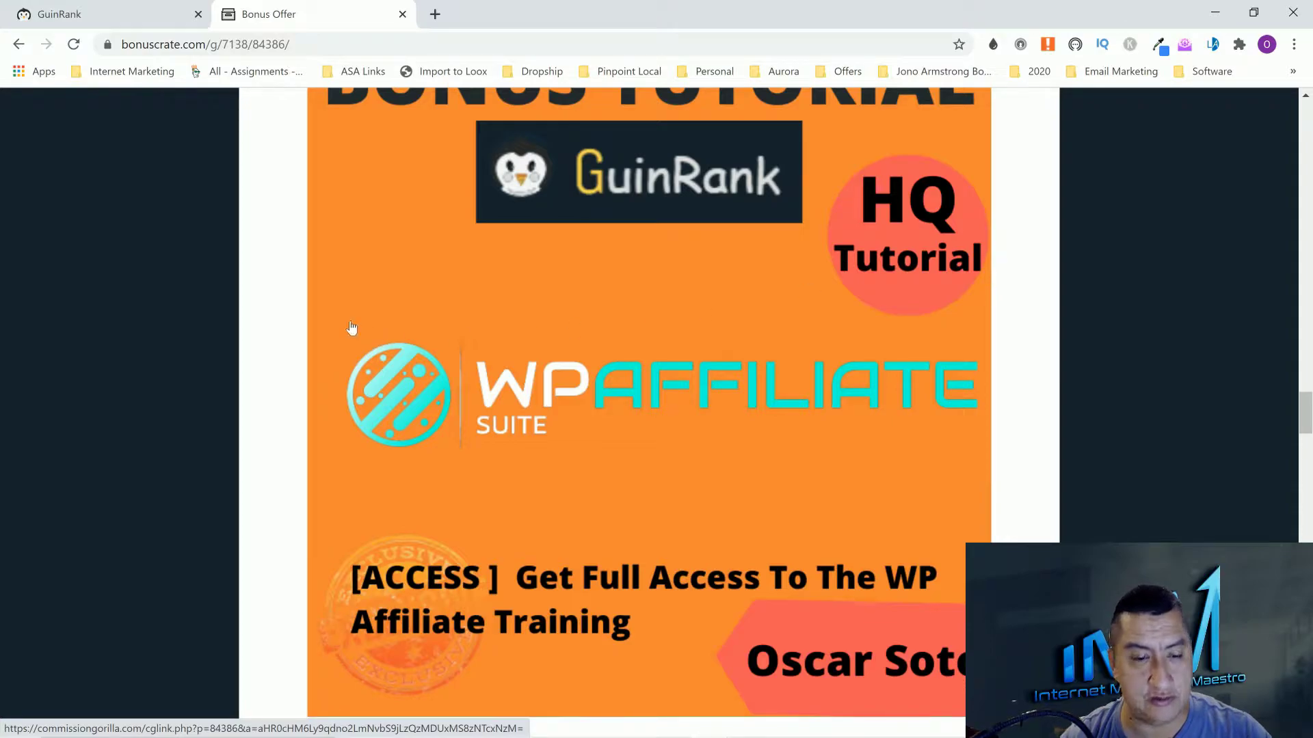
mouse_move(957, 347)
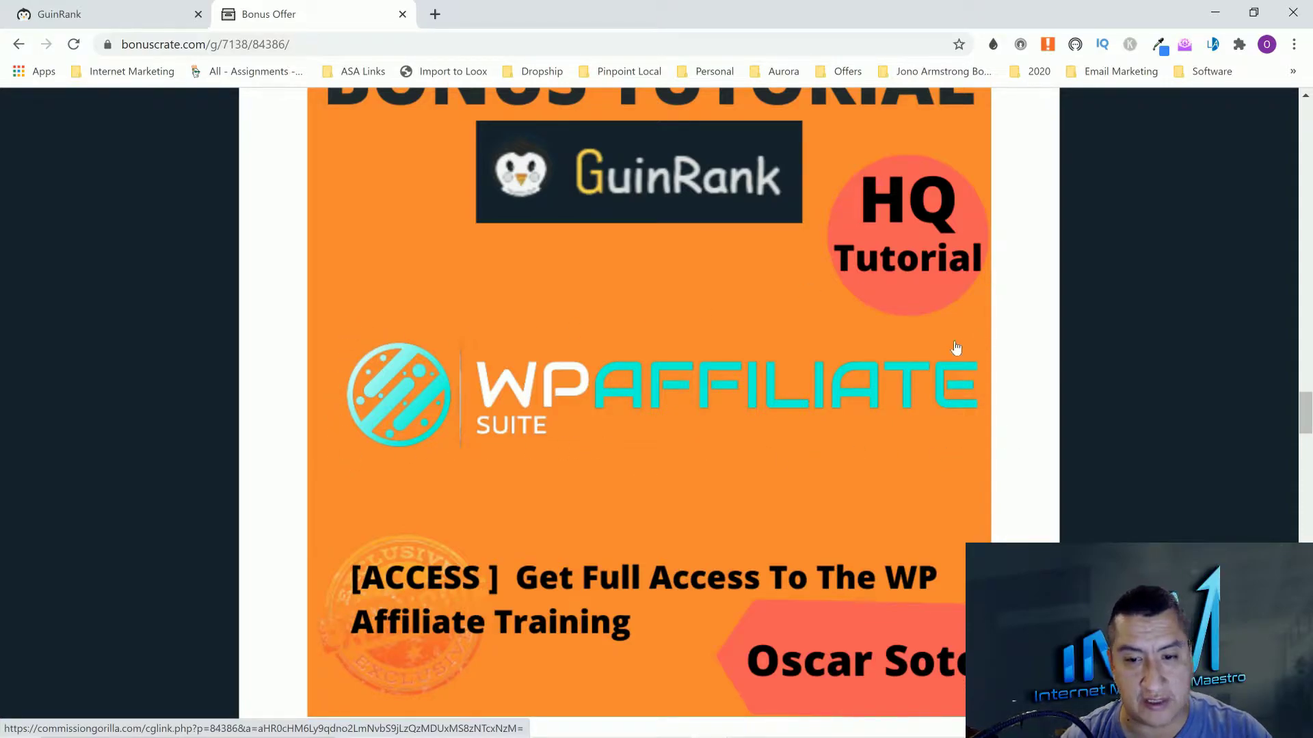
mouse_move(682, 398)
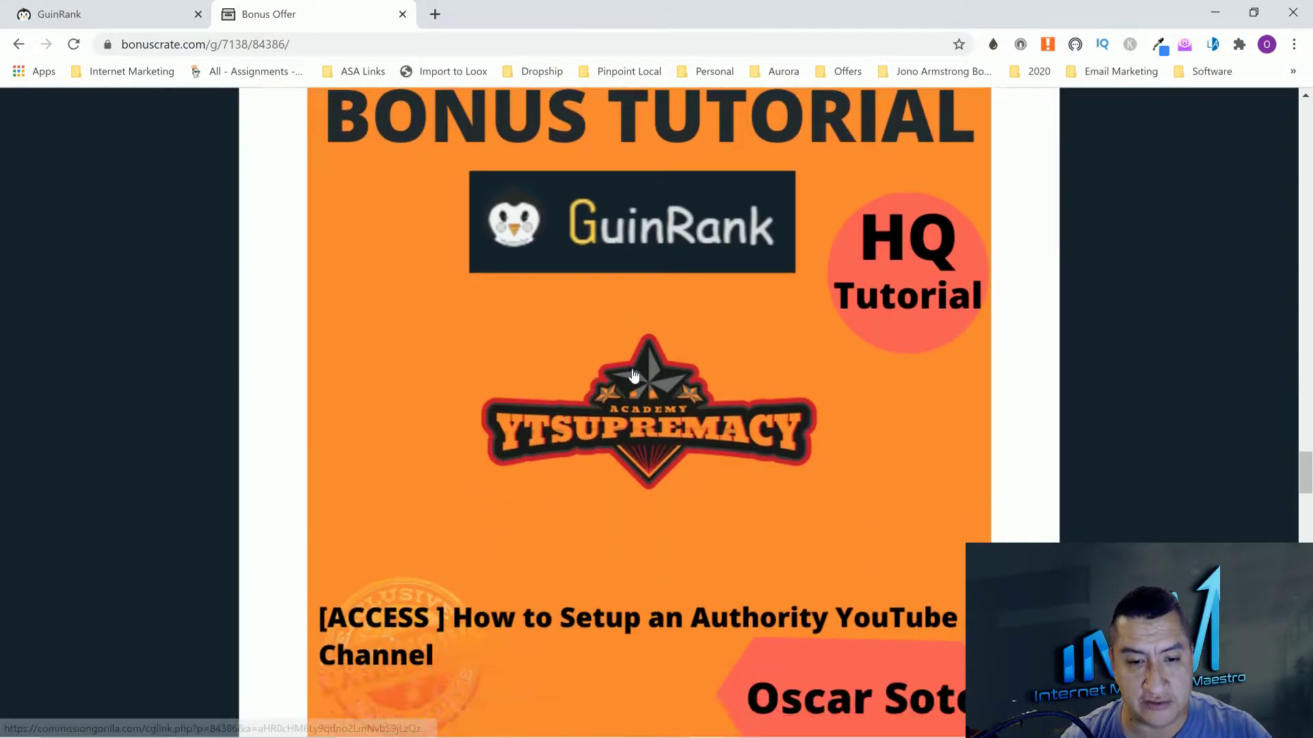
- Scroll past the $344.95 Bonus #3 YouTube channel tutorial to the $267 Bonus #4
scroll("down", 3)
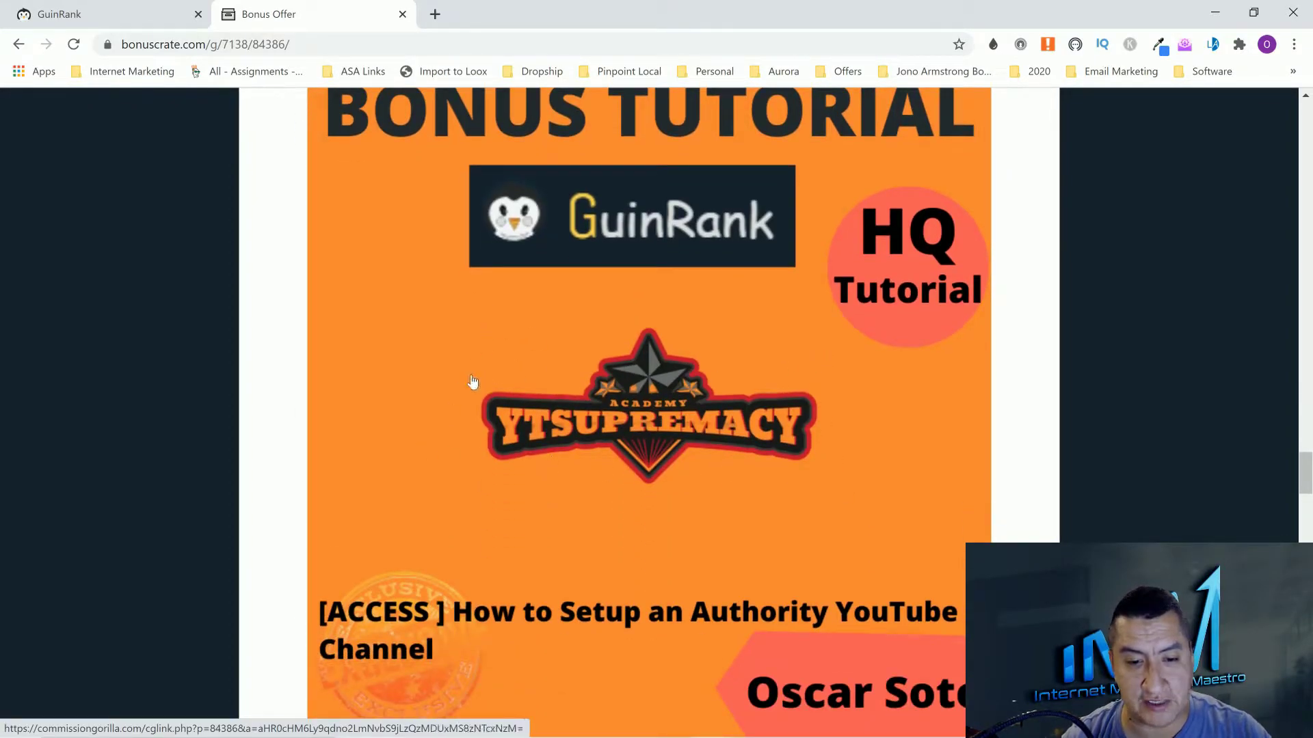
mouse_move(863, 583)
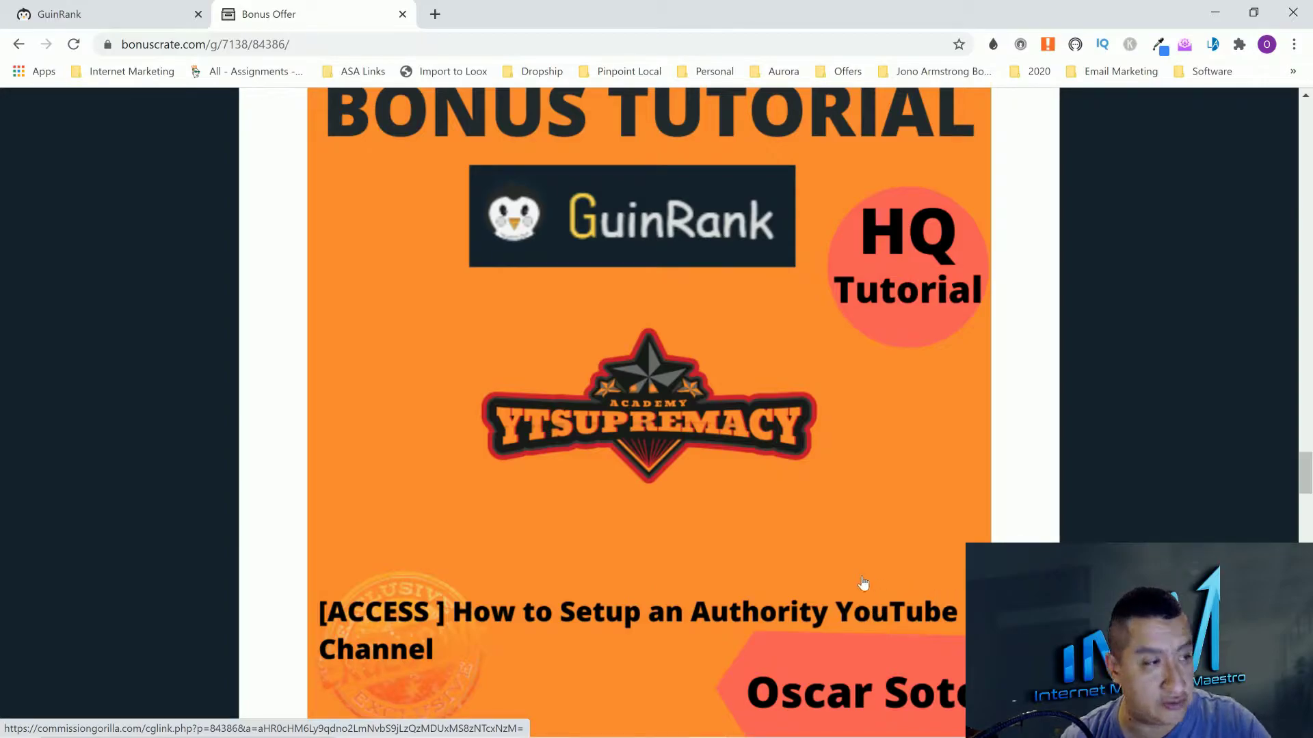
mouse_move(847, 504)
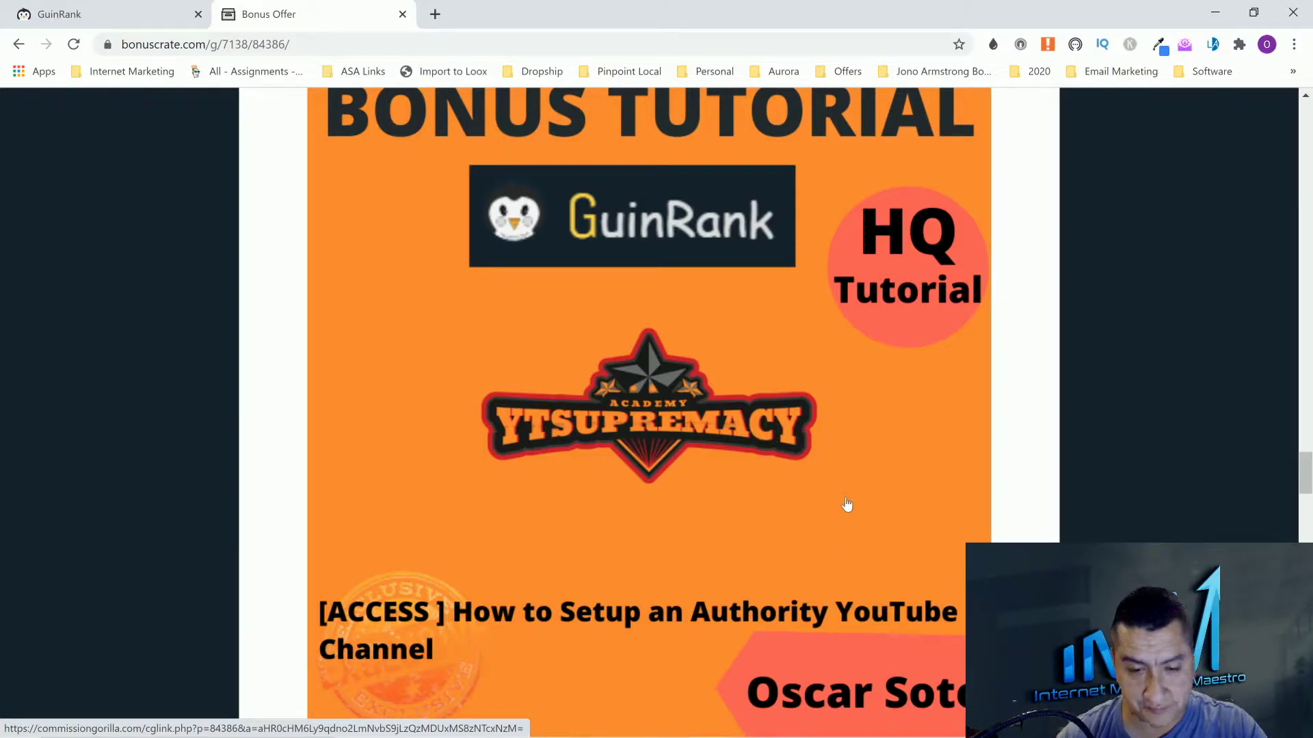
mouse_move(486, 489)
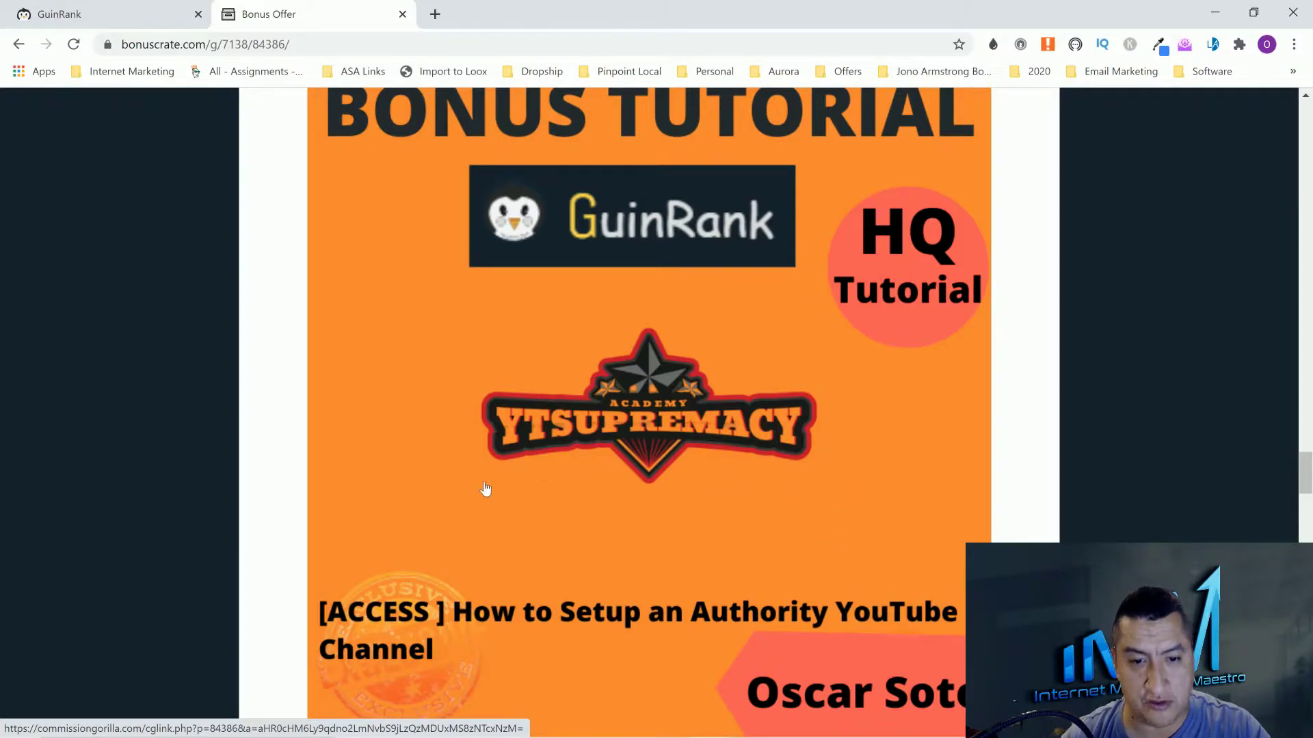
mouse_move(855, 413)
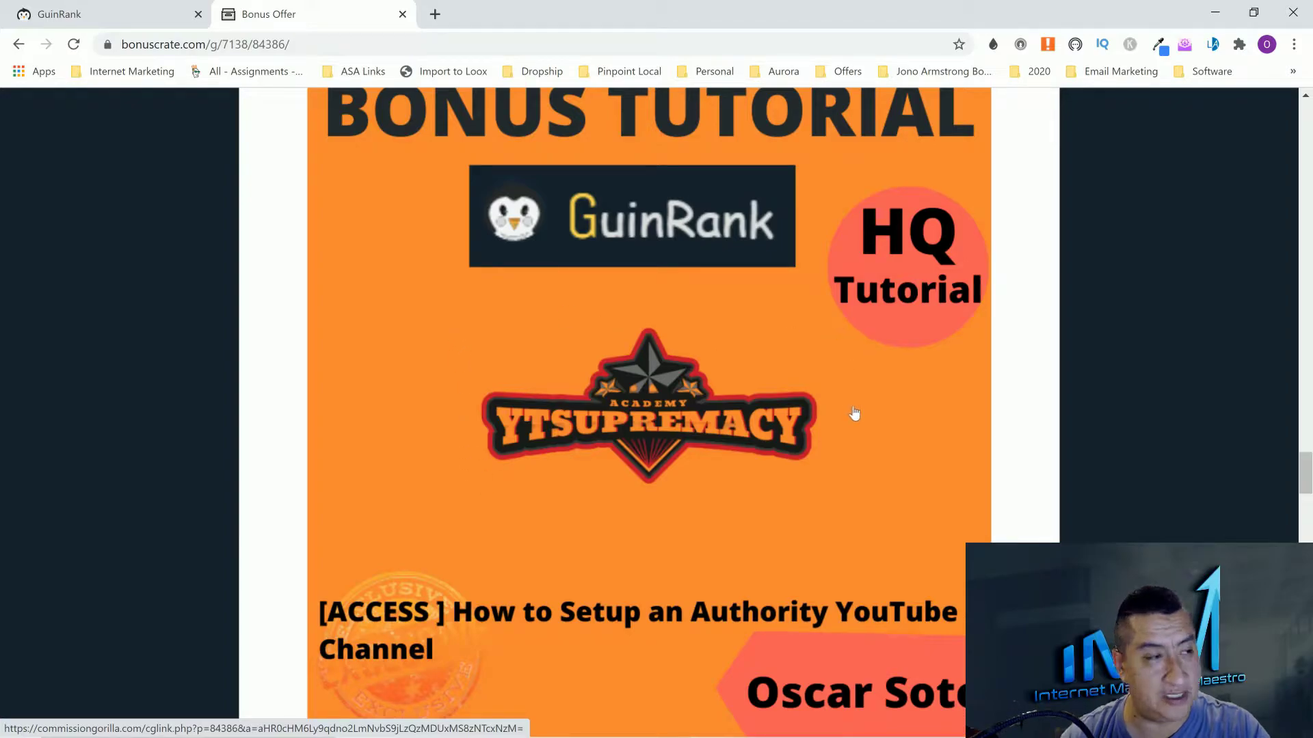
mouse_move(834, 399)
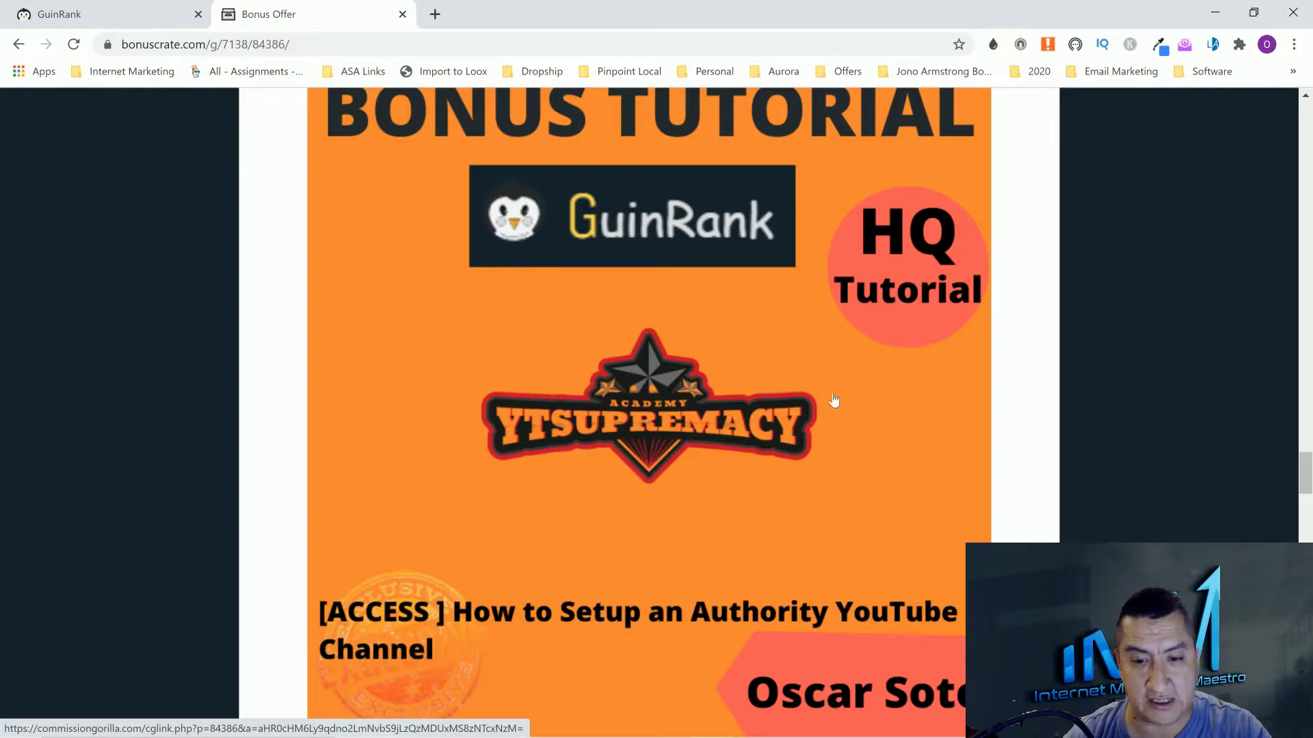
mouse_move(828, 498)
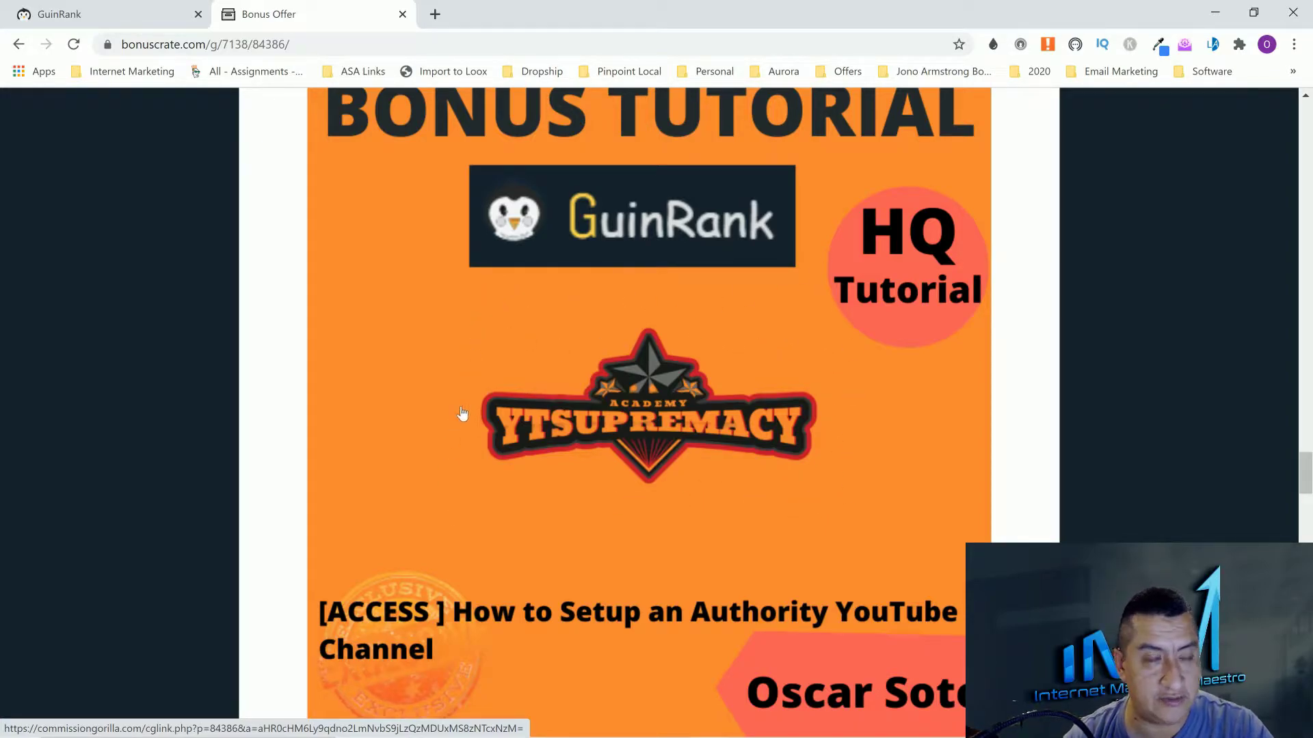
mouse_move(426, 525)
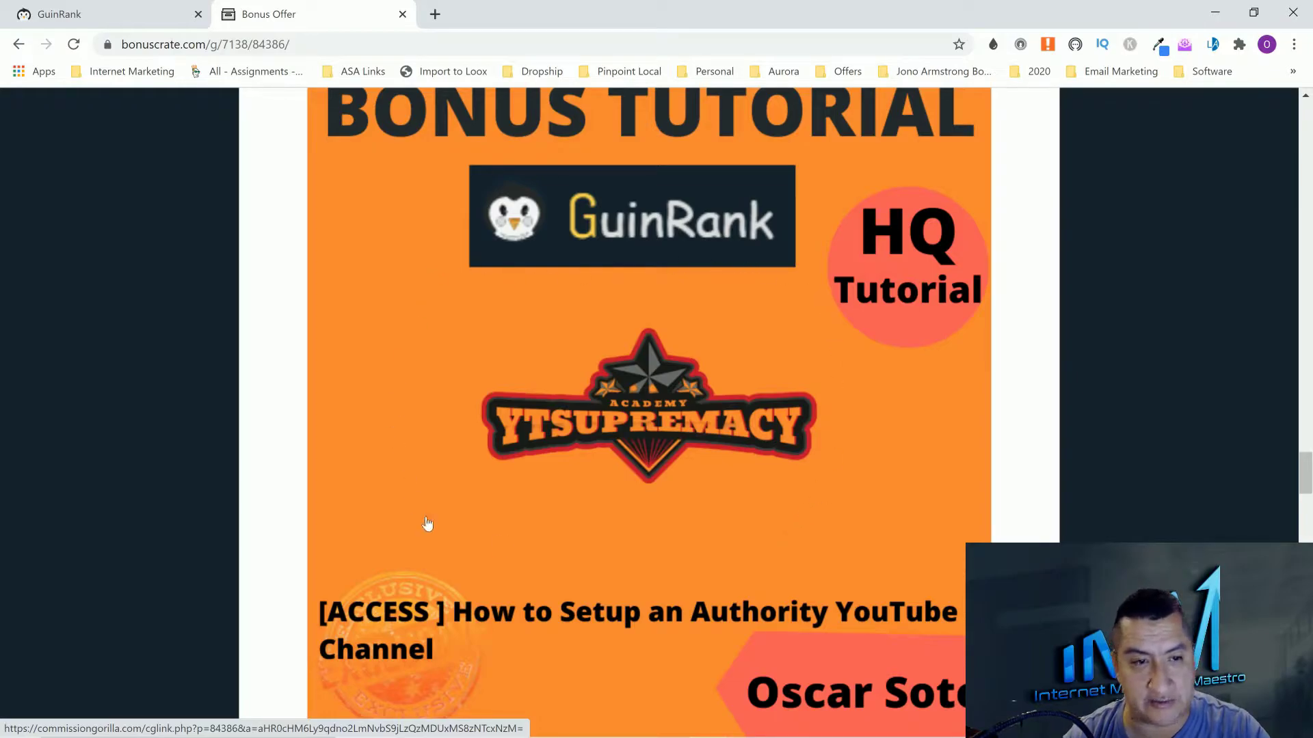
mouse_move(835, 444)
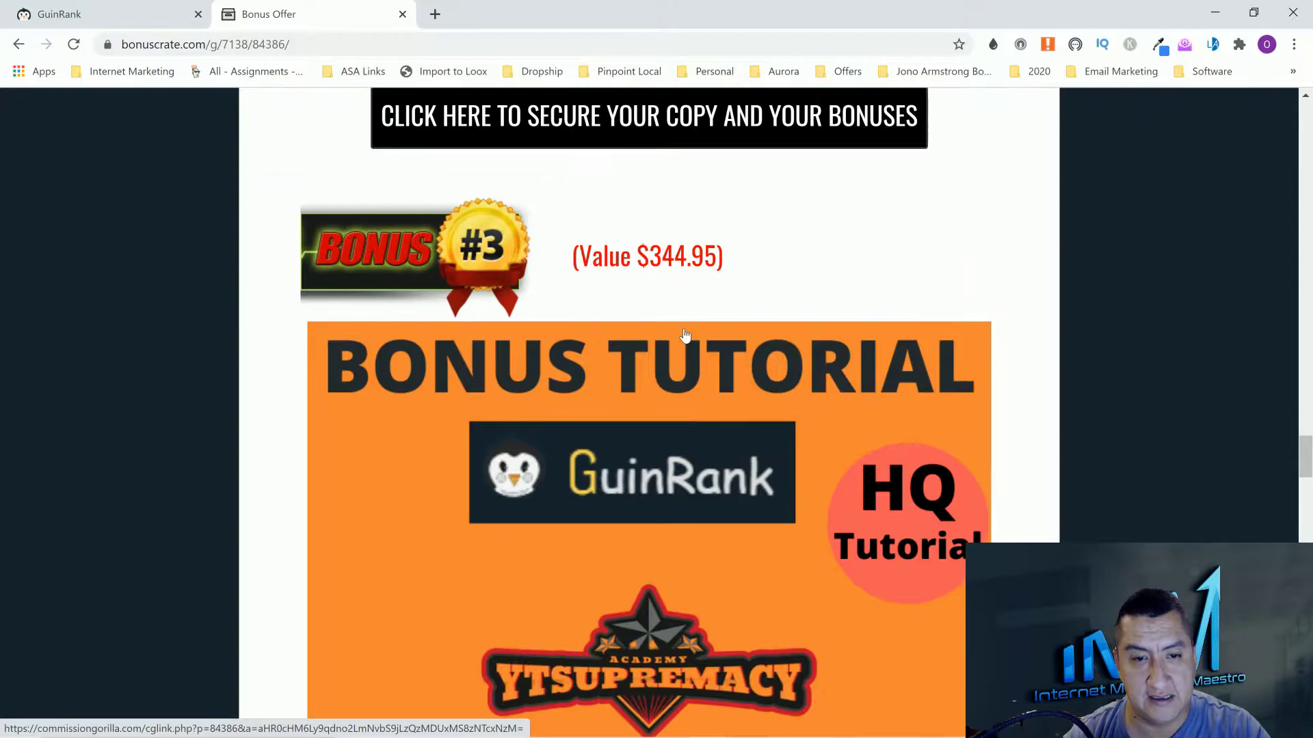
scroll("down", 3)
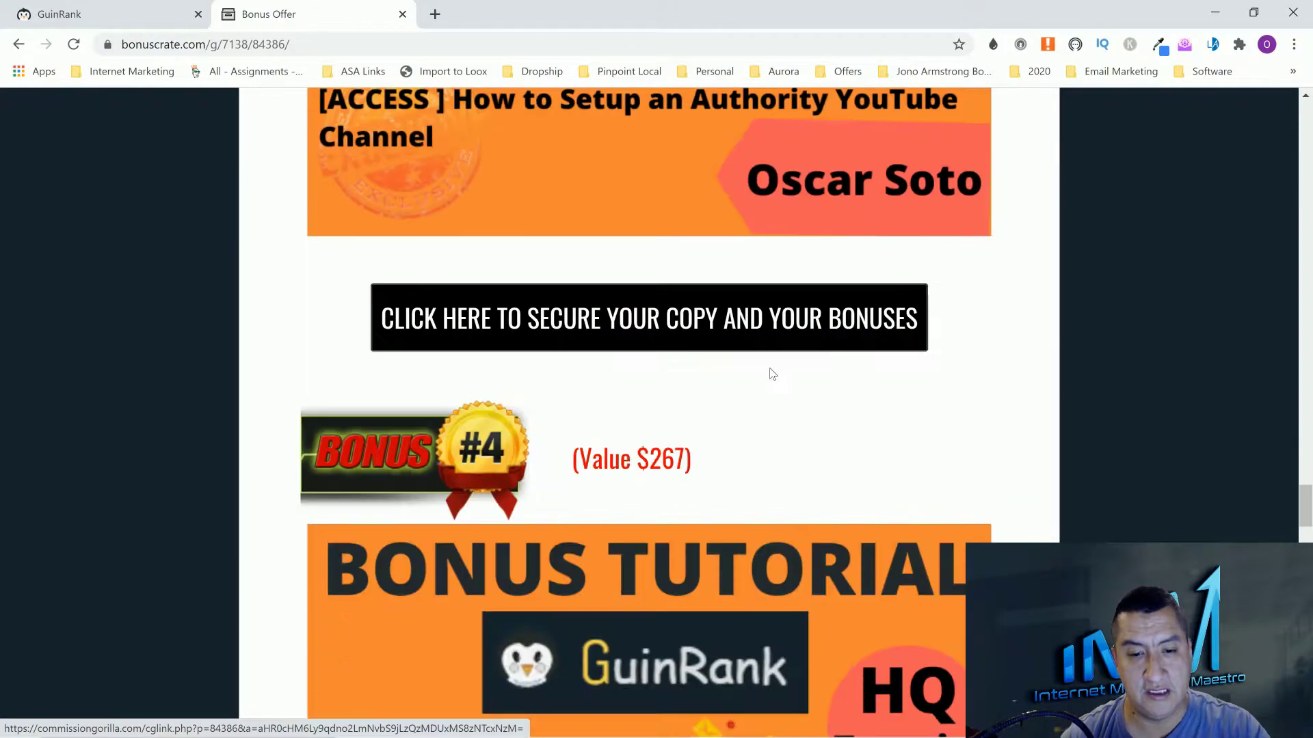
scroll("down", 3)
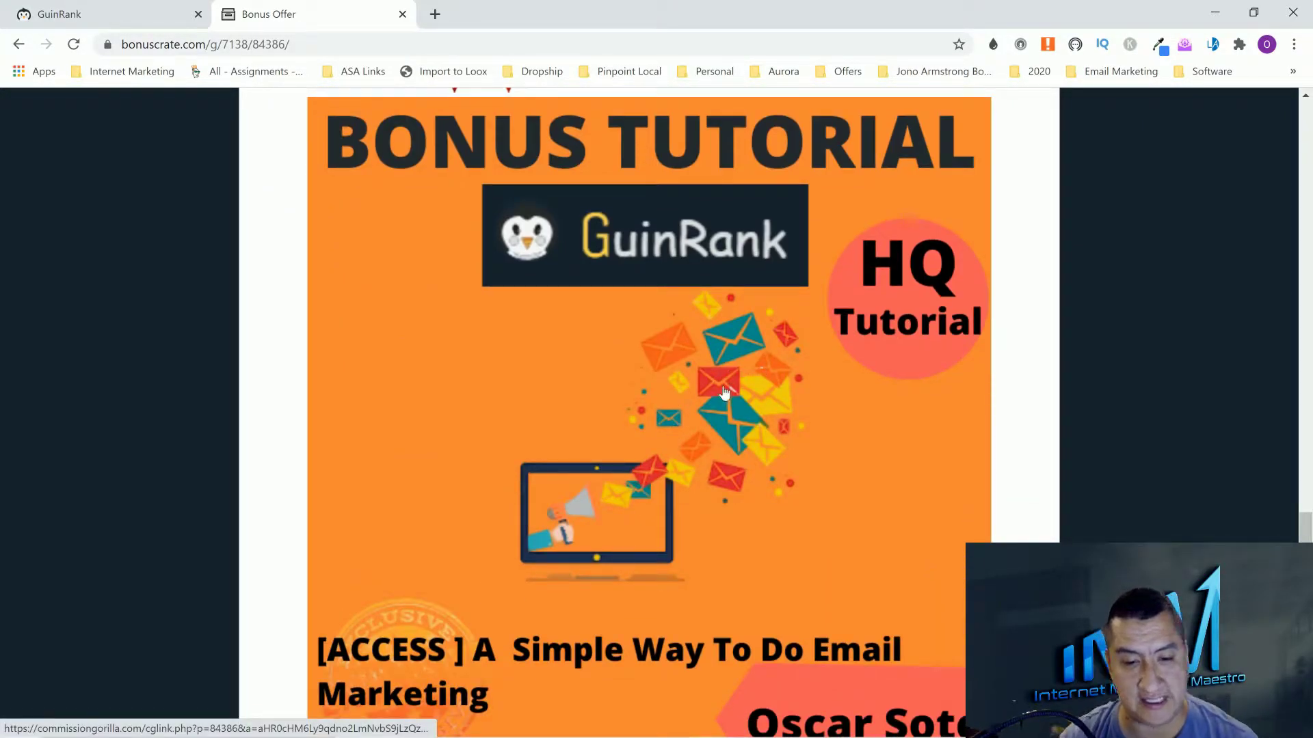
scroll("down", 3)
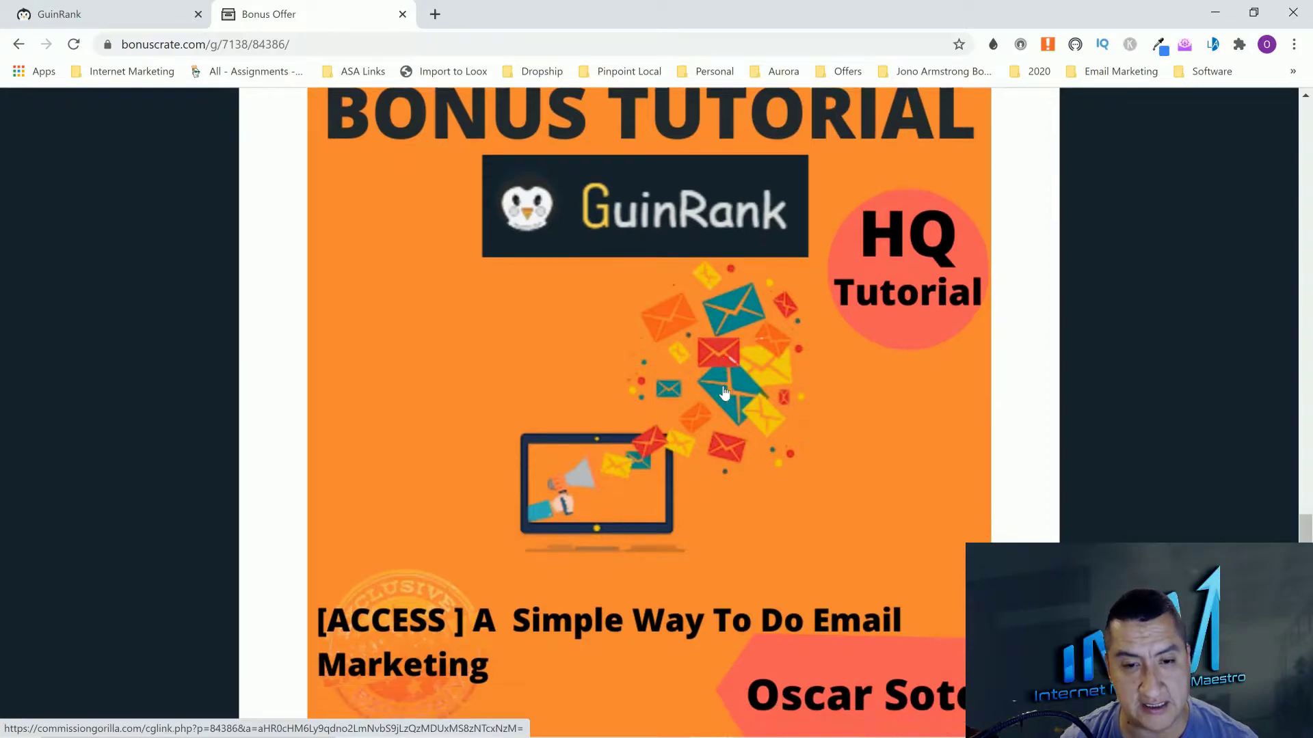
scroll("down", 3)
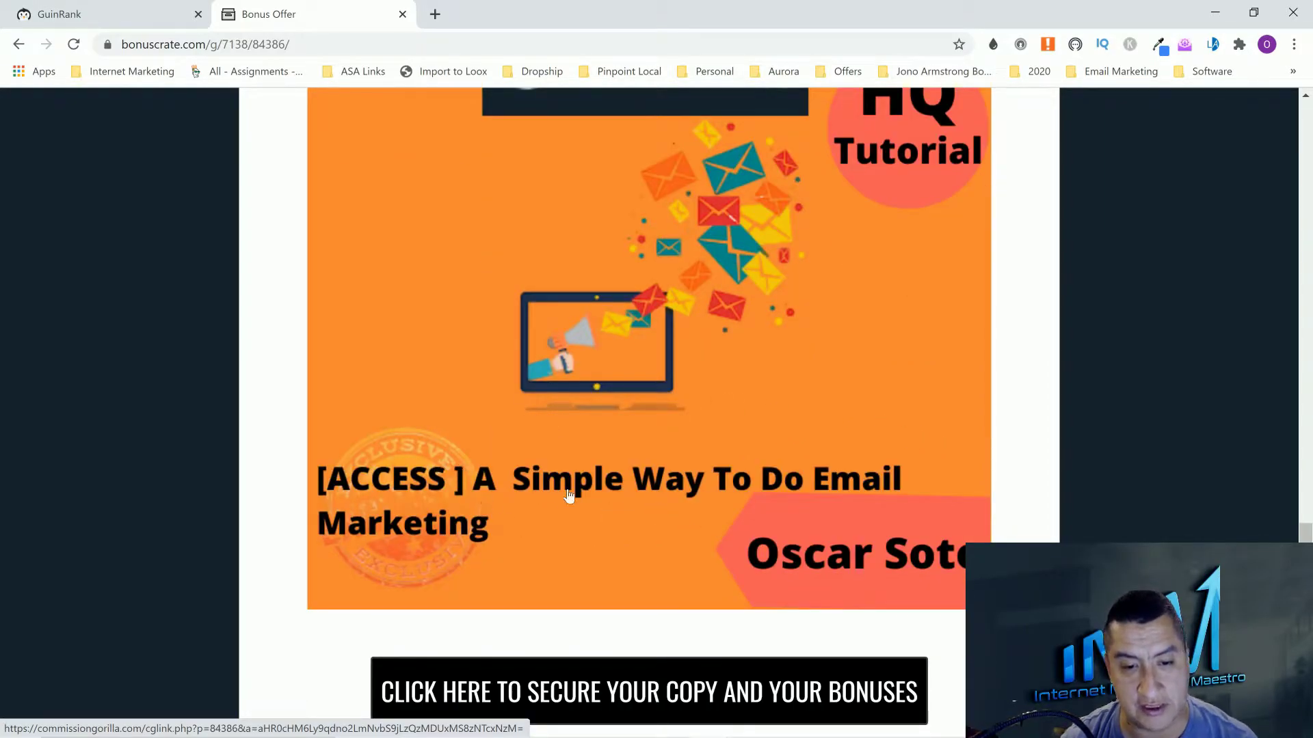
mouse_move(456, 499)
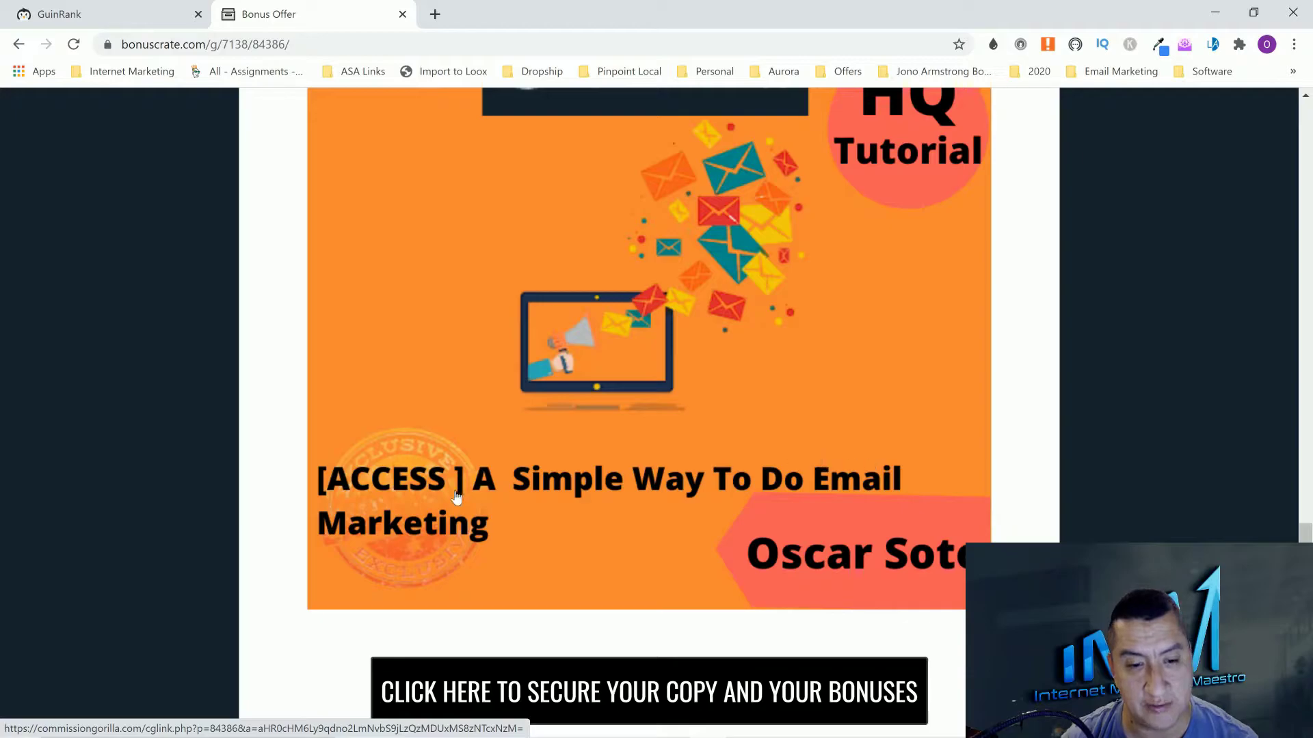
mouse_move(813, 456)
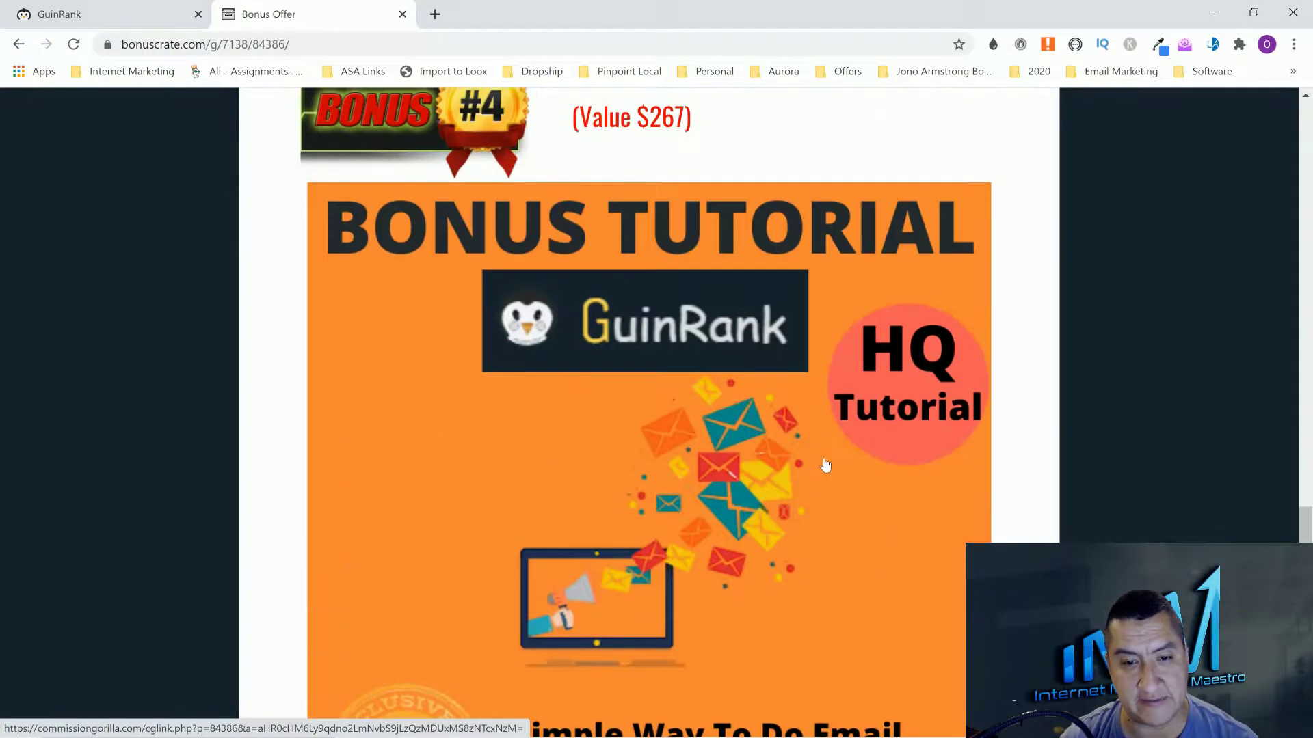
scroll("down", 3)
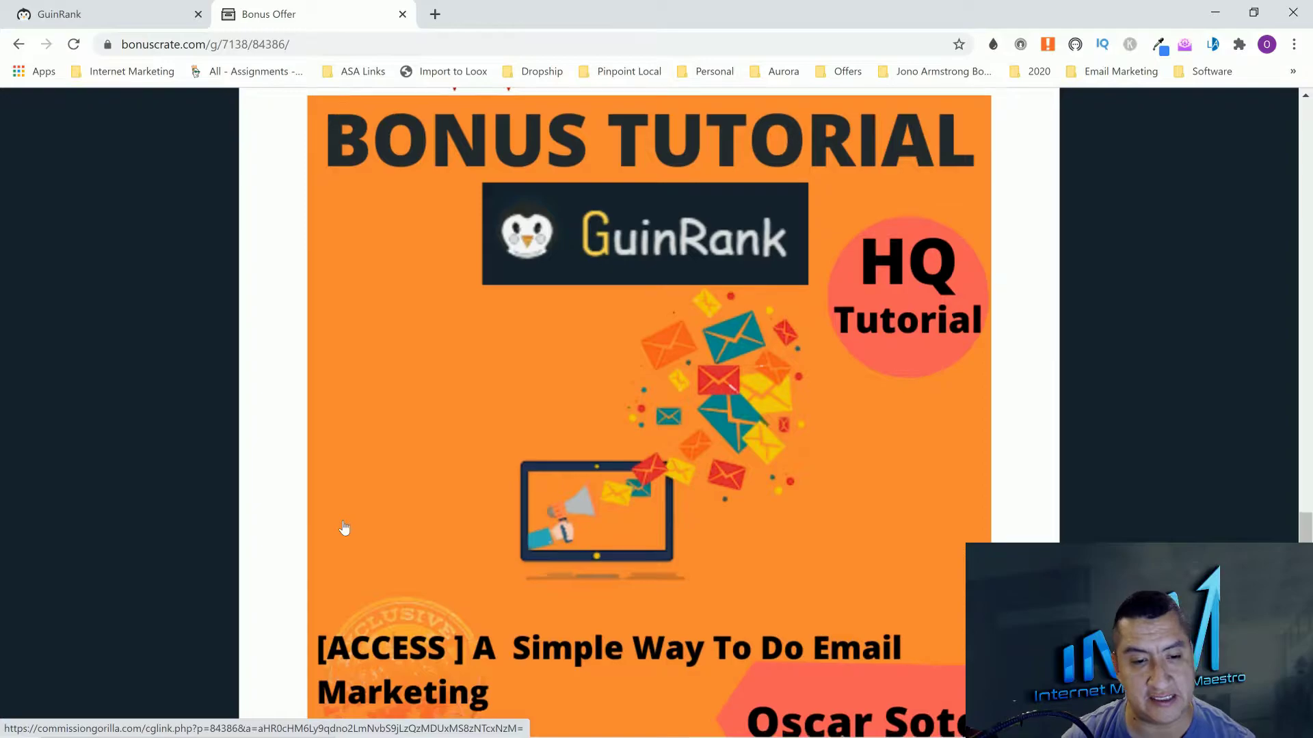
scroll("down", 3)
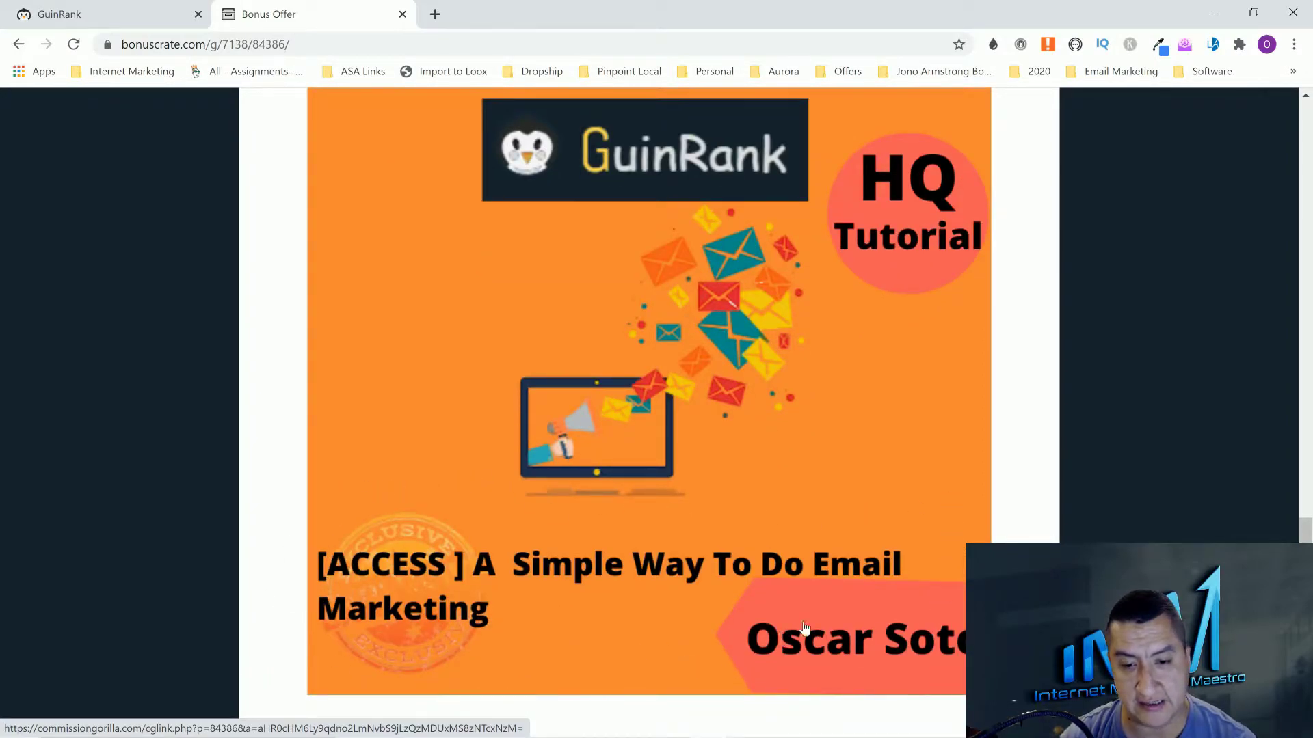
scroll("up", 3)
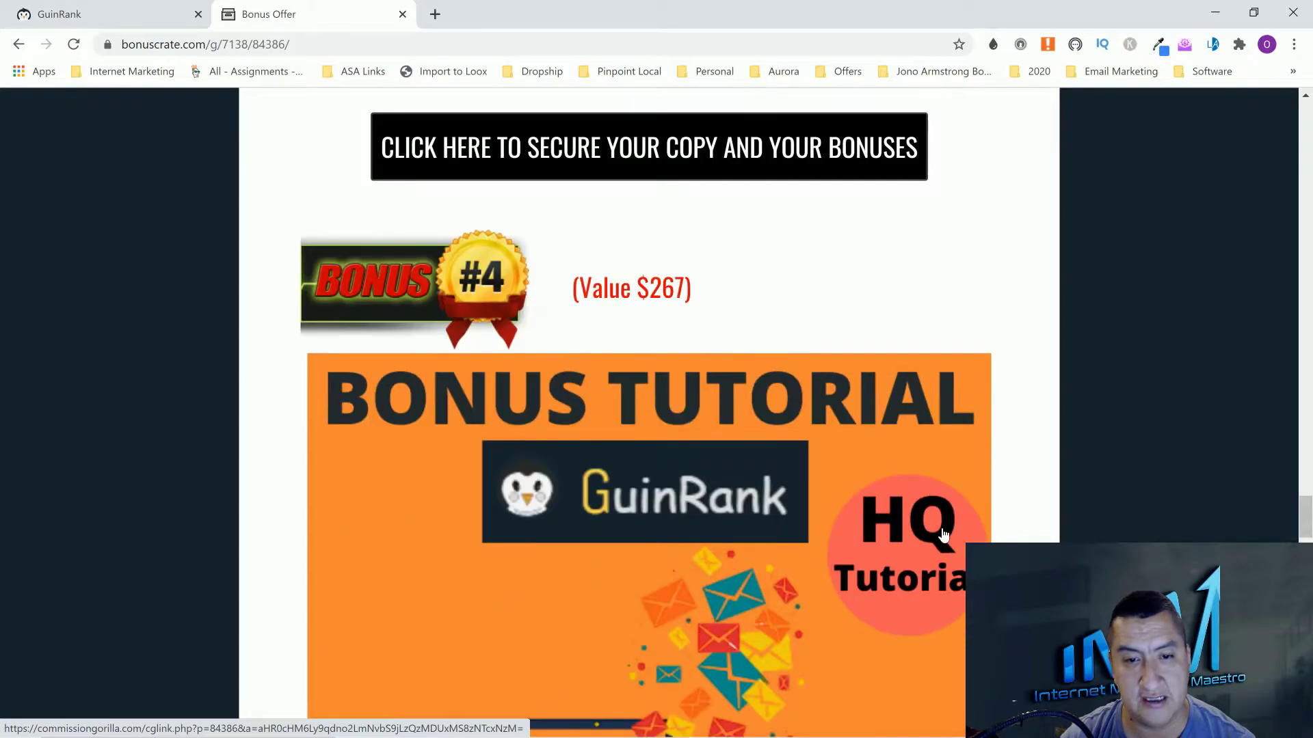
scroll("down", 3)
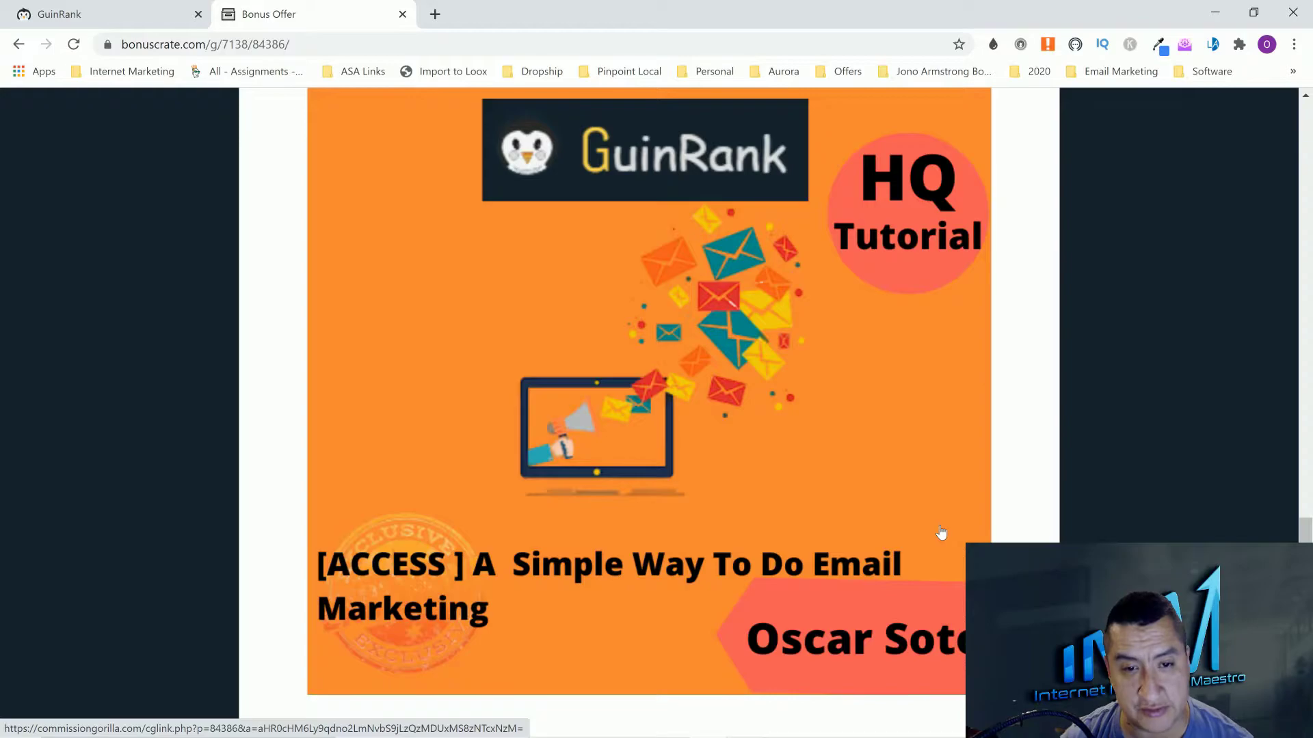
scroll("down", 3)
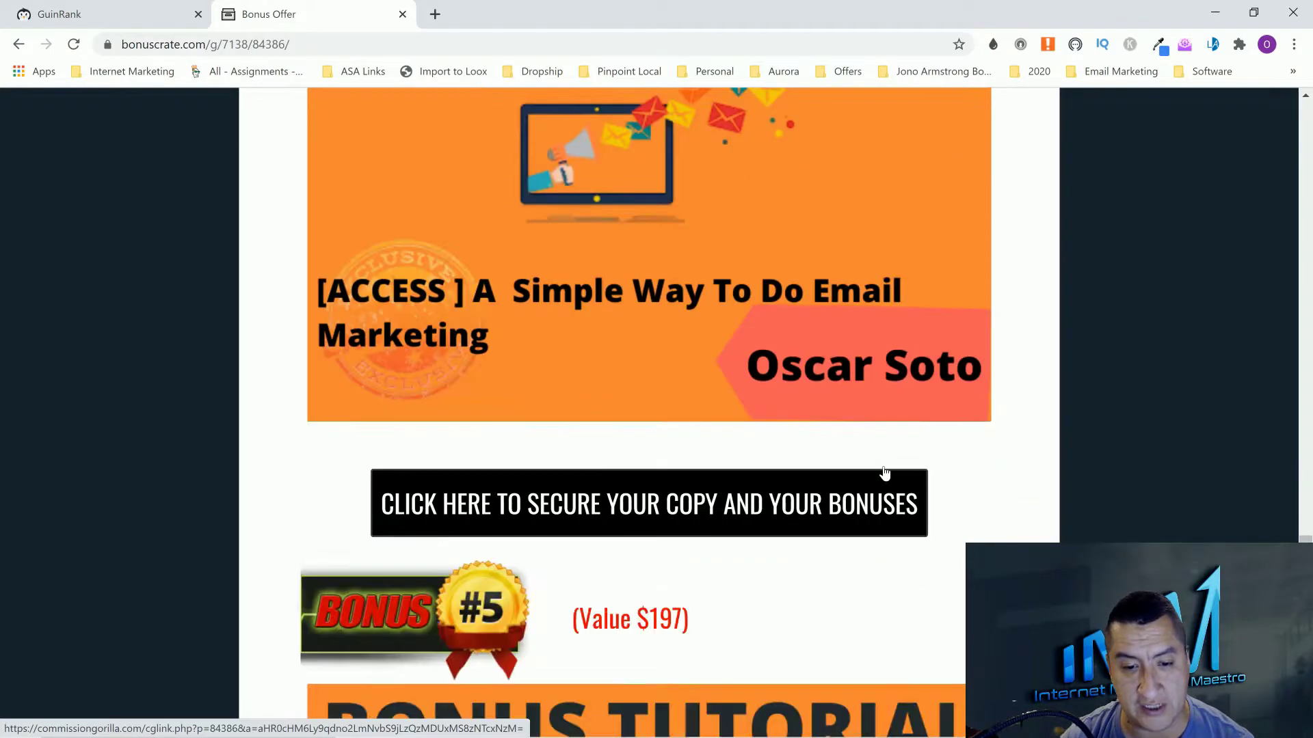
scroll("down", 3)
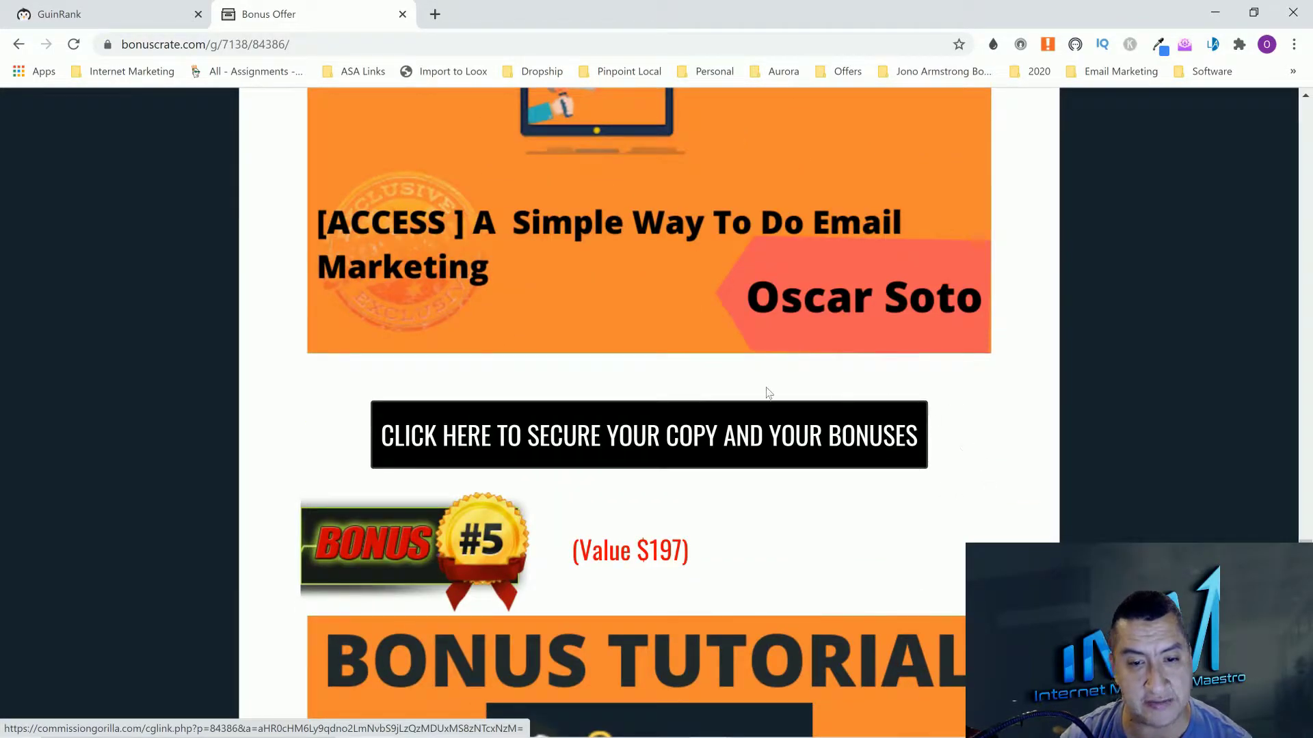
mouse_move(364, 391)
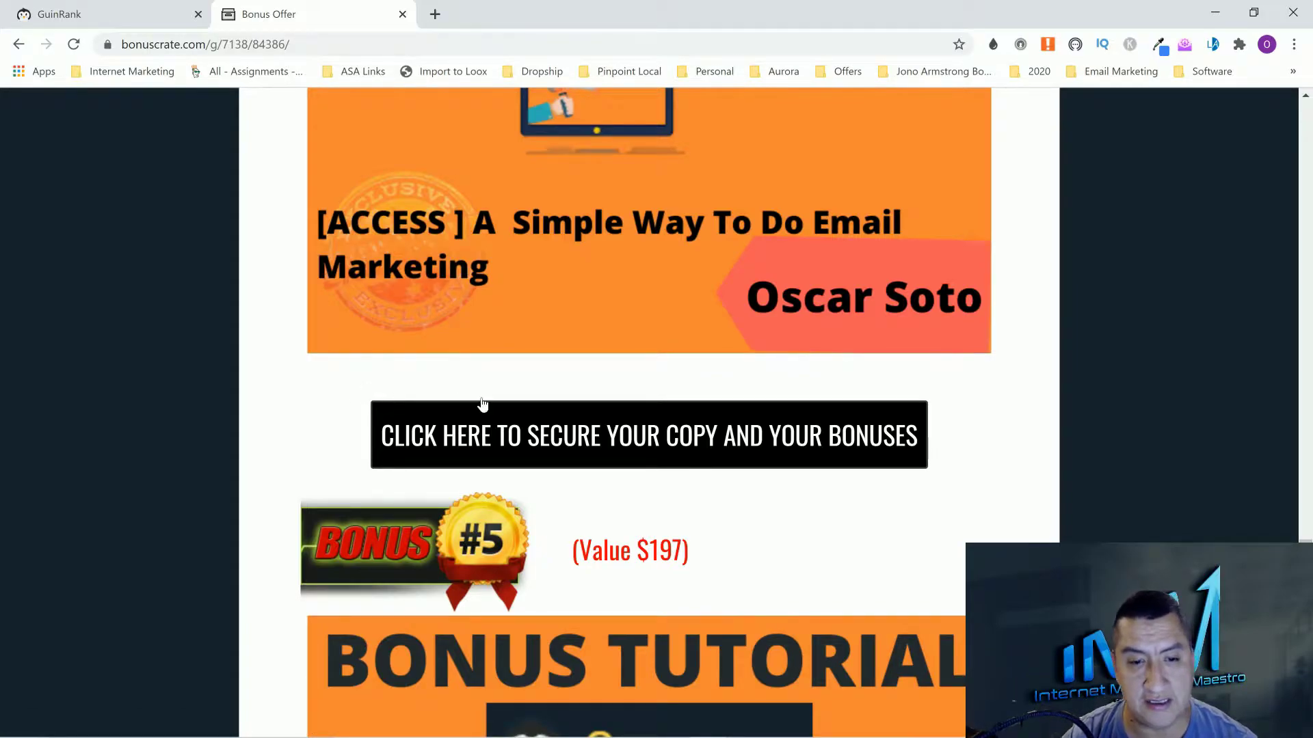
mouse_move(941, 426)
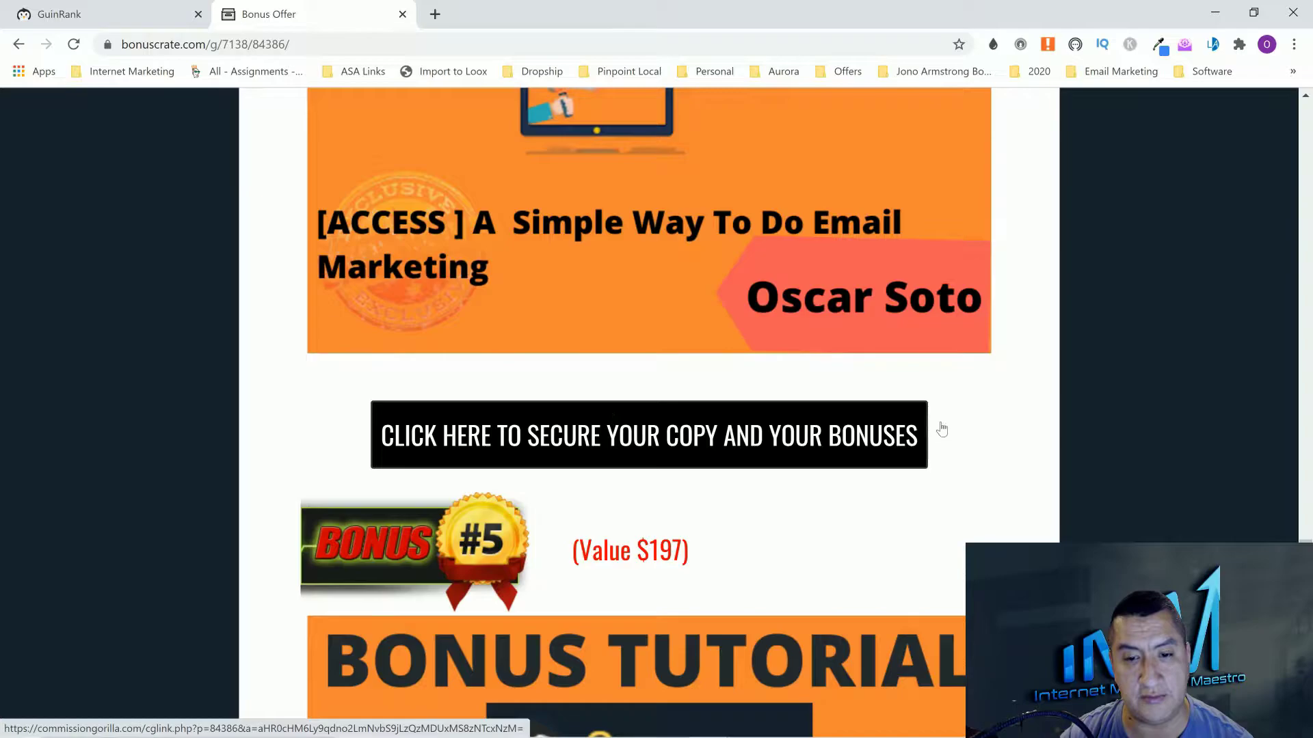
mouse_move(933, 439)
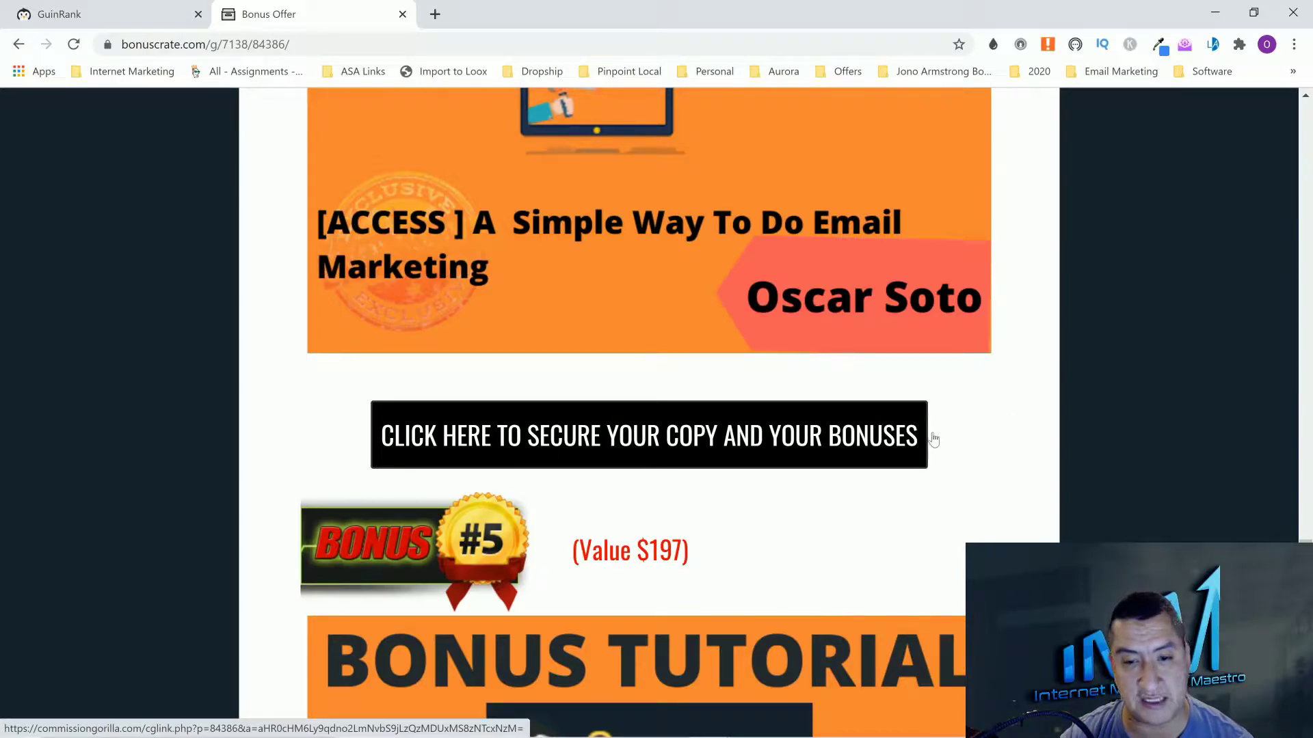
- Scroll past the All Vendor Bonuses image to the bonus page's expiry countdown timer
scroll("down", 3)
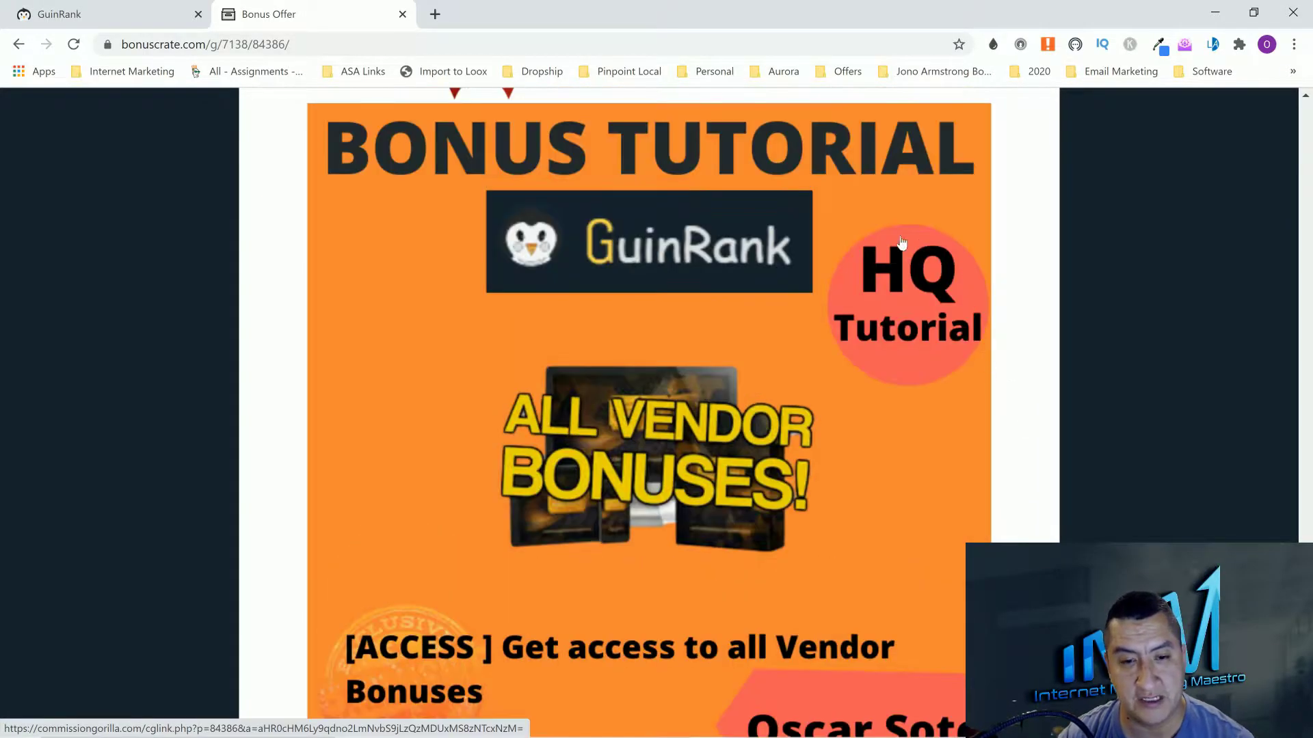
scroll("up", 3)
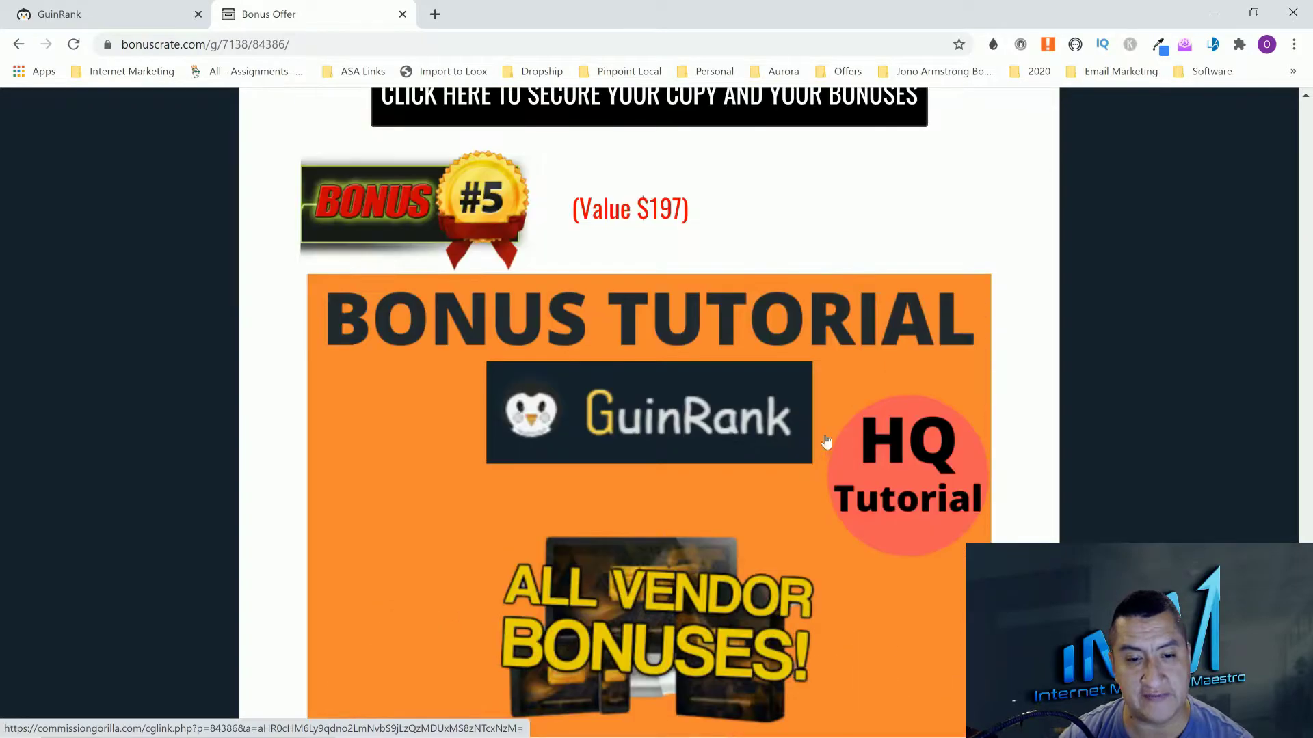
scroll("down", 3)
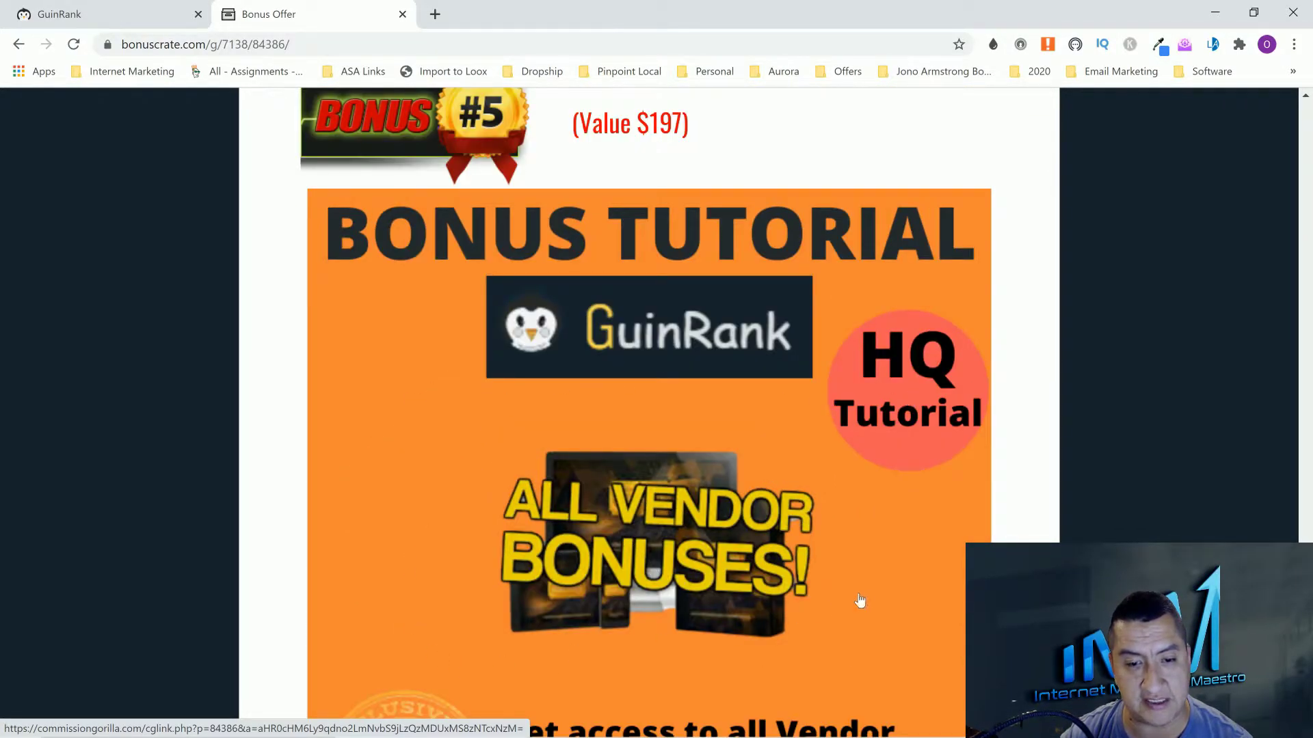
scroll("down", 3)
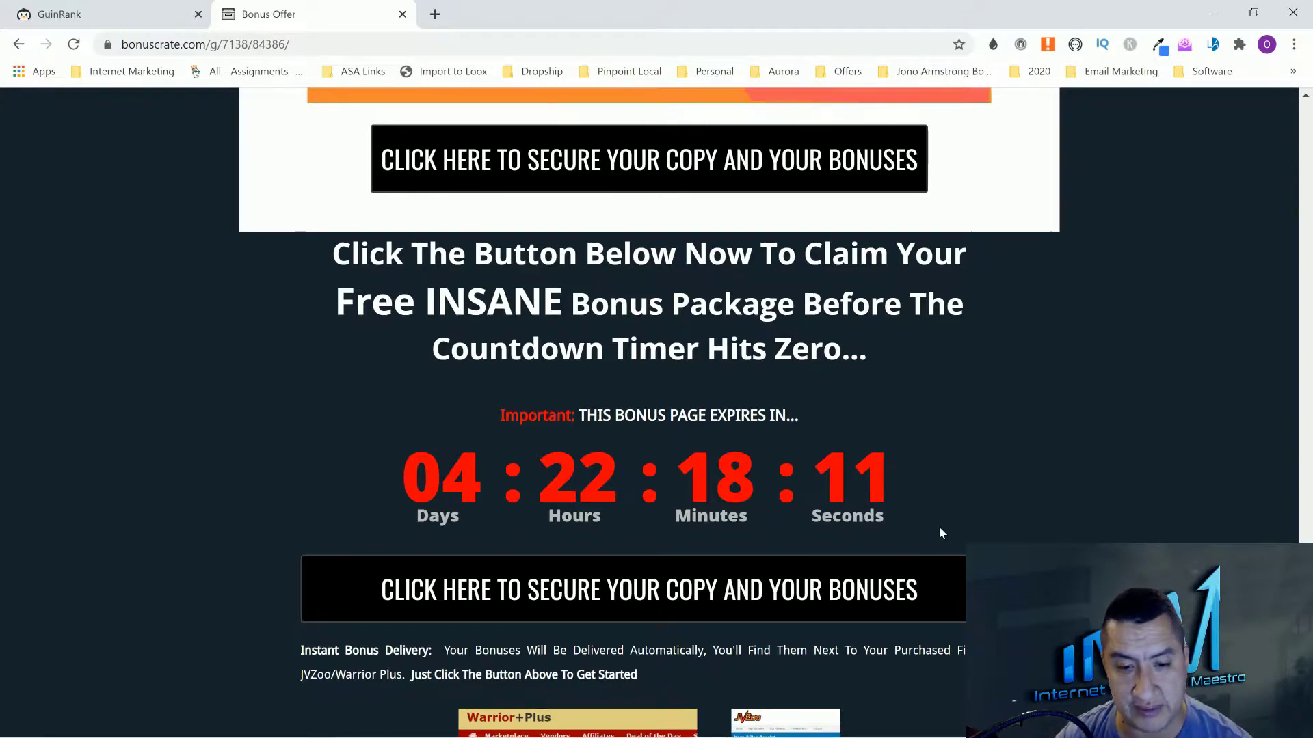
mouse_move(928, 504)
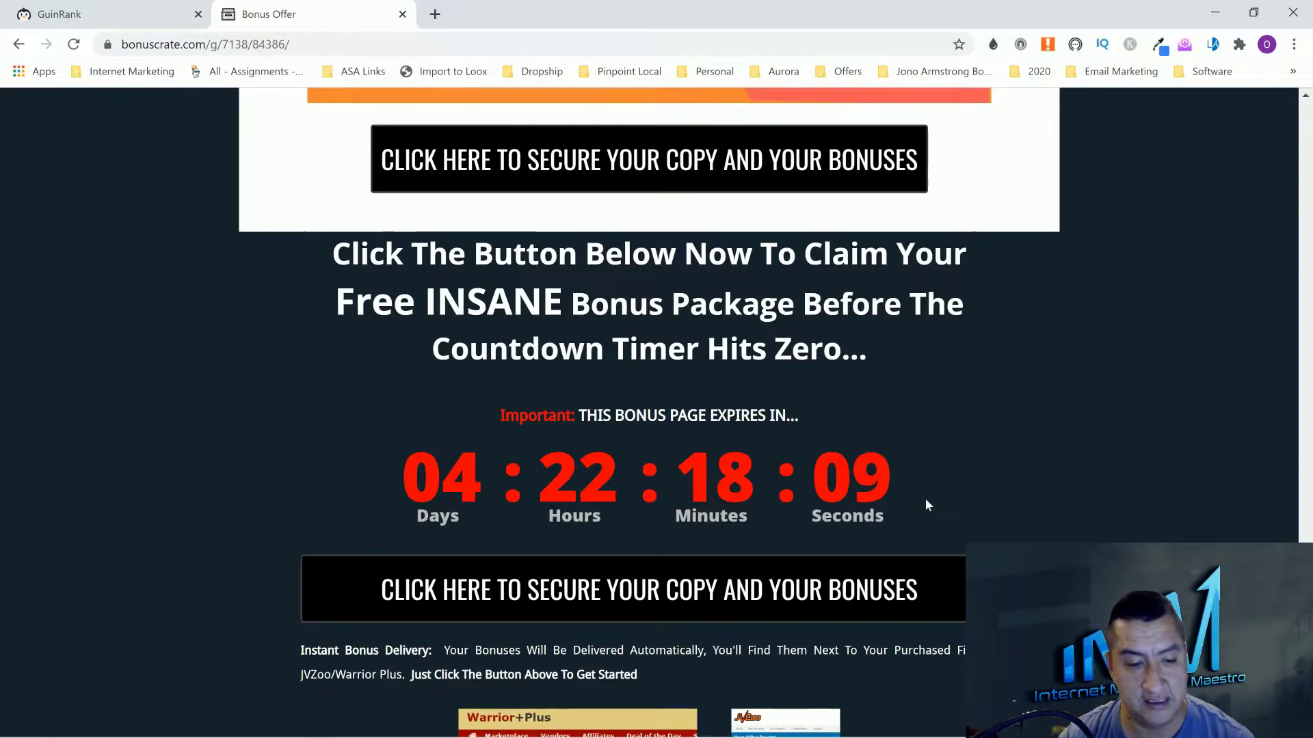
scroll("down", 3)
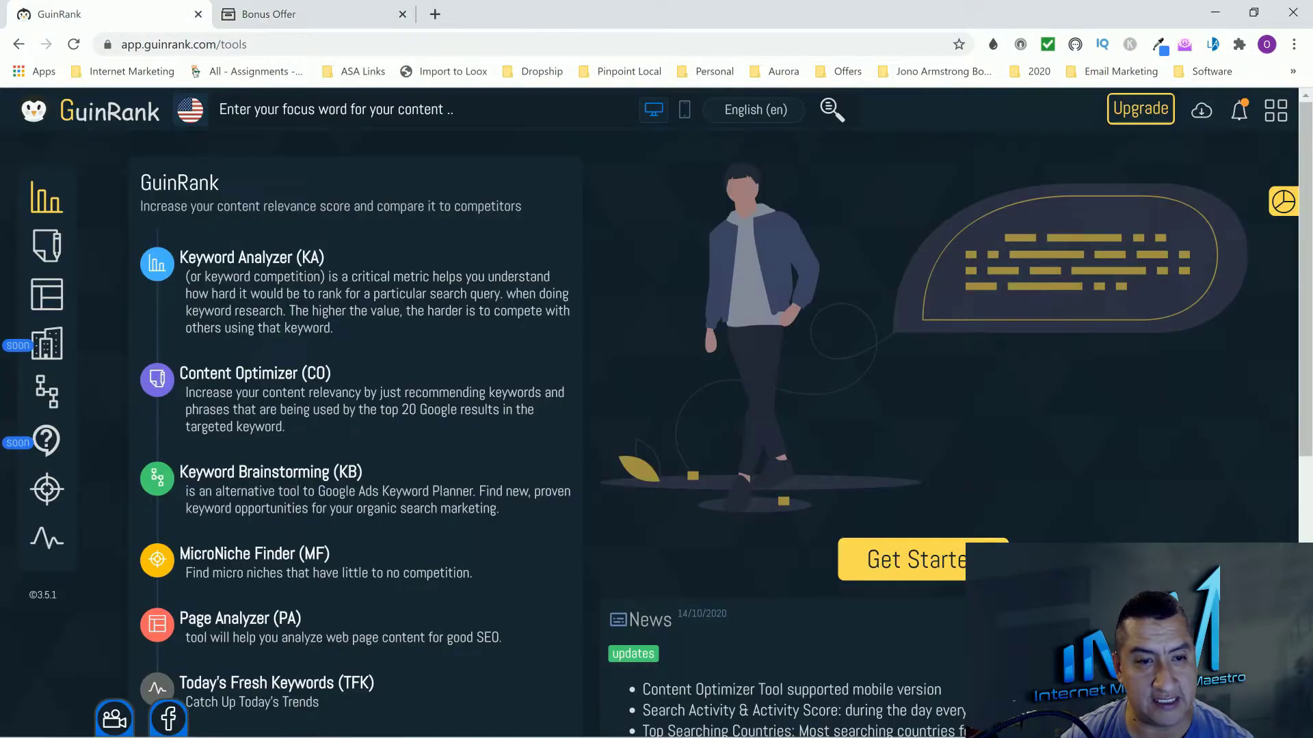
mouse_move(656, 352)
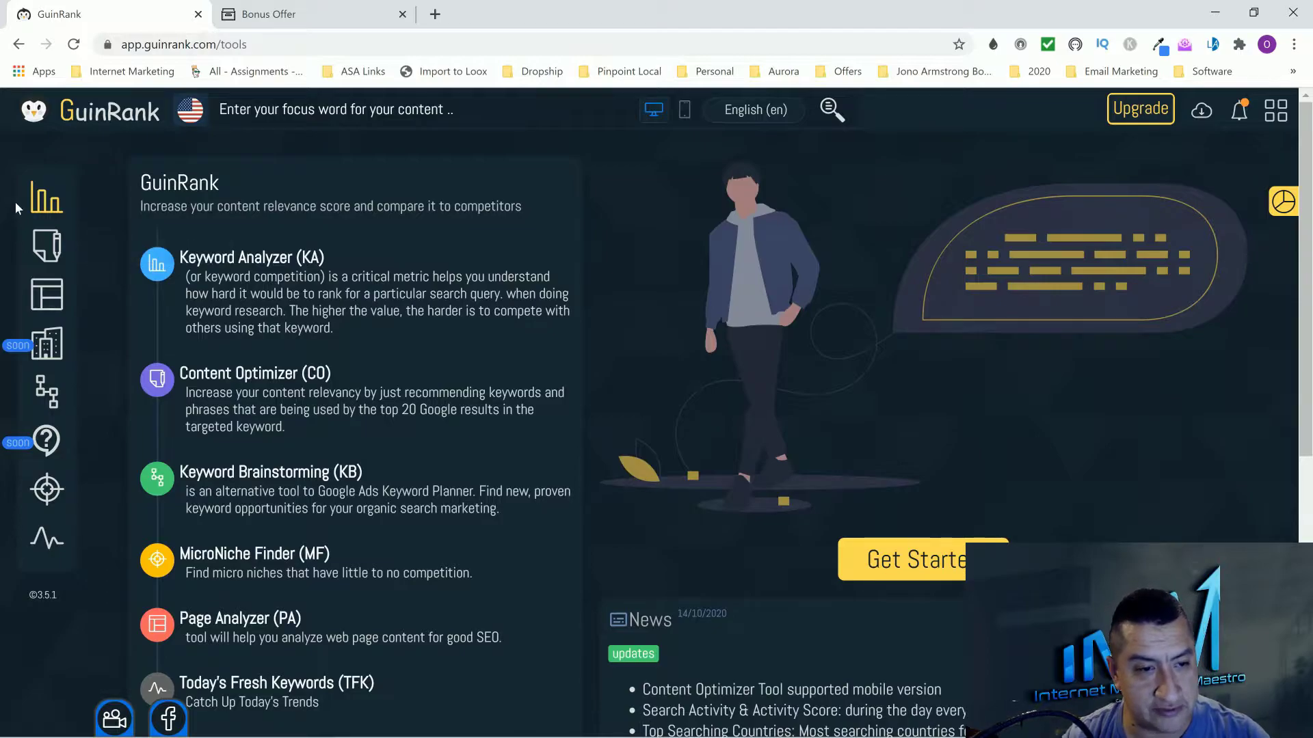
- Enter 'internet marketing' in the focus-word search box to list keyword suggestions
left_click(335, 110)
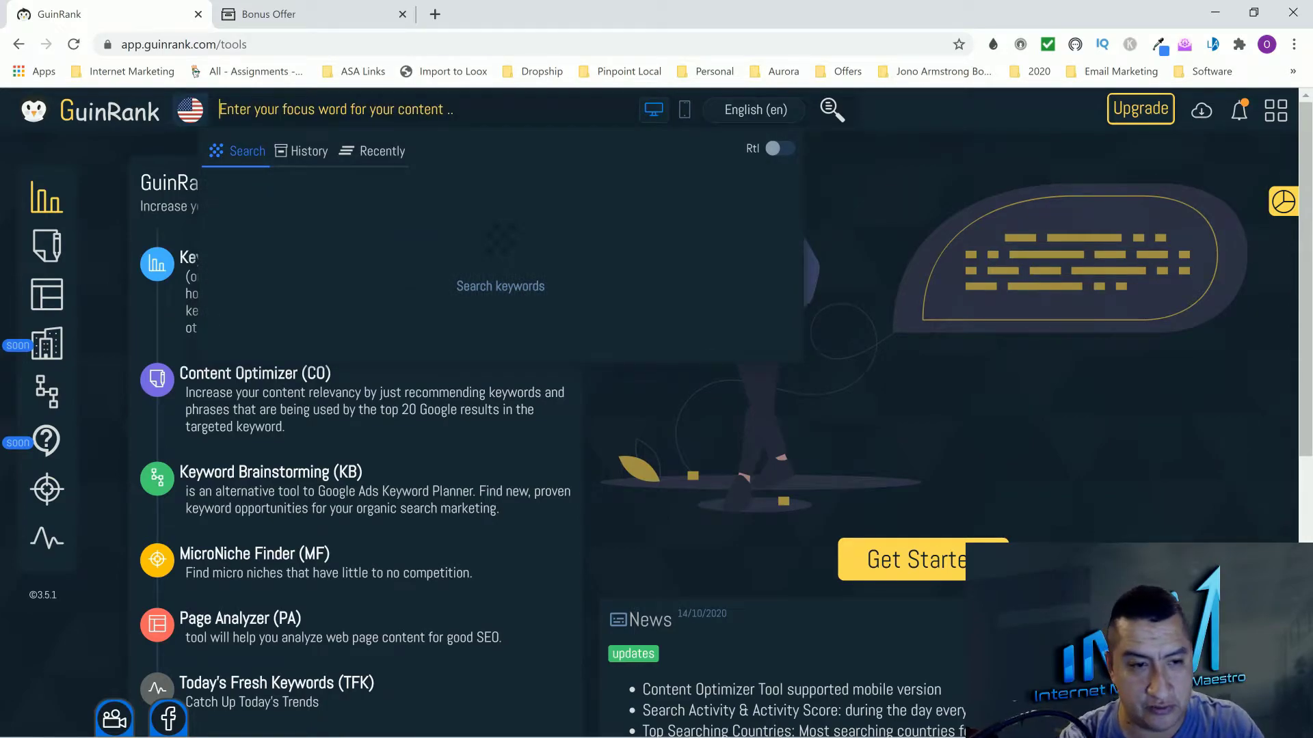
type("internet marketing")
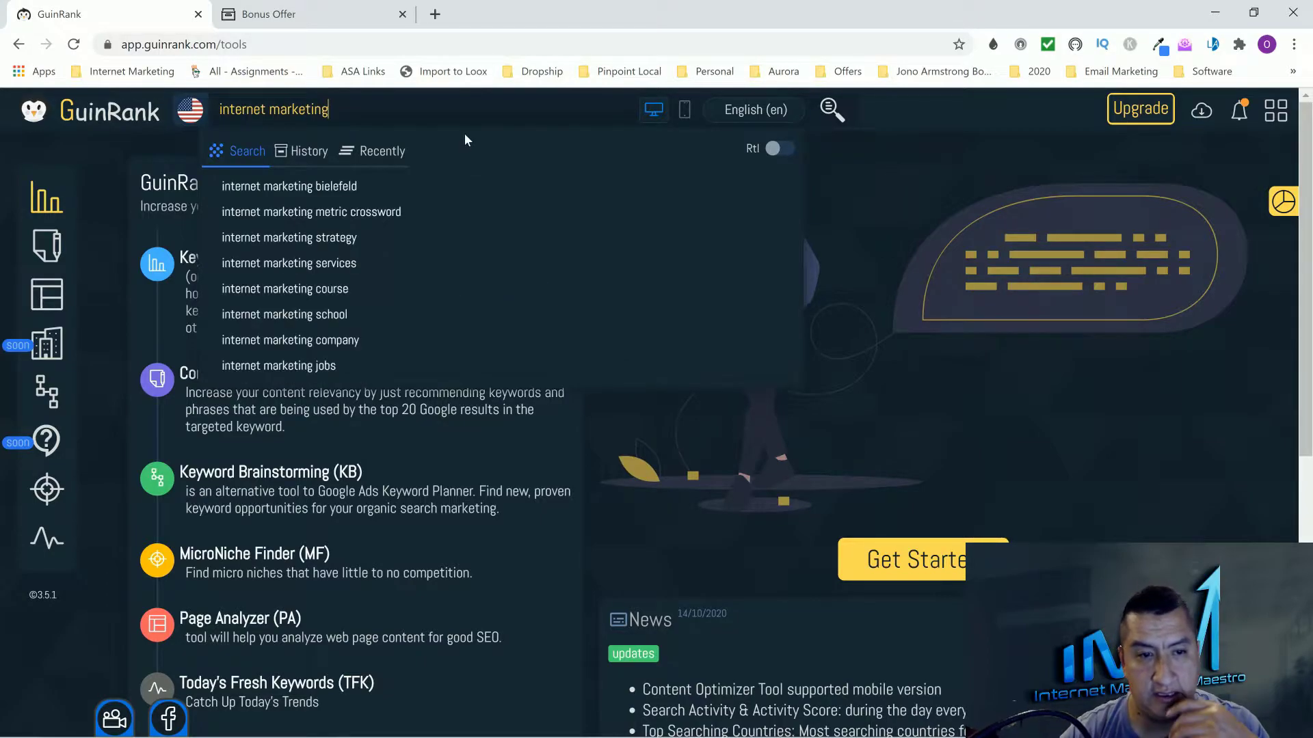
mouse_move(353, 212)
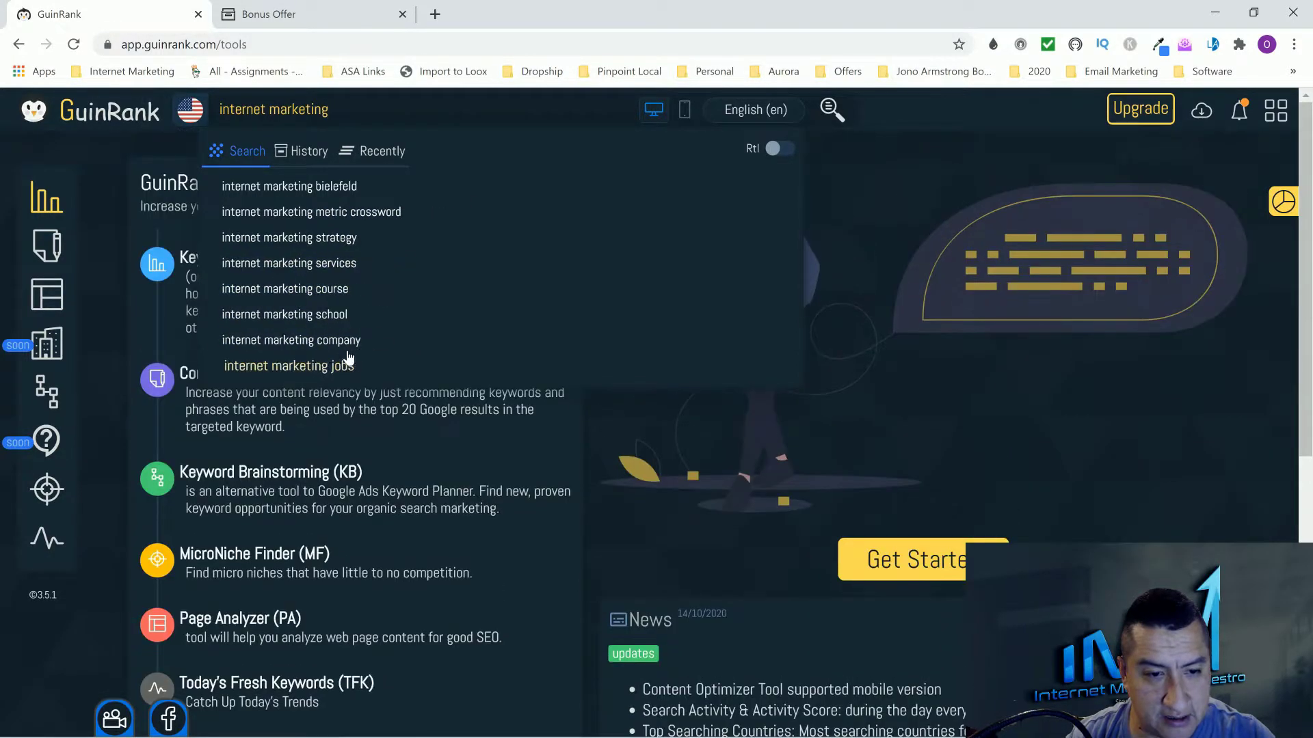
mouse_move(317, 188)
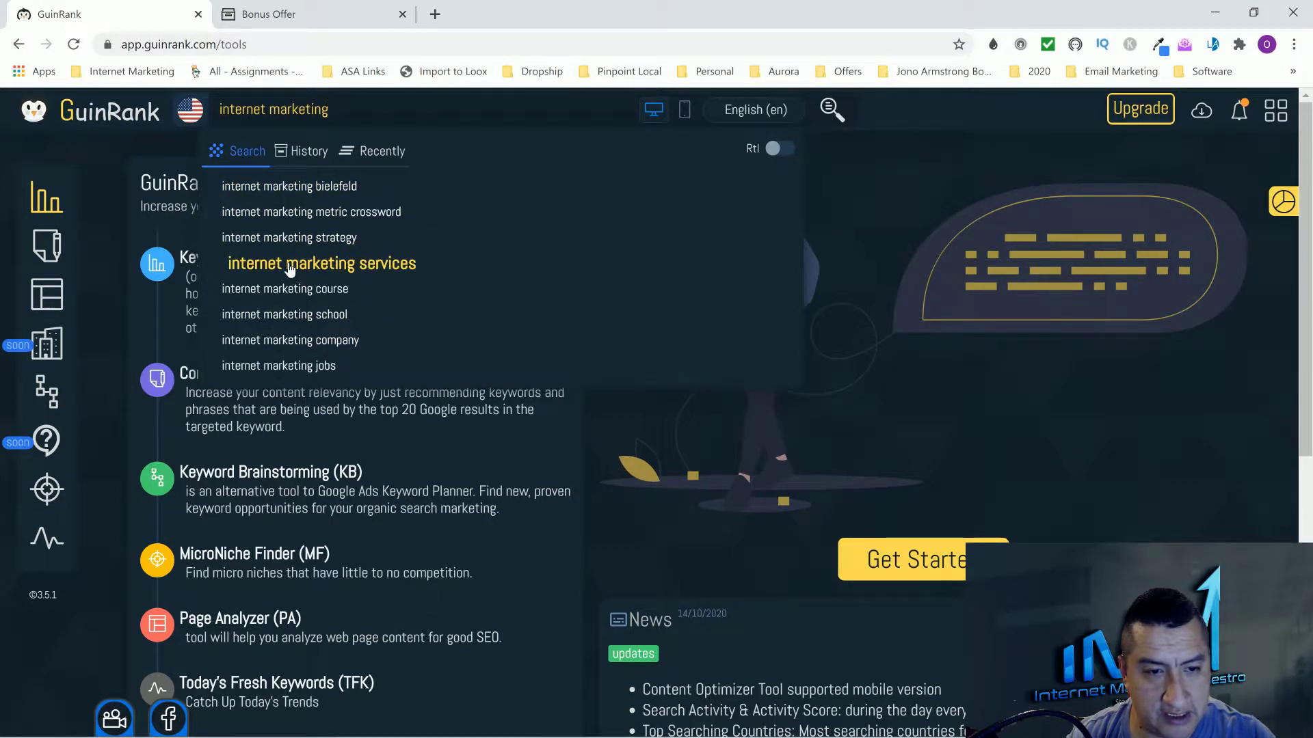
- Run the Keyword Analyzer on the 'internet marketing services' suggestion
left_click(321, 262)
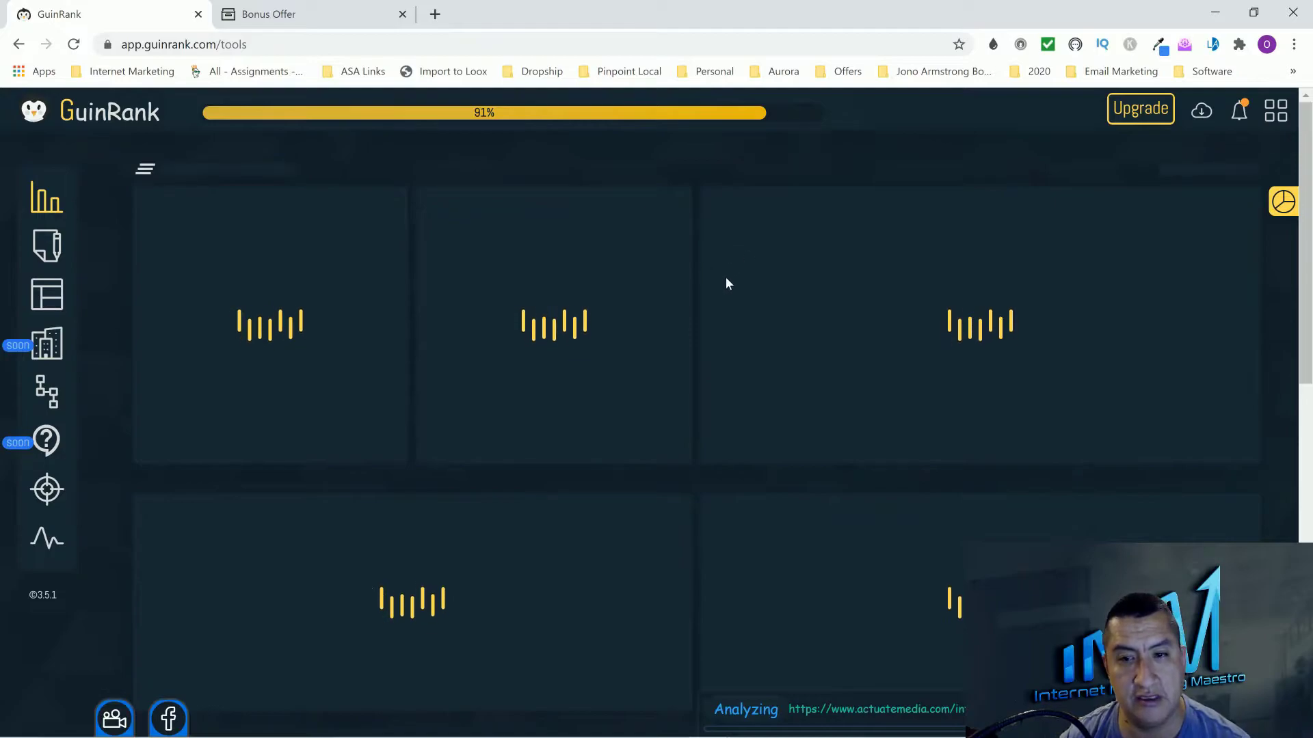
mouse_move(384, 145)
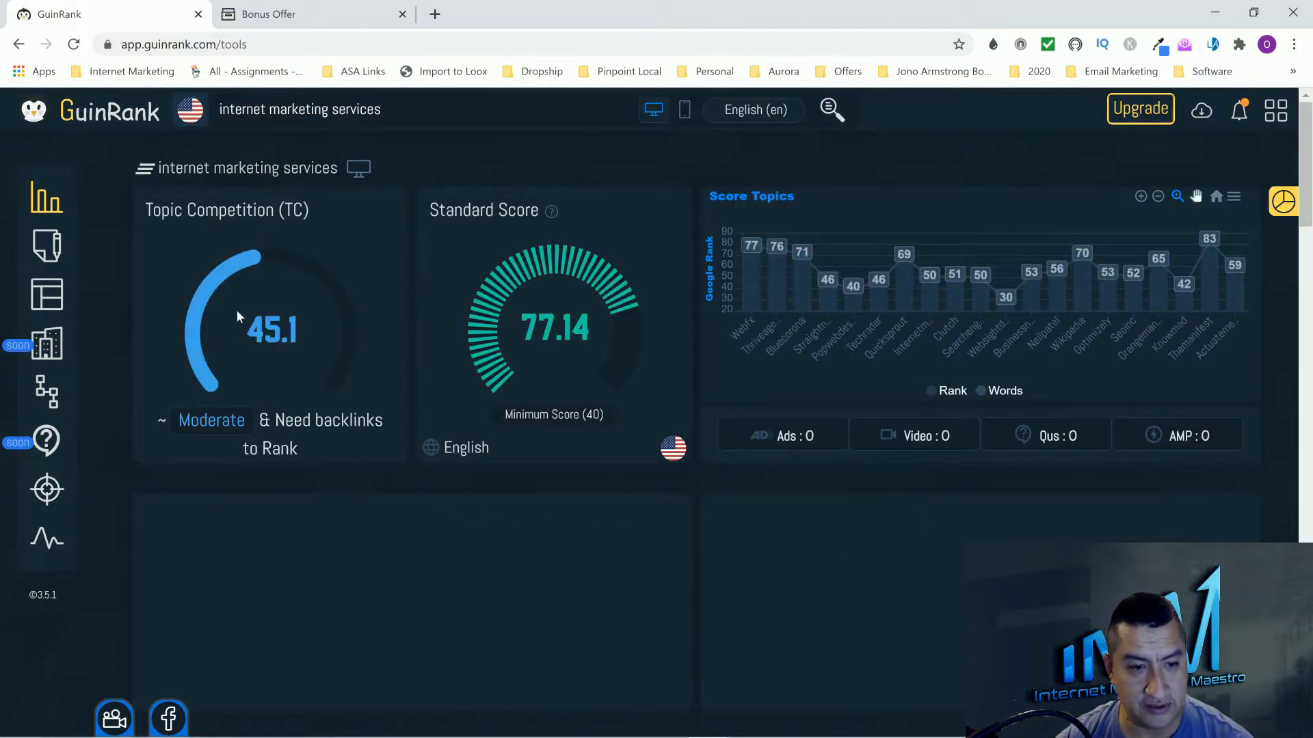
mouse_move(457, 419)
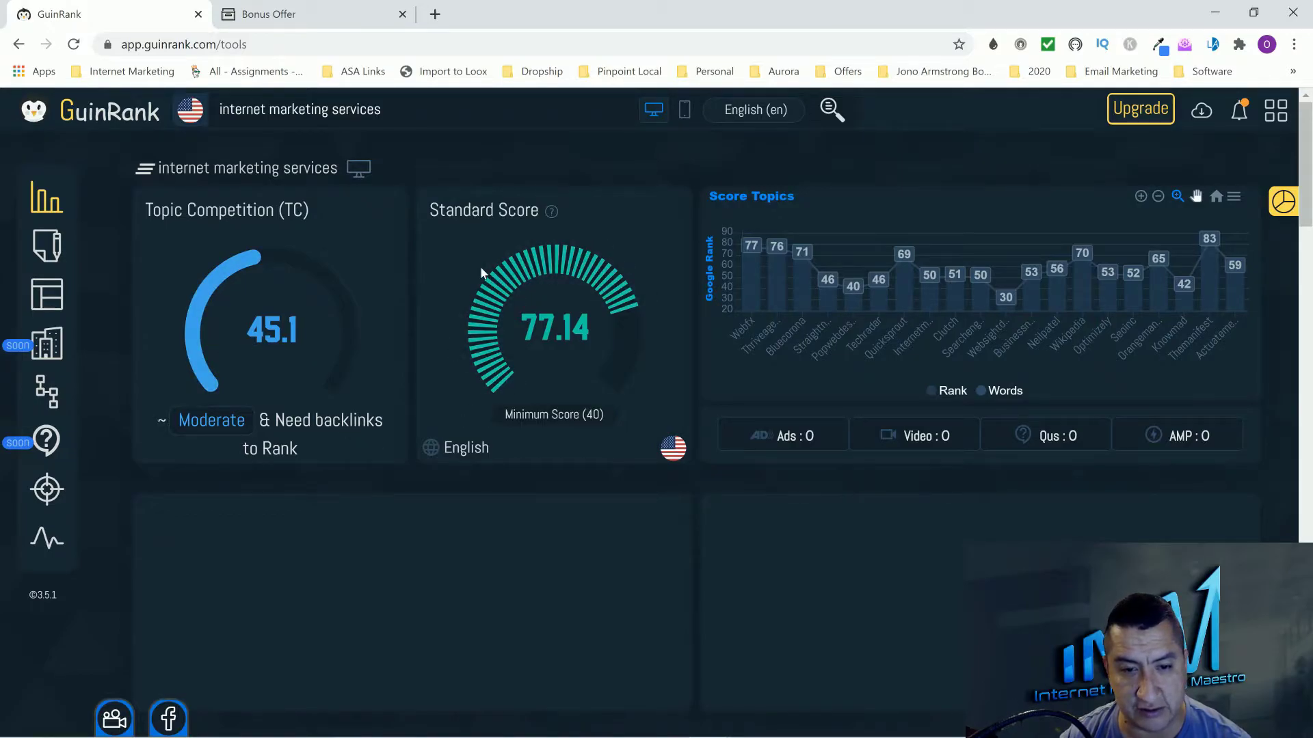
mouse_move(751, 246)
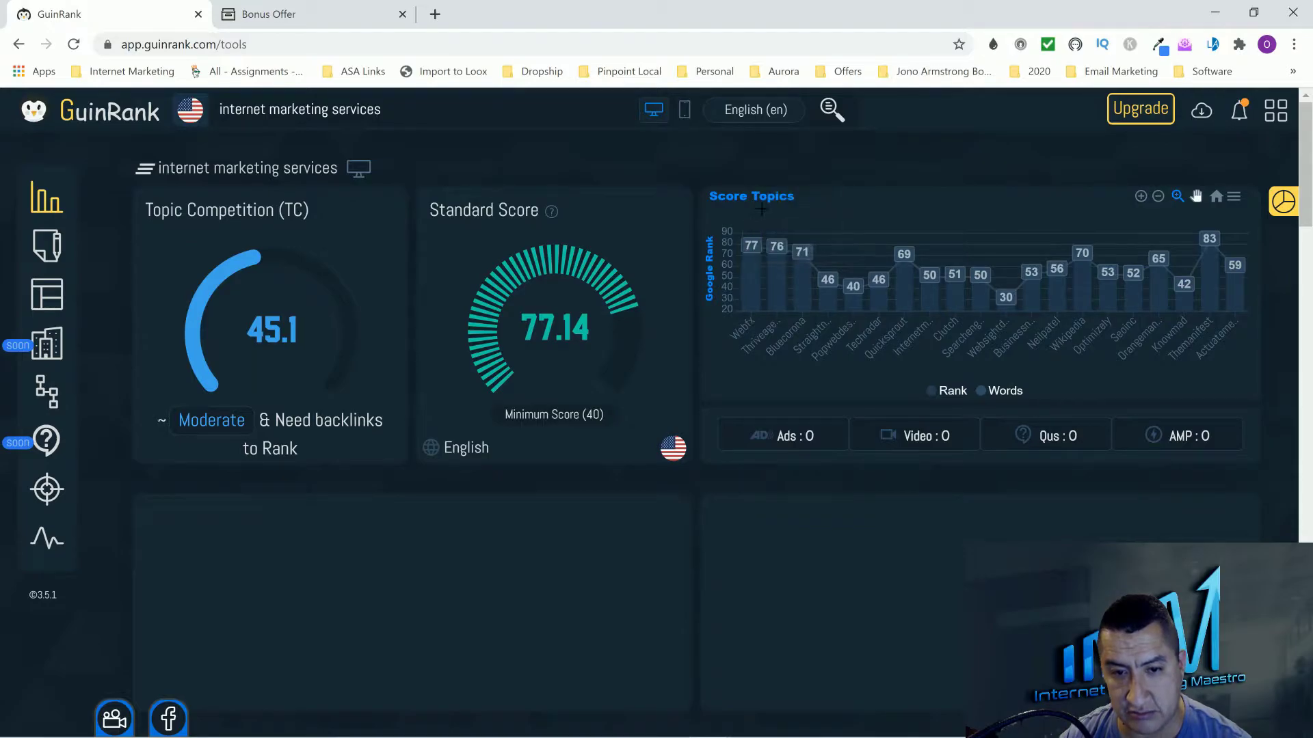
mouse_move(1005, 298)
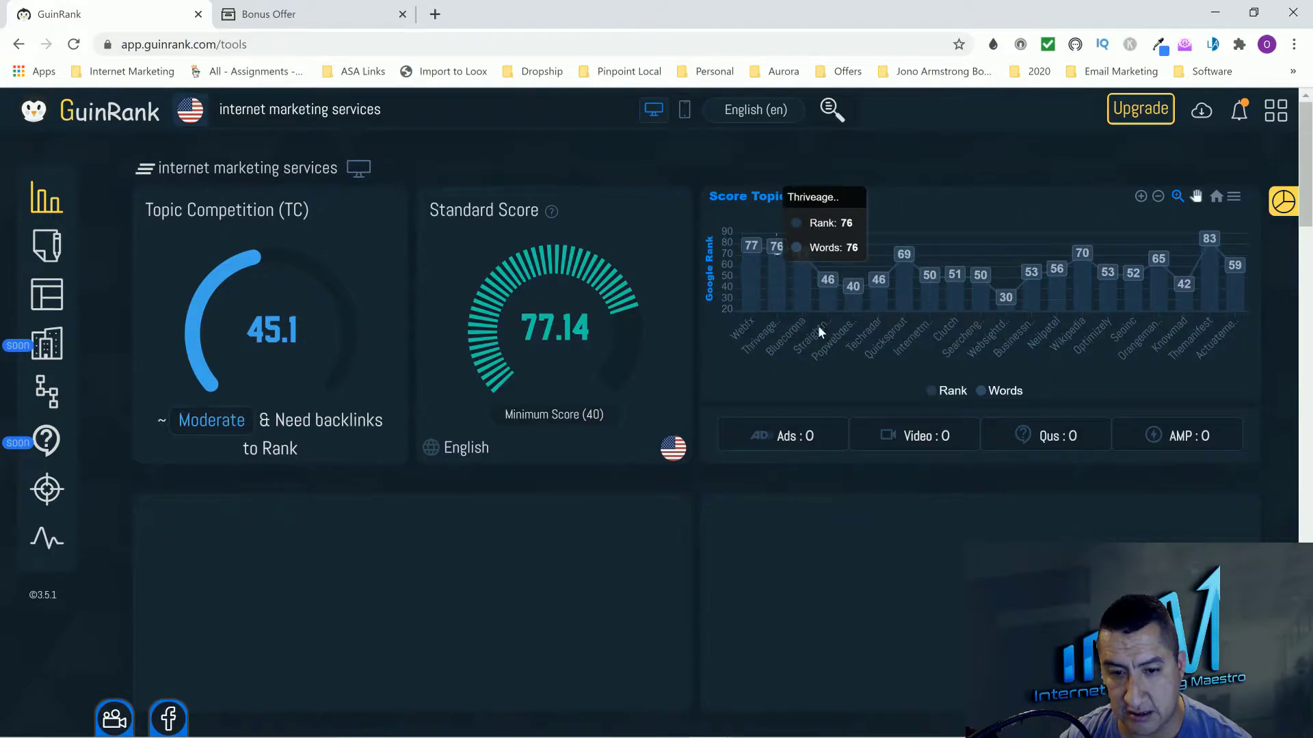
- Under 'To optimize Title', switch the top-words list through 2-, 3-, 4- and 5-word phrases
scroll("down", 3)
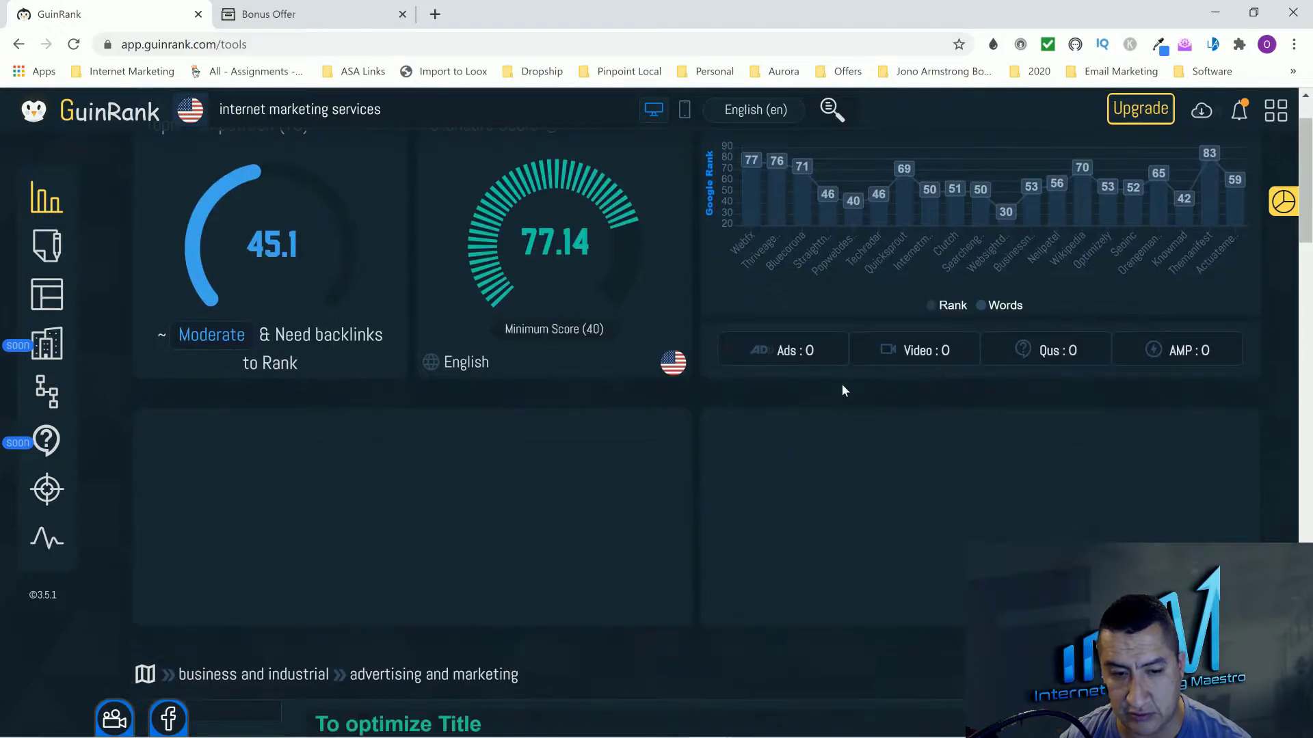
scroll("down", 3)
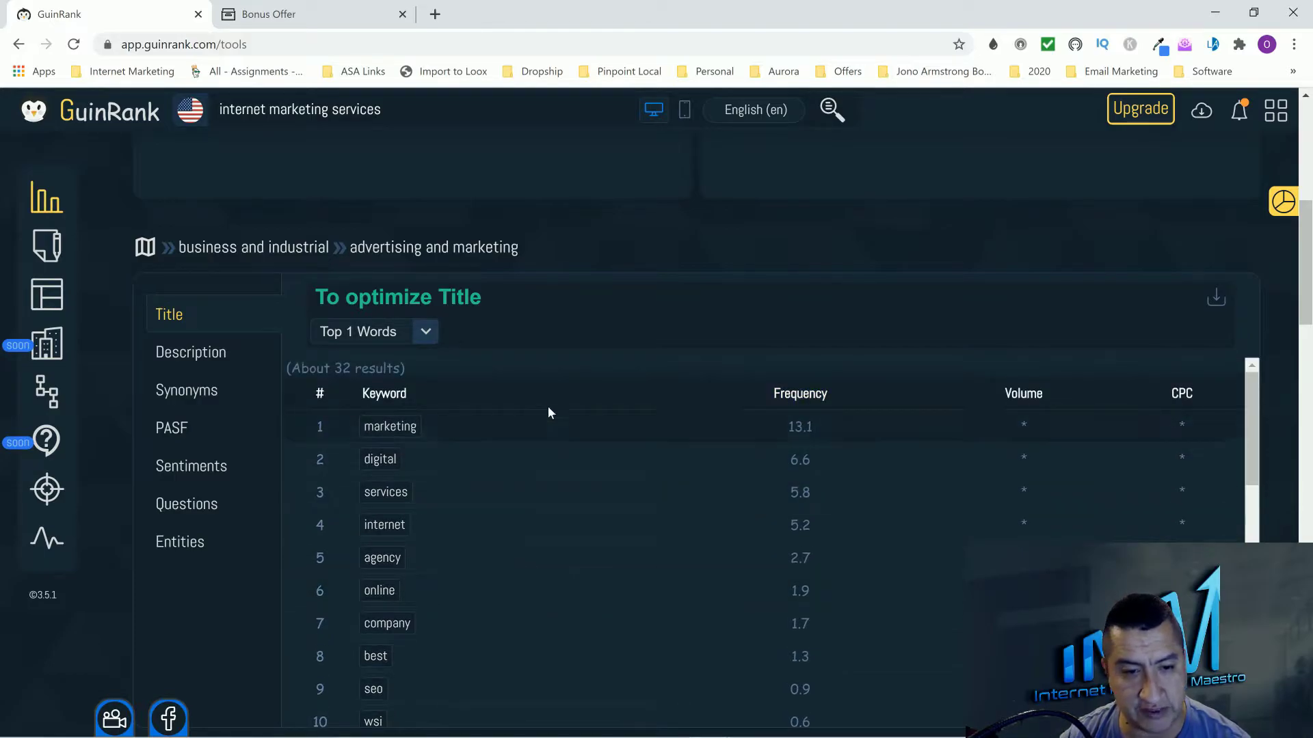
scroll("down", 3)
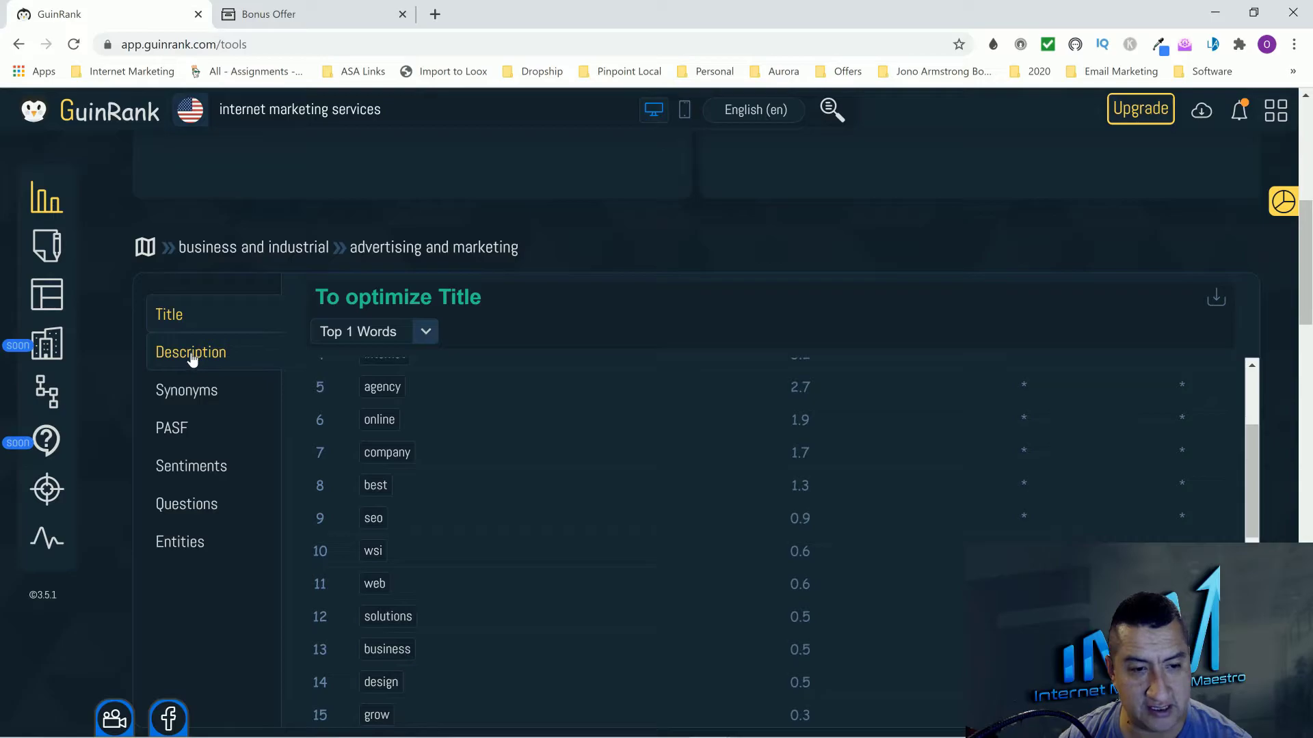
left_click(372, 331)
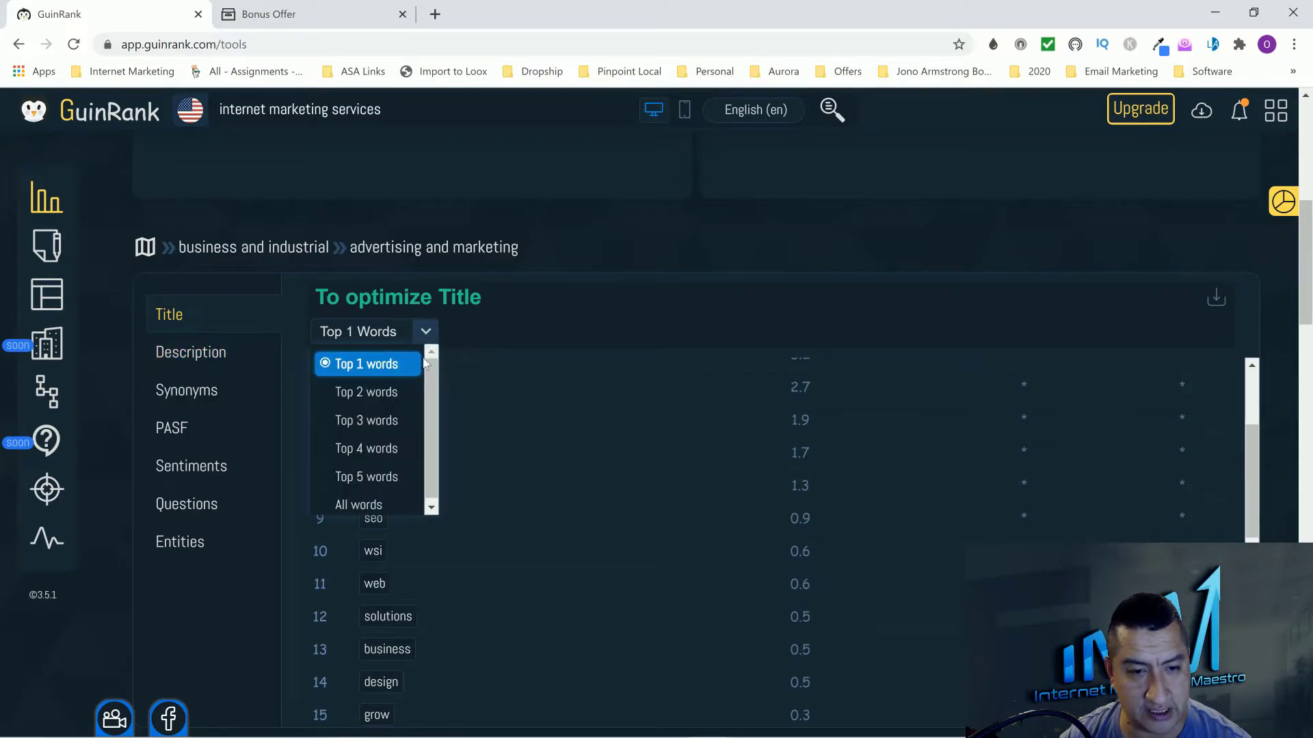
left_click(365, 391)
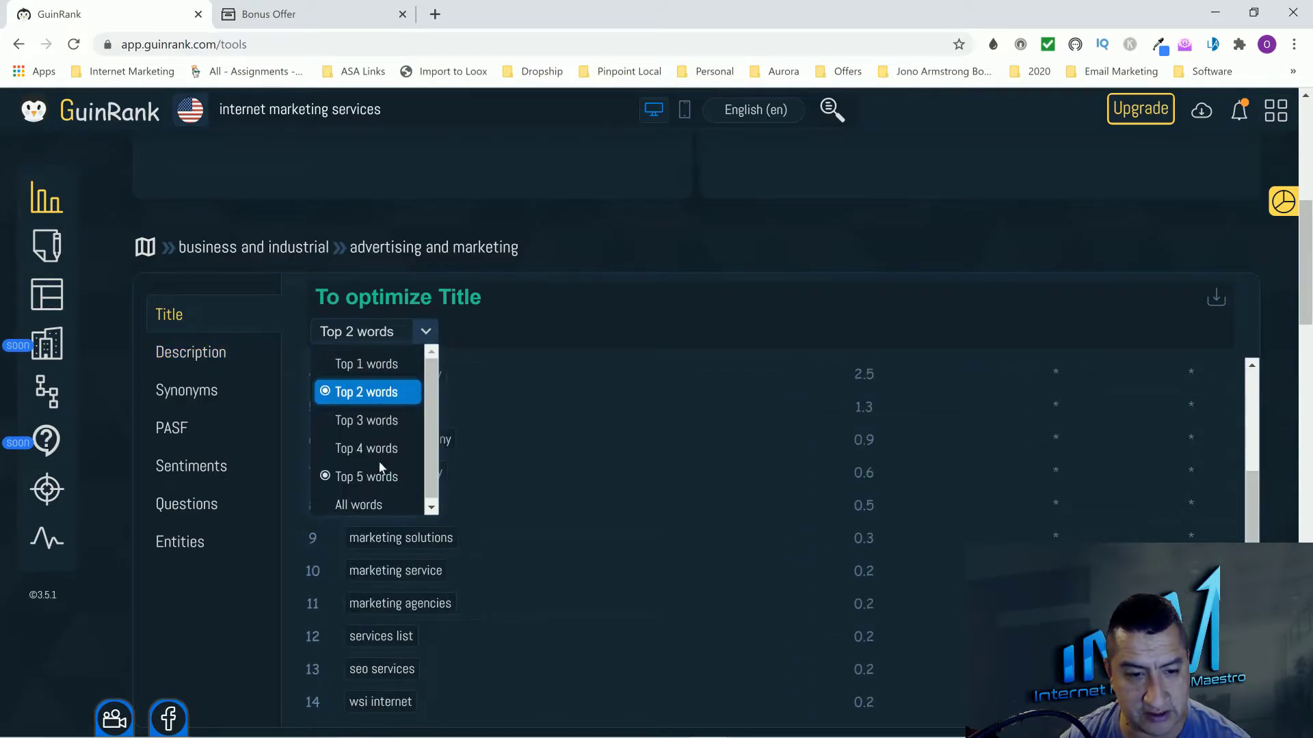
left_click(366, 419)
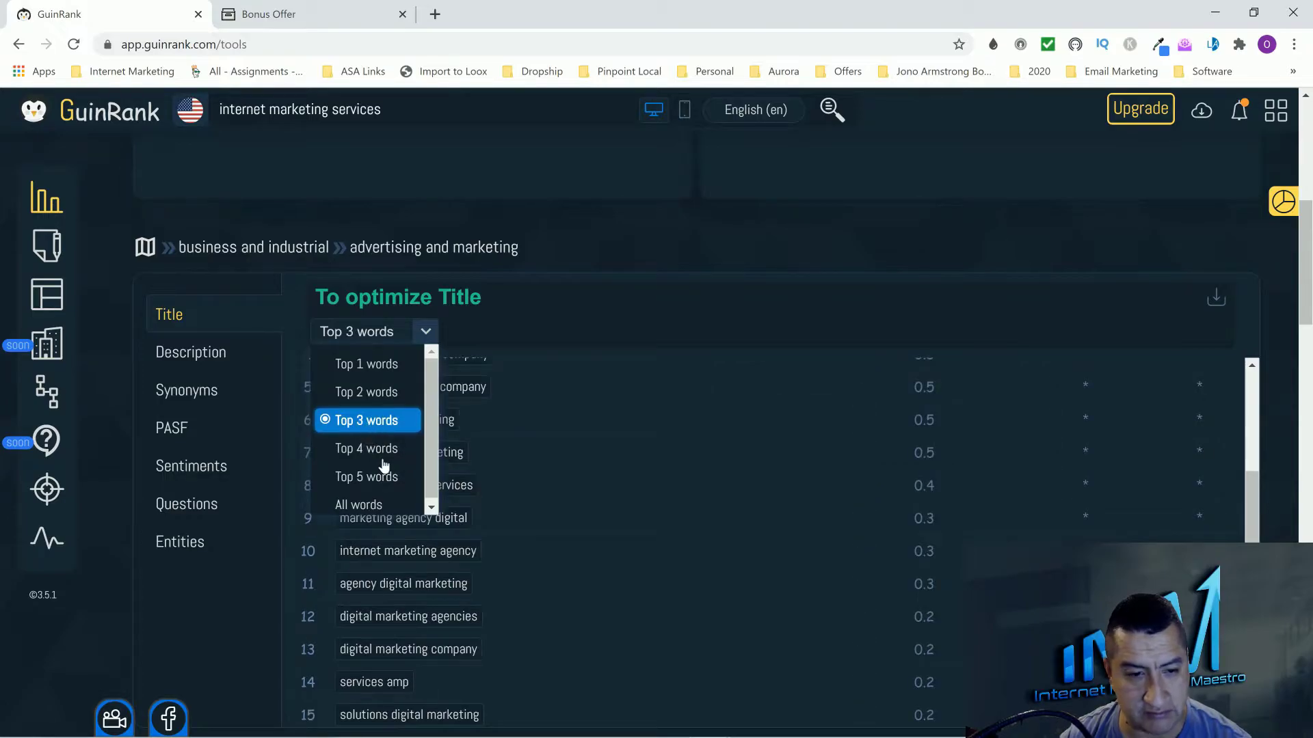
left_click(366, 476)
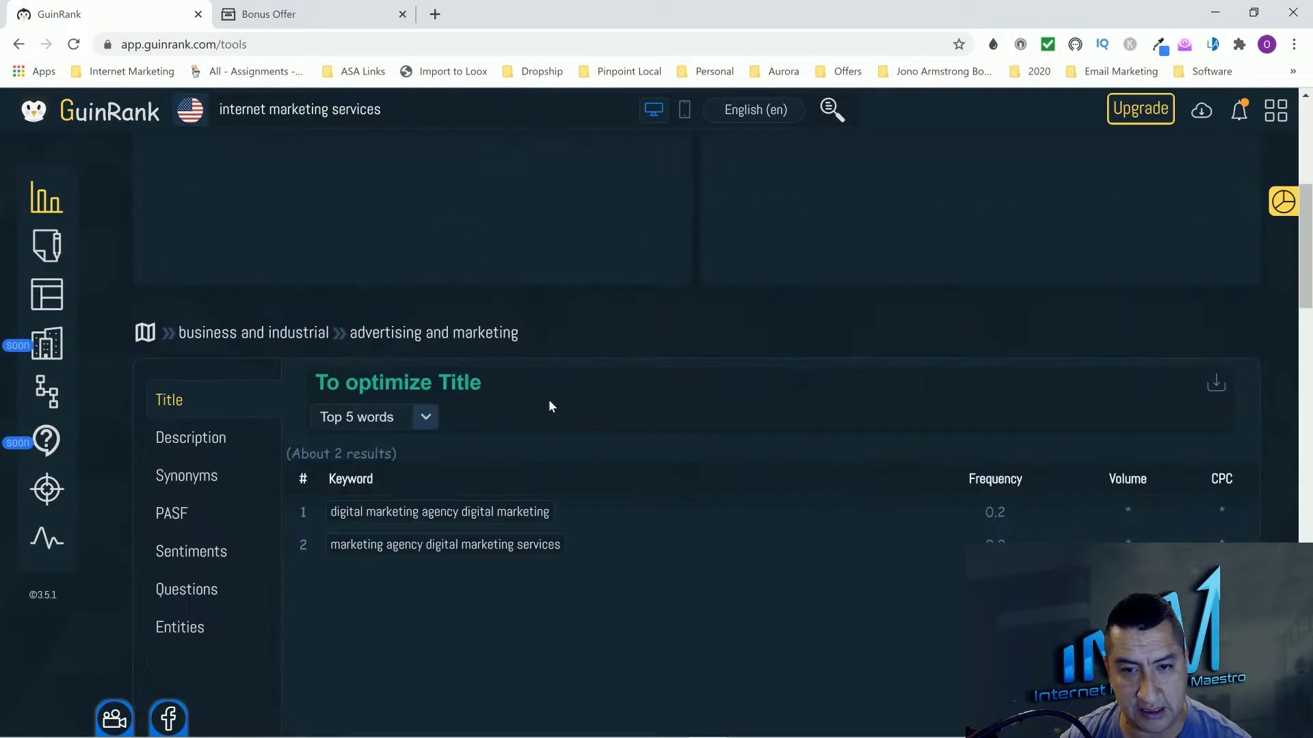
scroll("down", 3)
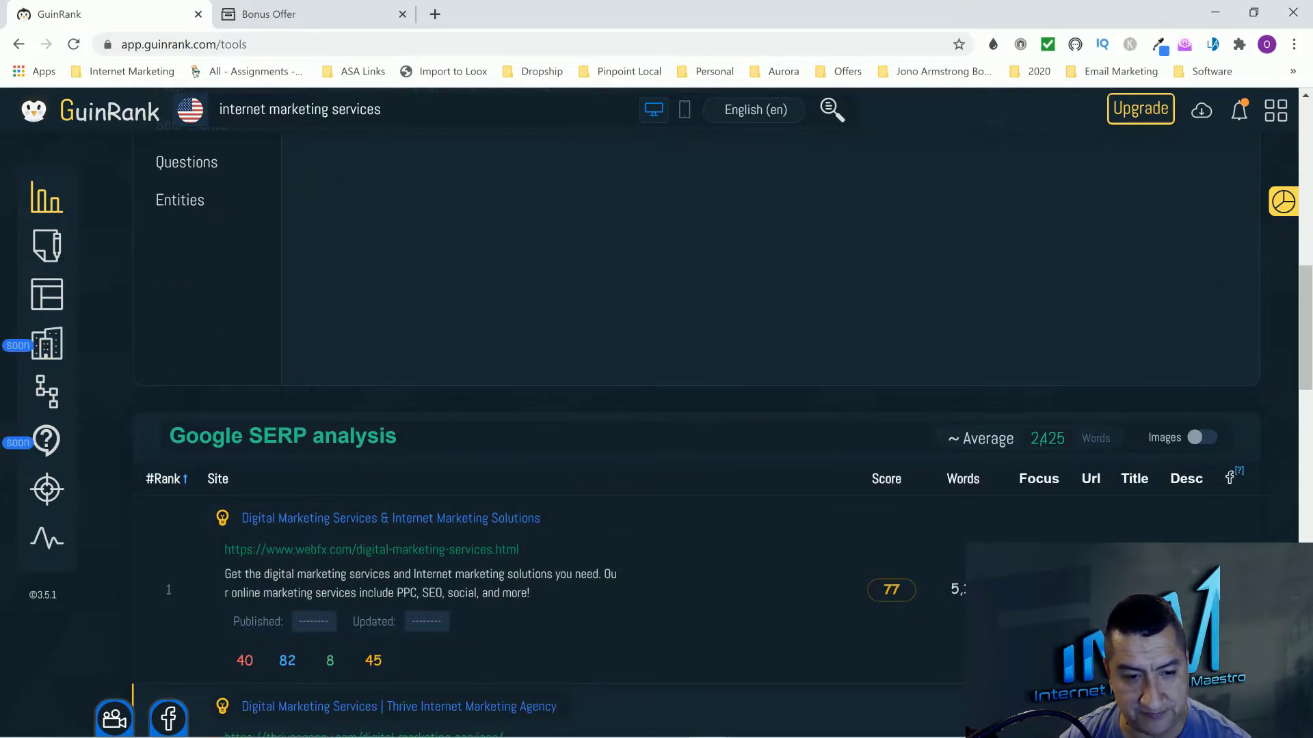
mouse_move(917, 518)
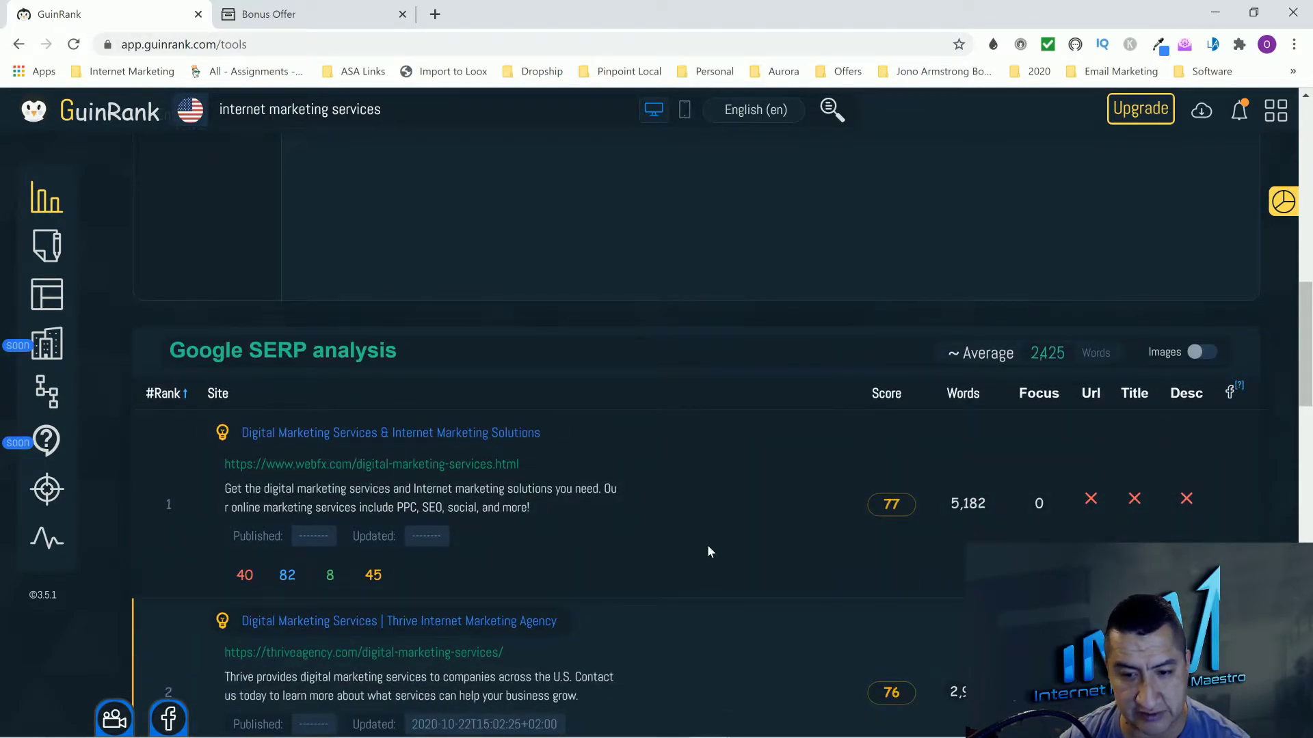
scroll("down", 3)
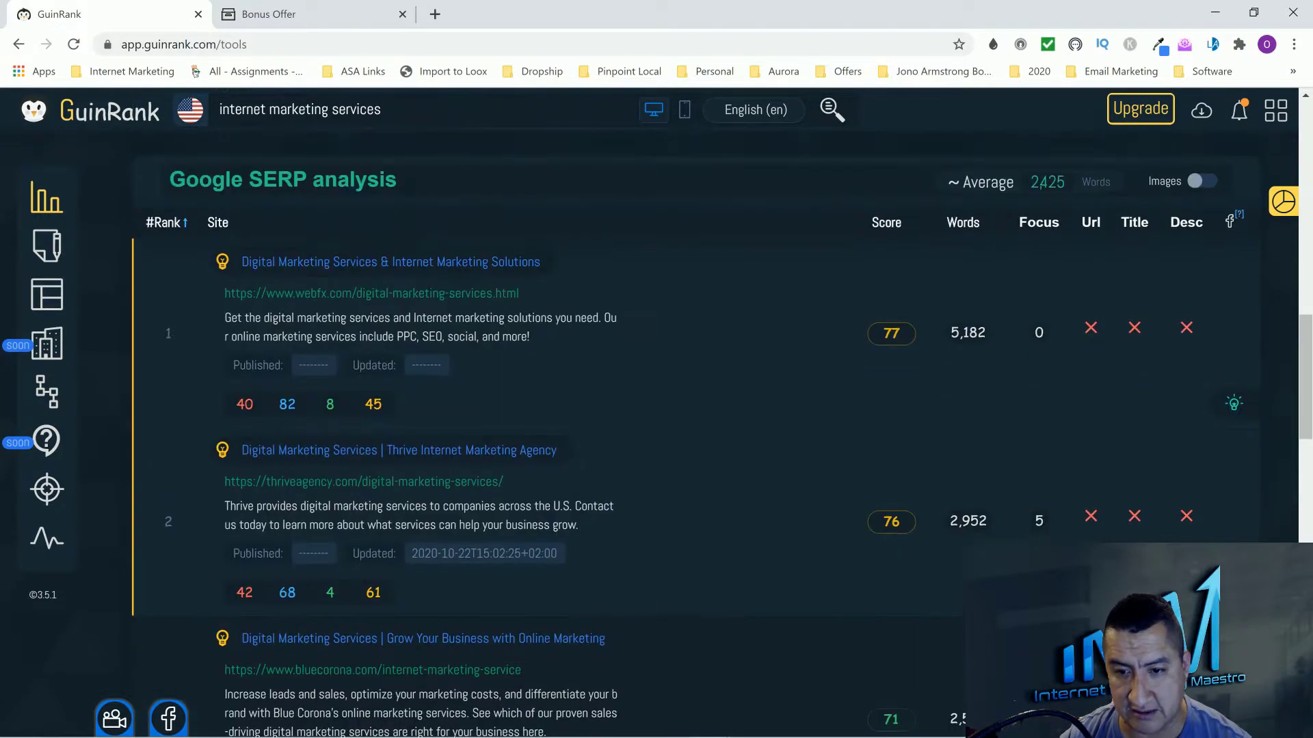
scroll("down", 3)
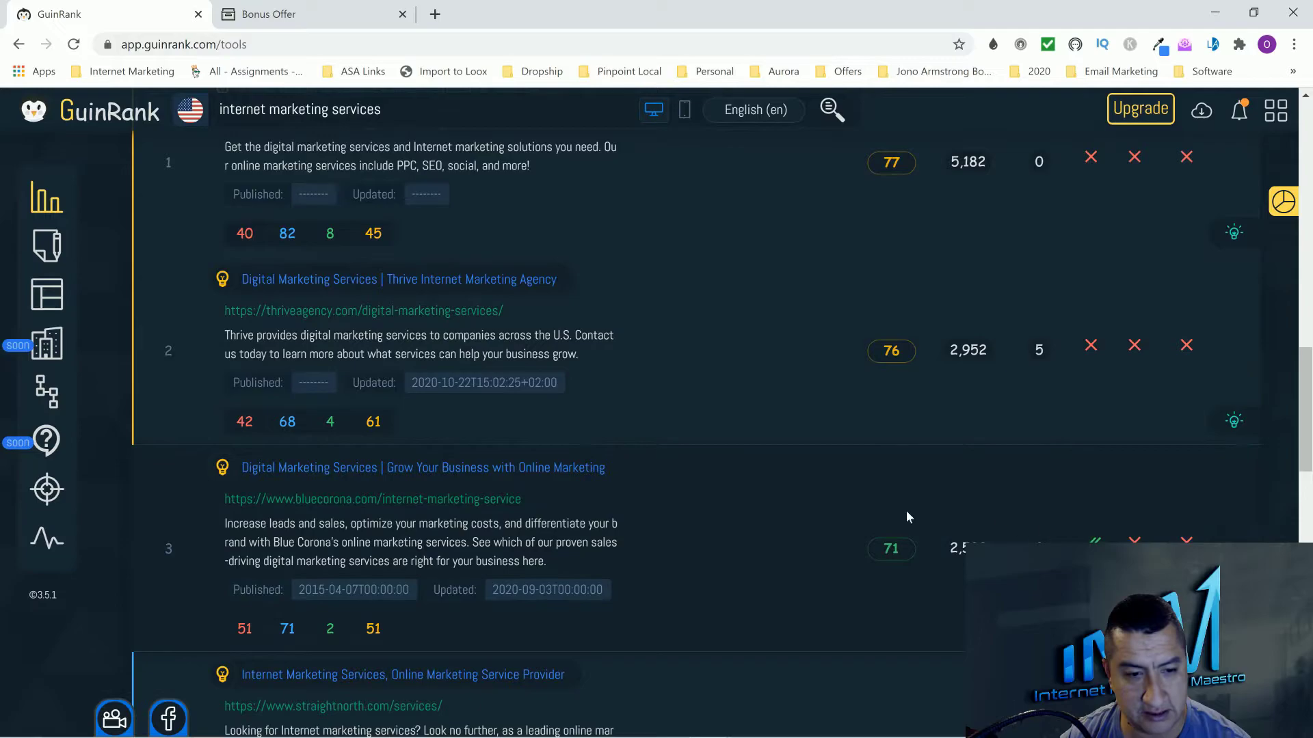
scroll("down", 3)
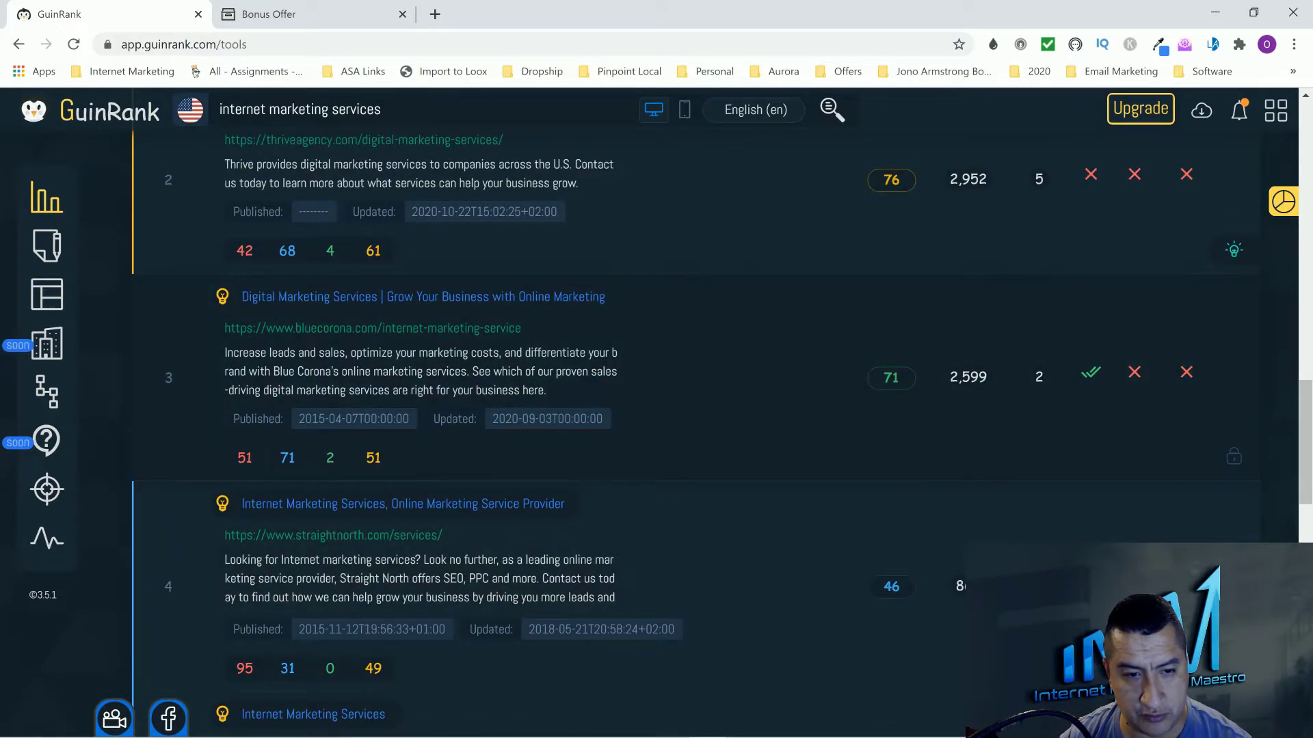
scroll("down", 3)
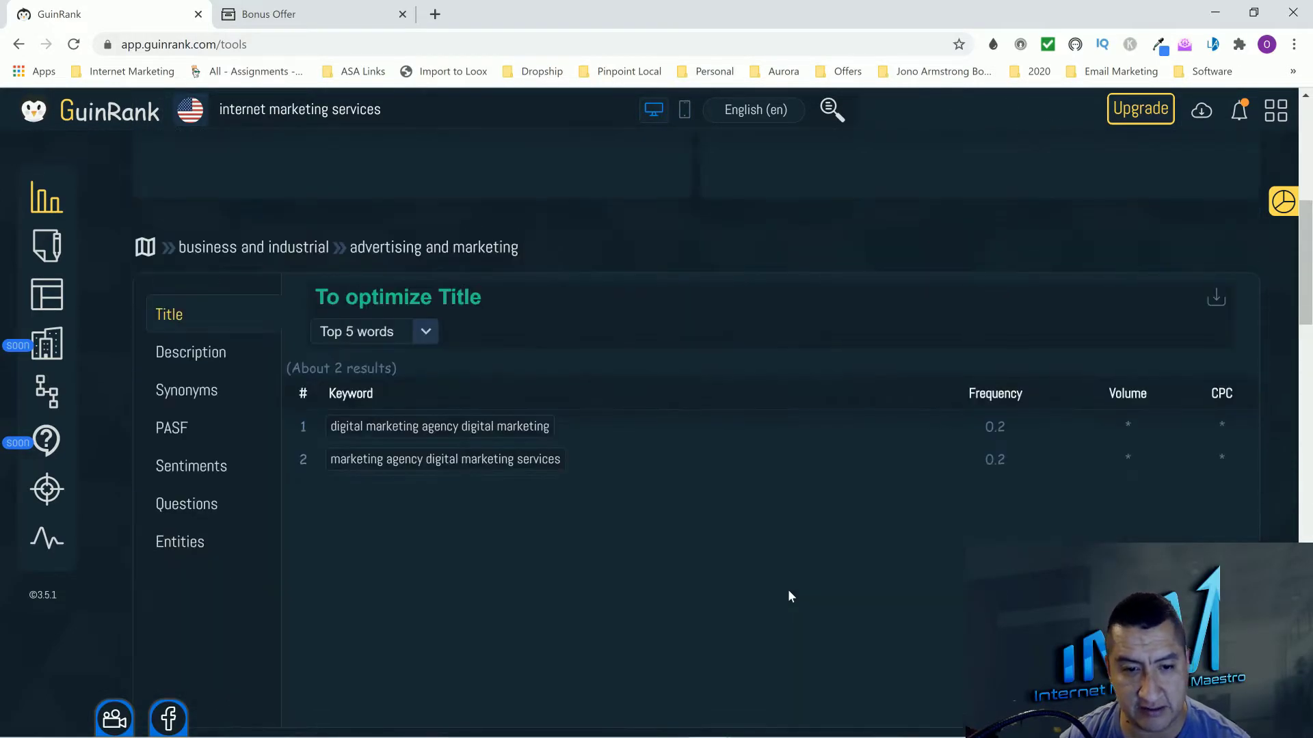
scroll("down", 3)
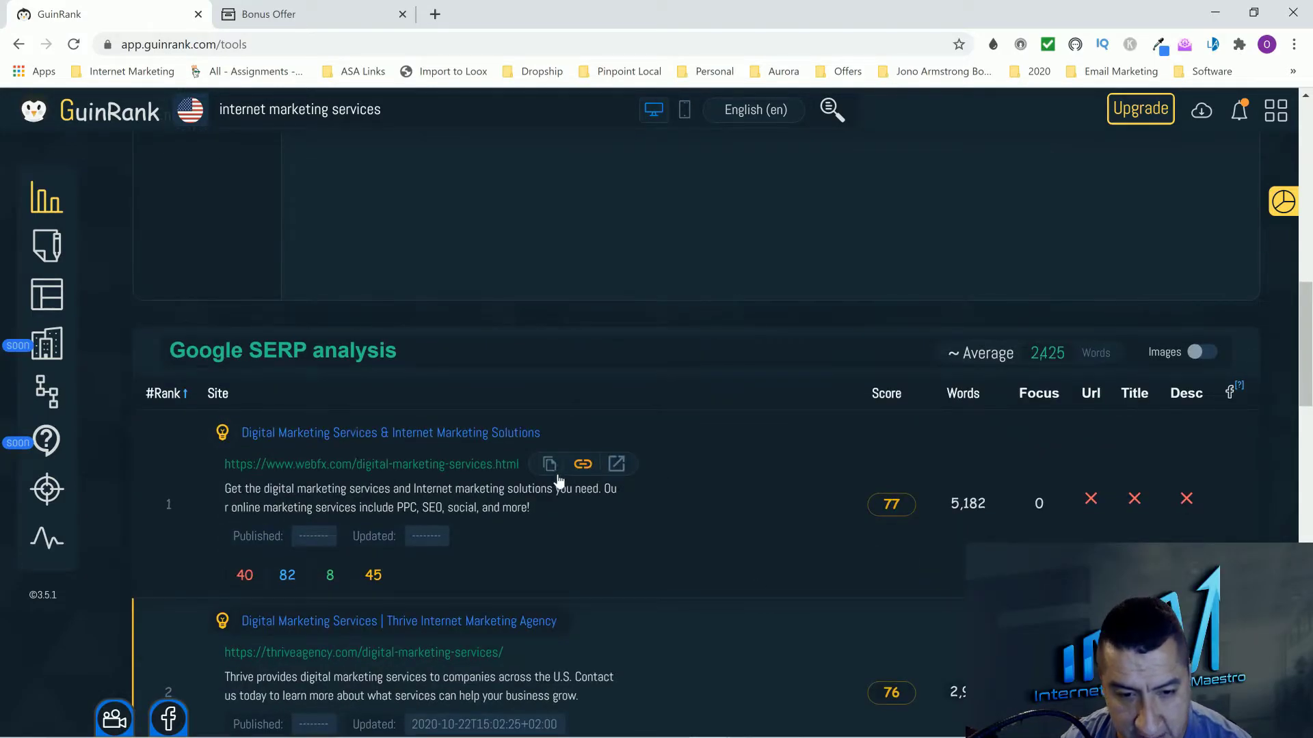
mouse_move(549, 463)
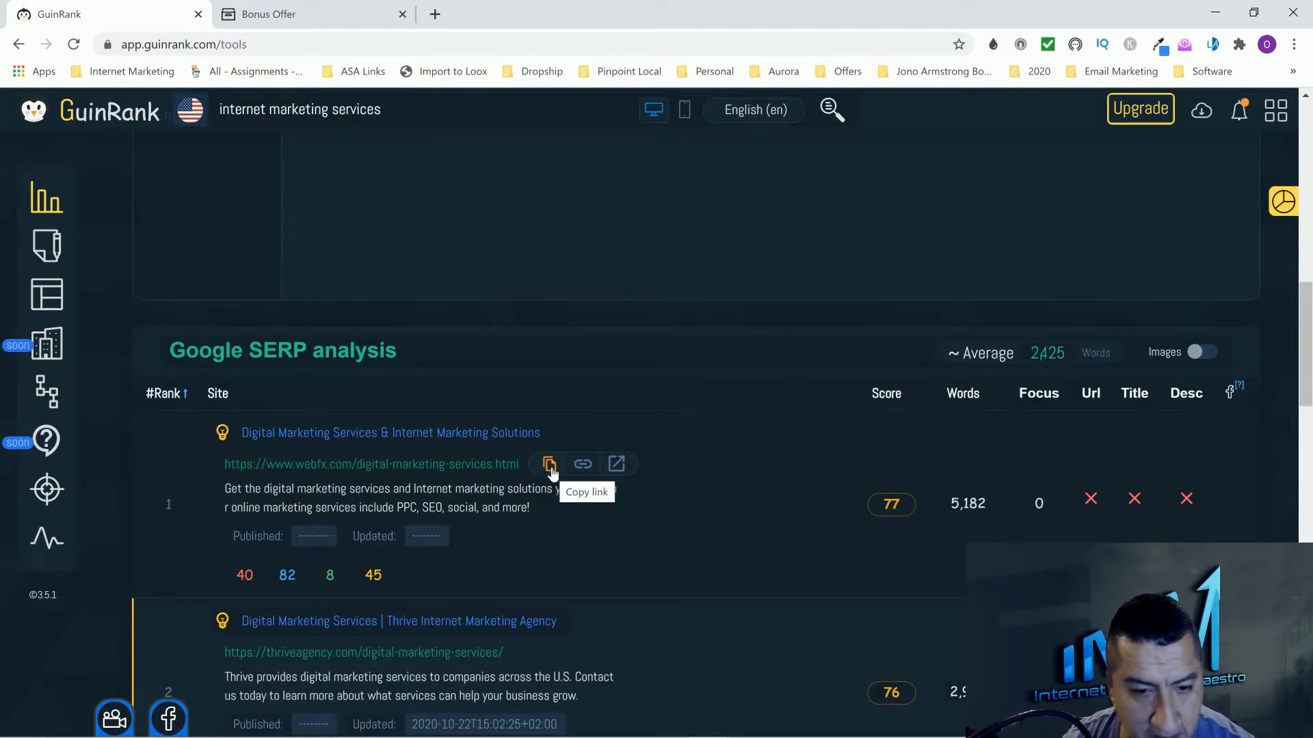
mouse_move(534, 475)
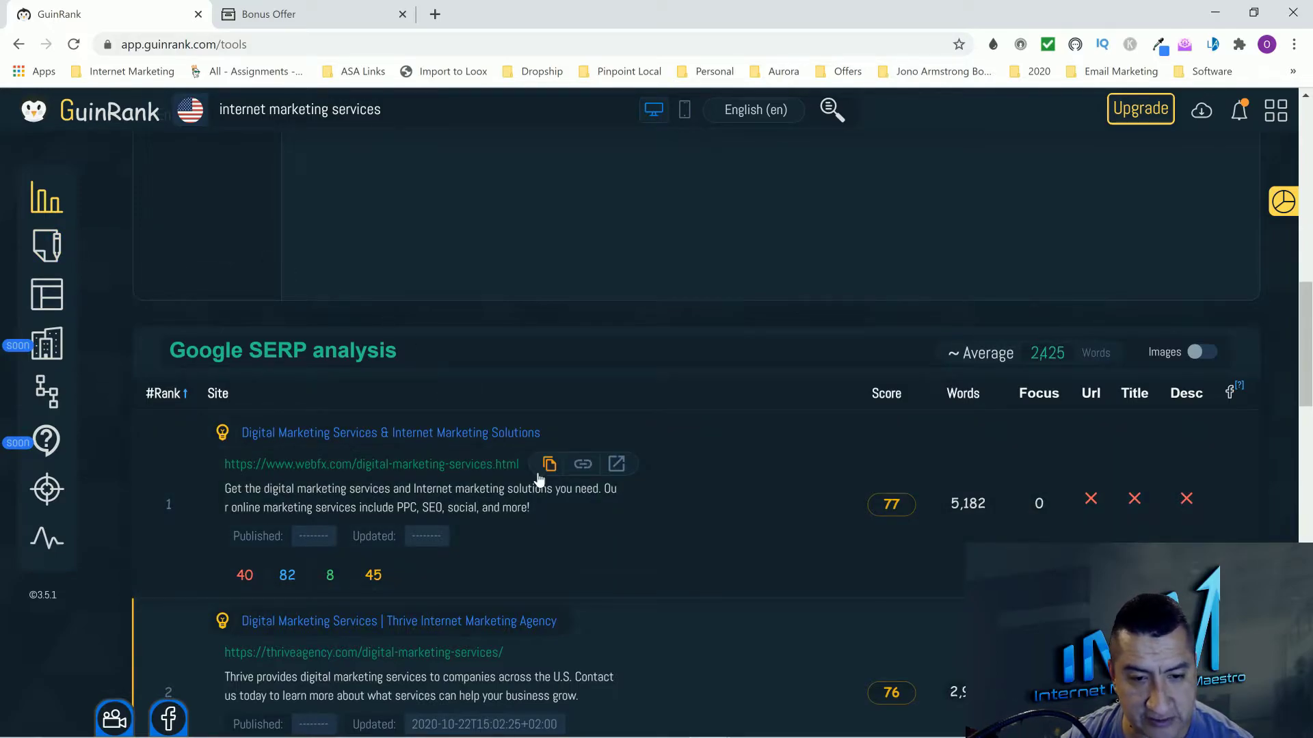
mouse_move(617, 464)
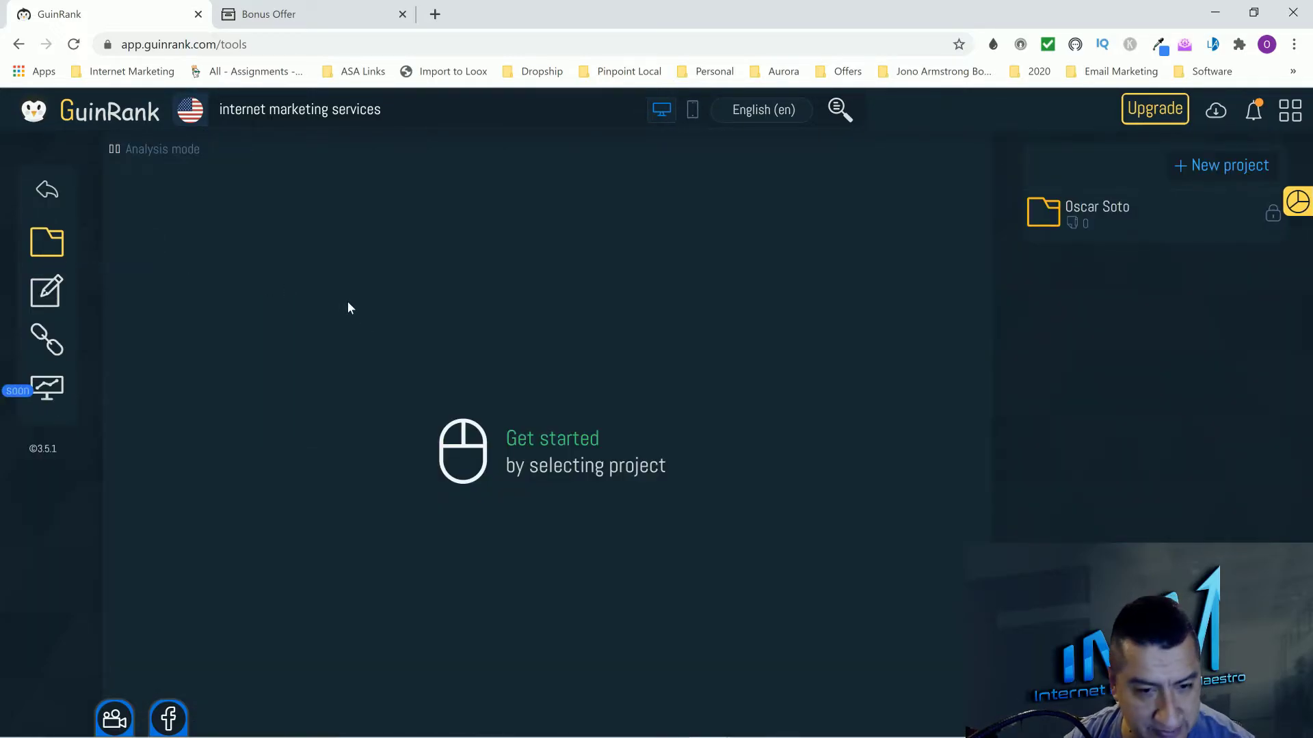
mouse_move(560, 156)
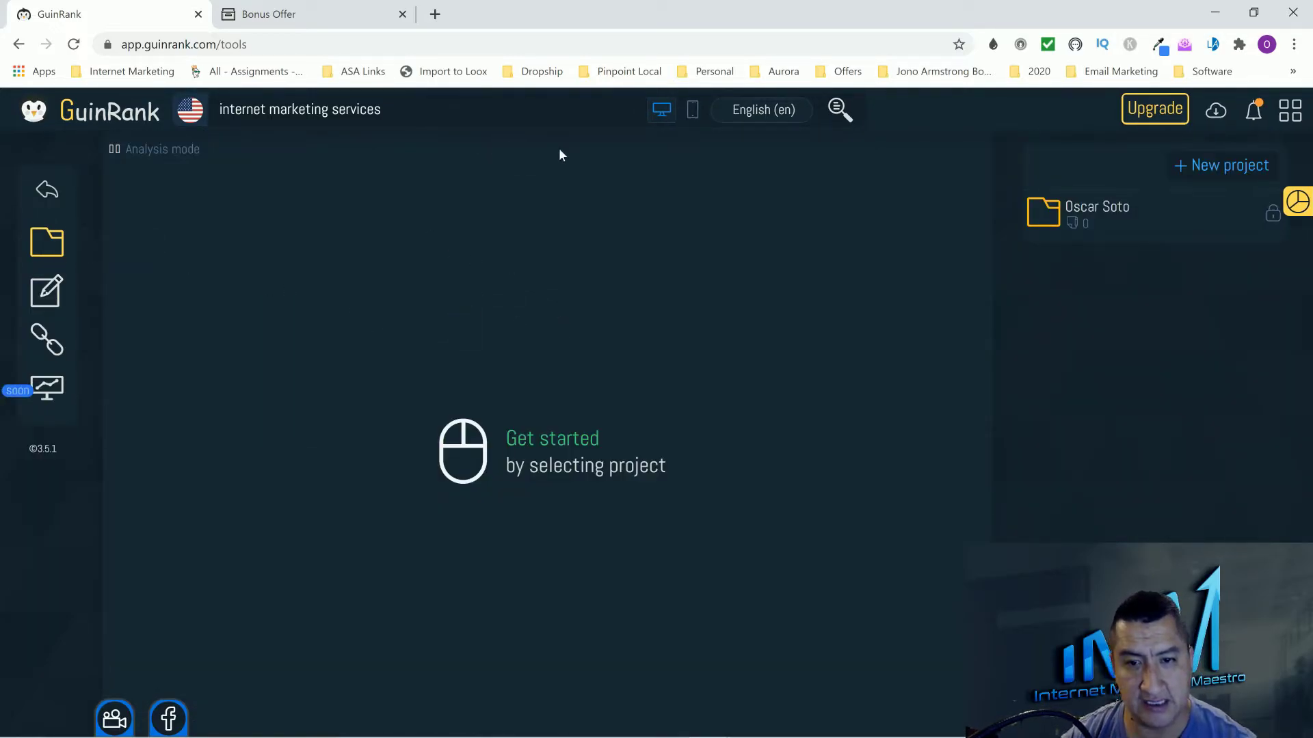
mouse_move(484, 443)
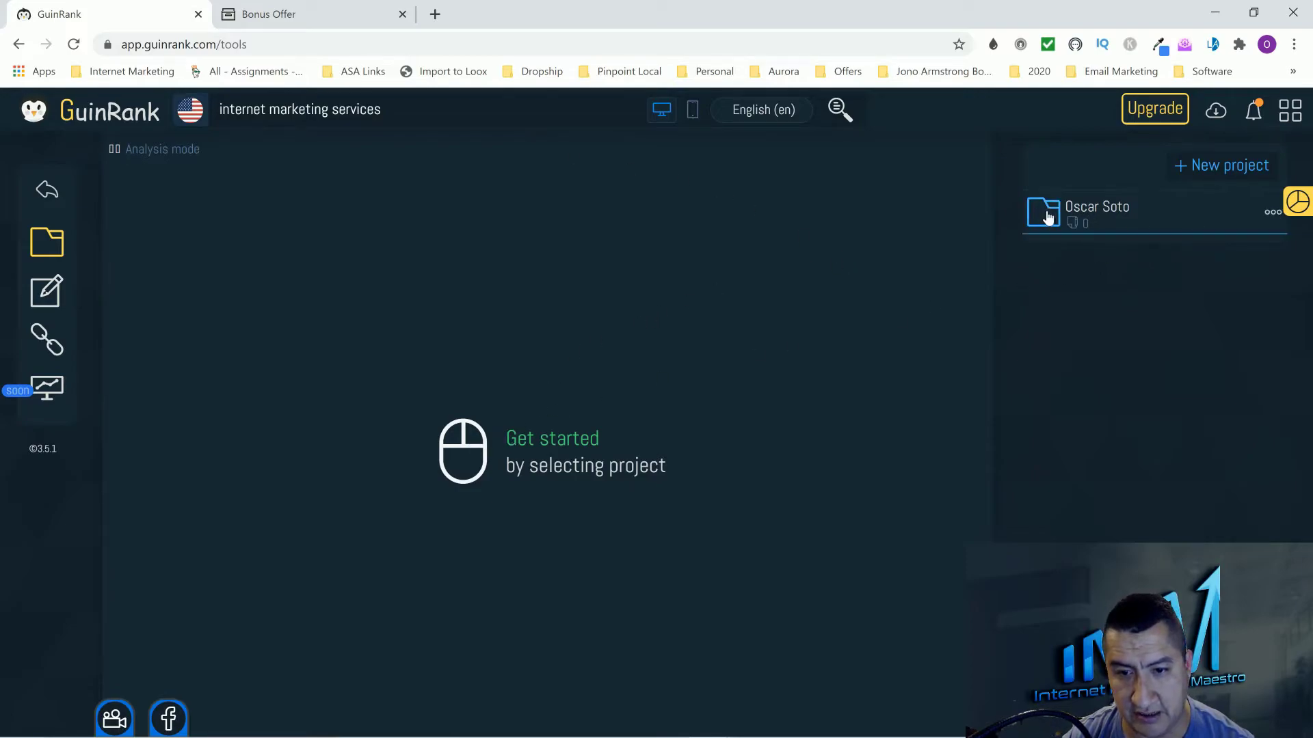
- Draft a new article for the webfx digital-marketing-services URL with keyword 'internet marketing services'
left_click(1097, 212)
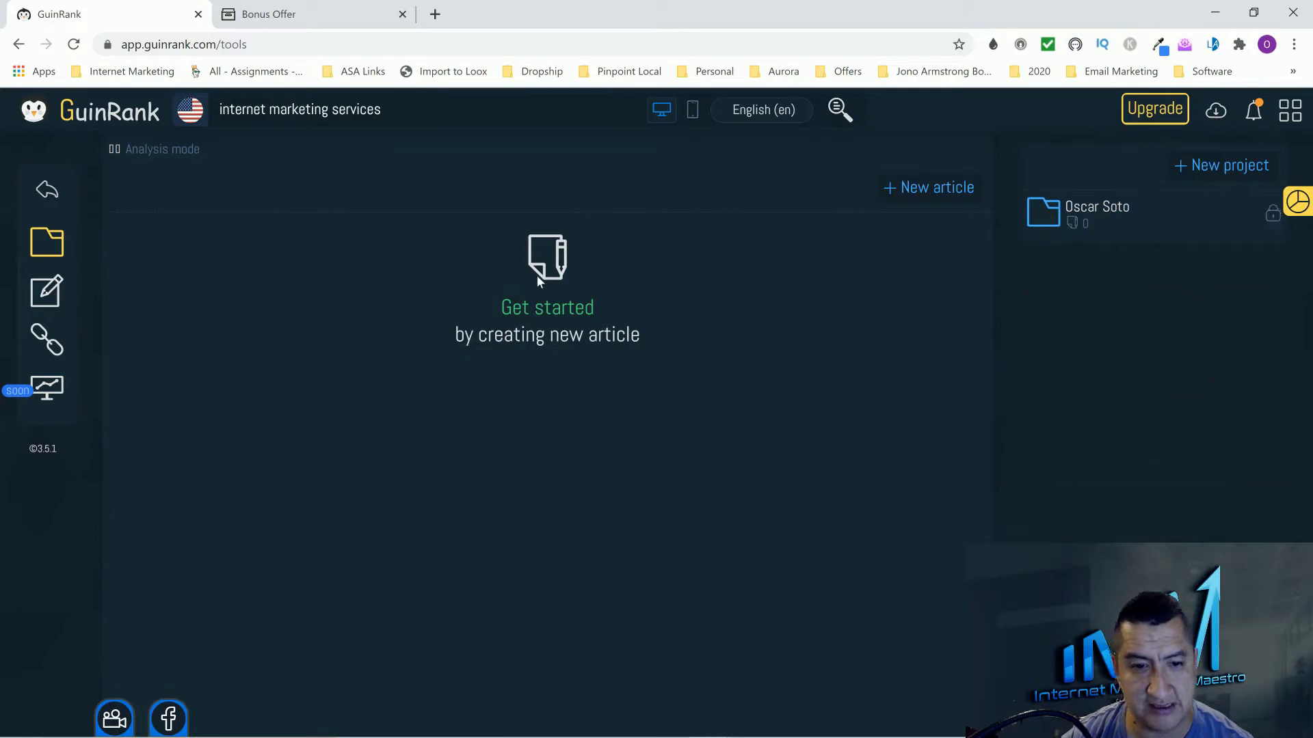
left_click(928, 187)
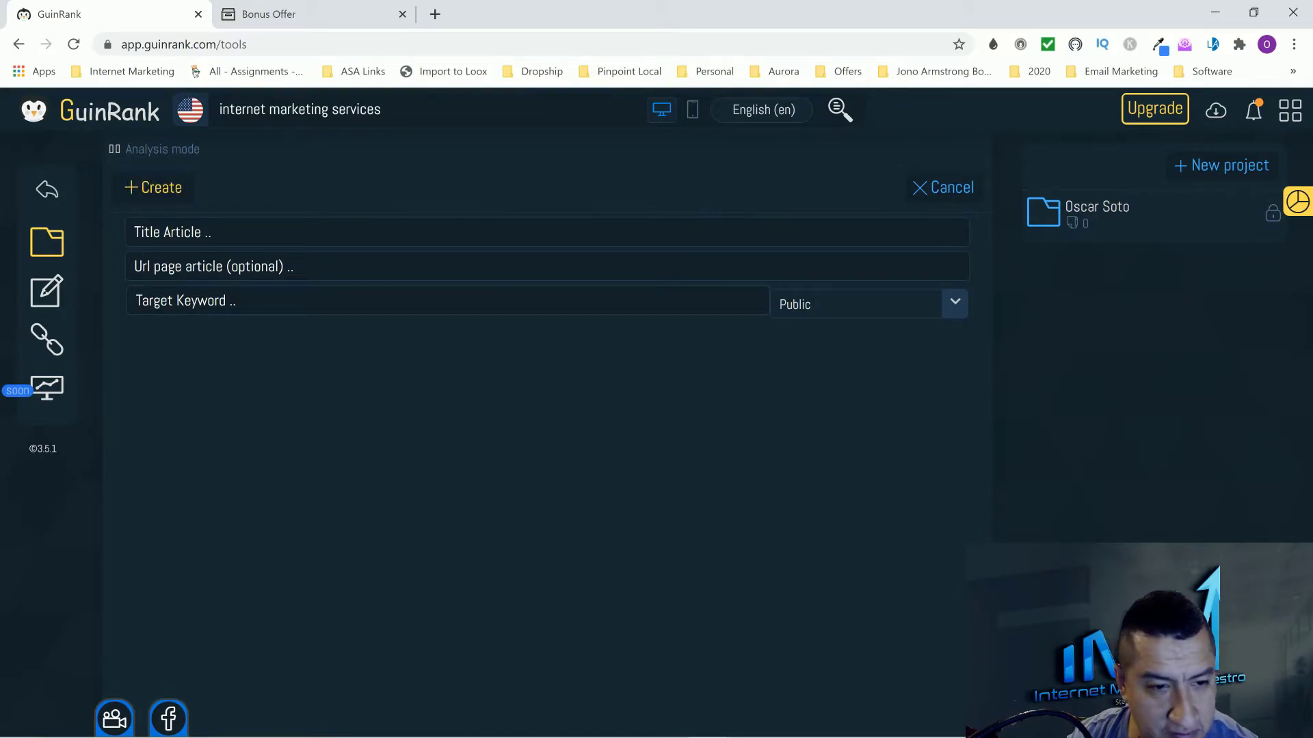
mouse_move(46, 292)
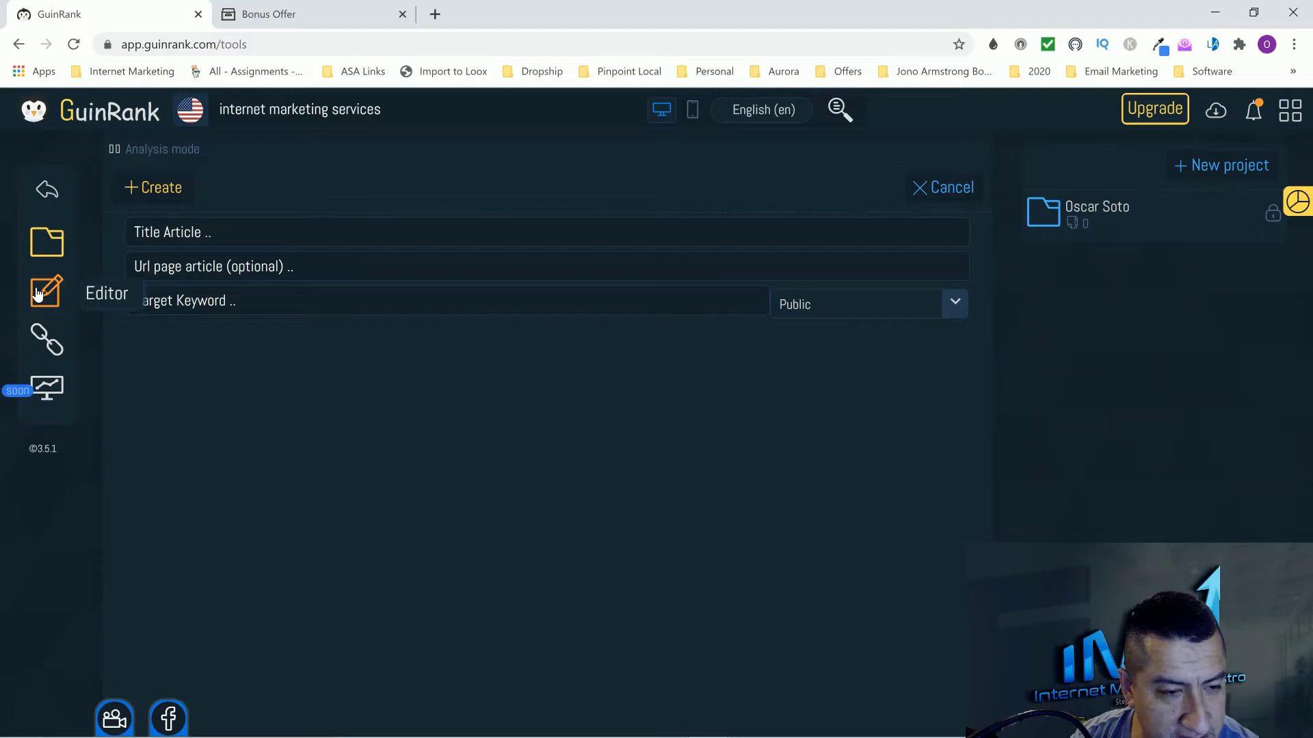
mouse_move(46, 340)
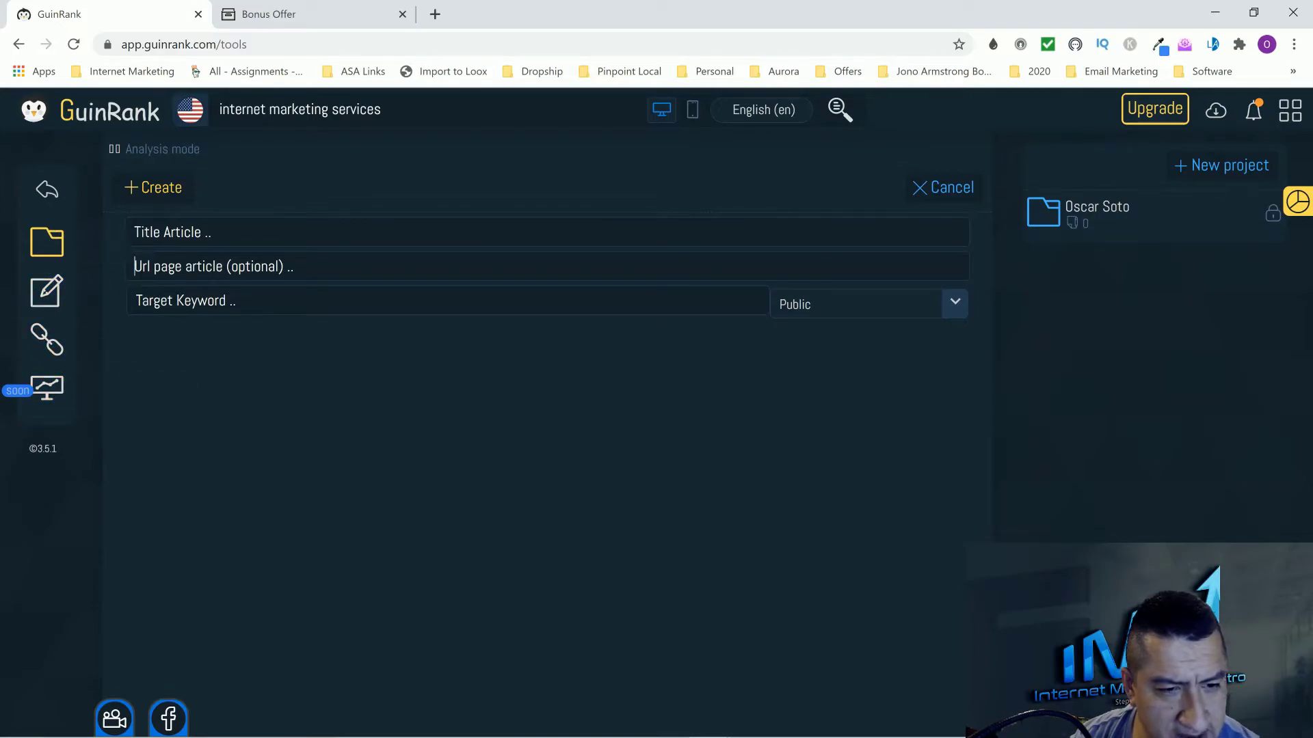
type("https://www.webfx.com/digital-marketing-services.html")
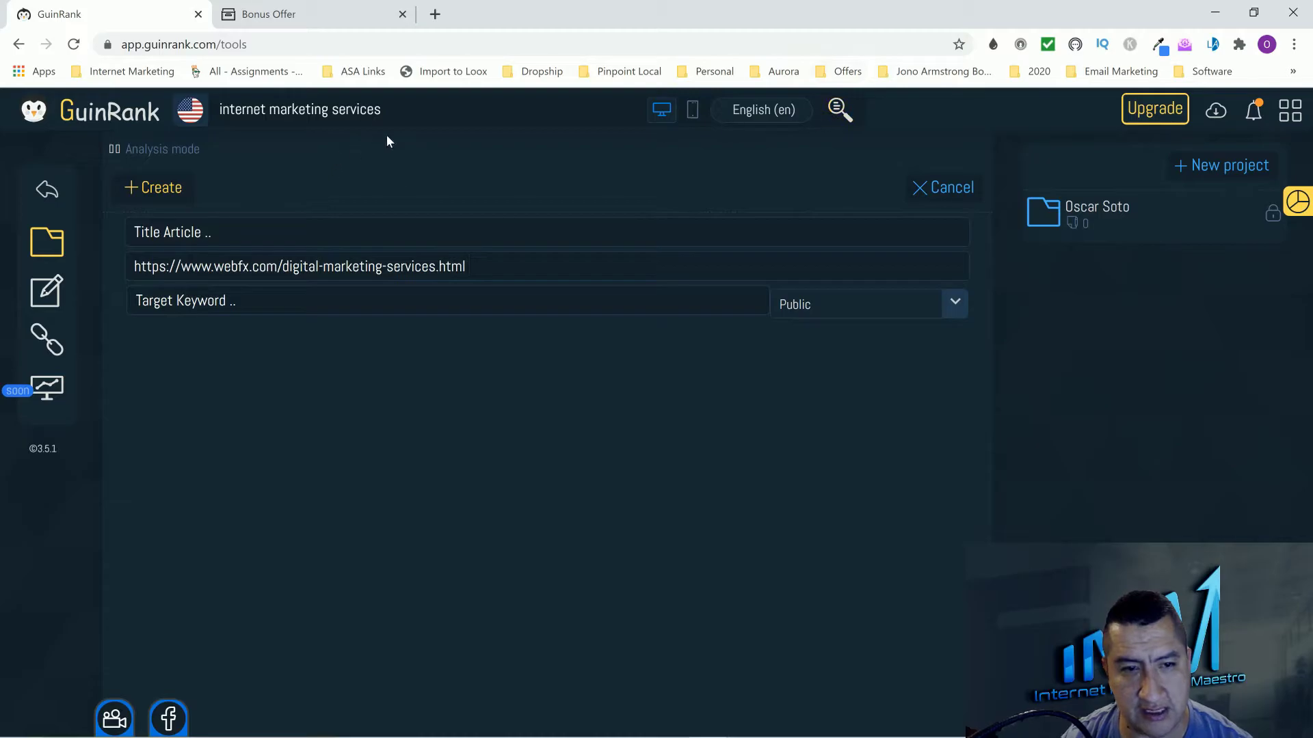
left_click(299, 108)
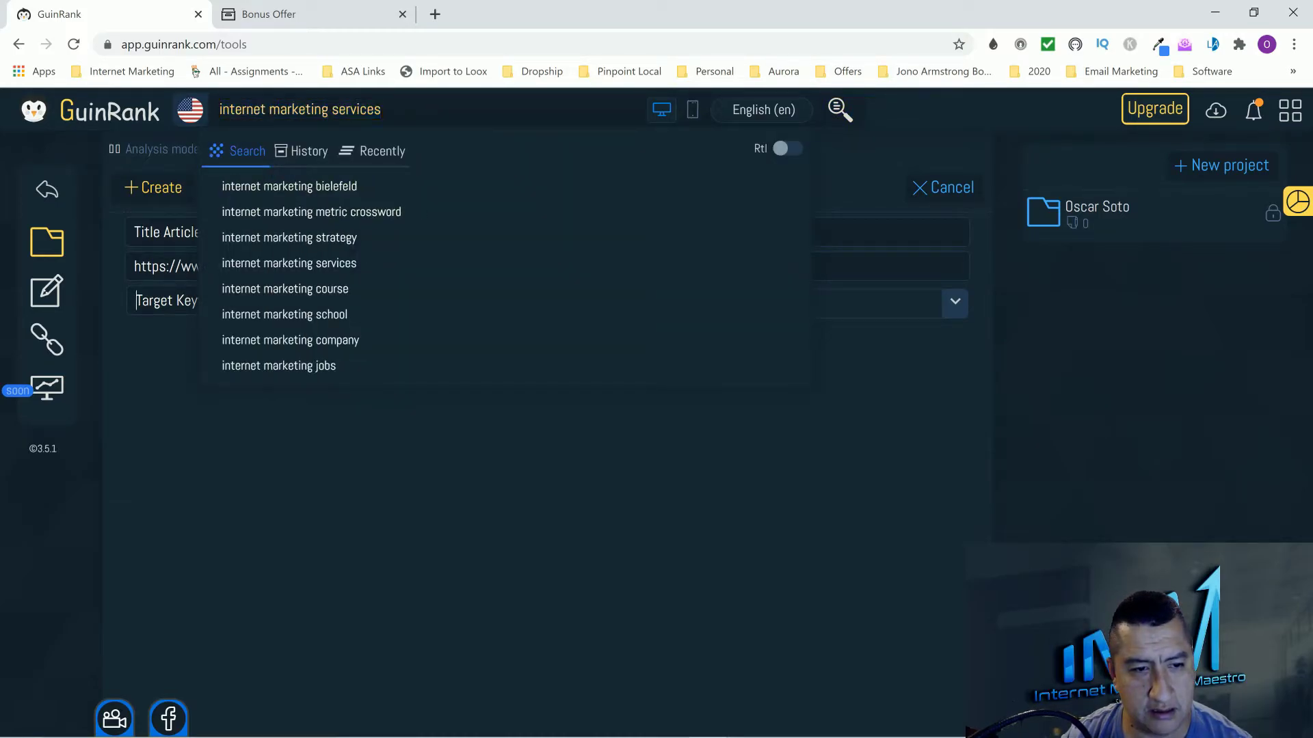
type("internet marketing services")
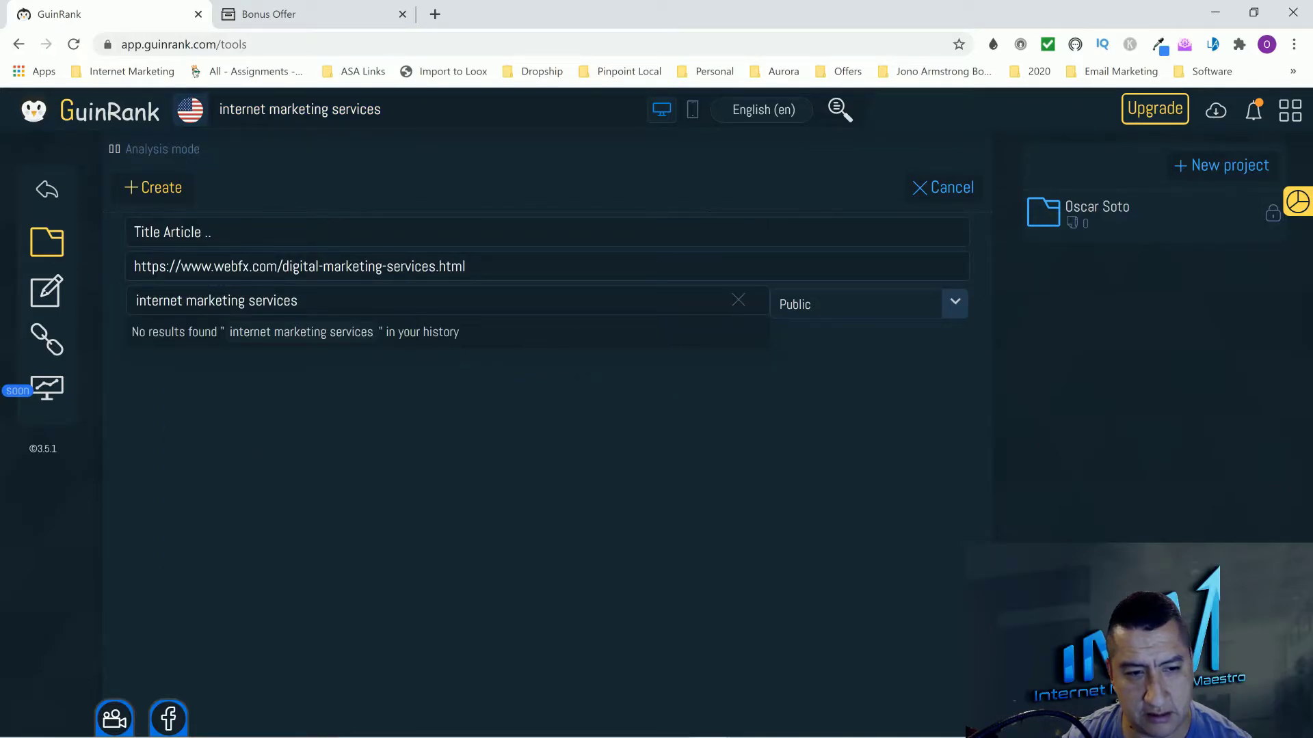
mouse_move(984, 243)
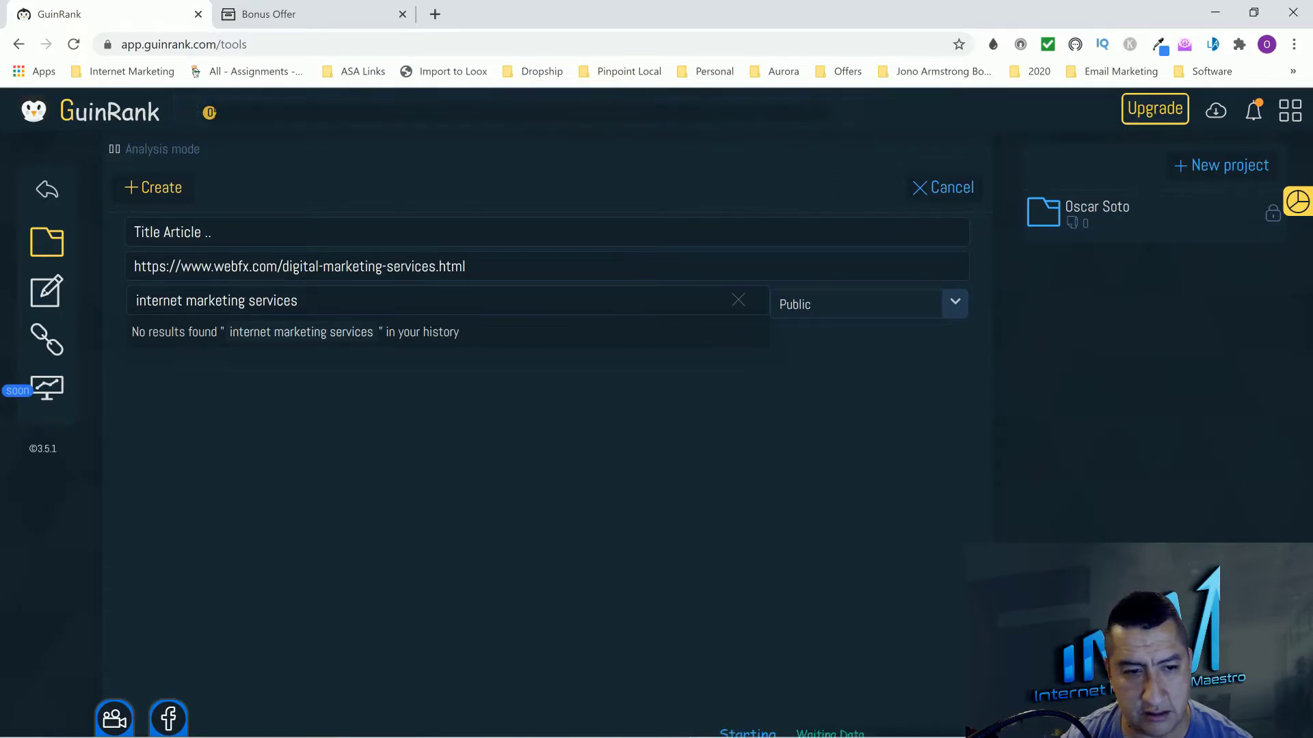
- Preview the article Editor, clear the target keyword, and cancel the draft
left_click(154, 186)
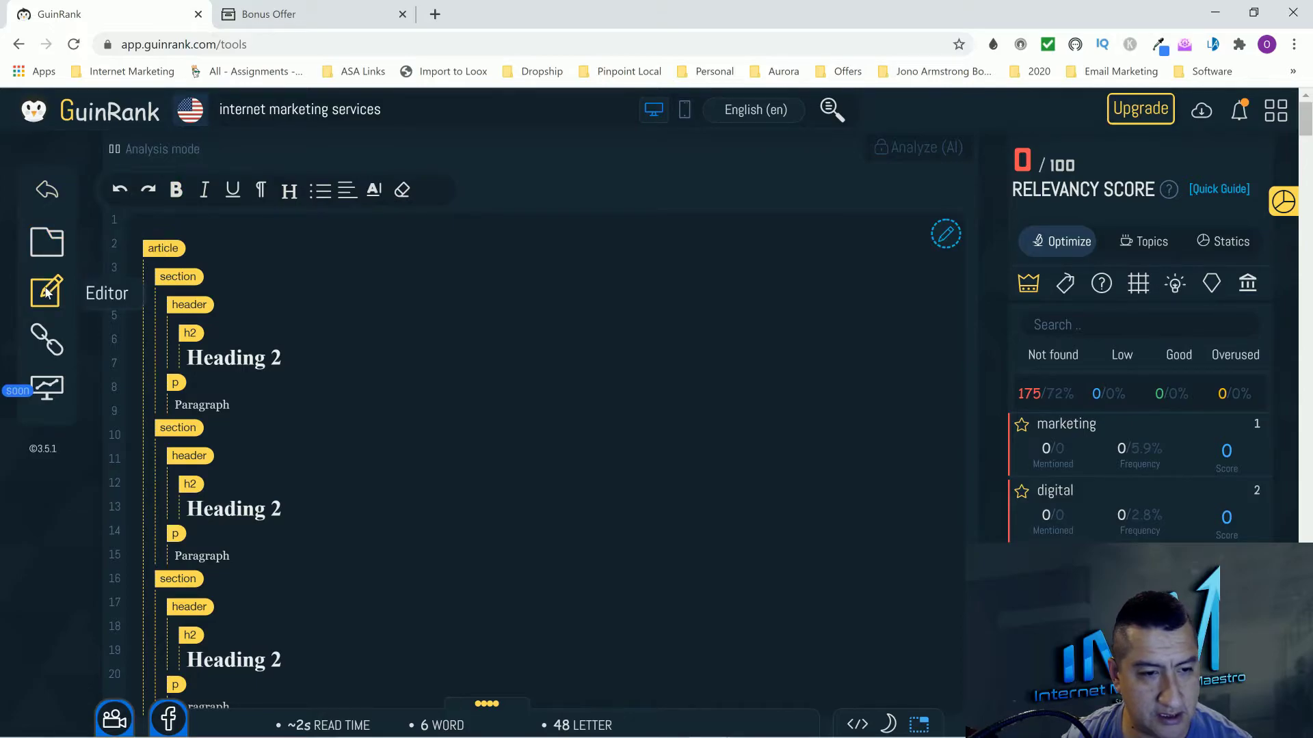
left_click(46, 242)
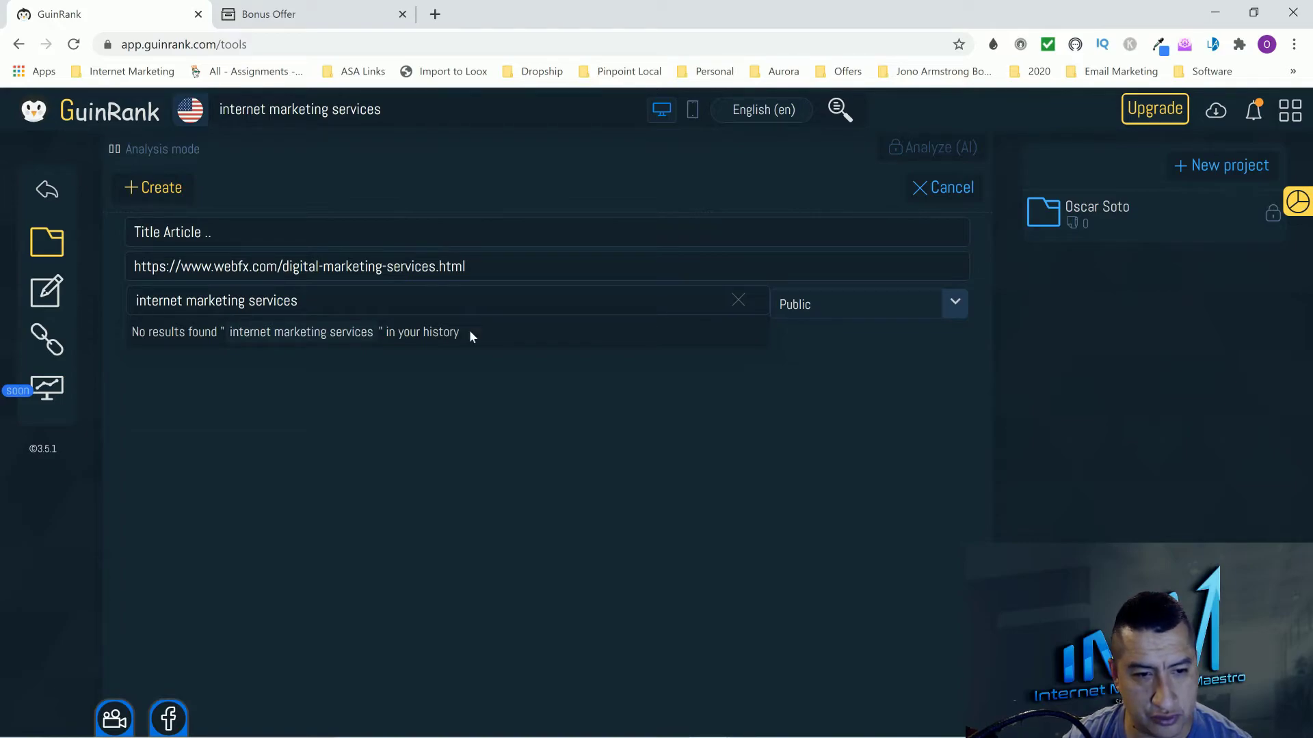
left_click(737, 299)
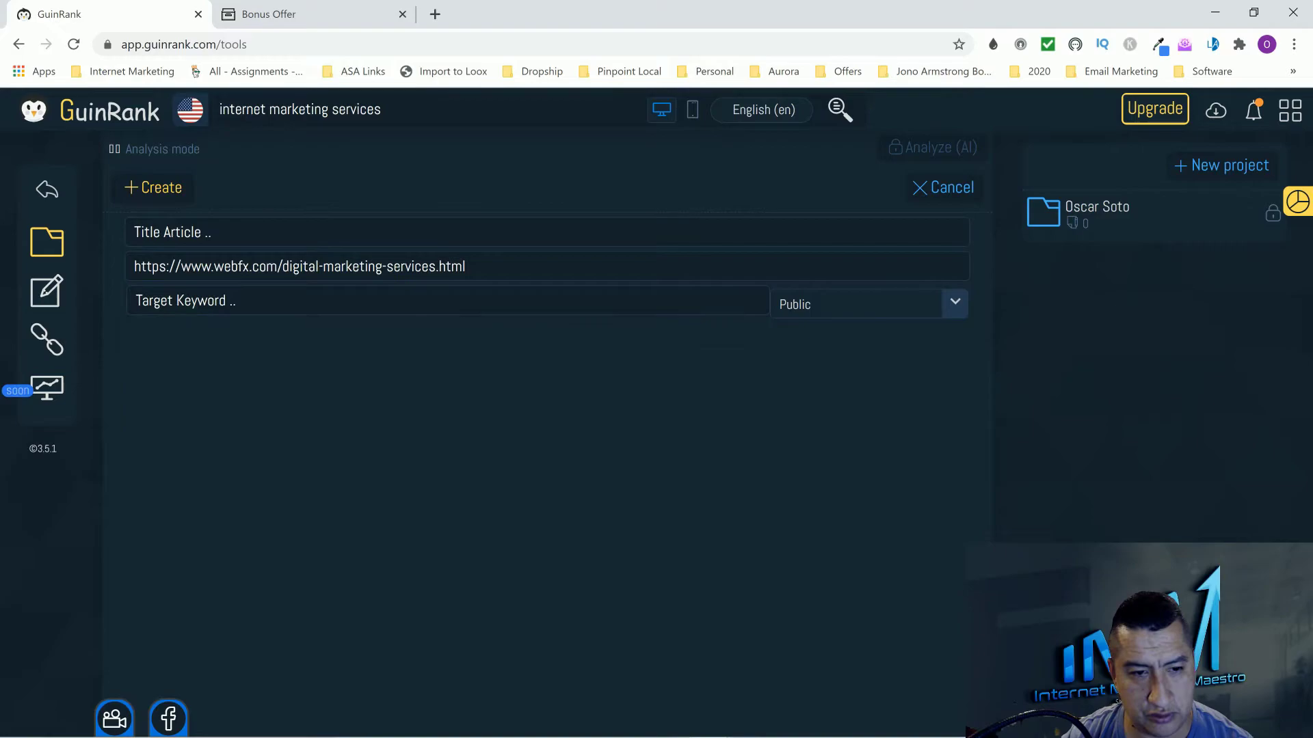
left_click(760, 109)
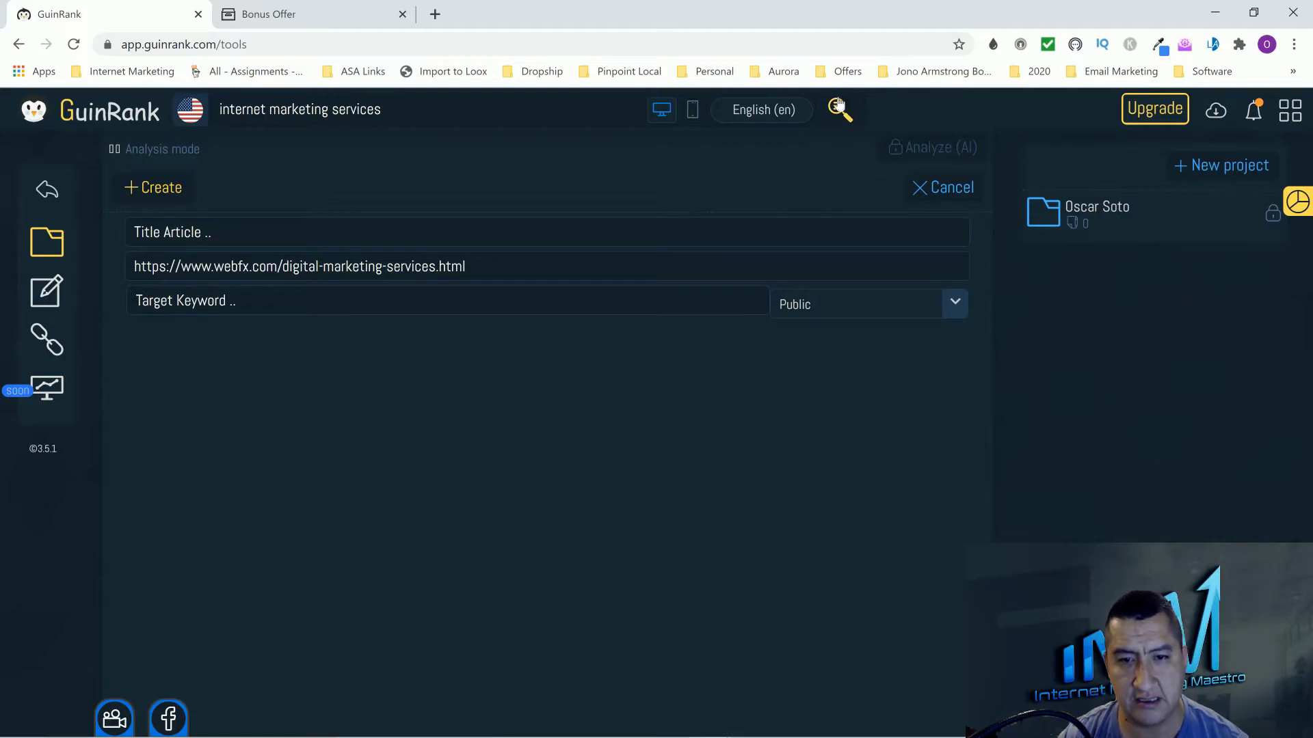
left_click(153, 187)
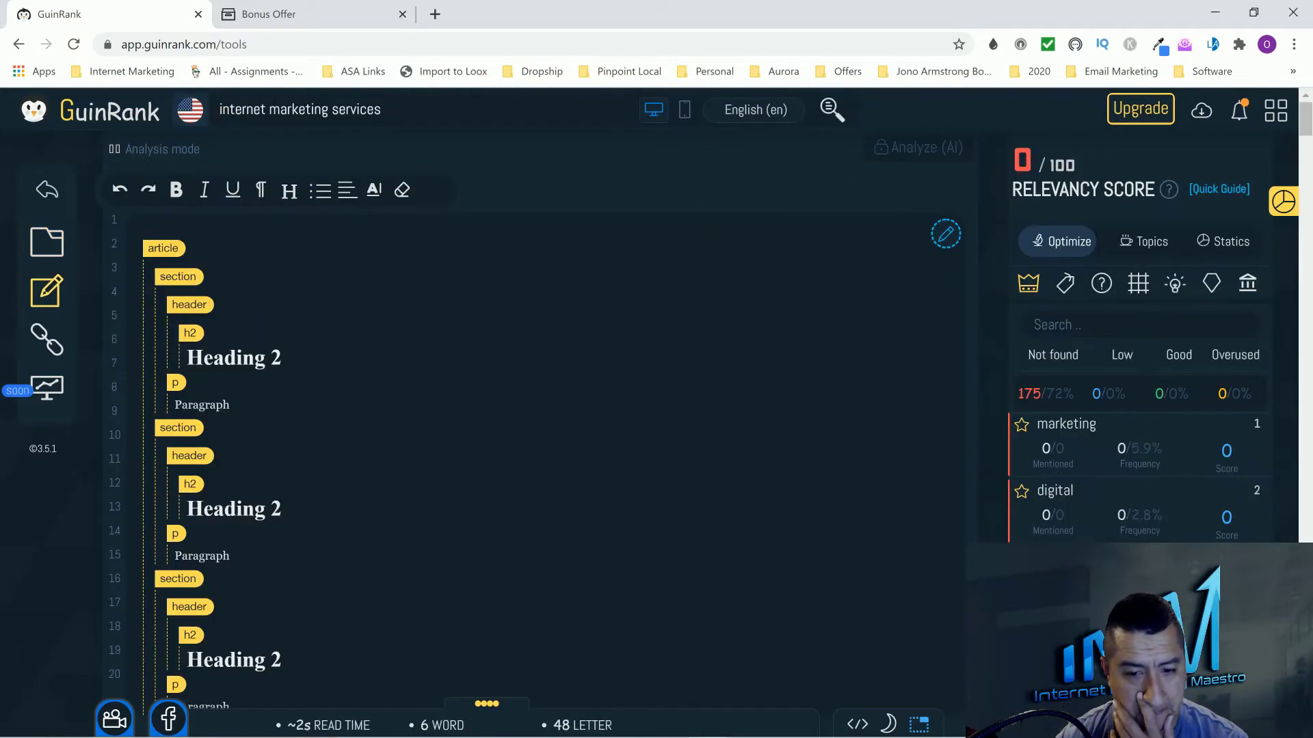
scroll("down", 3)
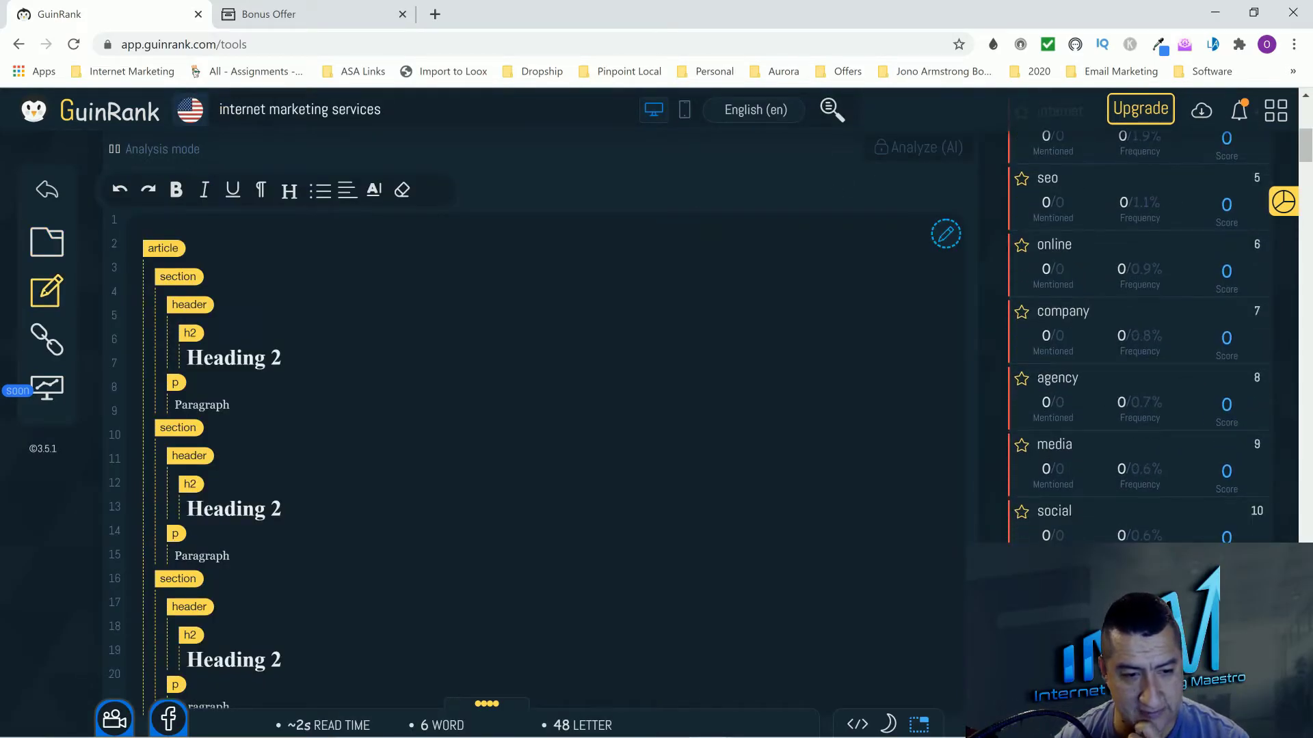
left_click(46, 242)
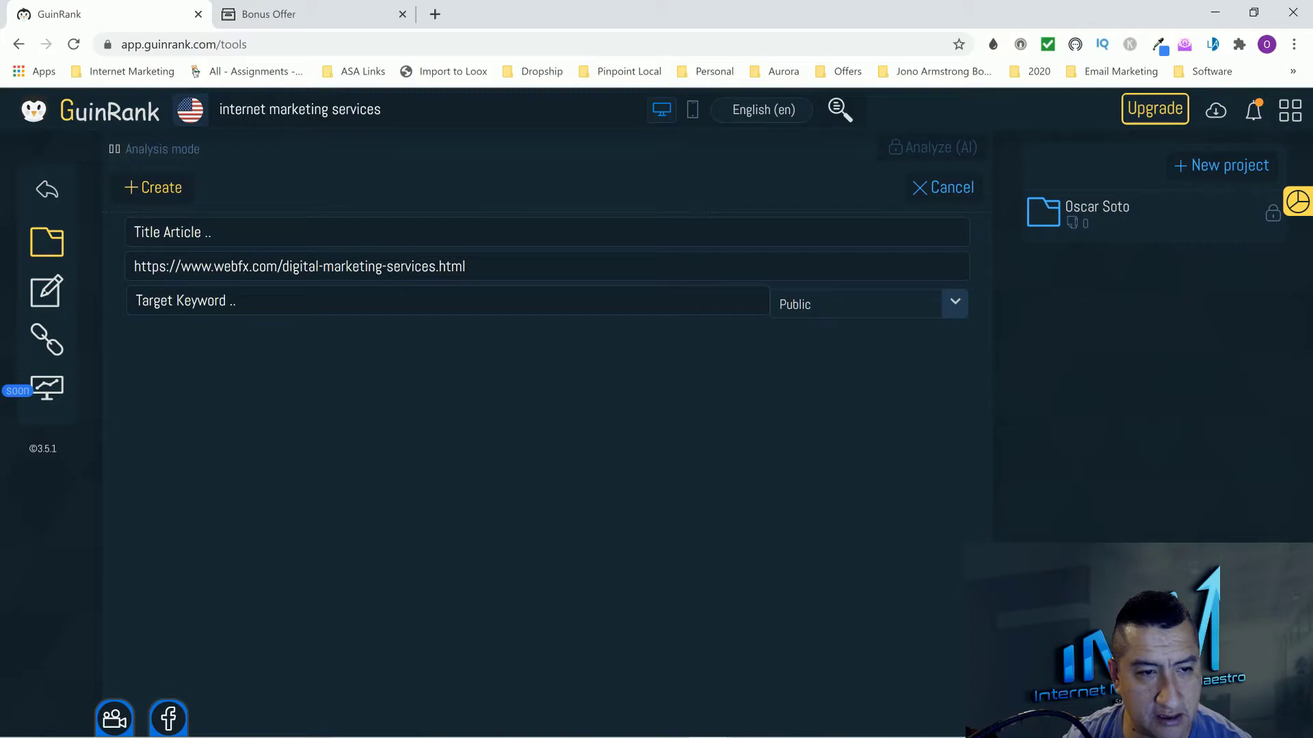
mouse_move(932, 148)
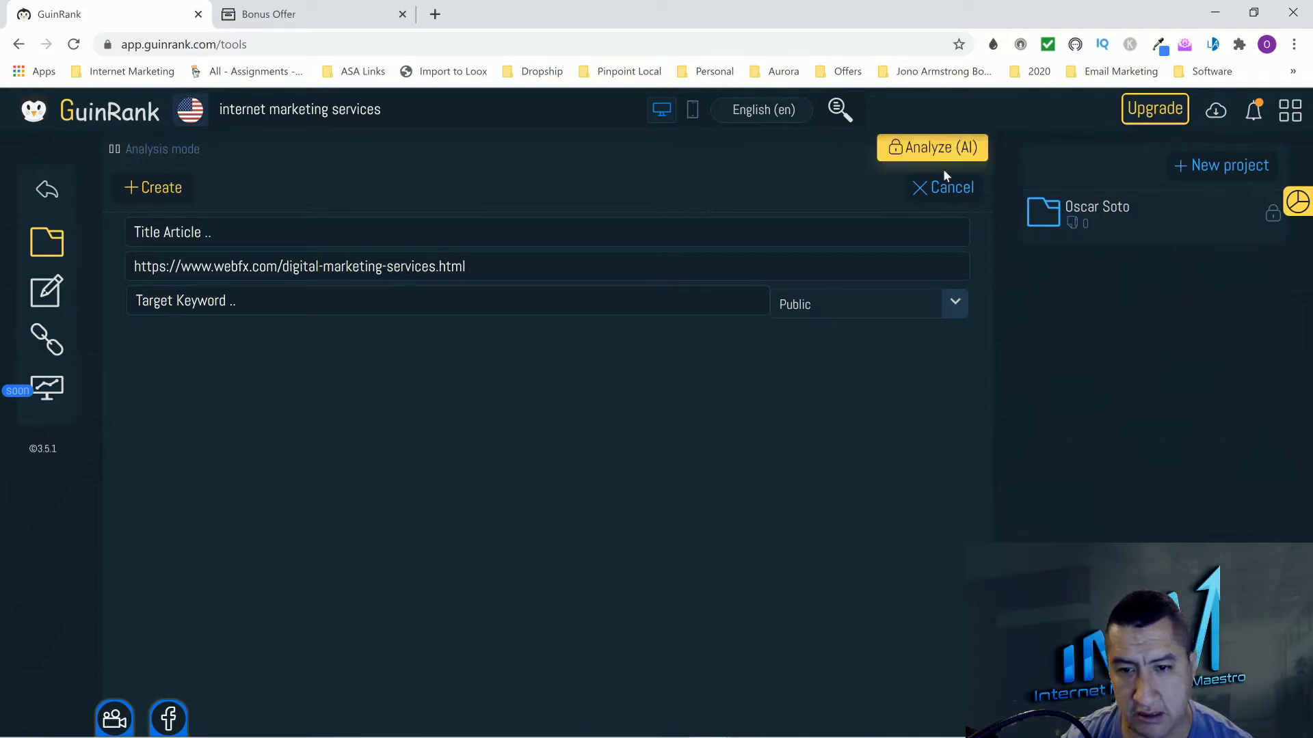
left_click(942, 187)
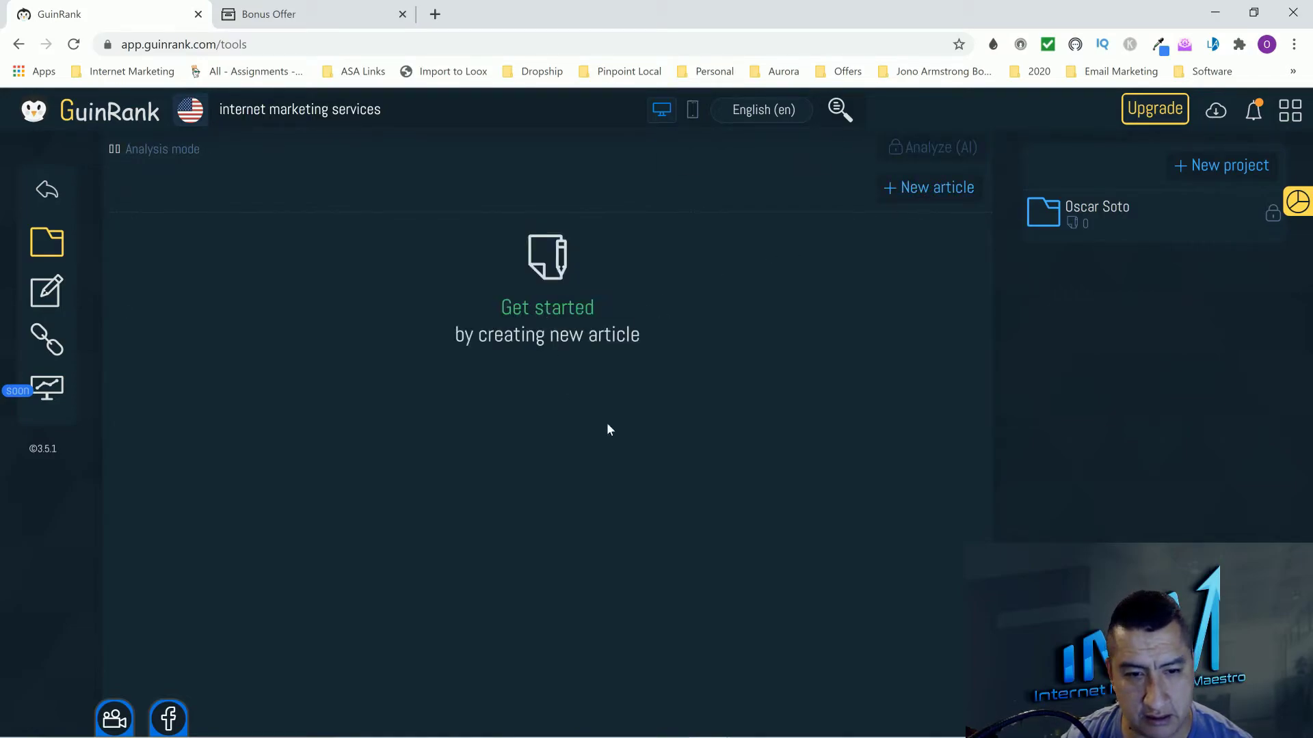
mouse_move(841, 452)
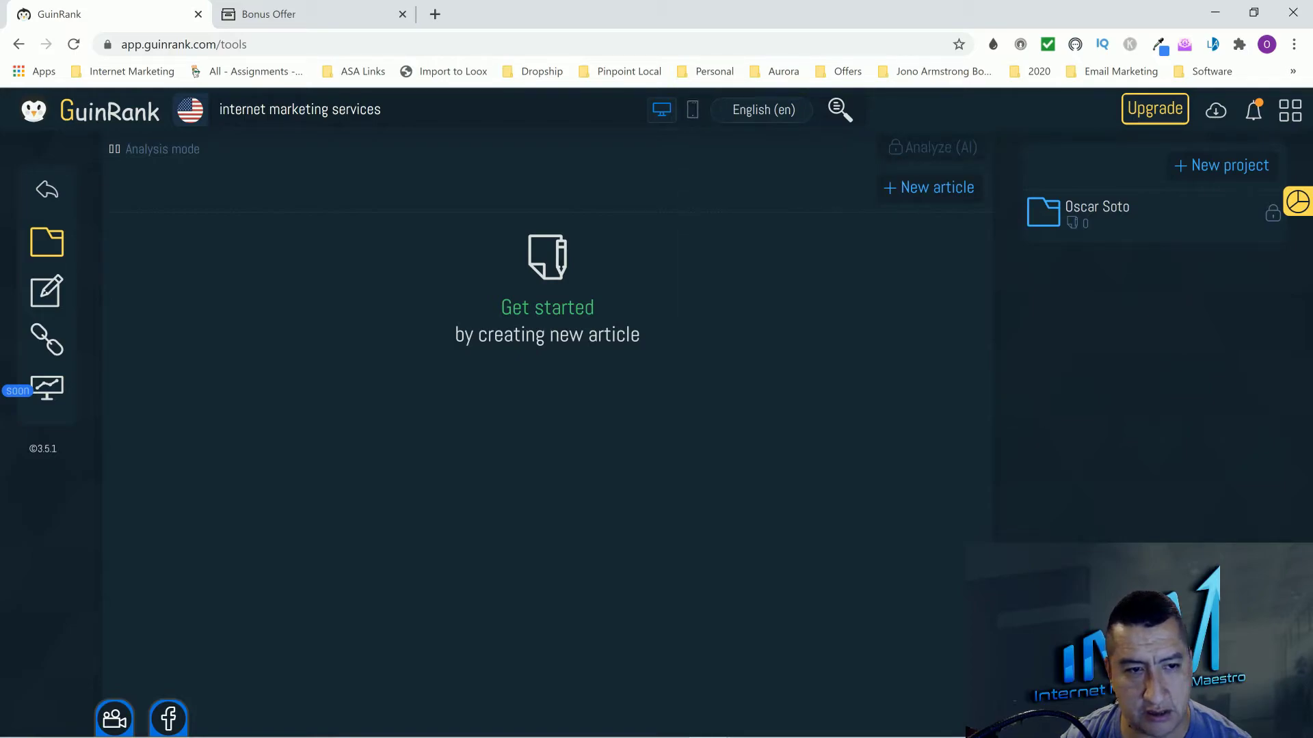
- Send the top SERP result's webfx digital marketing services URL to Page Analyzer
left_click(46, 341)
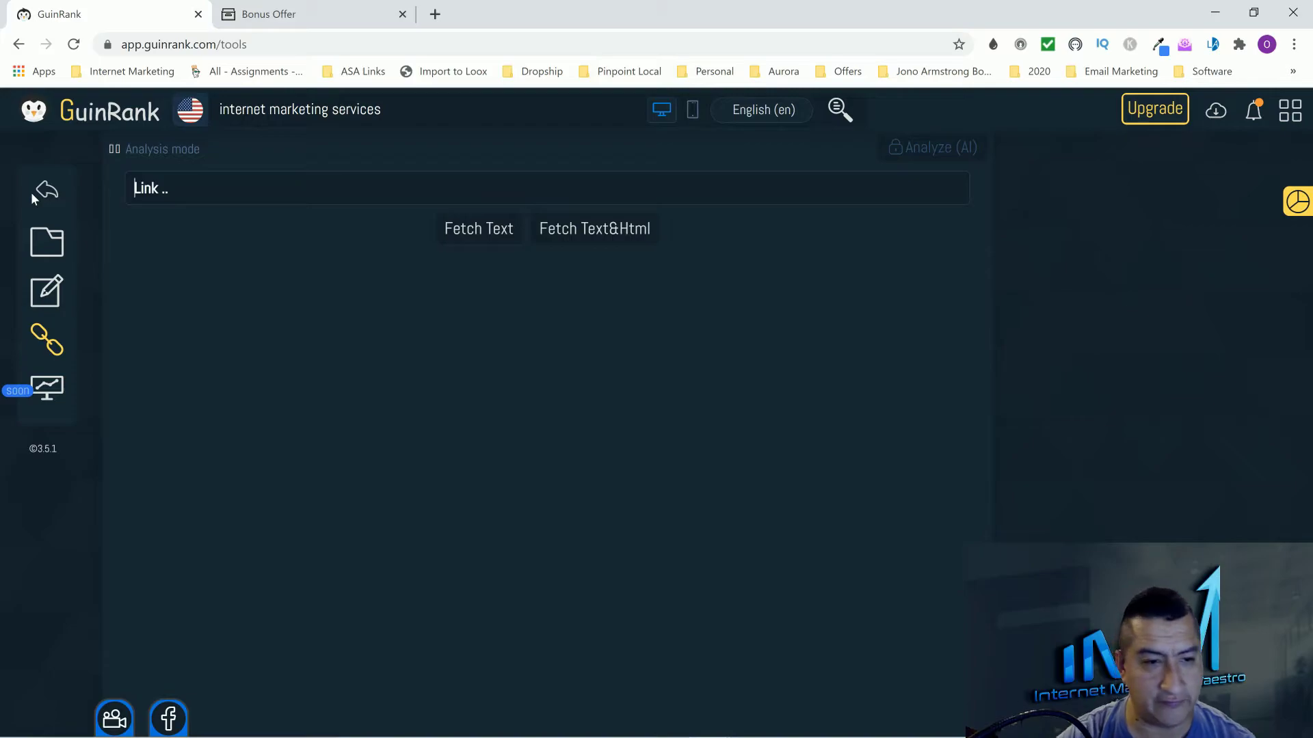
mouse_move(46, 242)
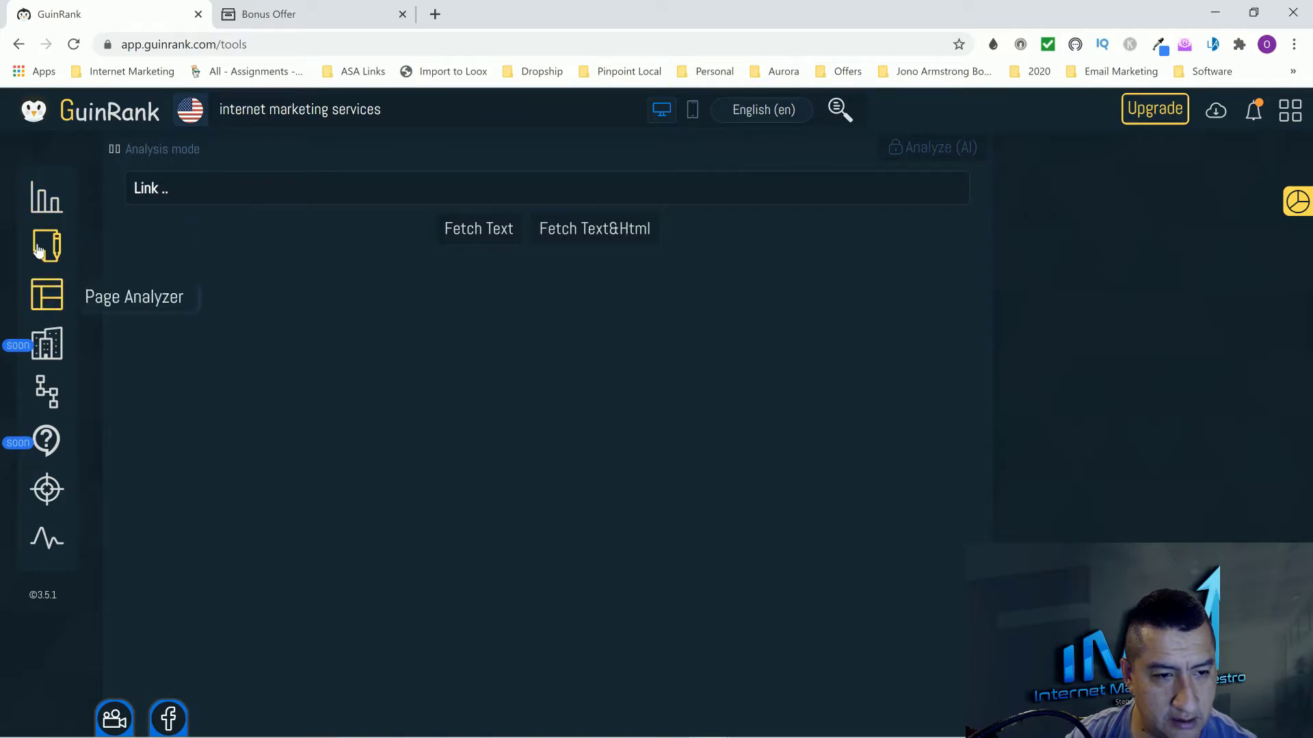
mouse_move(46, 198)
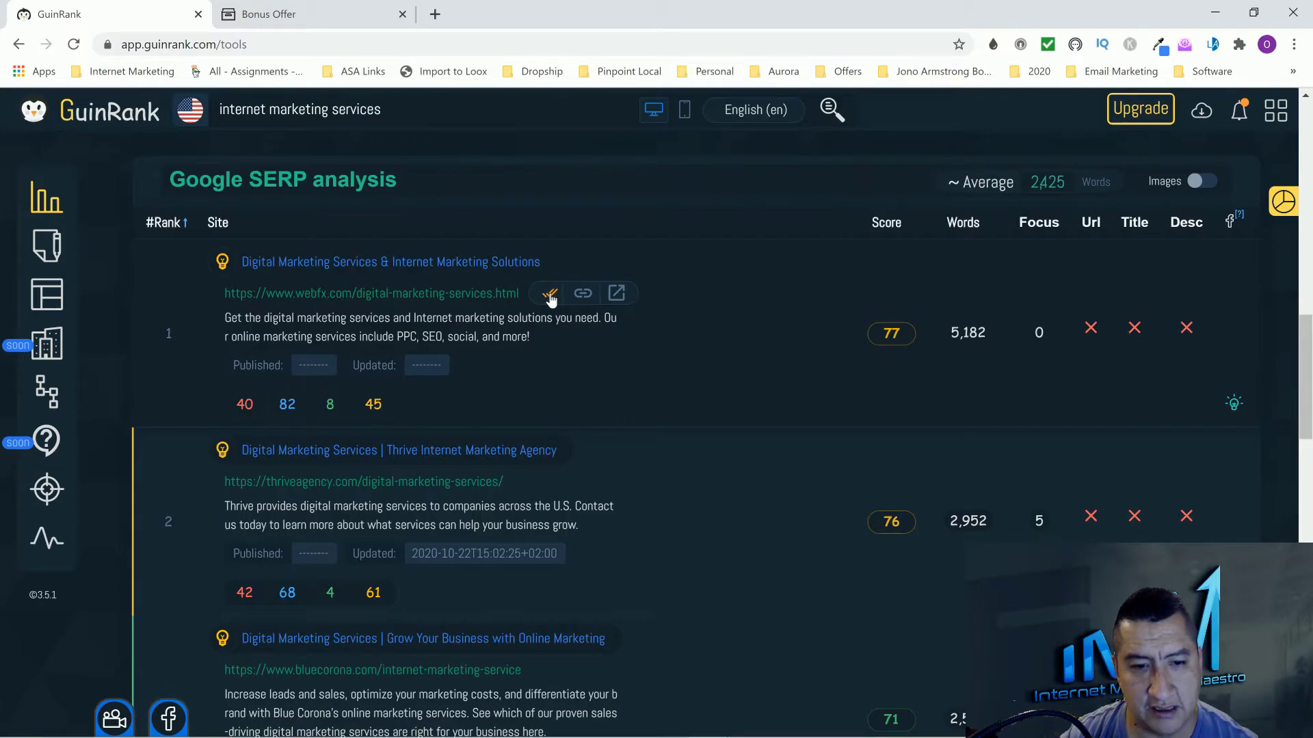
mouse_move(46, 295)
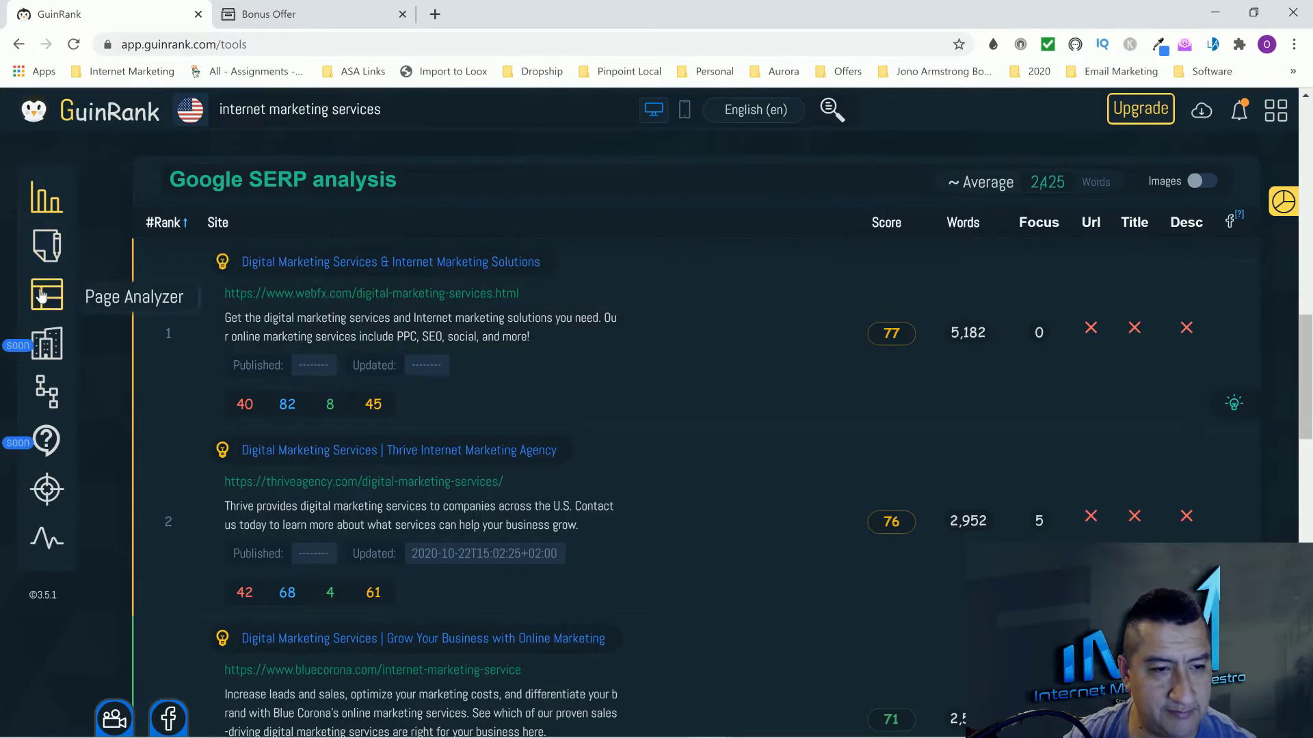
right_click(465, 246)
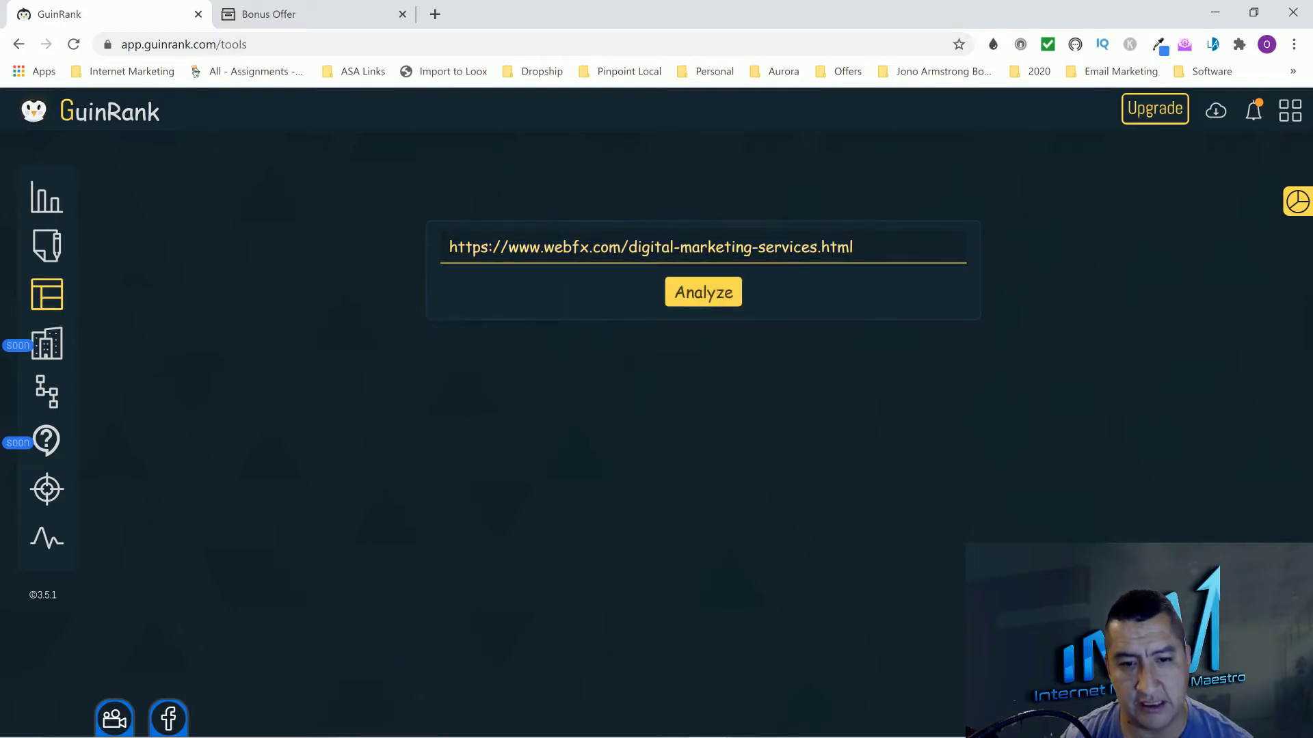
left_click(702, 292)
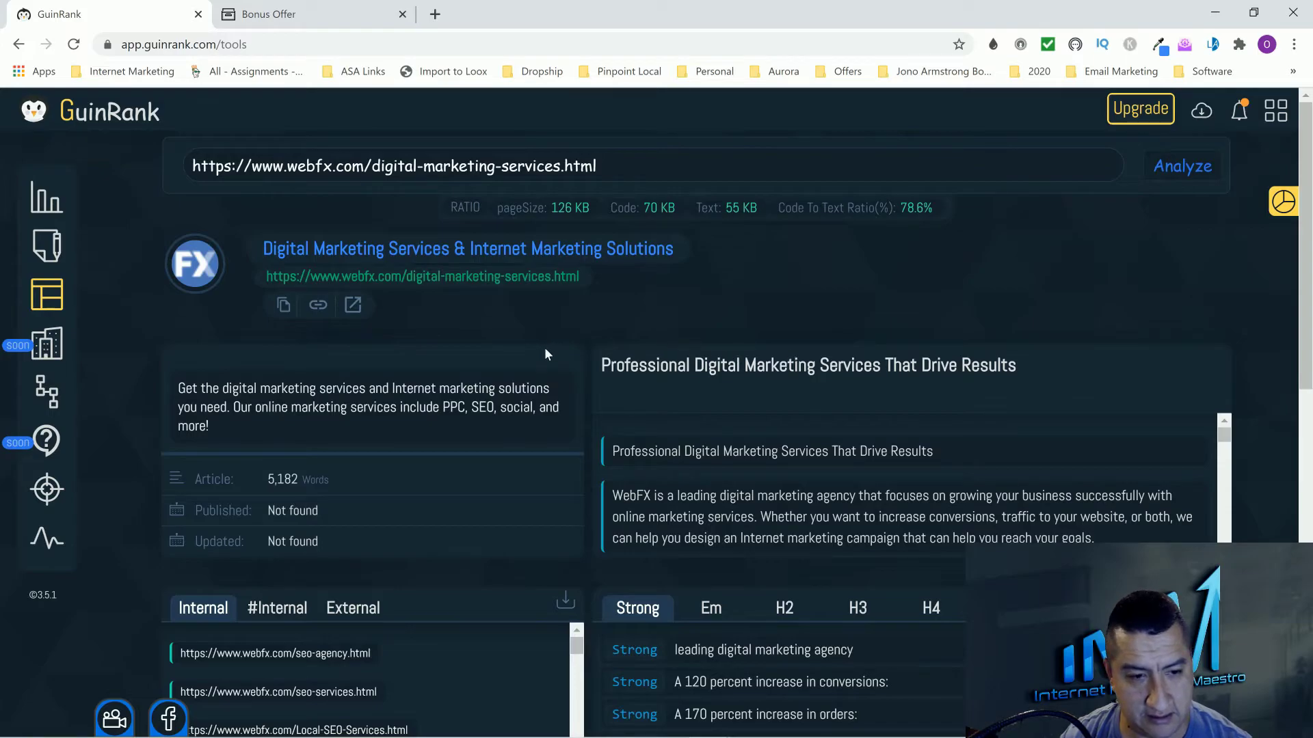
scroll("down", 3)
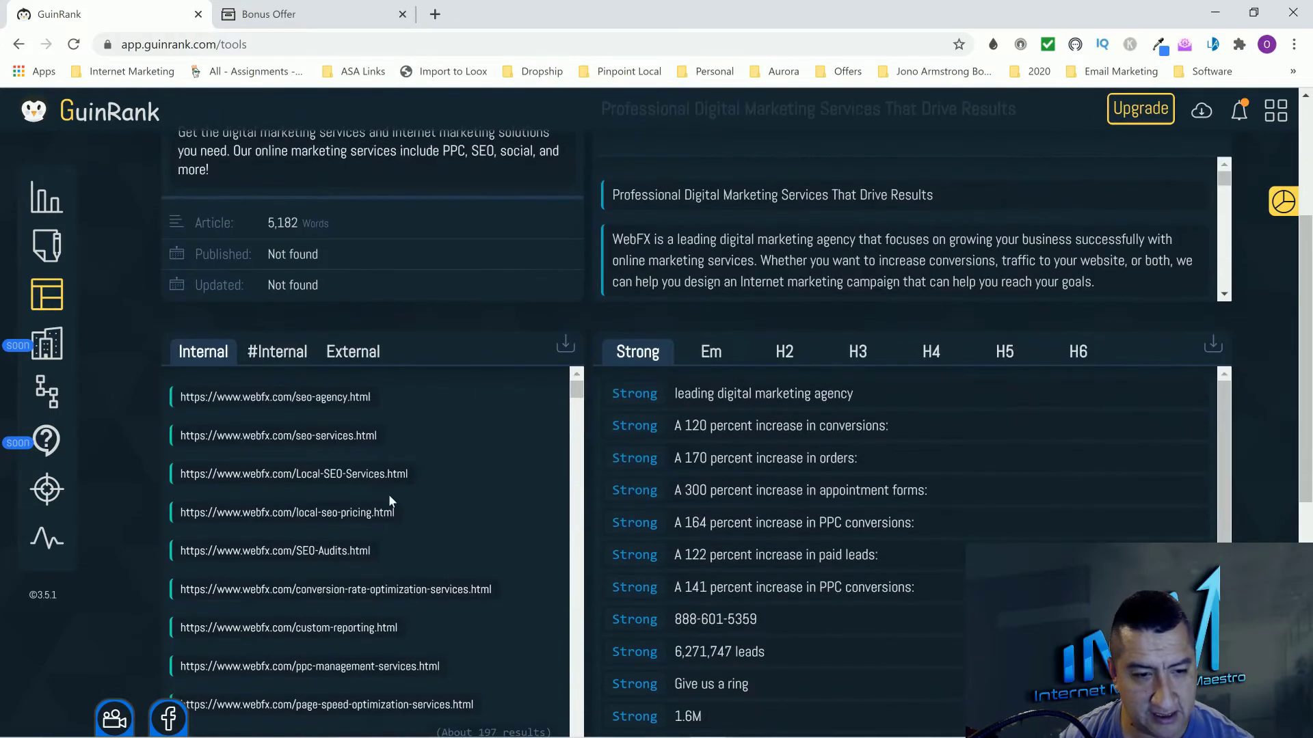
scroll("down", 3)
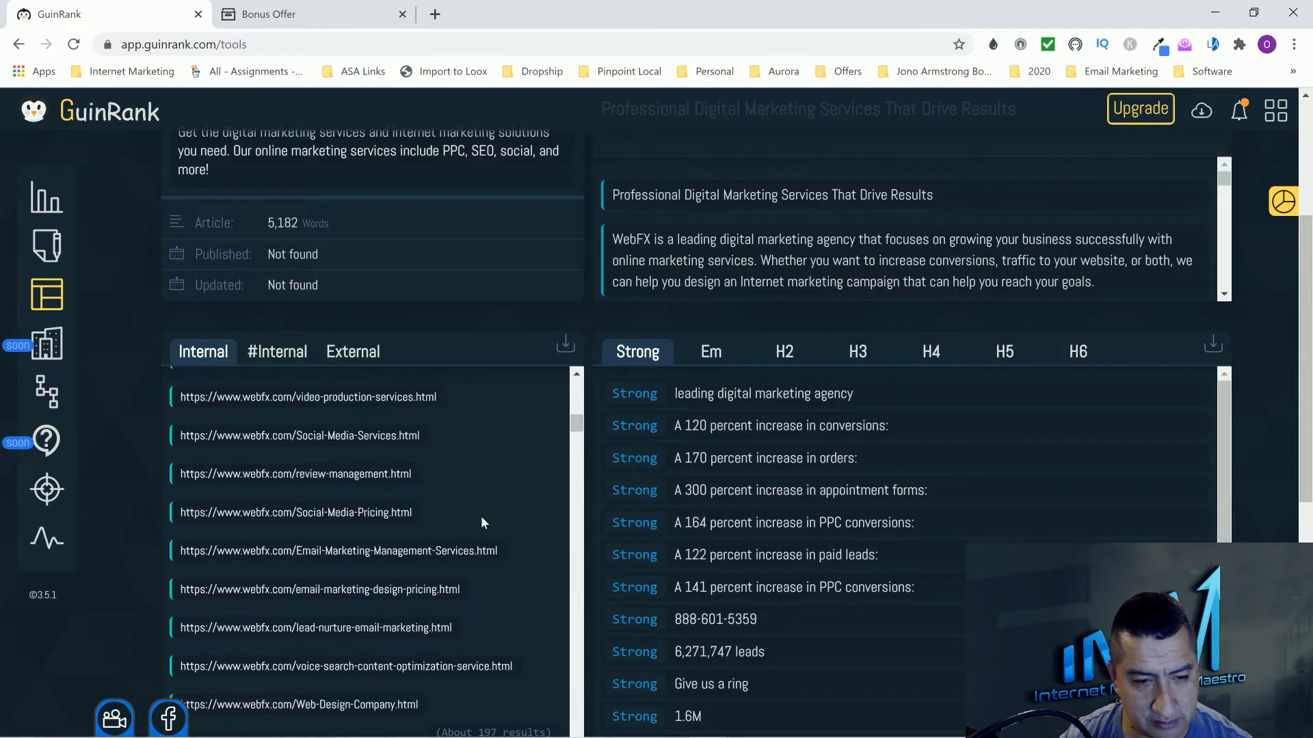
left_click(276, 351)
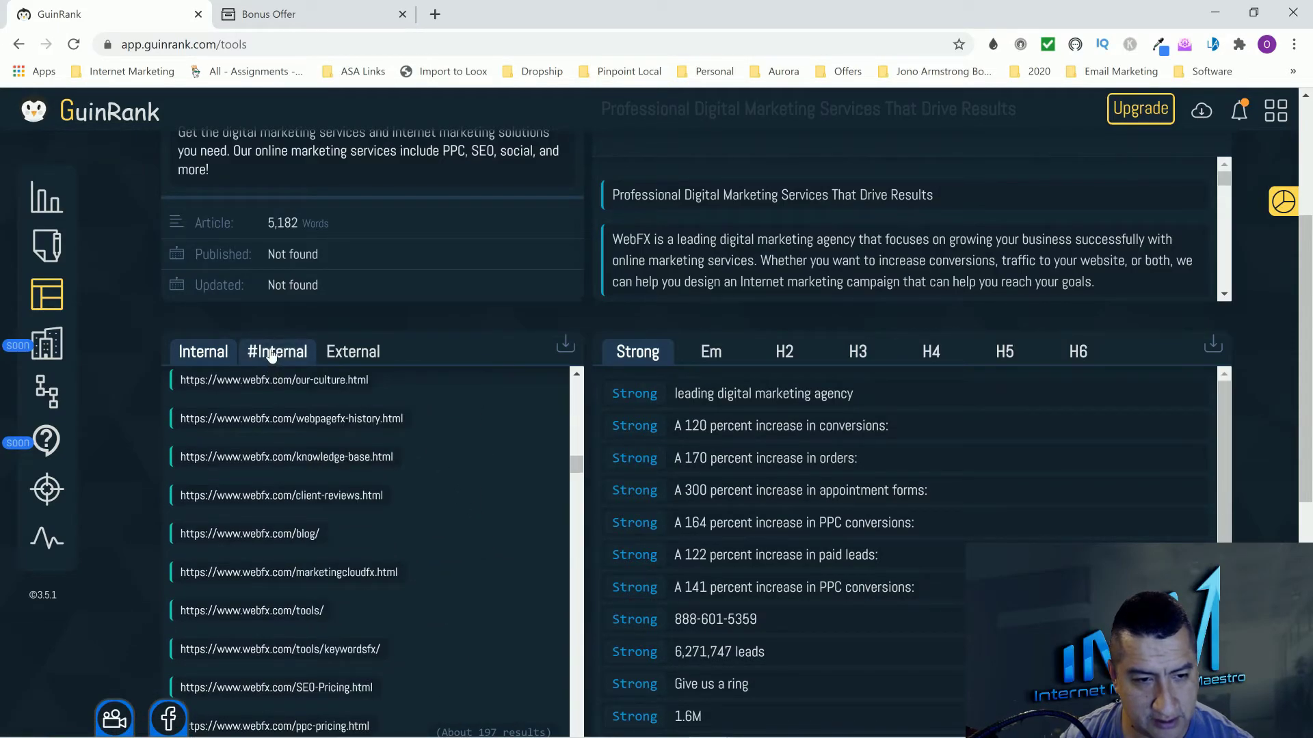
left_click(277, 351)
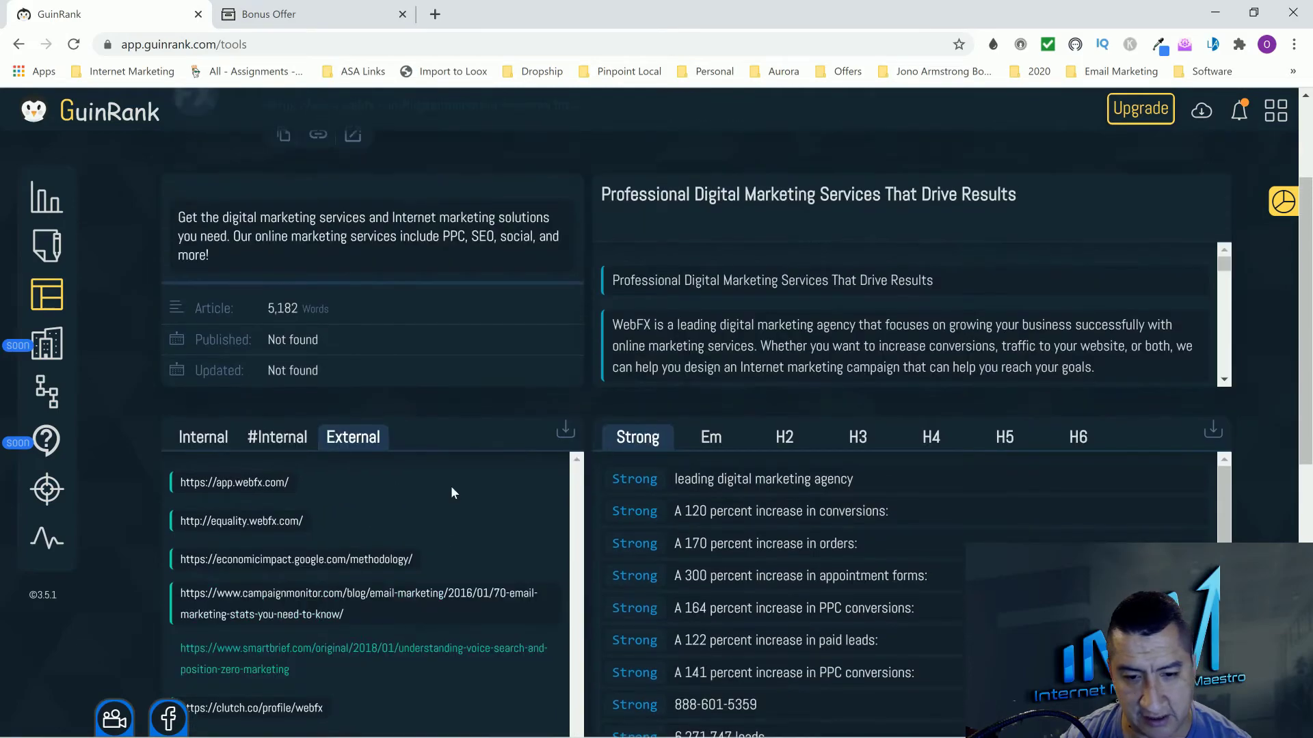
scroll("down", 3)
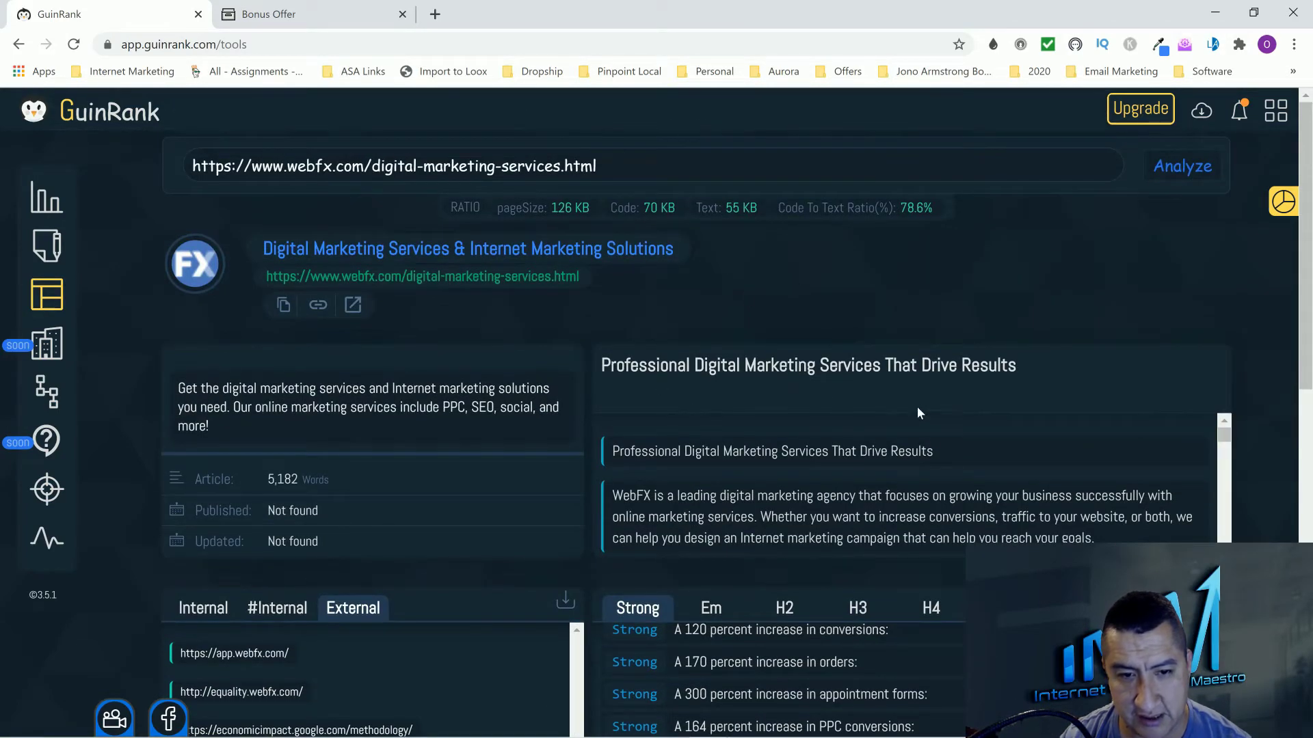
scroll("down", 3)
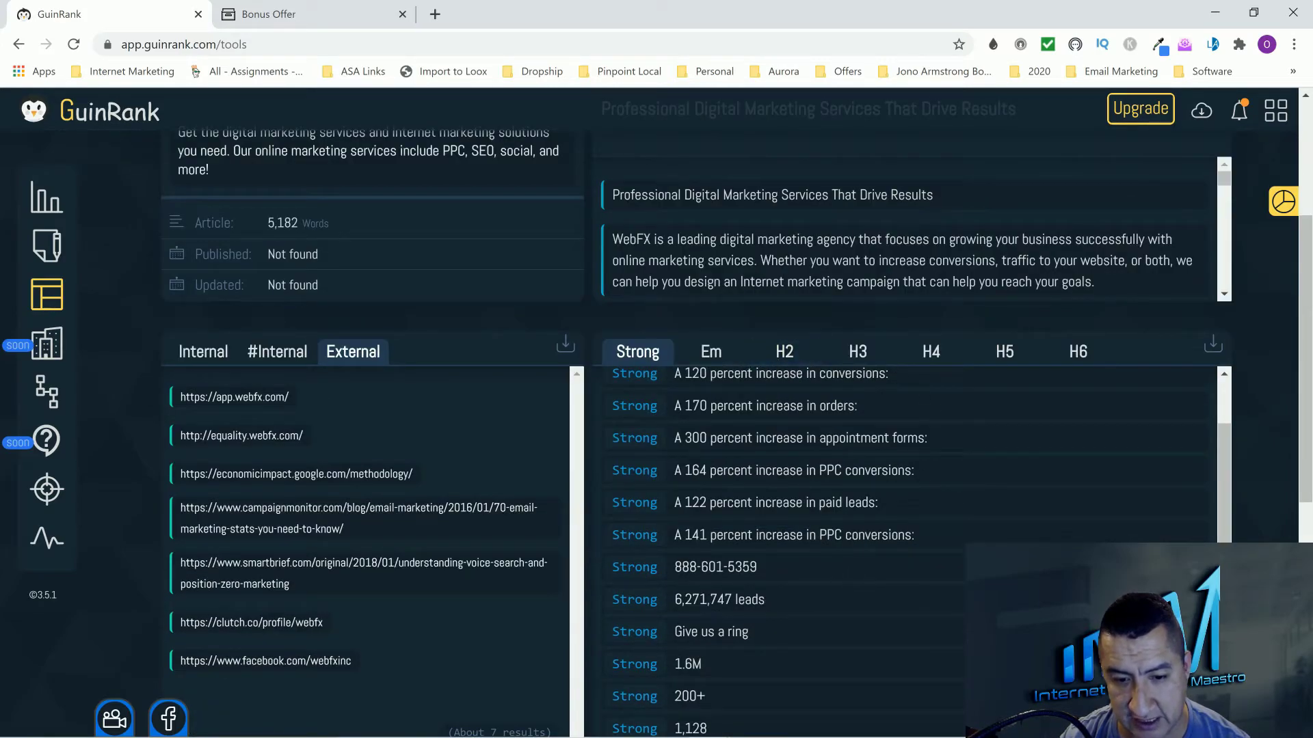
scroll("down", 3)
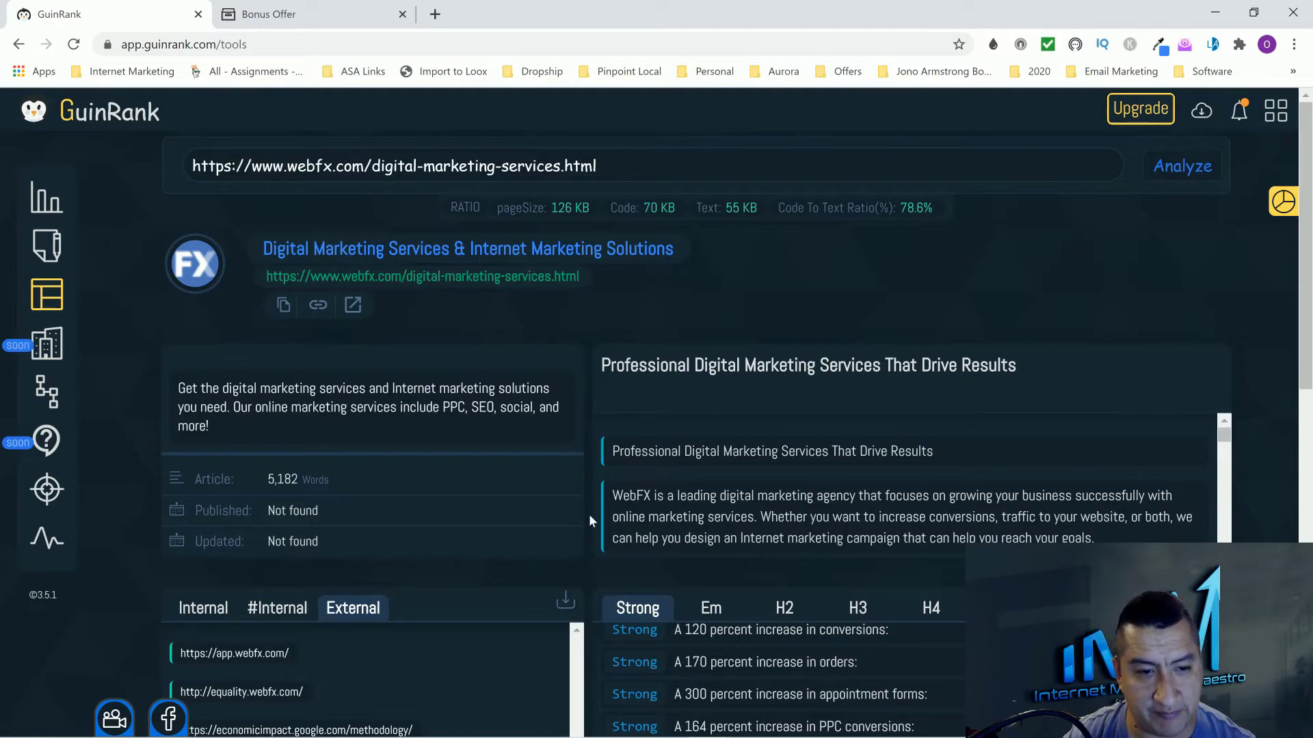
mouse_move(283, 305)
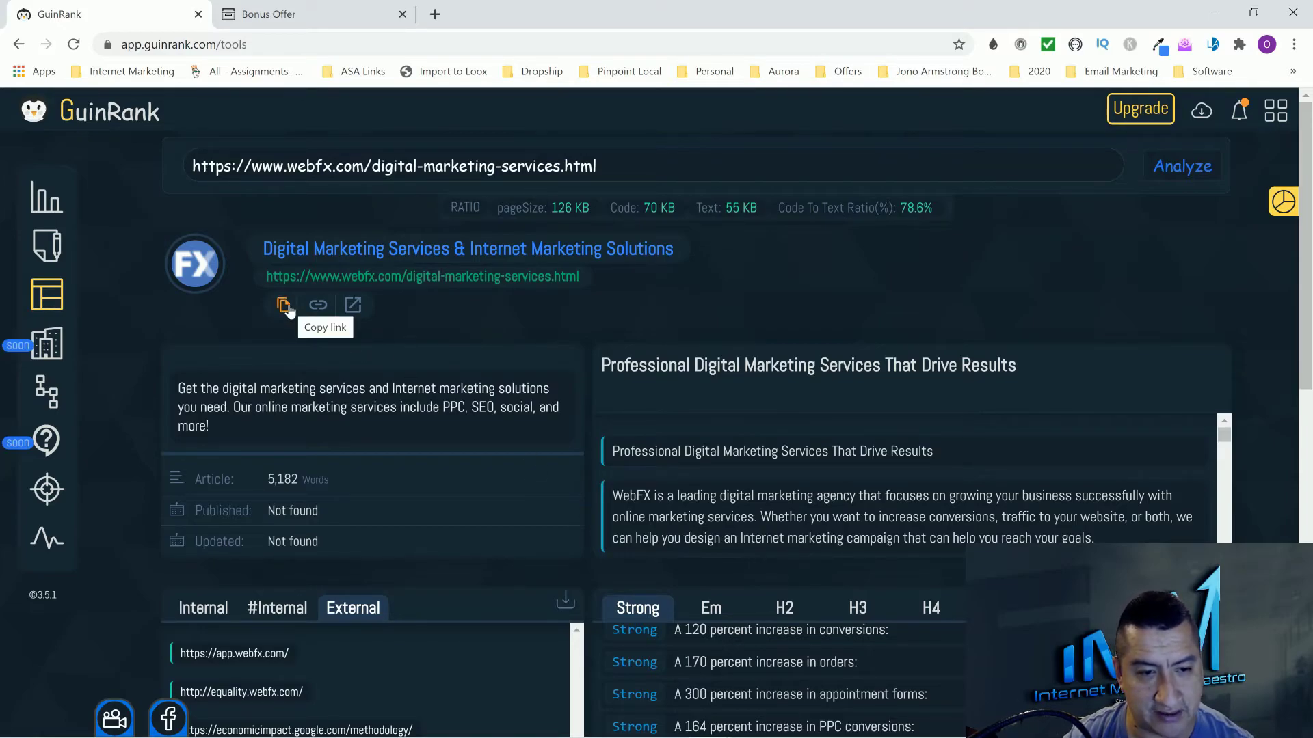
mouse_move(45, 344)
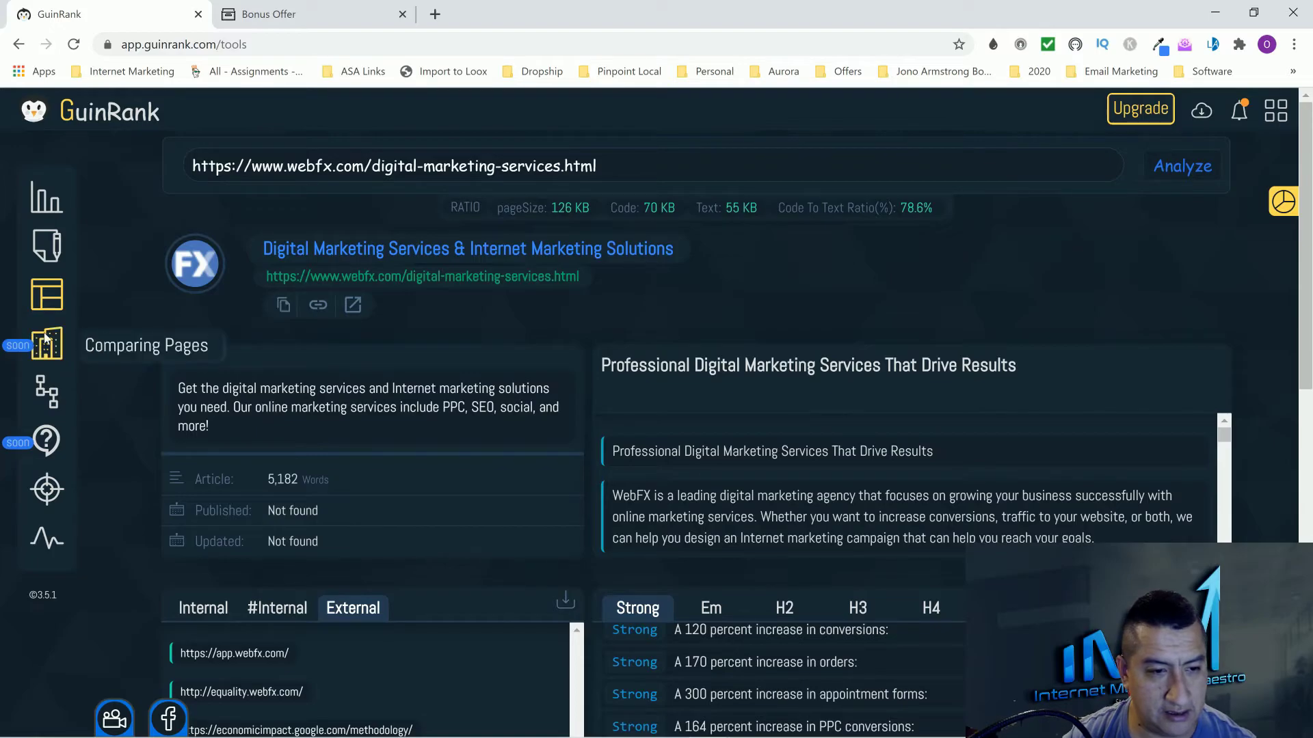
mouse_move(46, 246)
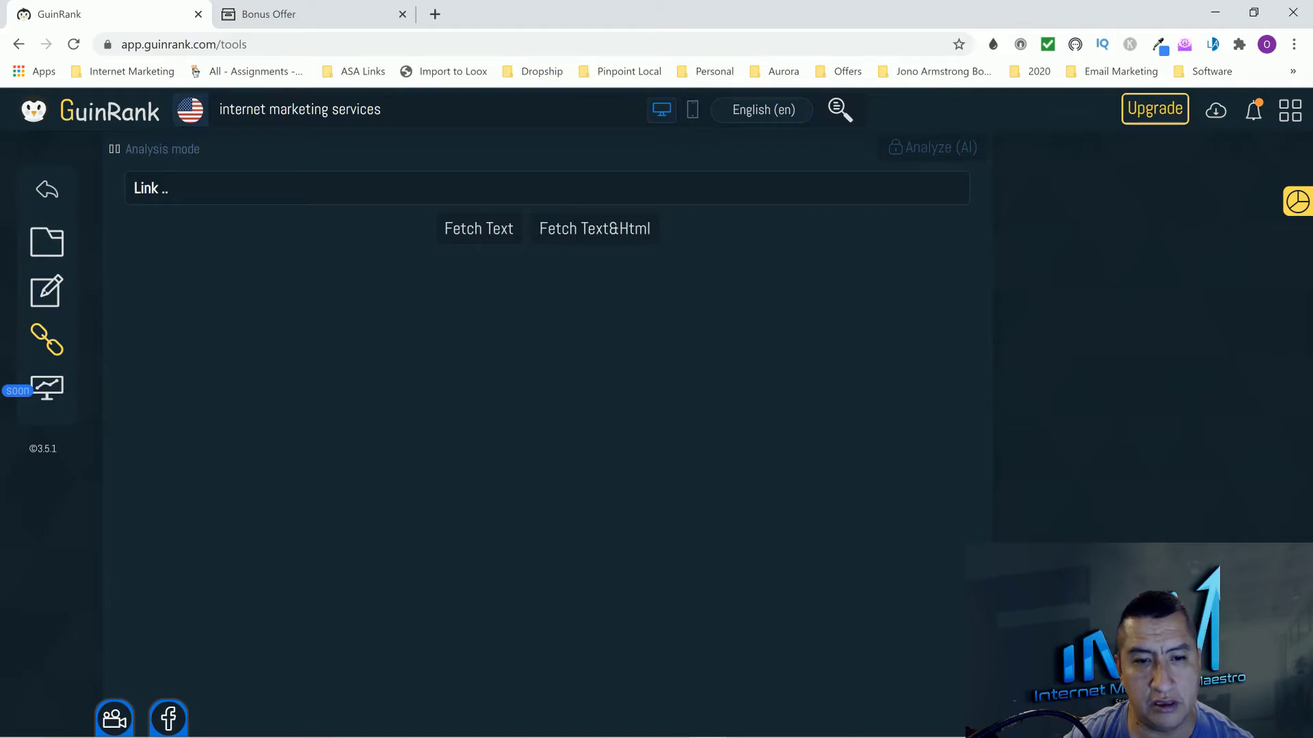
- Fetch the webfx digital marketing services page's 5,219-word text into the editor and scroll through it
type("https://www.webfx.com/digital-marketing-services.html")
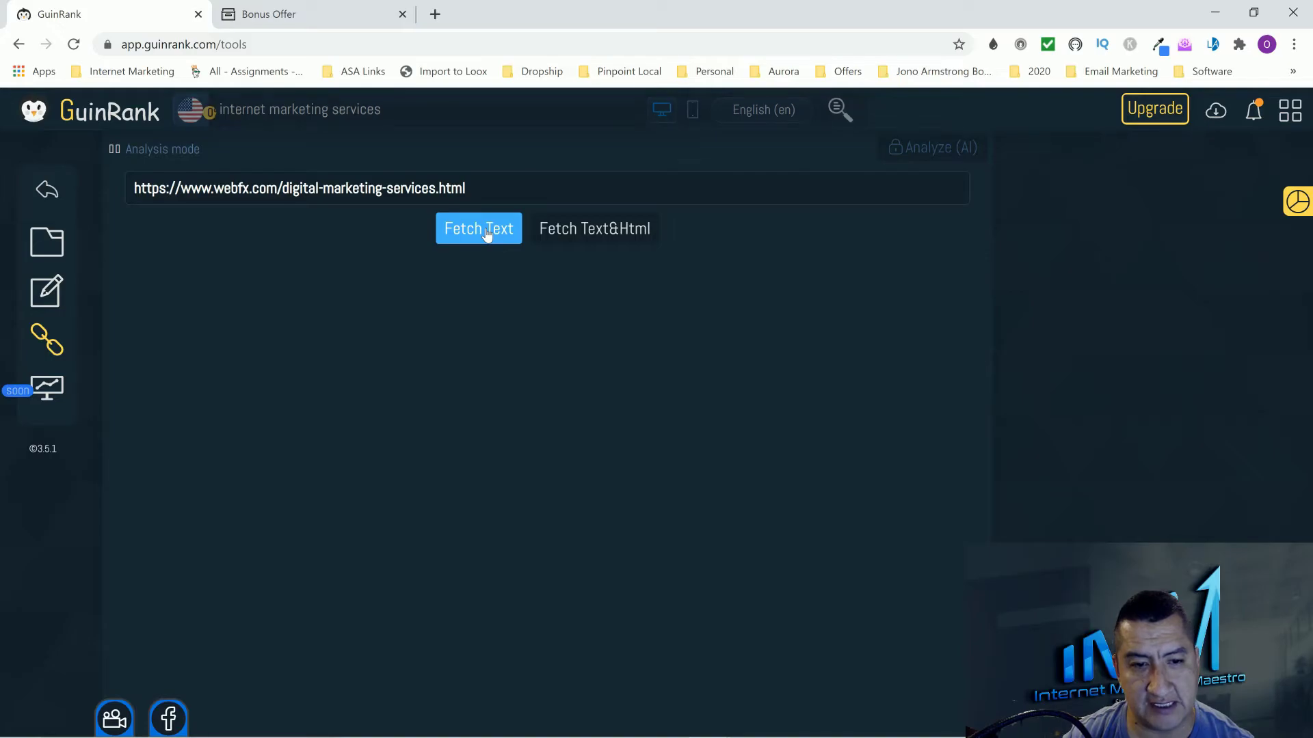
left_click(478, 228)
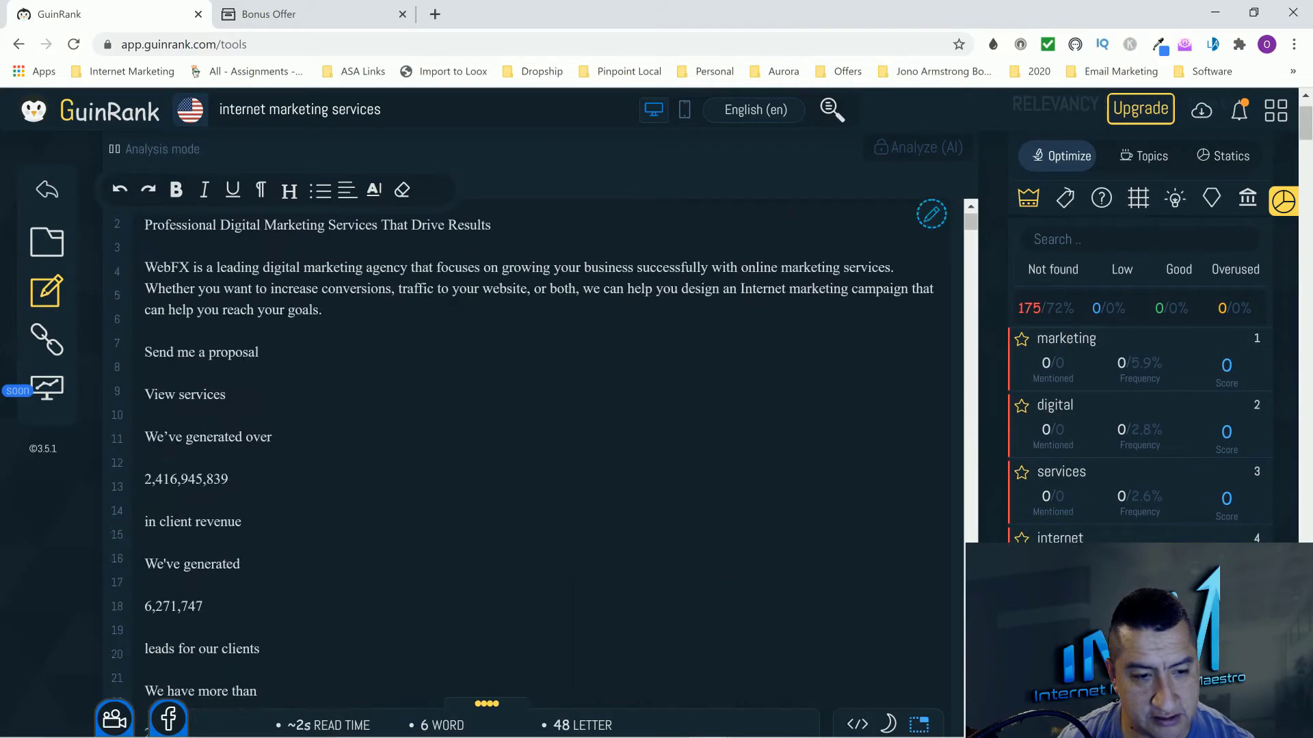
scroll("down", 3)
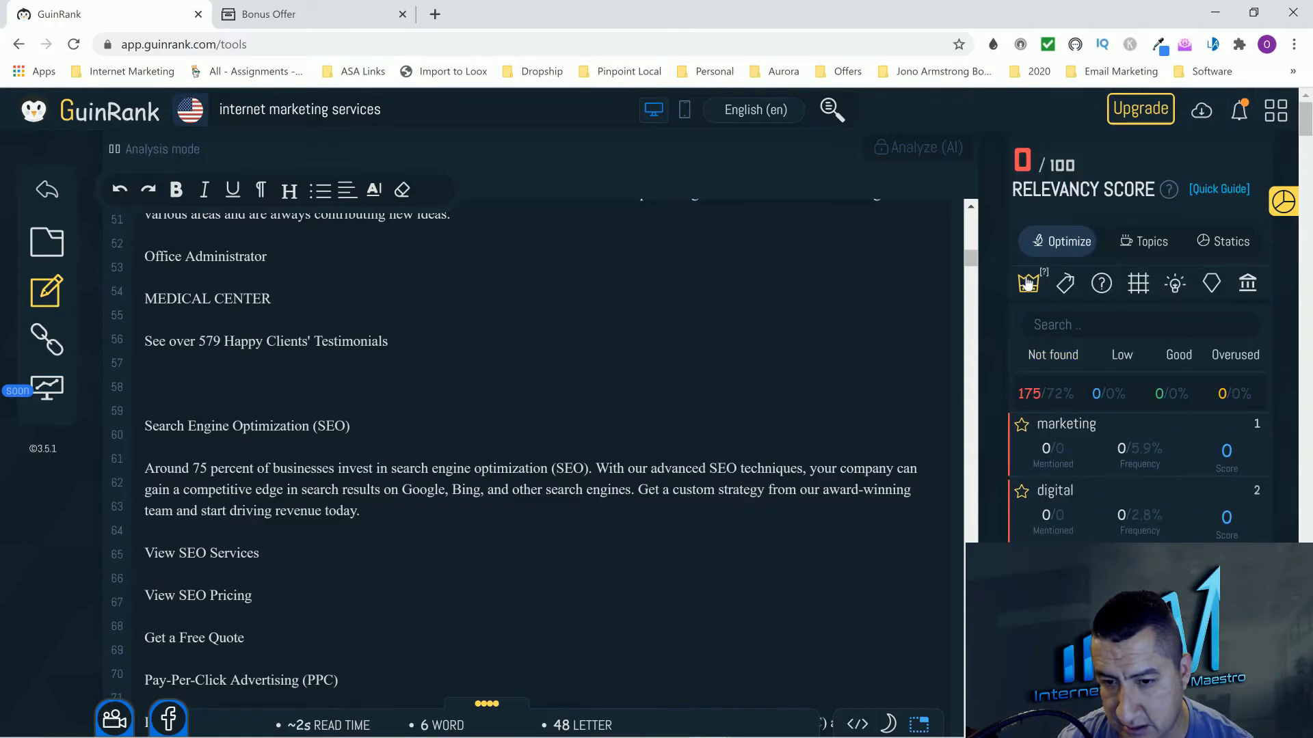
mouse_move(1063, 283)
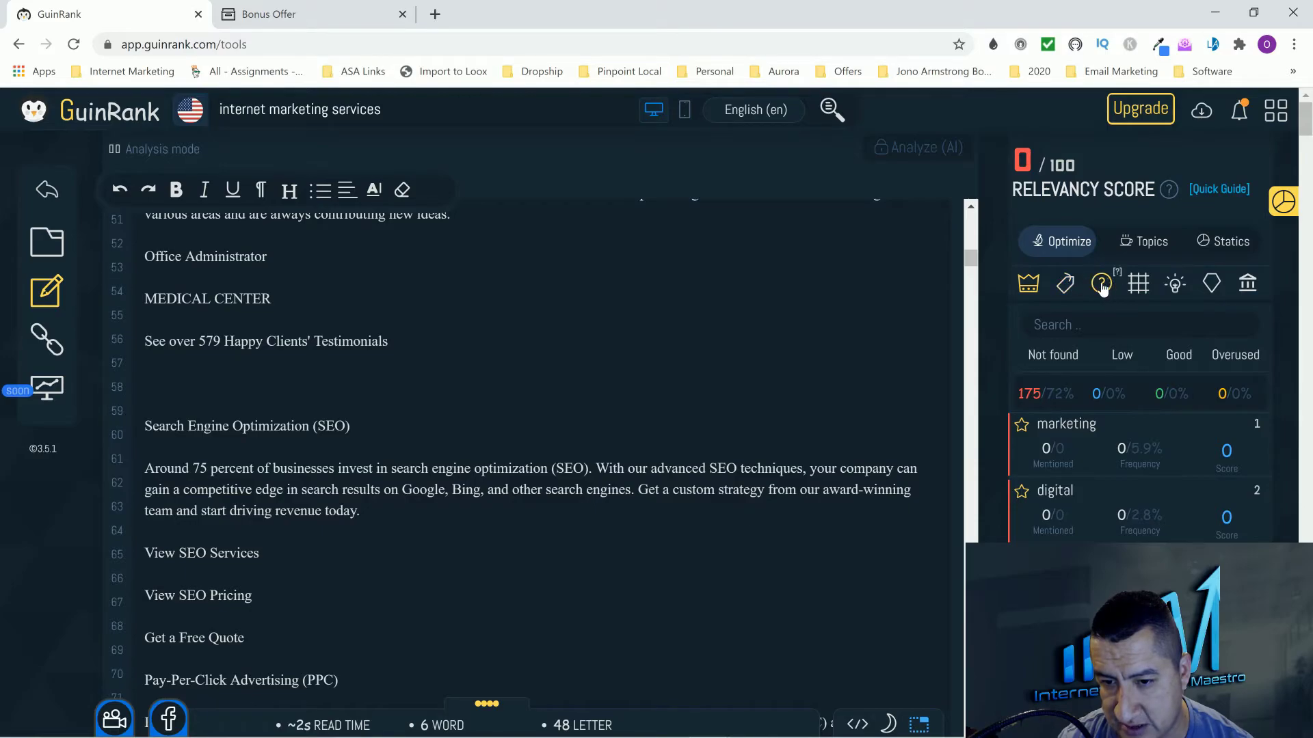
mouse_move(1228, 298)
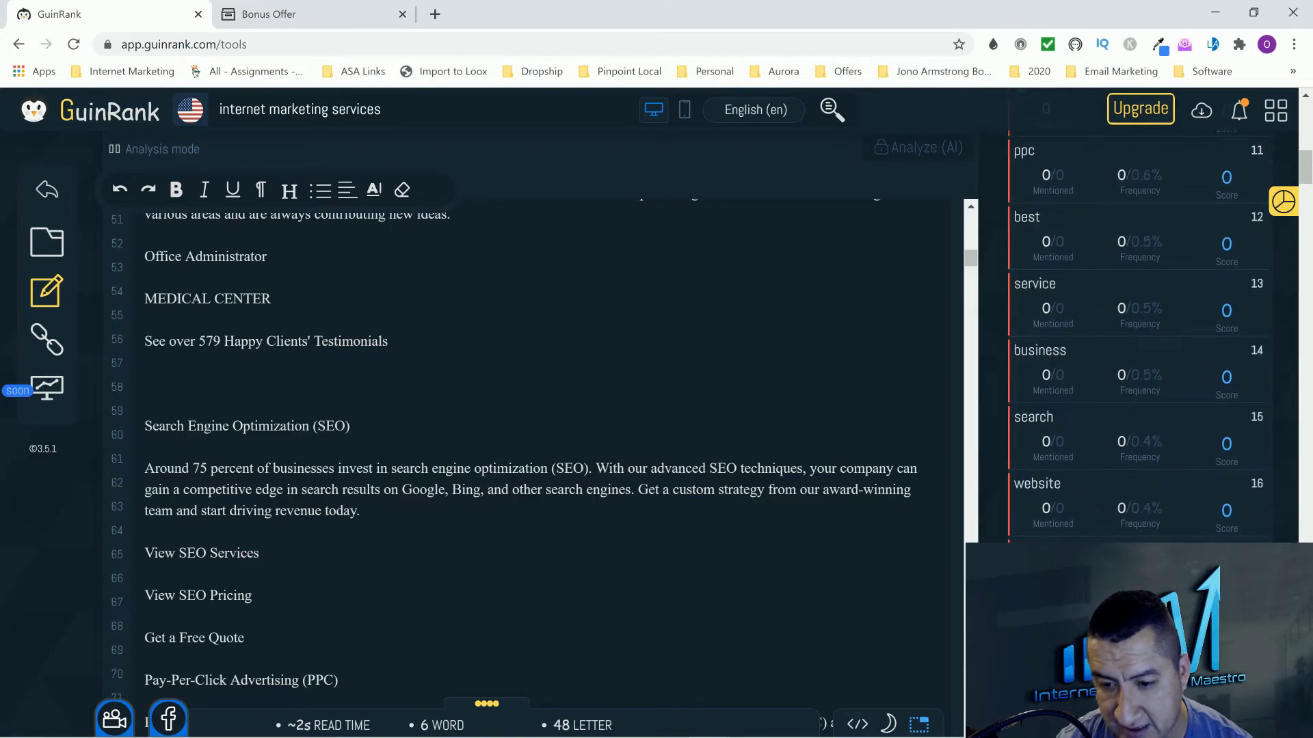
scroll("down", 3)
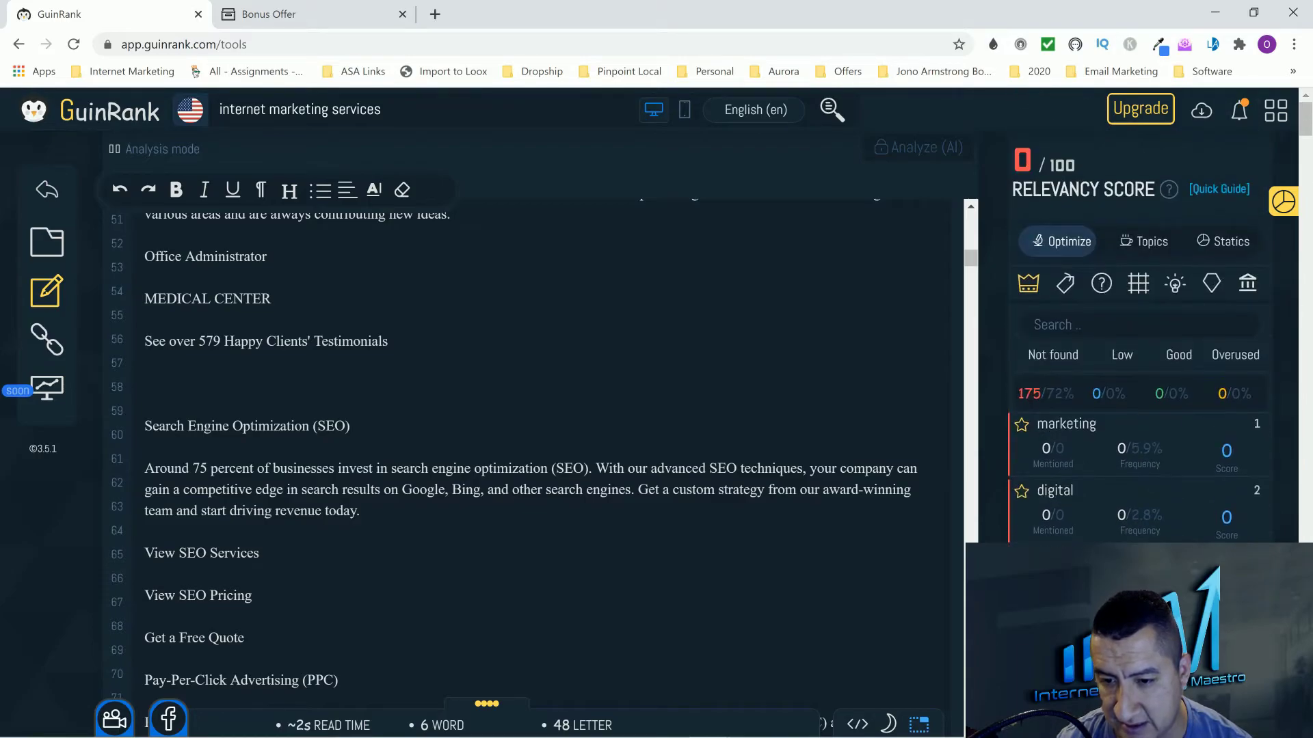
scroll("down", 3)
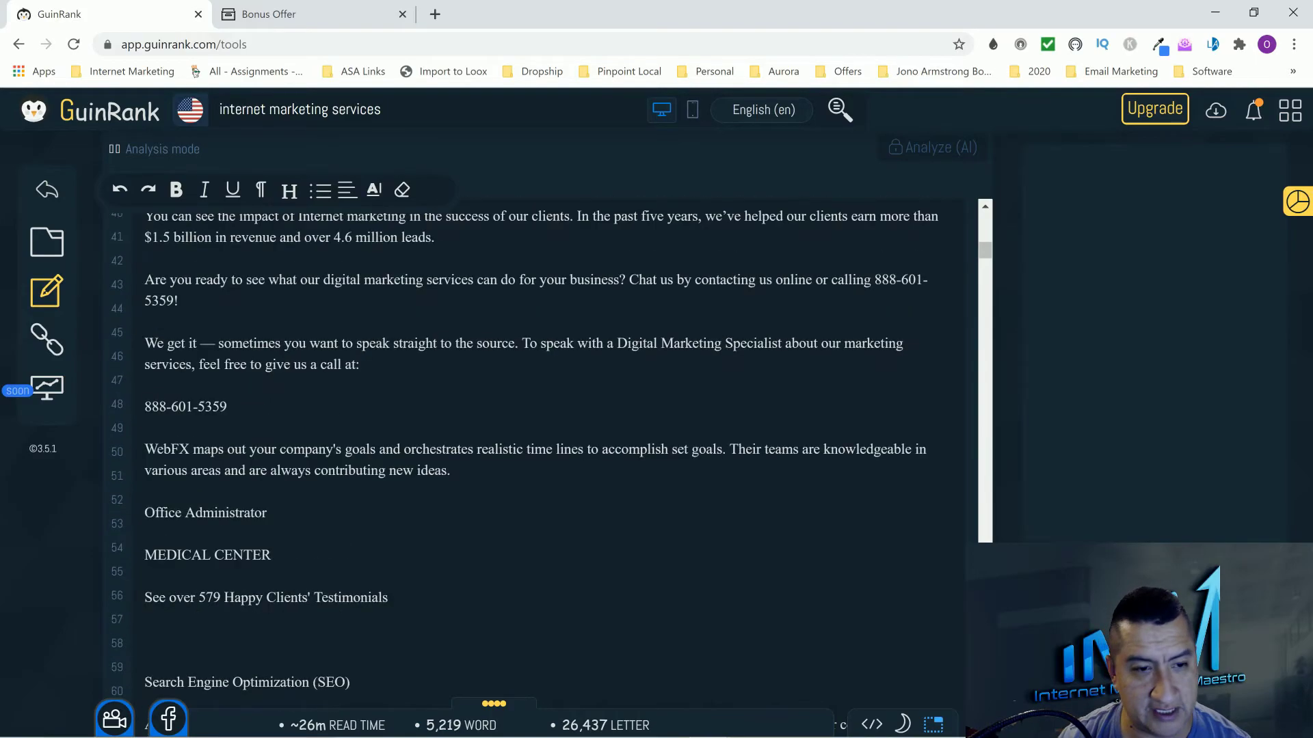
scroll("down", 3)
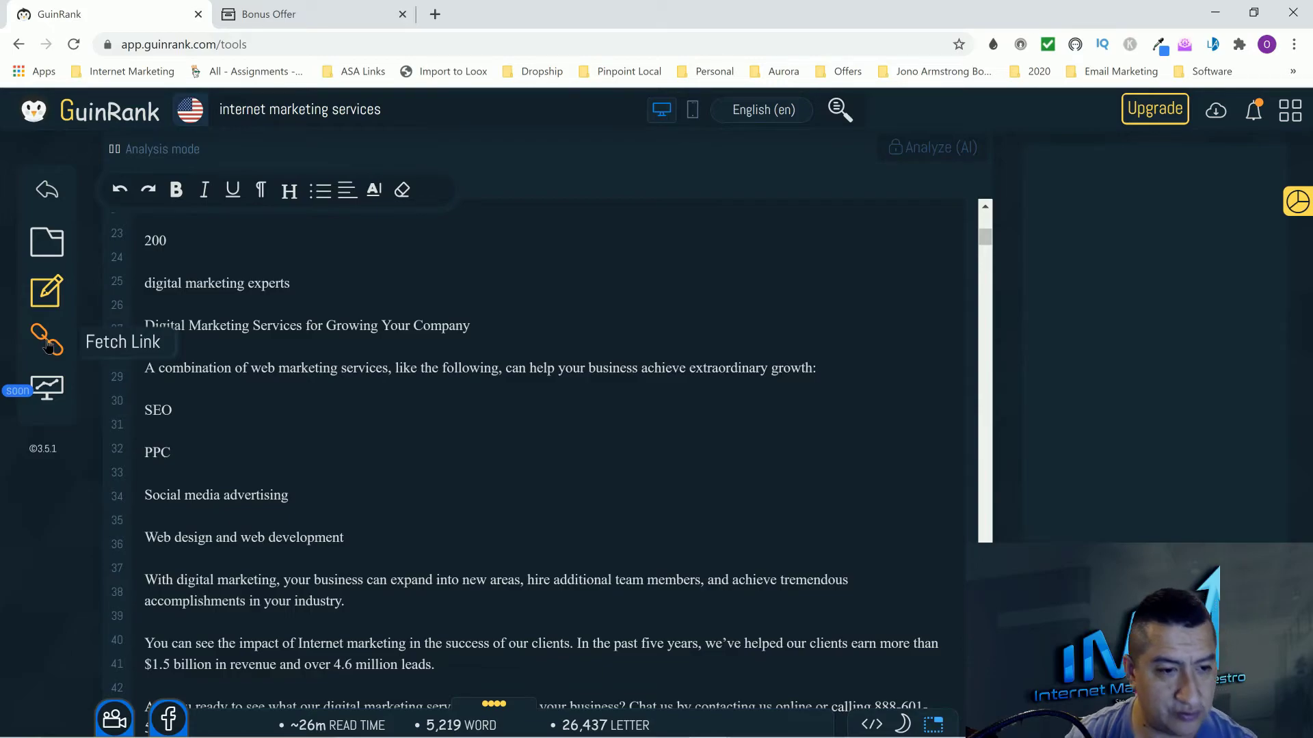
left_click(46, 340)
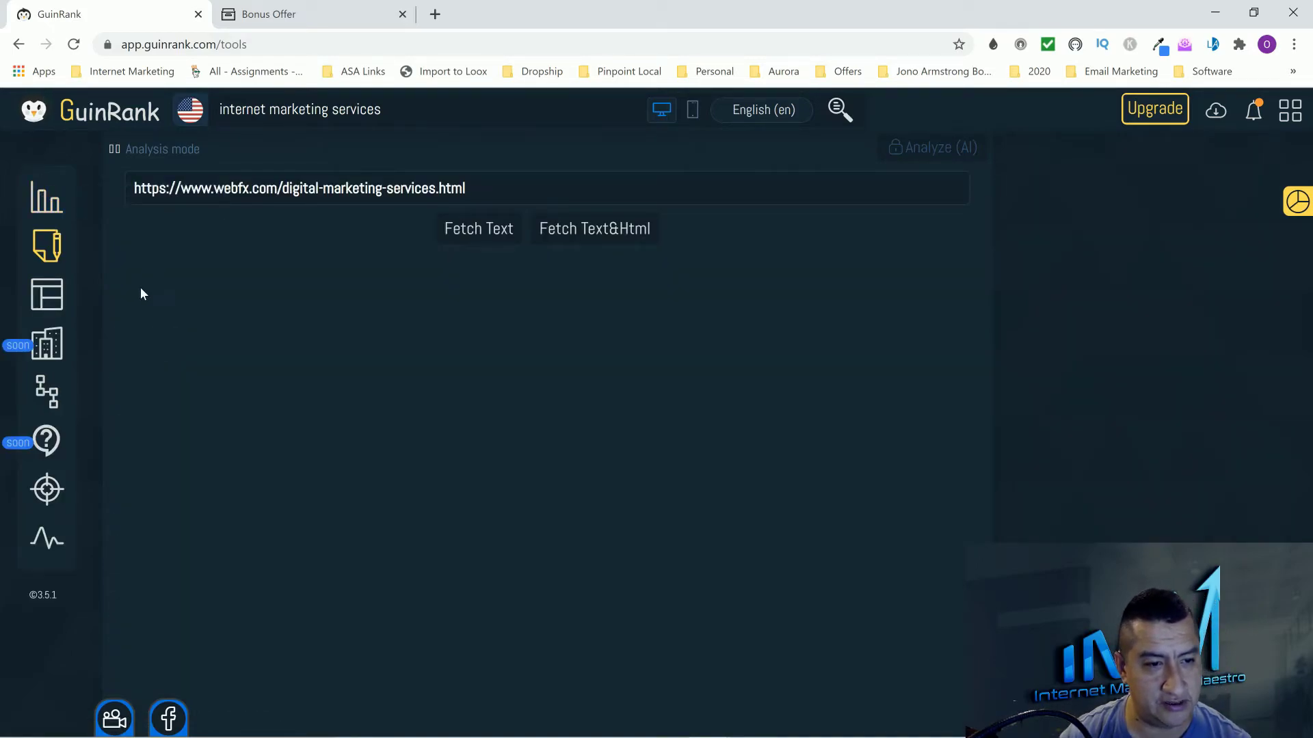
- Open the keyword structure tool and switch both language settings from Acoli to English (en)
left_click(46, 394)
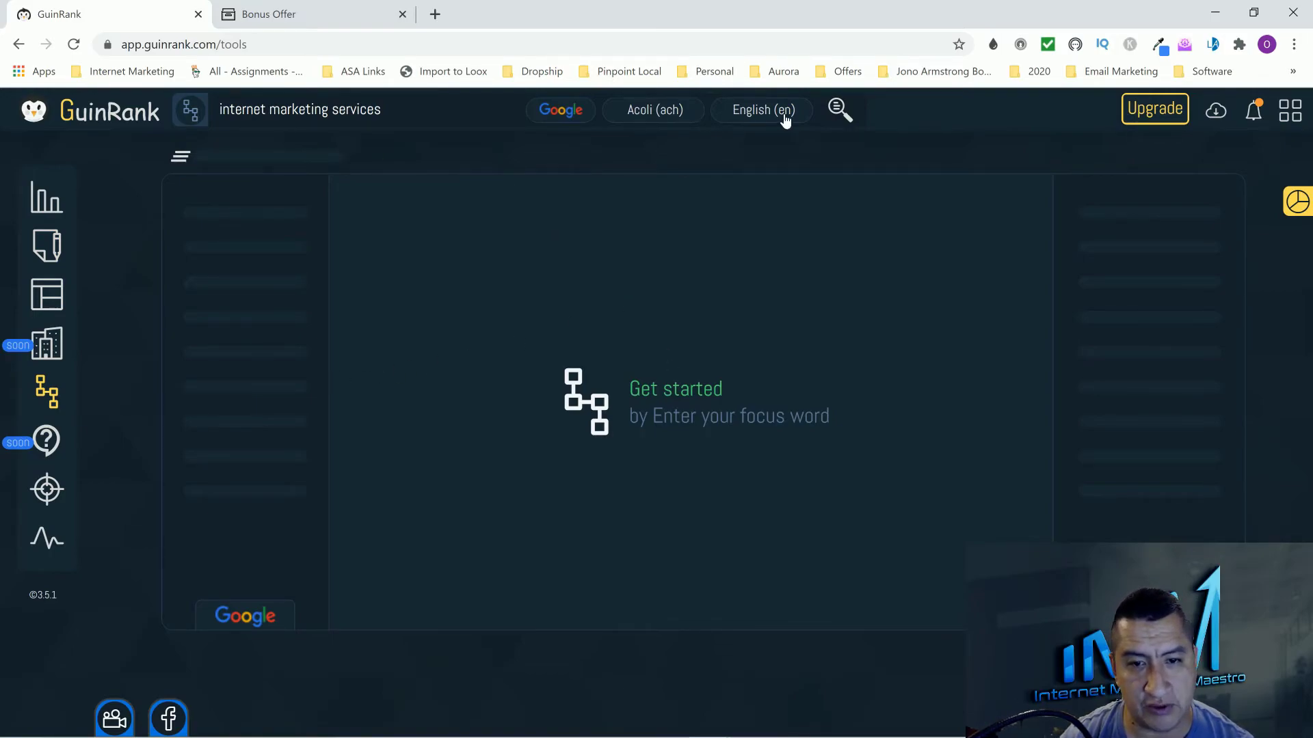
left_click(559, 110)
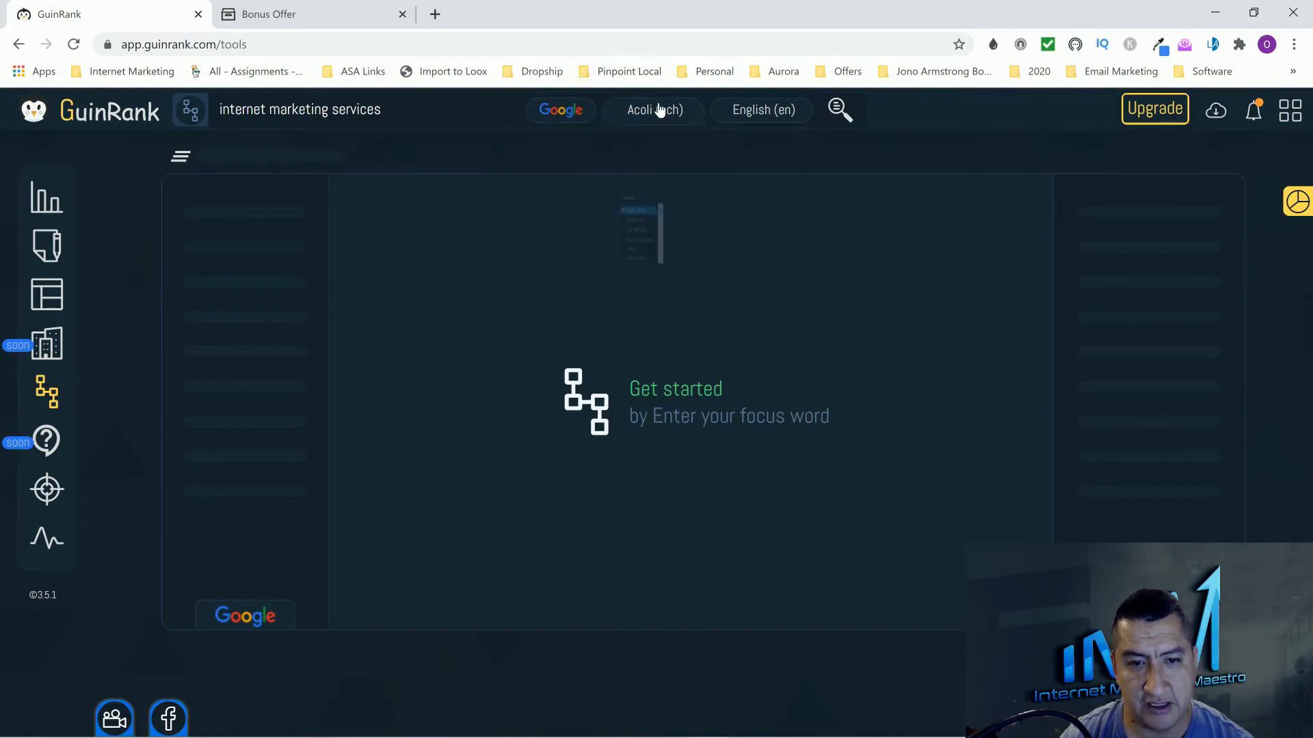
left_click(652, 110)
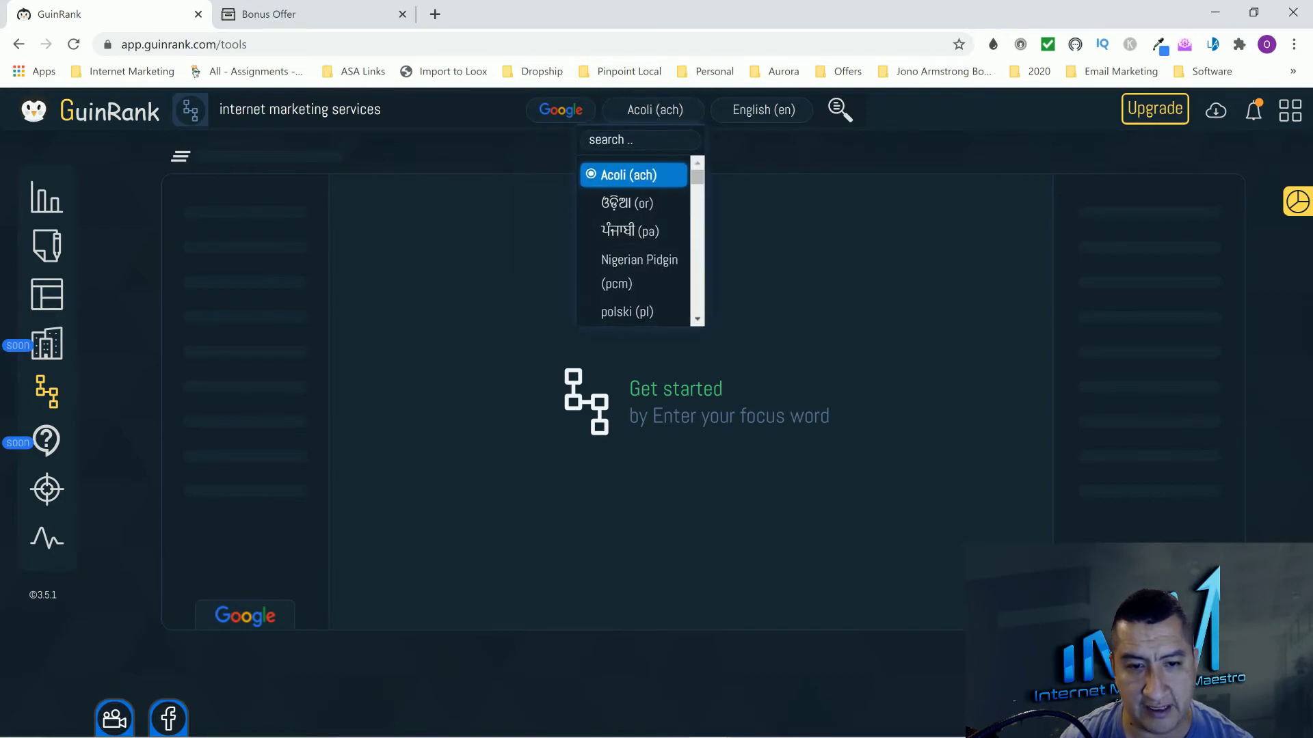
type("english")
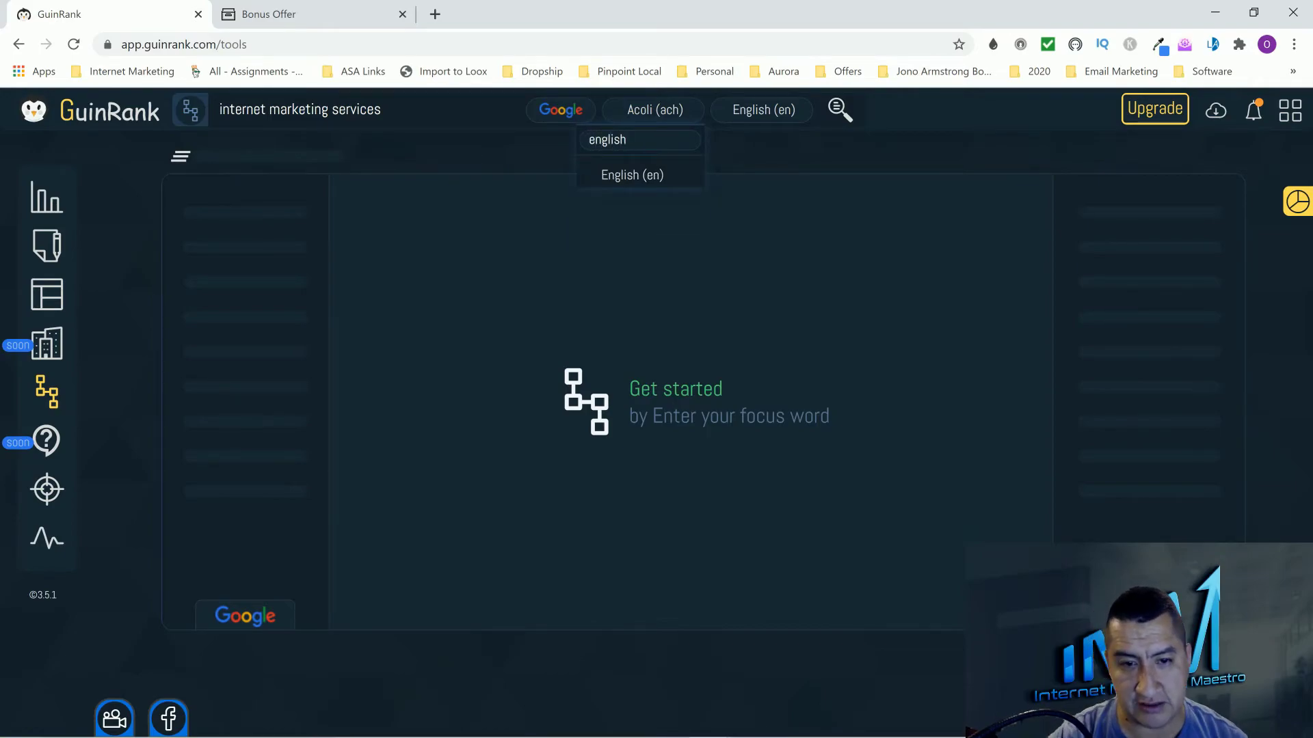
left_click(631, 174)
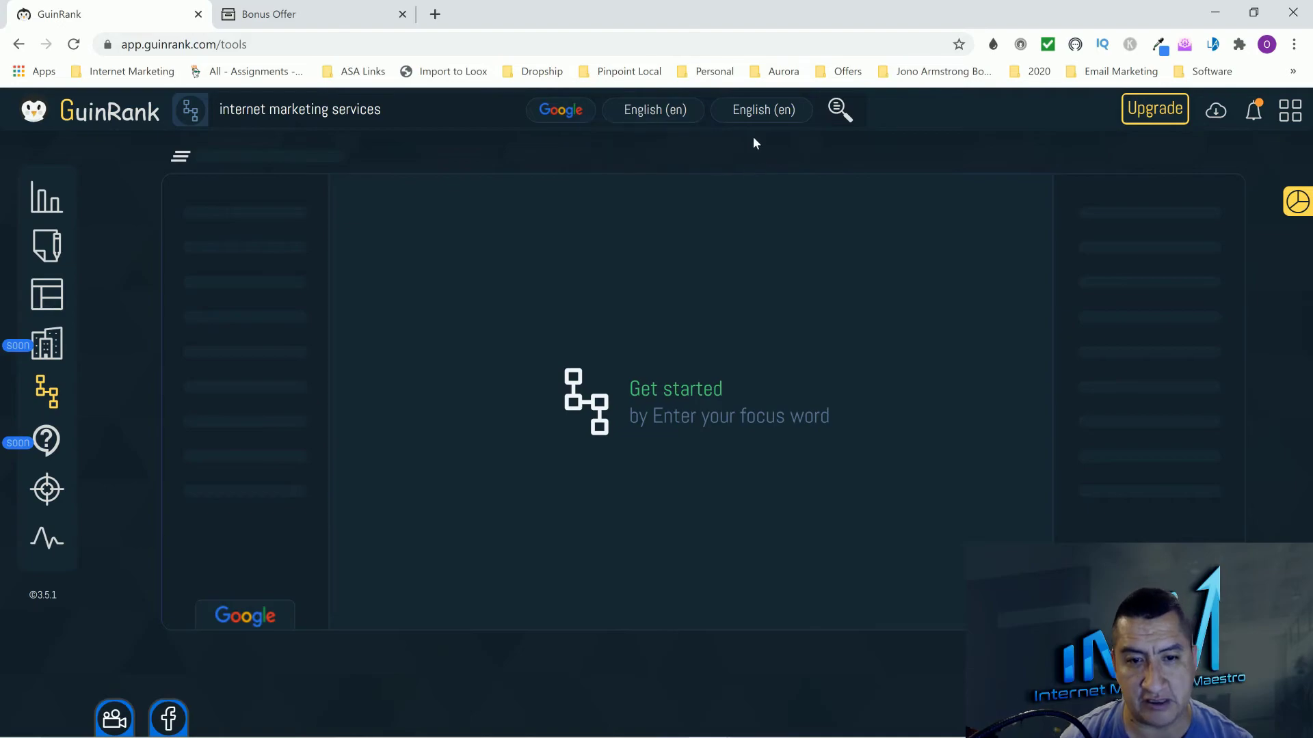
left_click(760, 109)
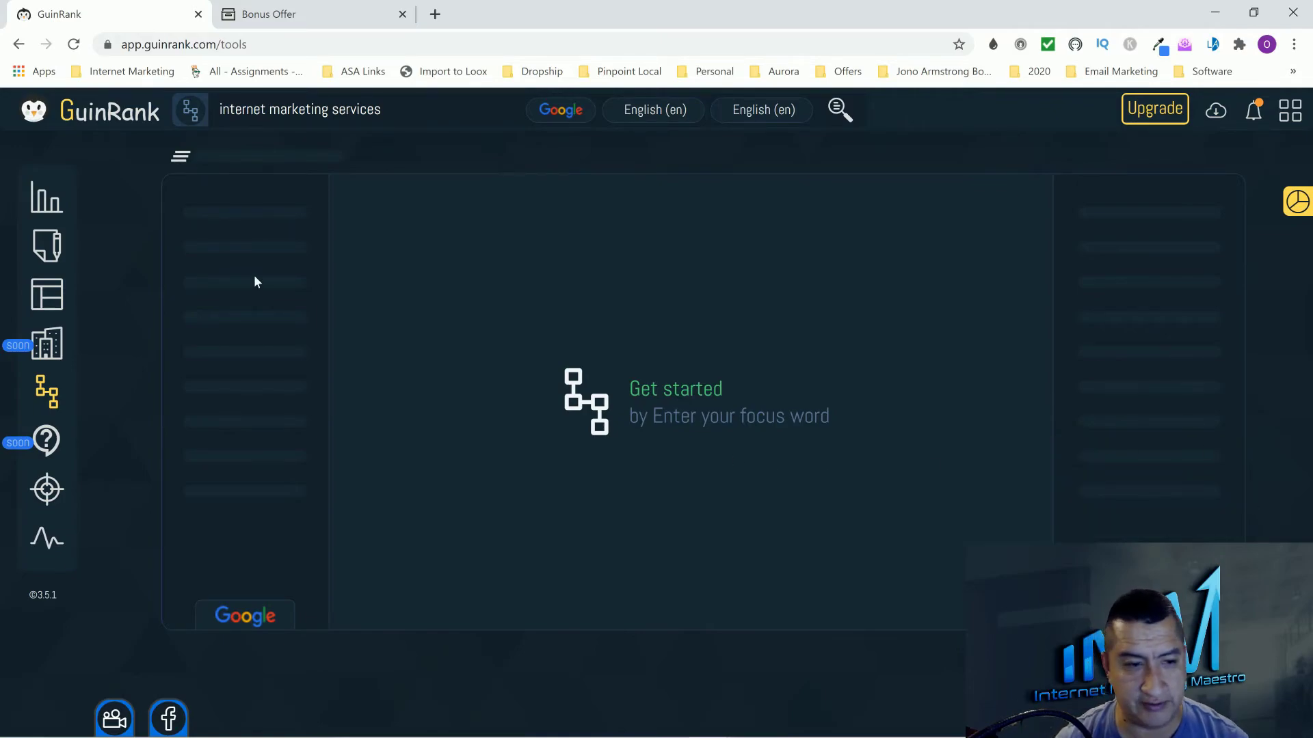
mouse_move(184, 308)
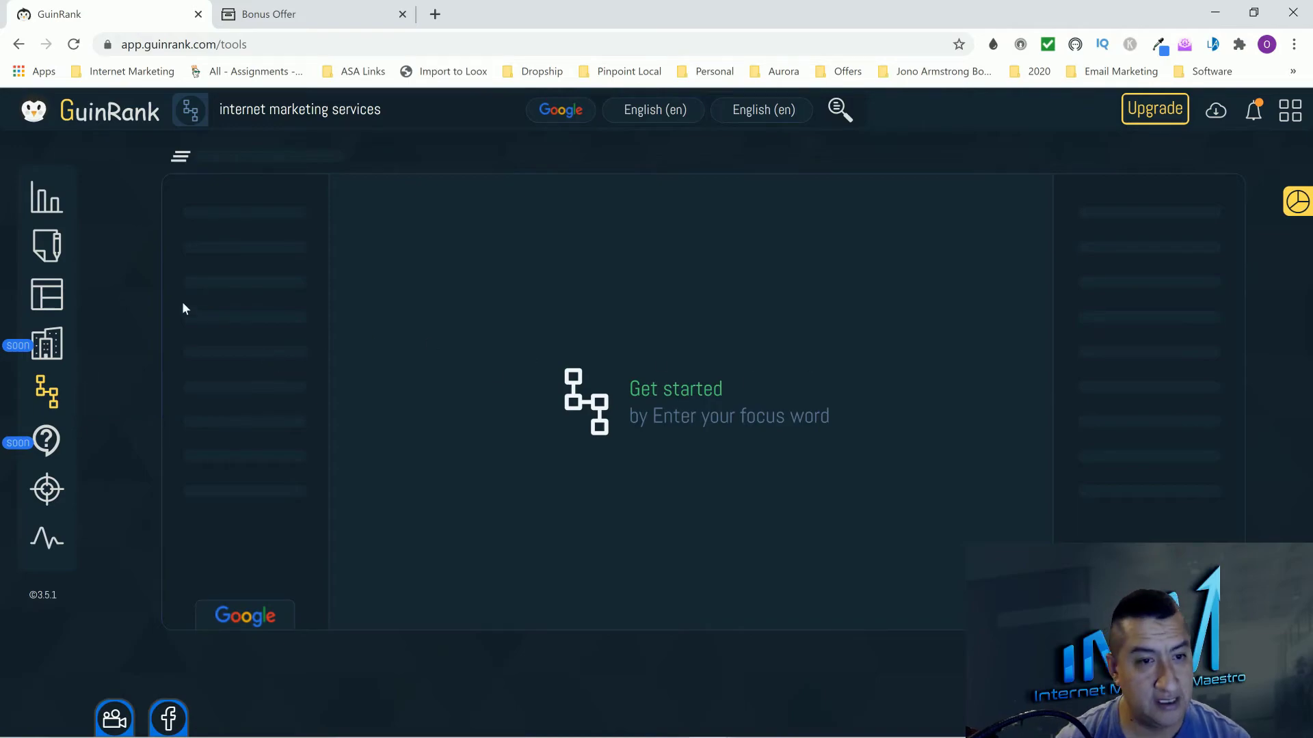
mouse_move(47, 490)
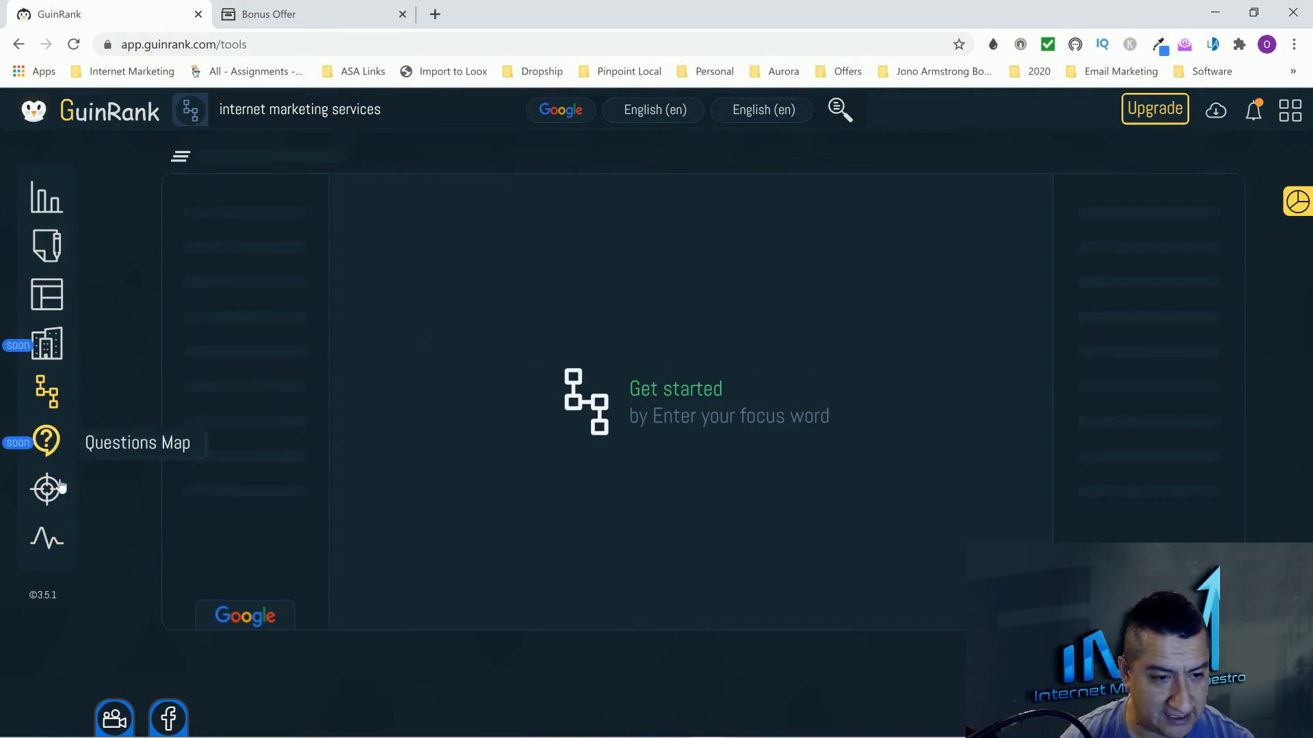
- Open the micro niche finder, paste the webfx URL into Search Niche, then delete it
left_click(46, 489)
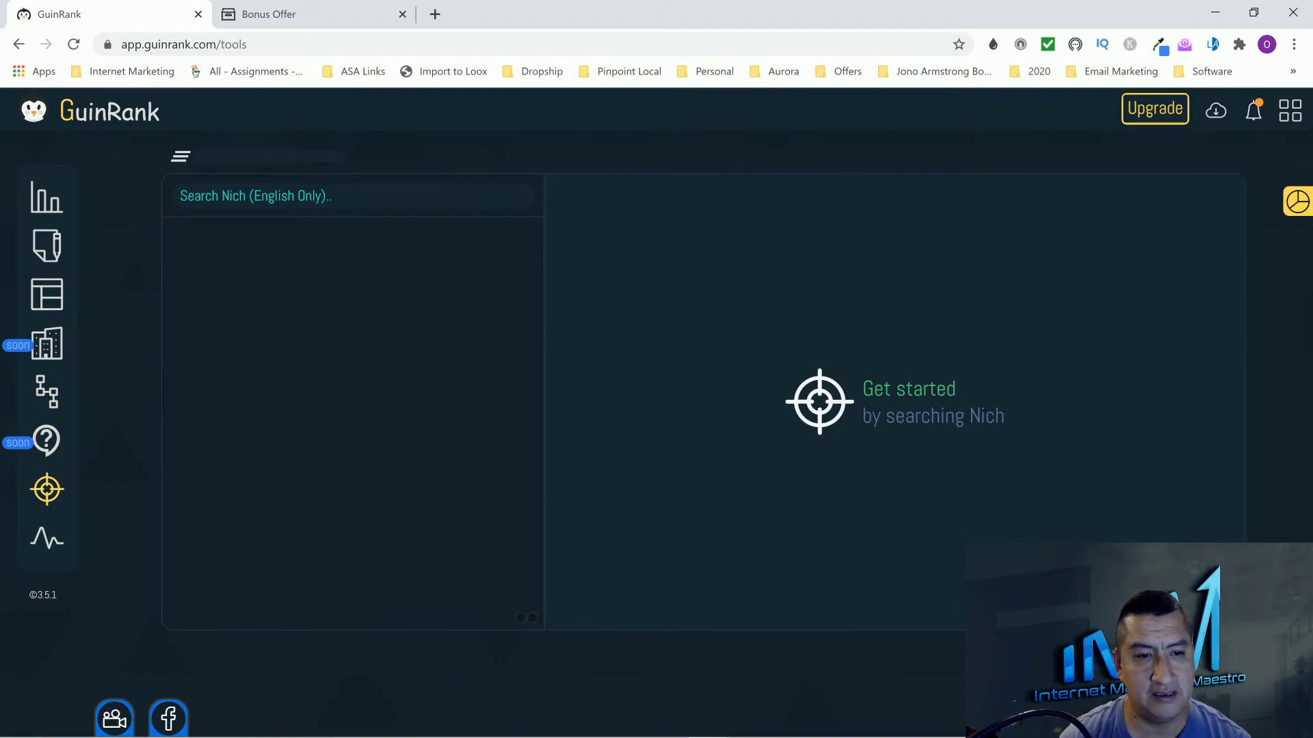
type("https://www.webfx.com/digital-marketing-services.html")
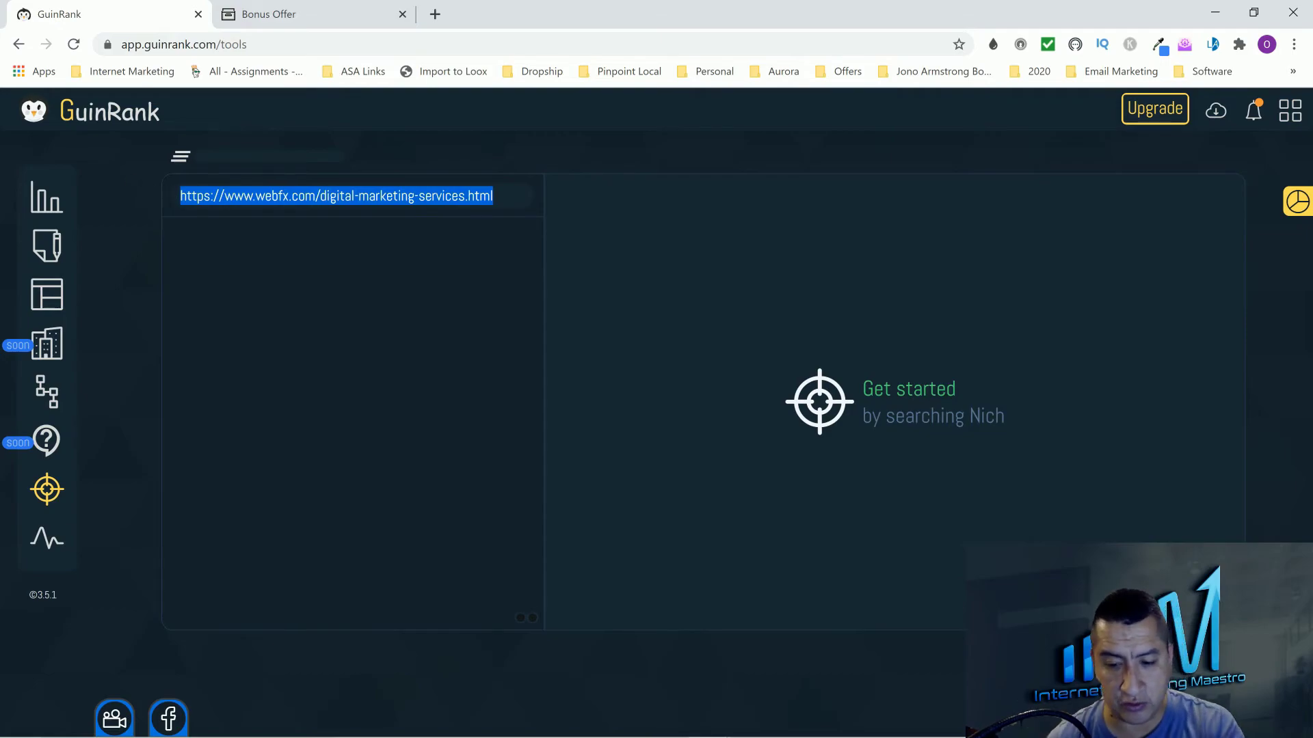
key("Delete")
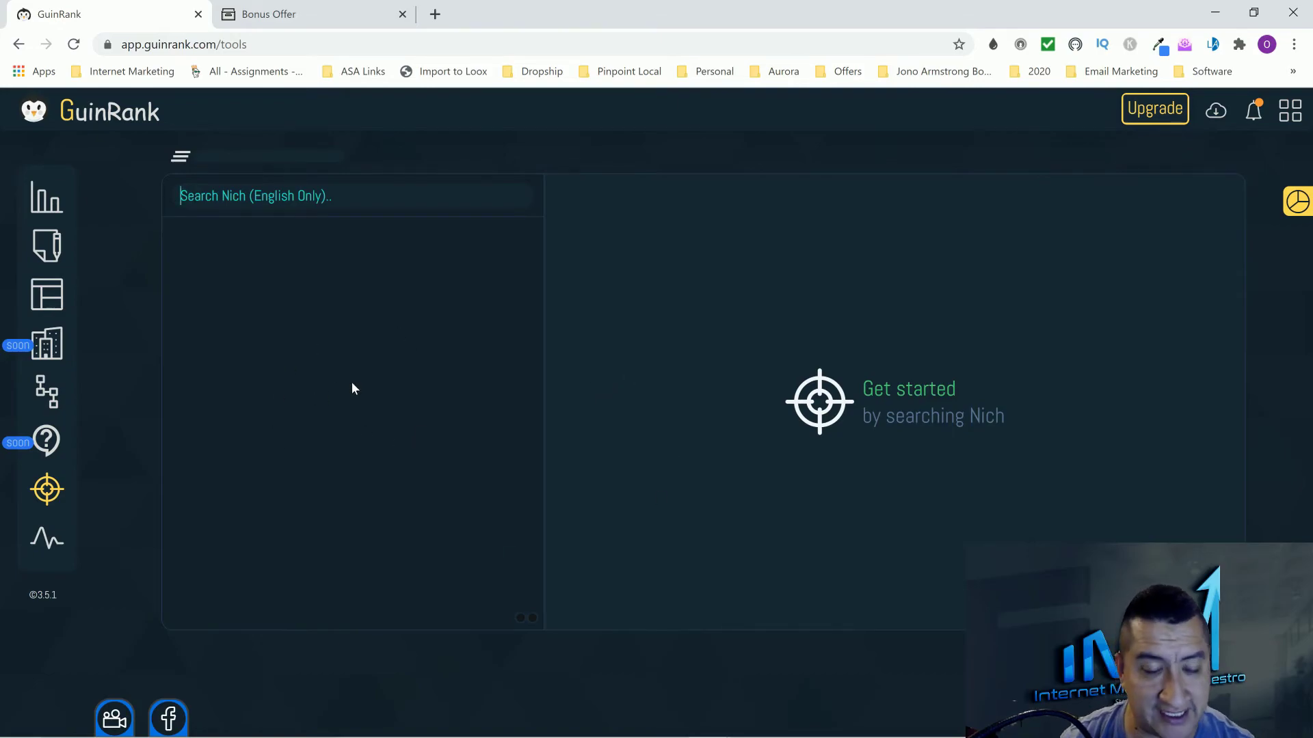
mouse_move(444, 294)
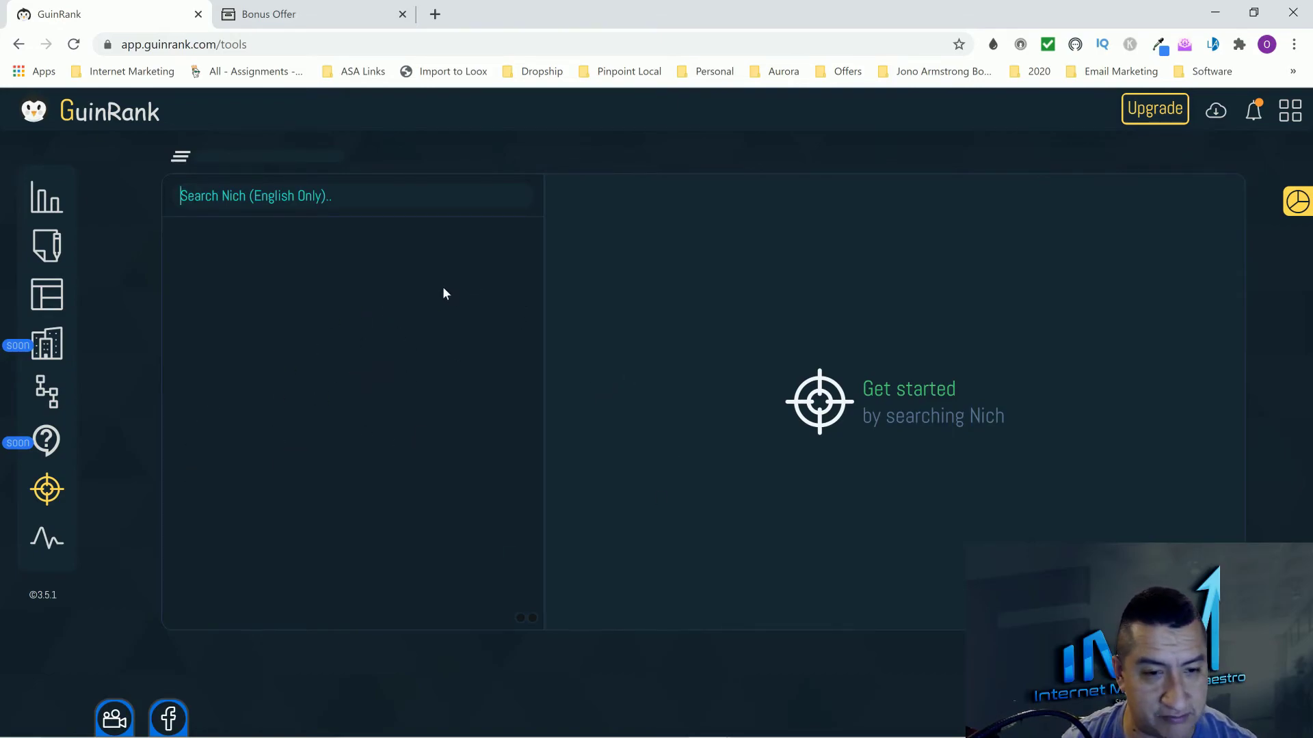
mouse_move(363, 476)
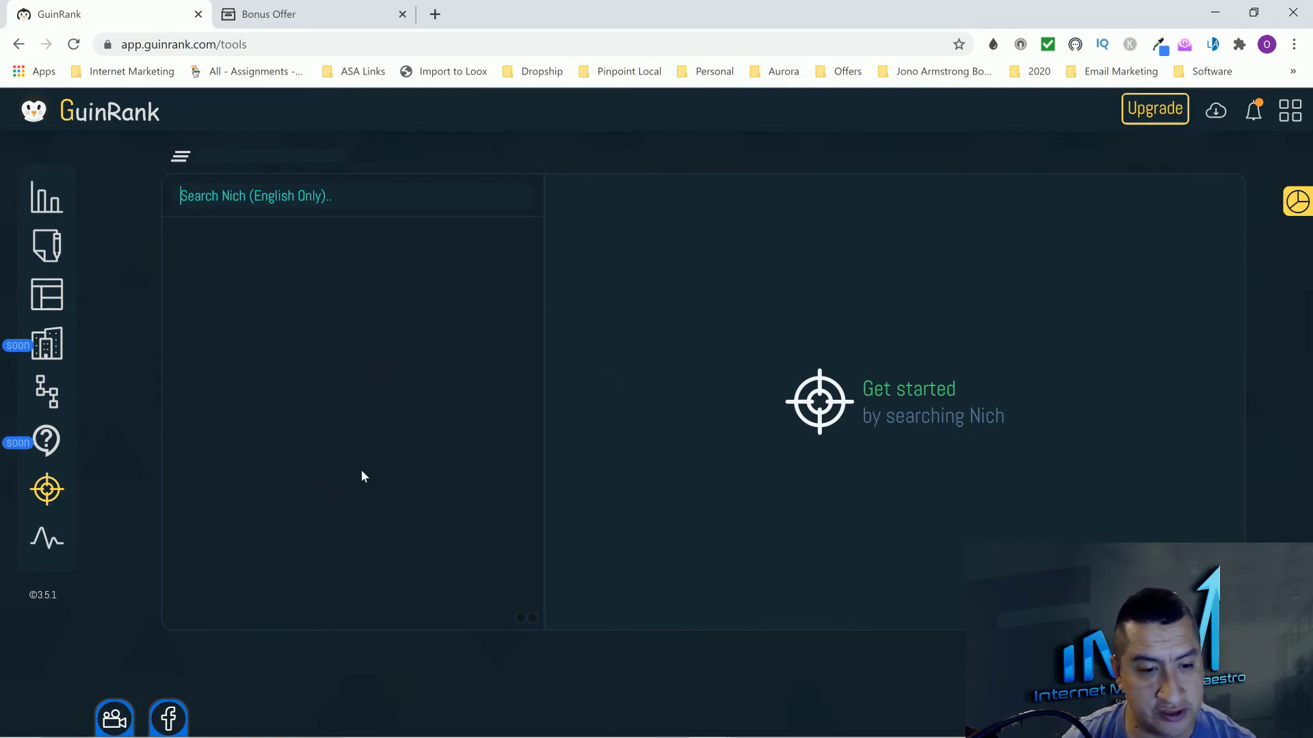
mouse_move(46, 540)
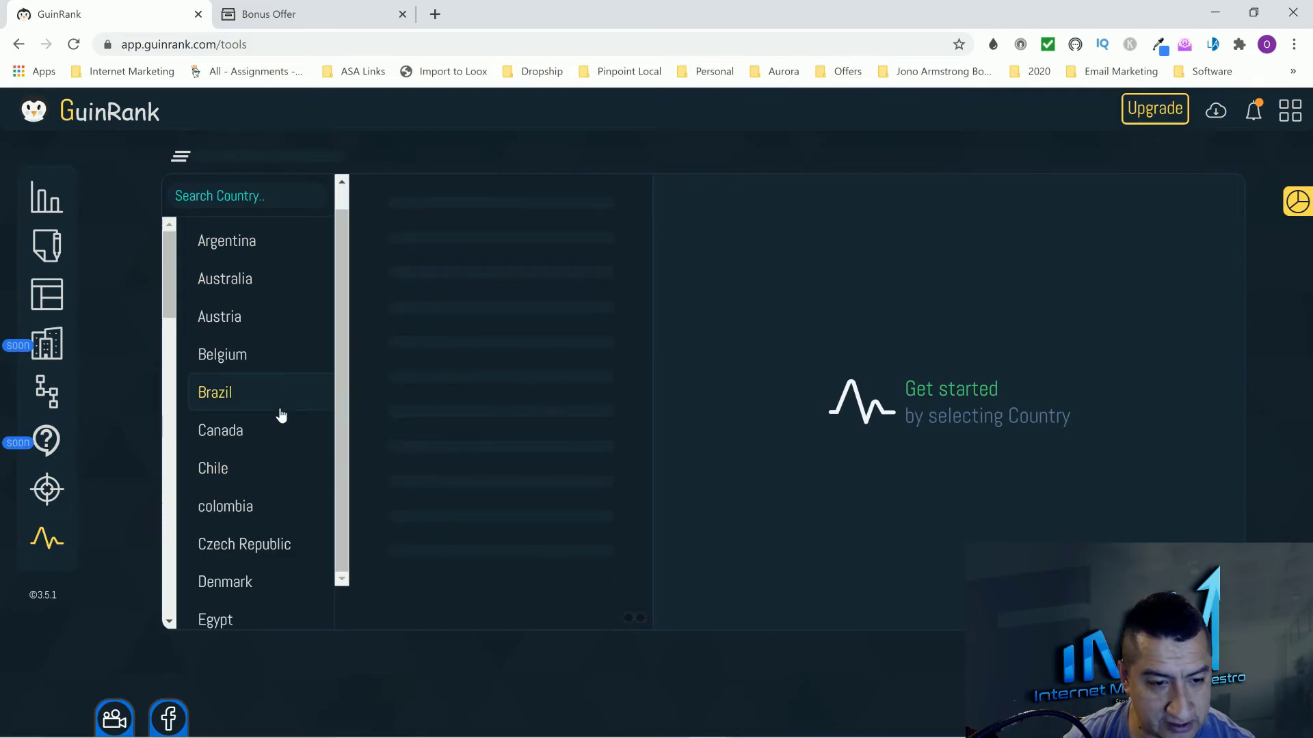
- Pick United States and scroll its fresh keywords: Packers, Dale Moss, Steve Kornacki
scroll("down", 3)
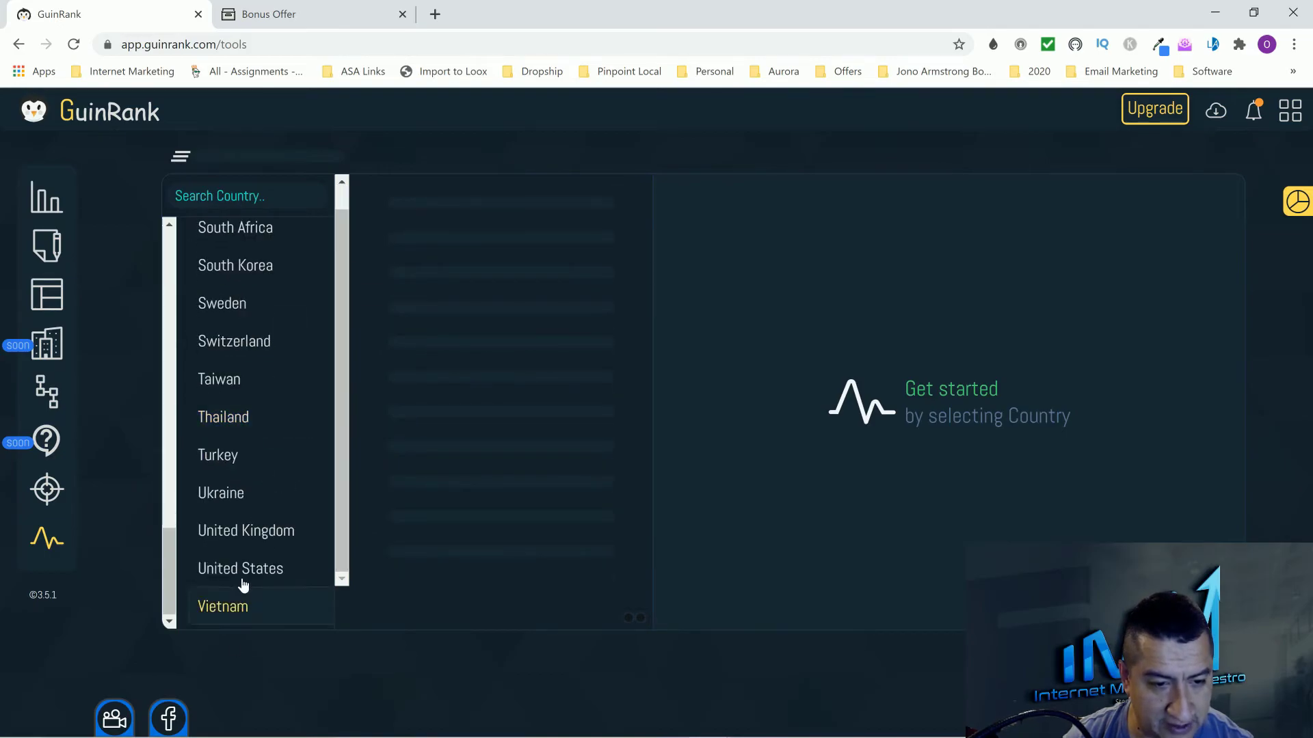
left_click(240, 567)
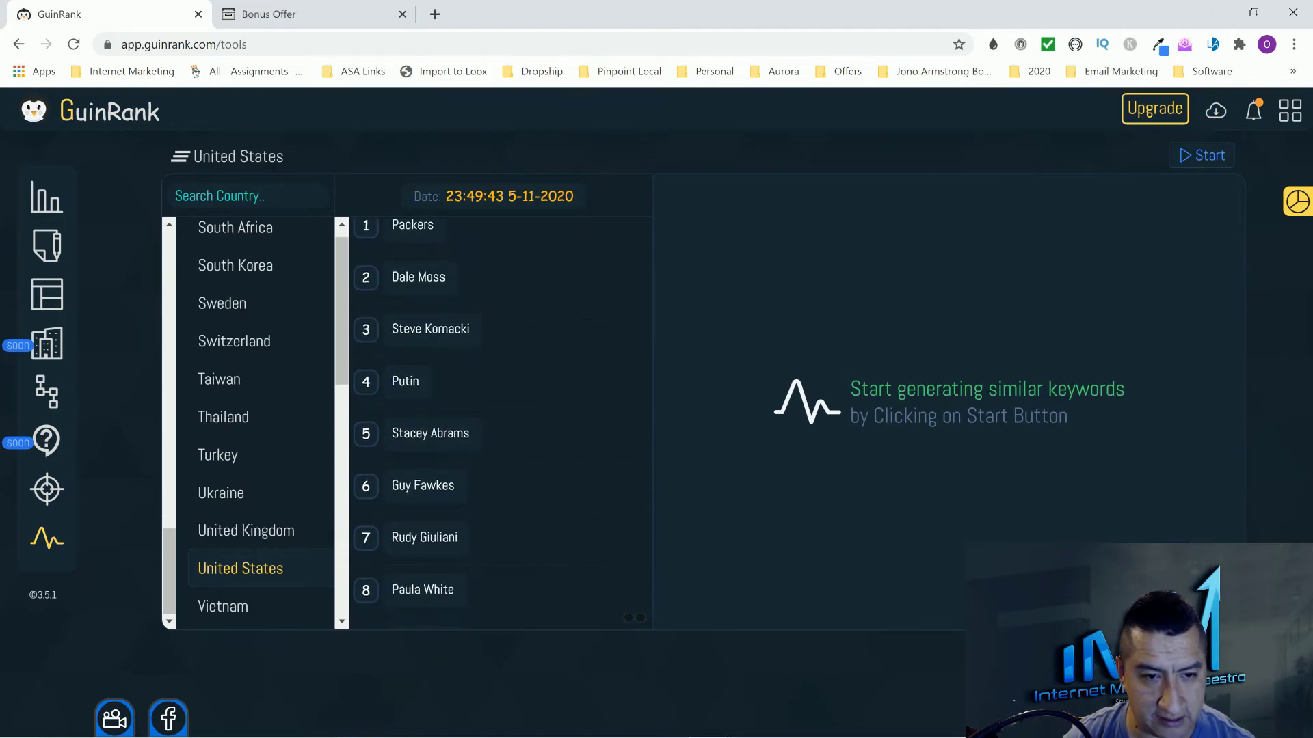
scroll("down", 3)
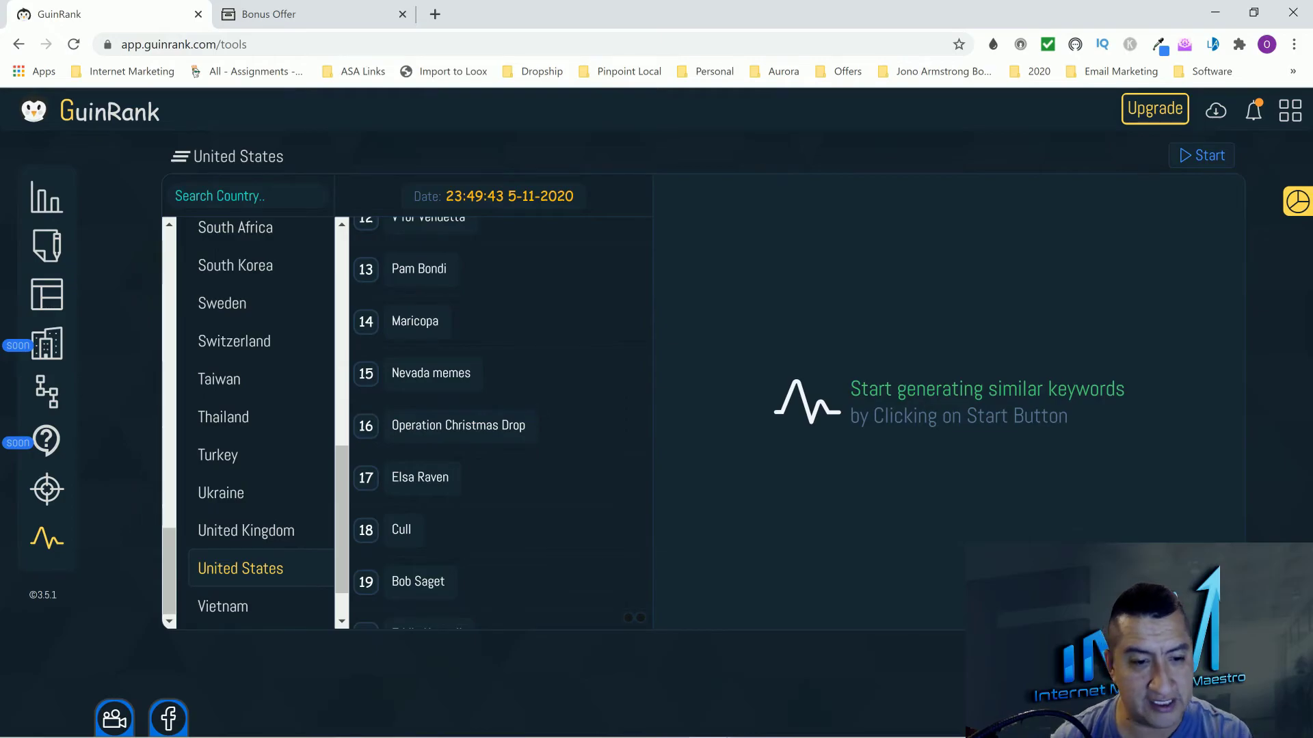
scroll("down", 3)
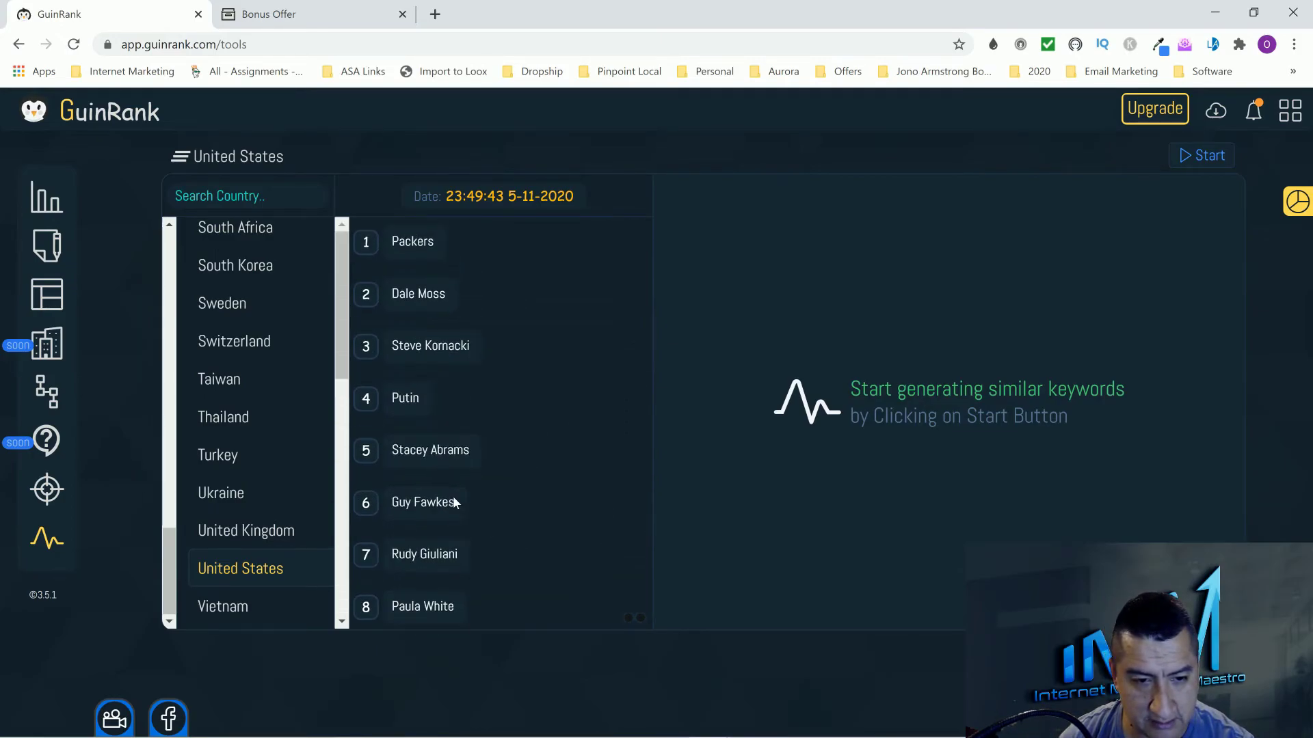
mouse_move(518, 316)
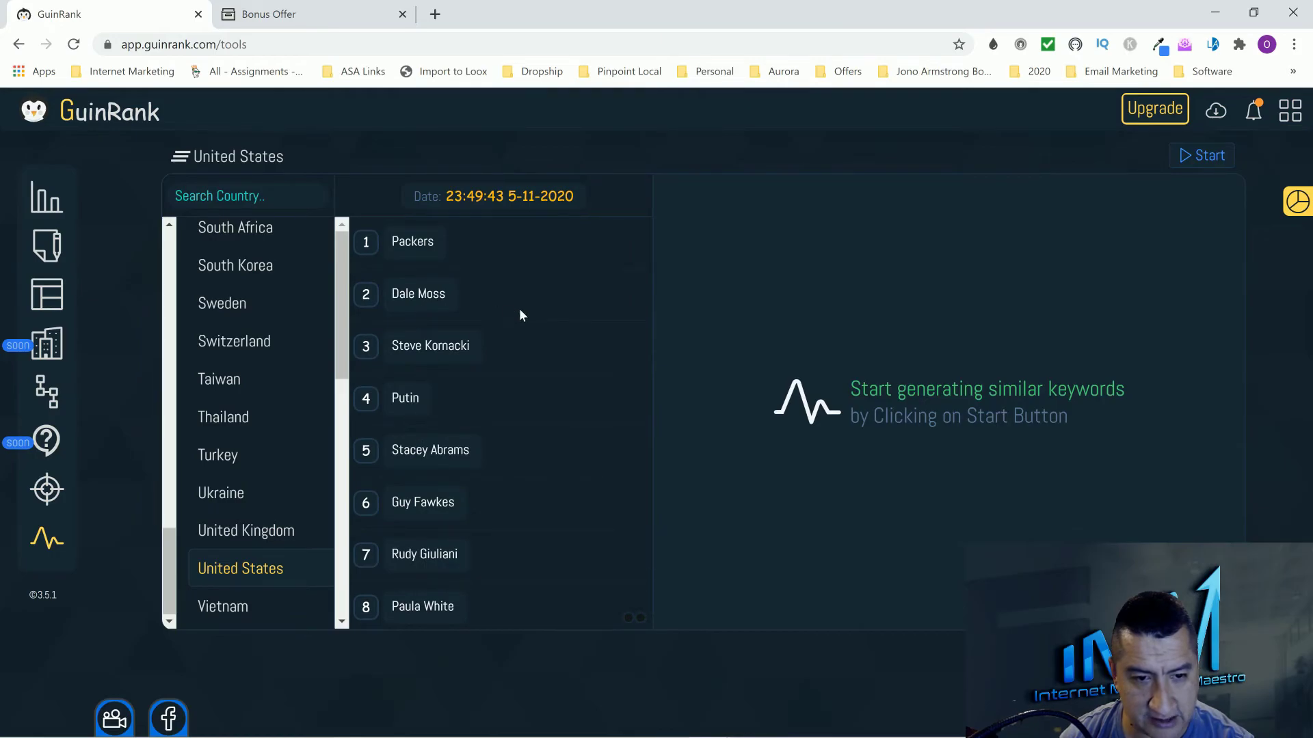
scroll("down", 3)
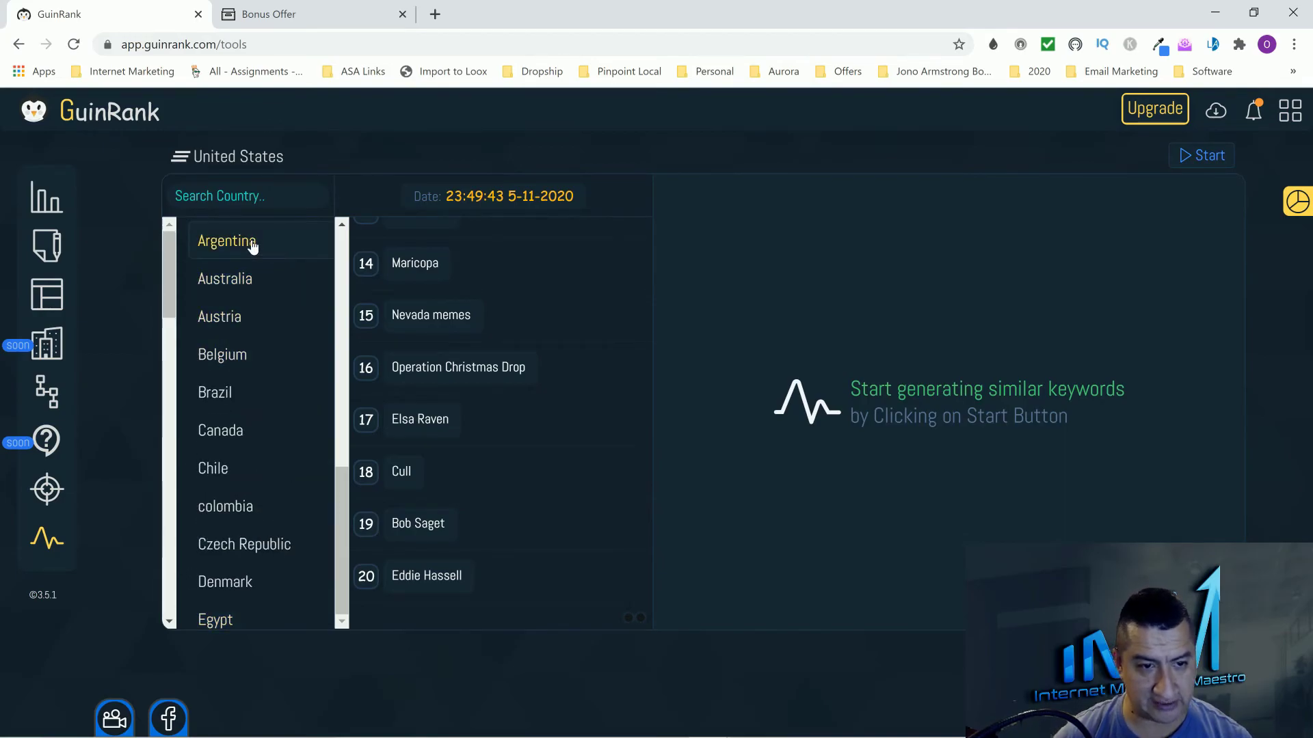
scroll("down", 3)
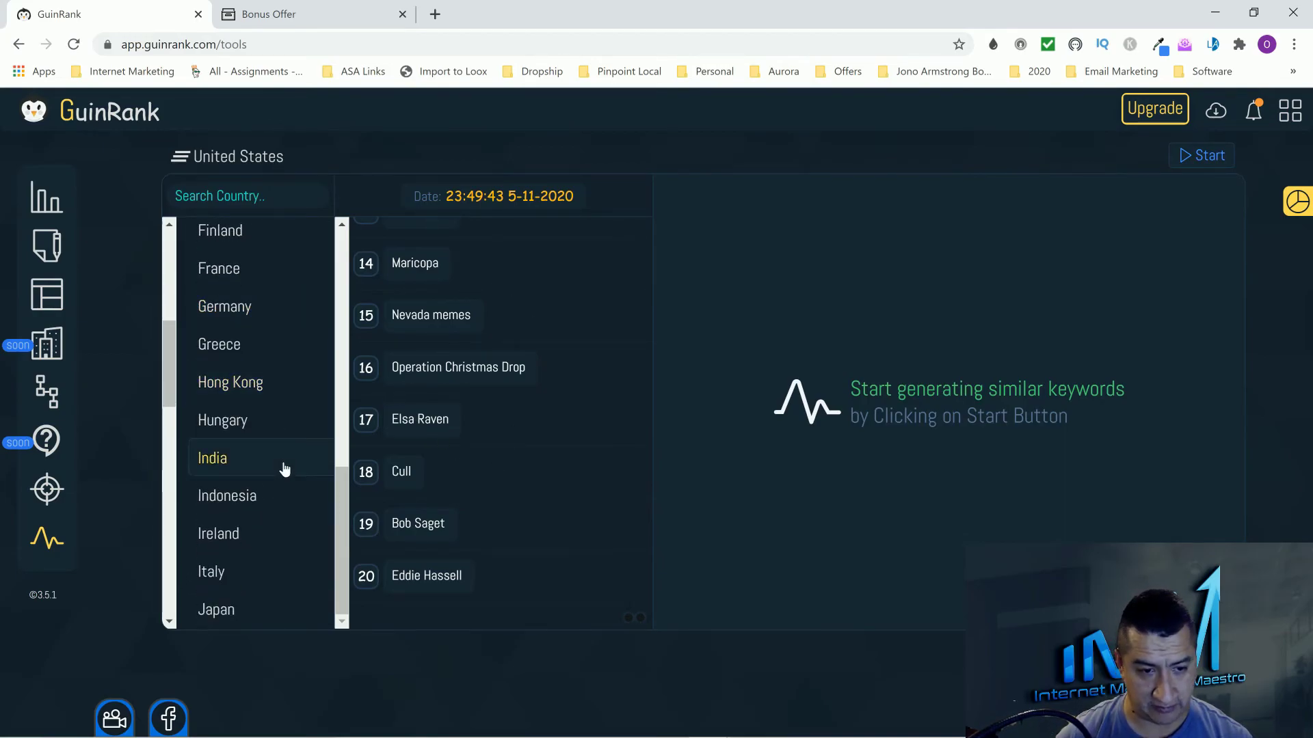
scroll("down", 3)
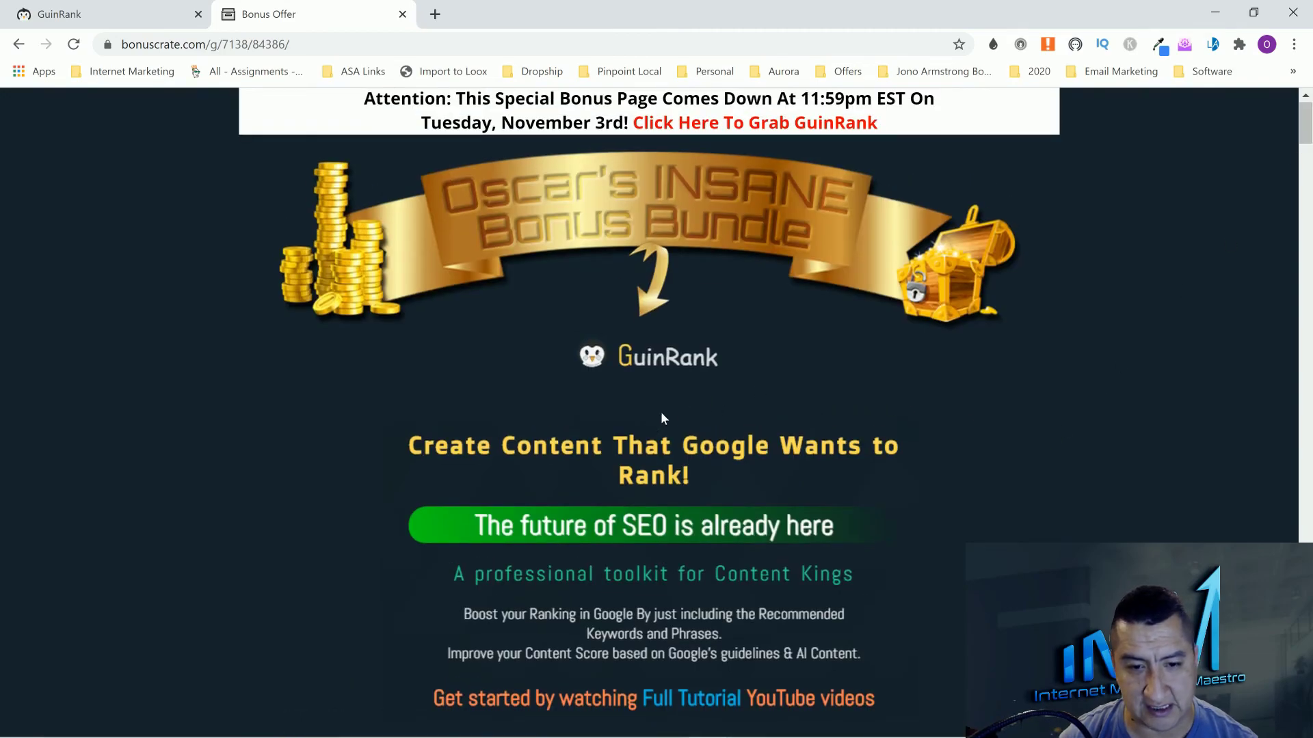
- Scroll the Bonus Offer page past the countdown, features and prices to the intro video
scroll("down", 3)
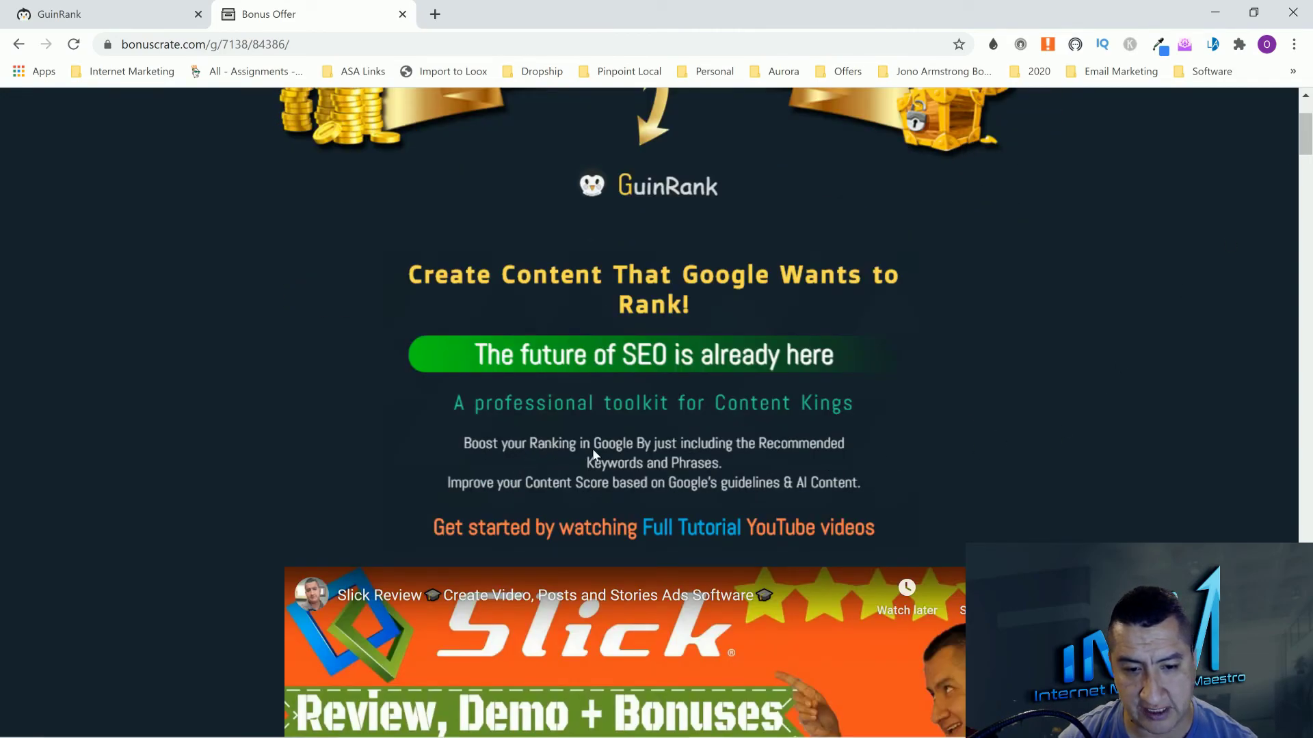
mouse_move(699, 480)
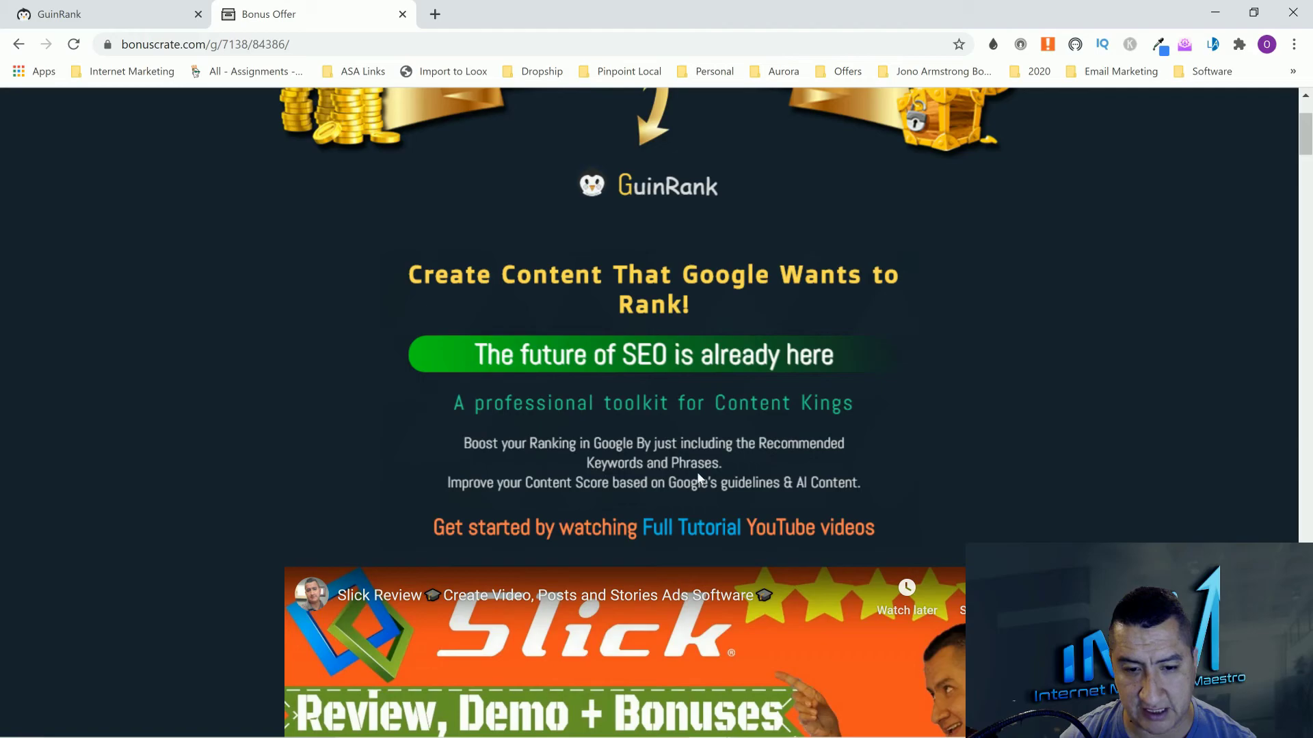
mouse_move(840, 500)
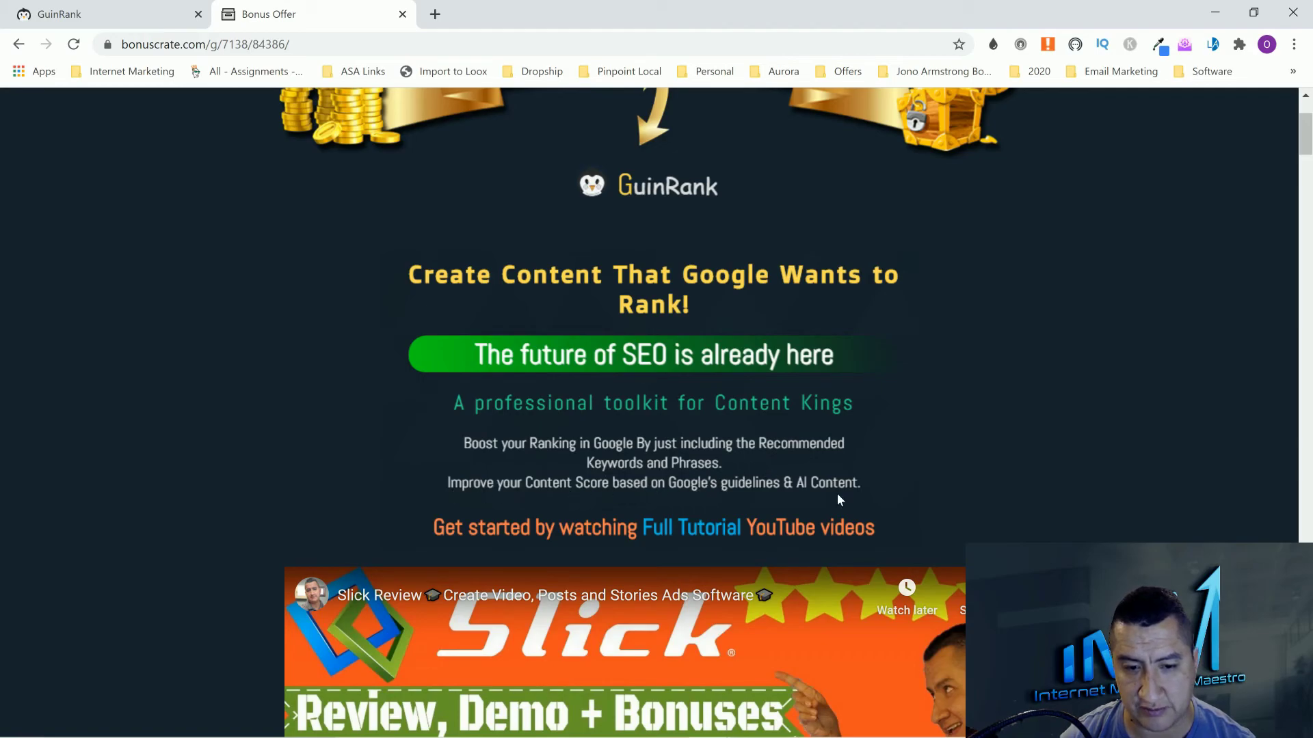
mouse_move(957, 480)
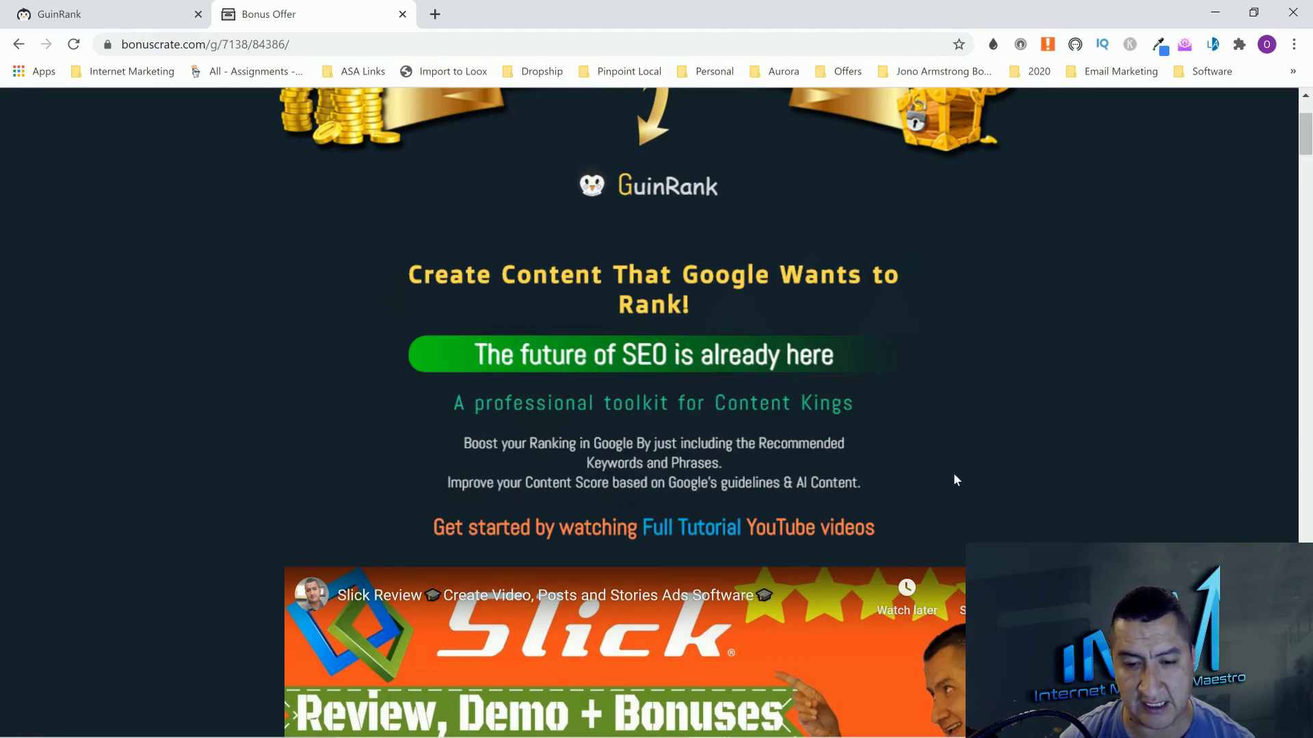
scroll("down", 3)
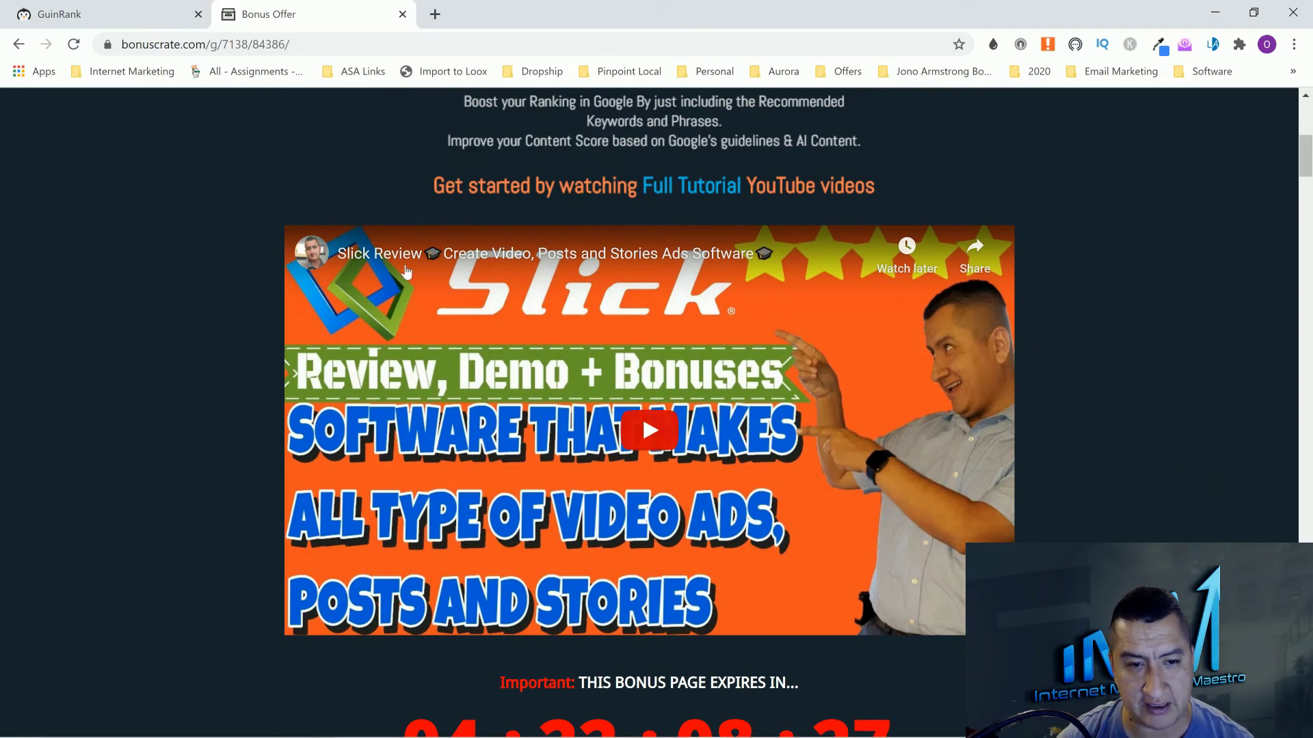
scroll("down", 3)
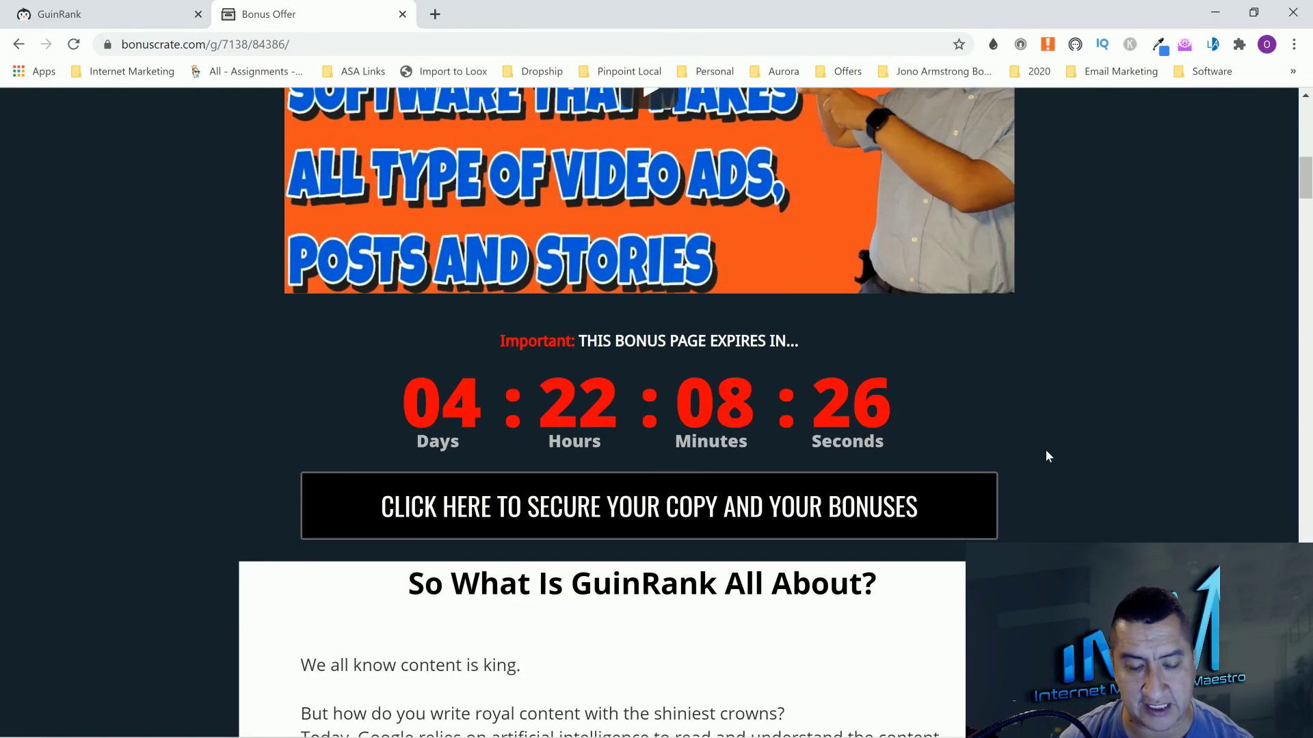
scroll("down", 3)
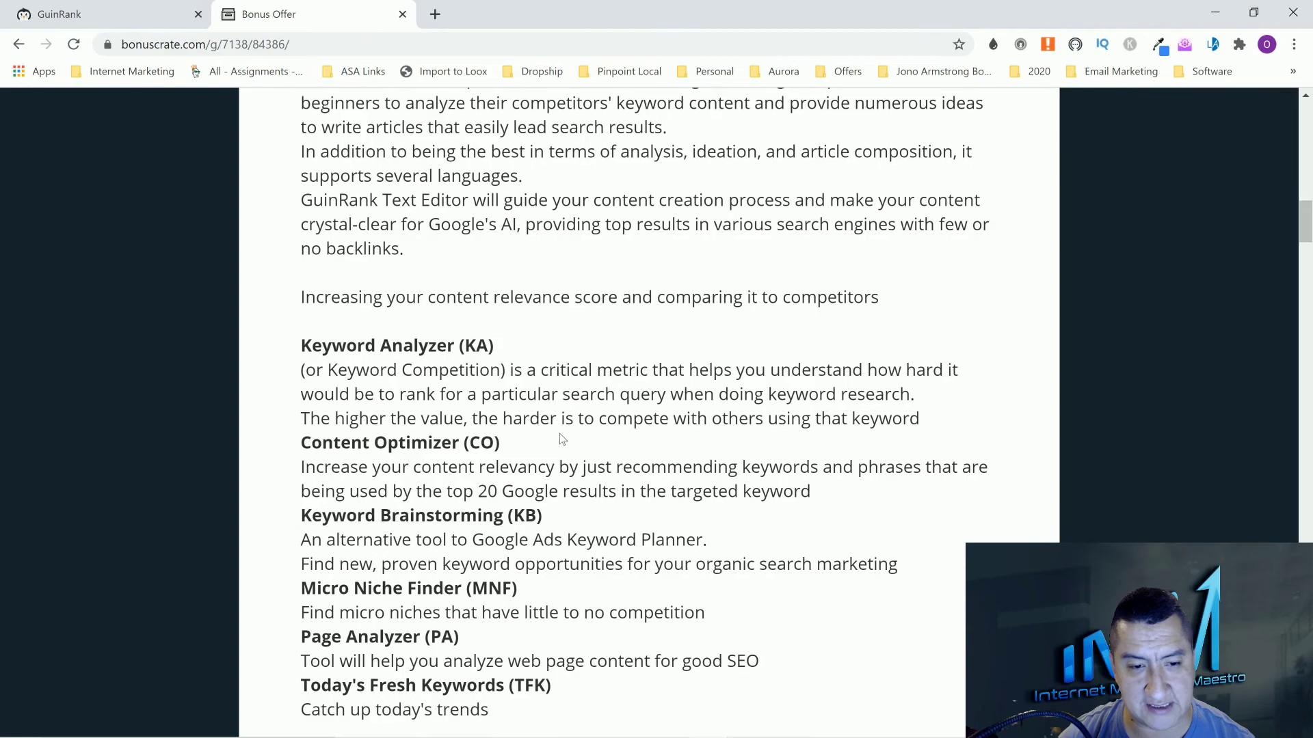
scroll("down", 3)
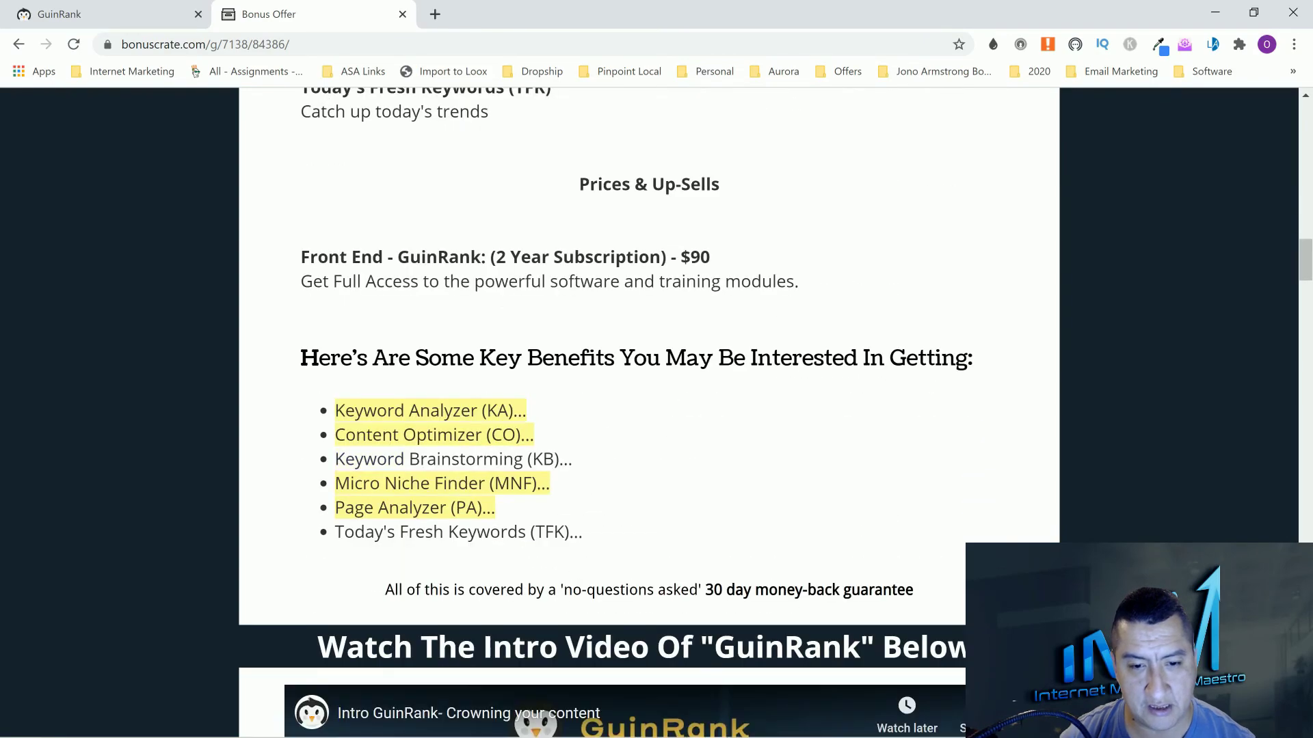
mouse_move(720, 260)
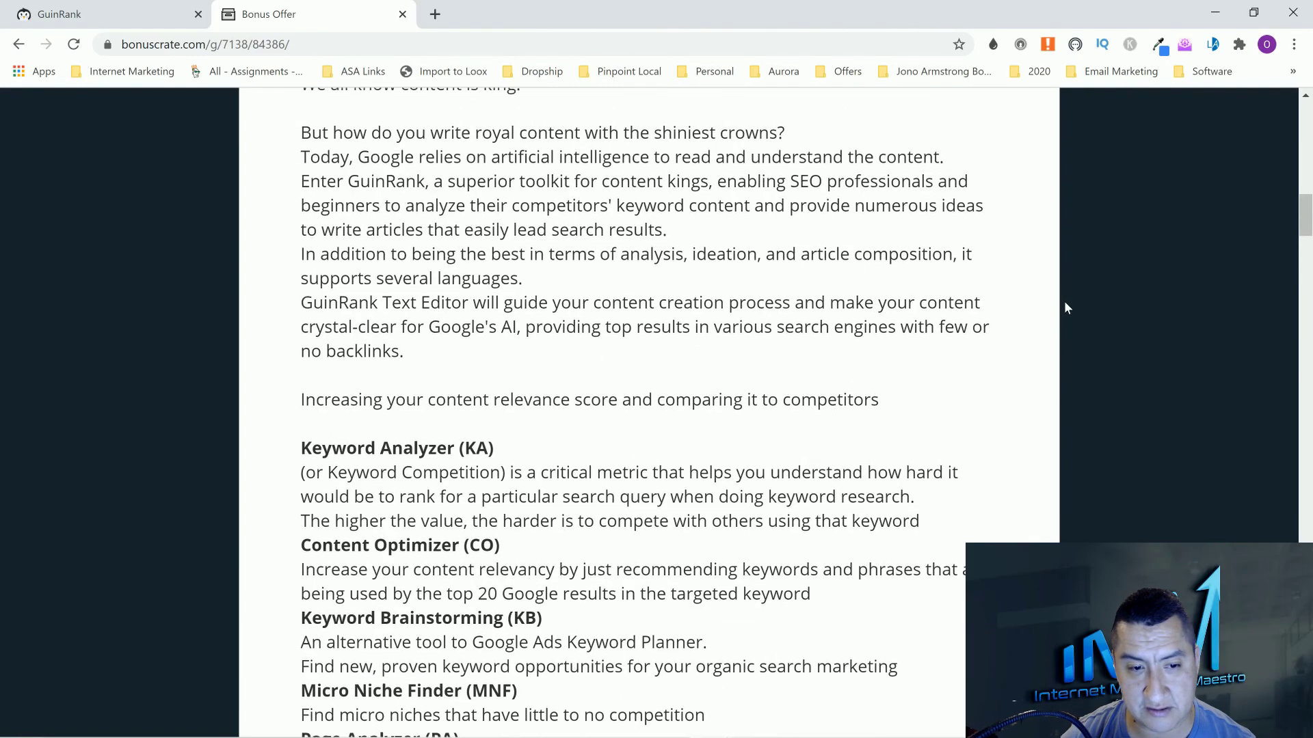
scroll("down", 3)
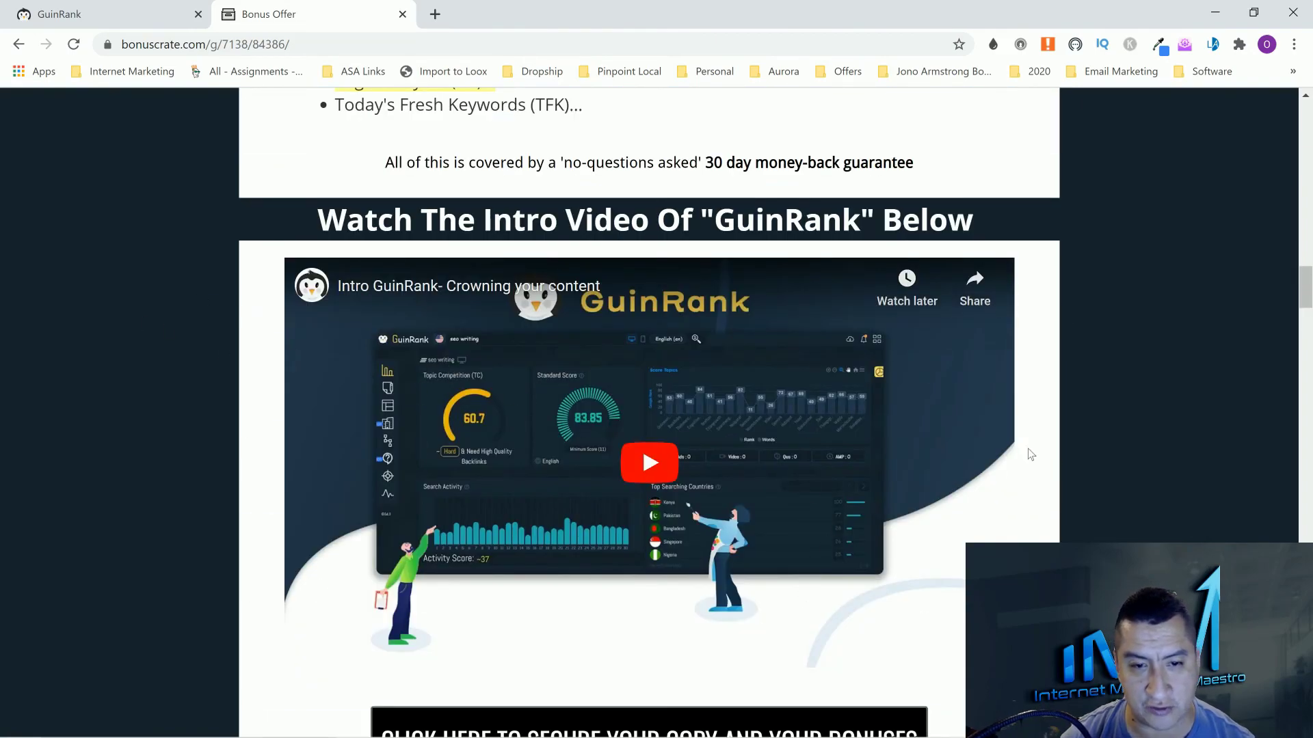
- Scroll through Bonus #1 to #4 down to the All Vendor Bonuses image
scroll("down", 3)
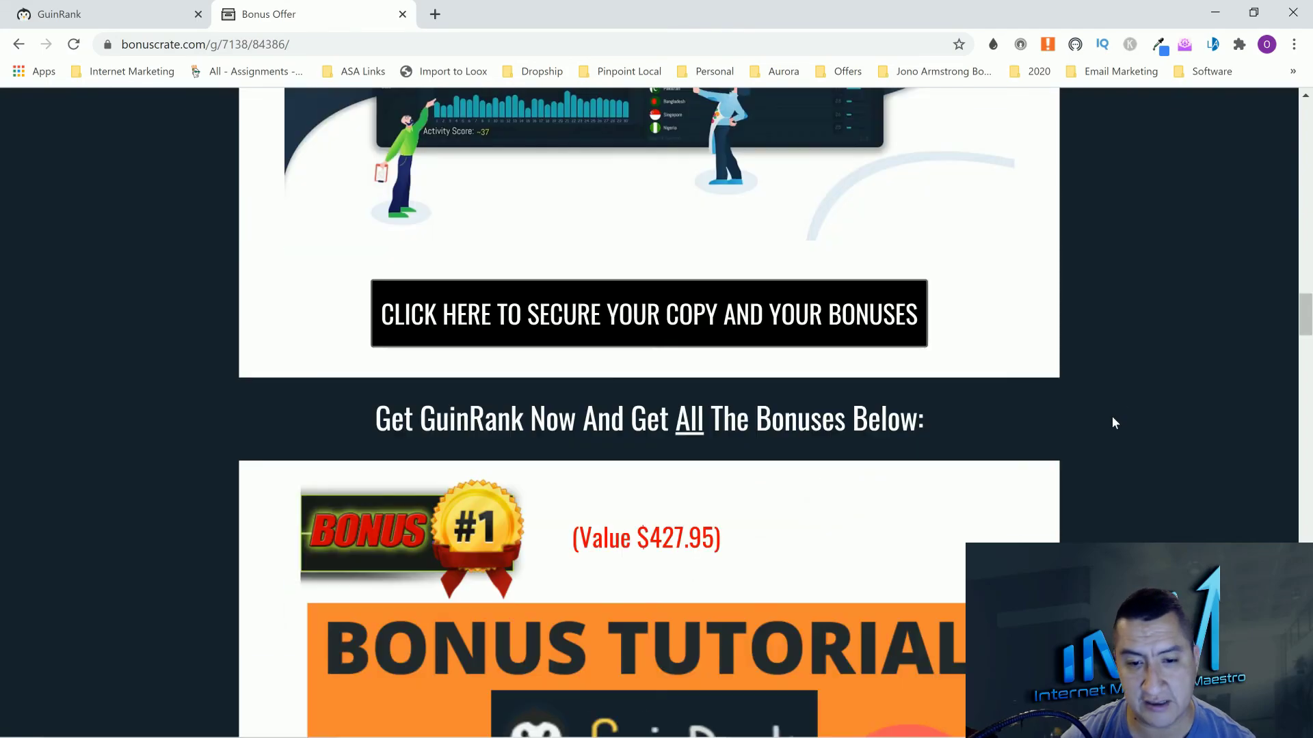
scroll("down", 3)
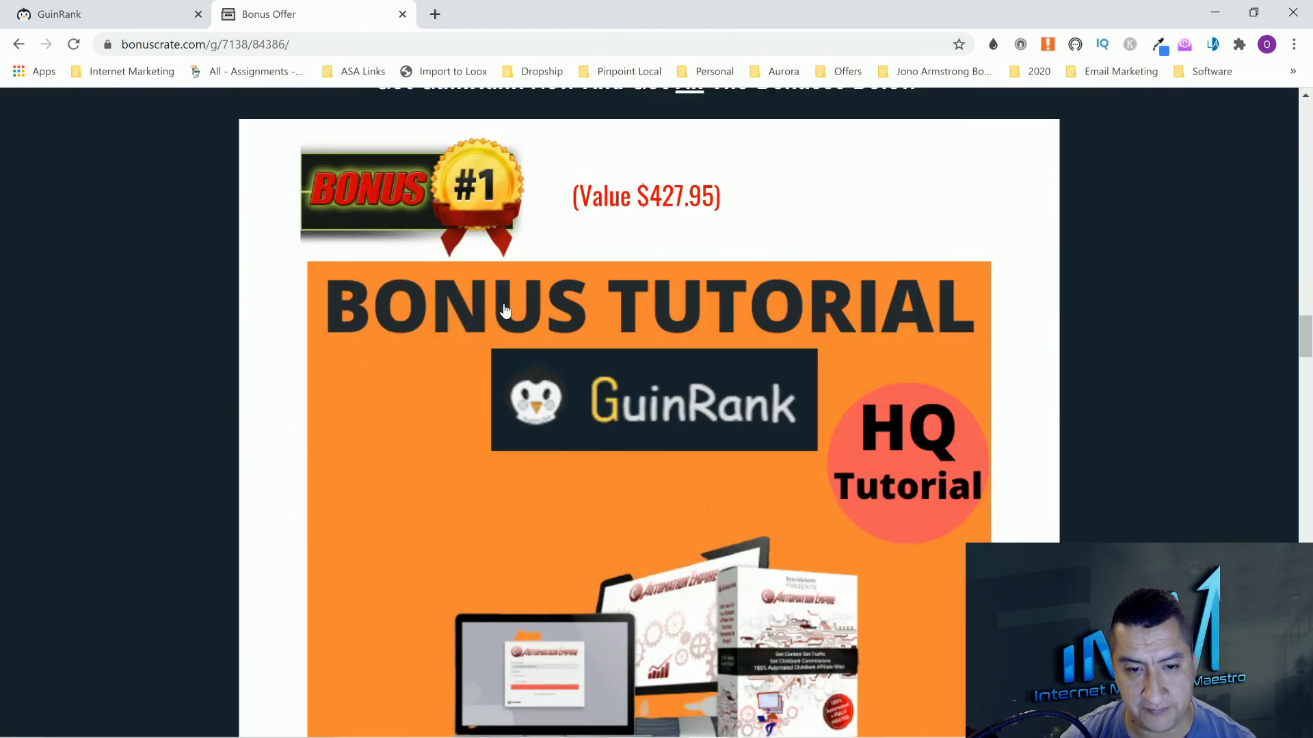
scroll("down", 3)
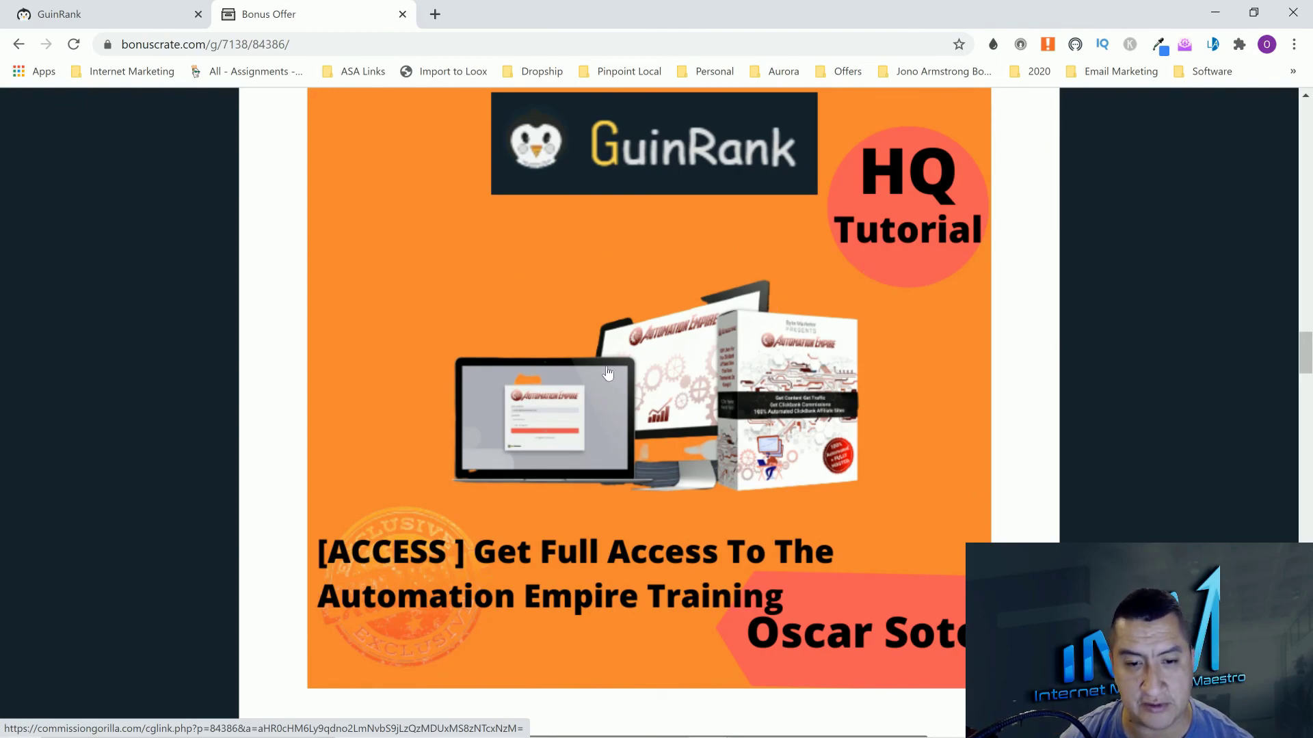
scroll("down", 3)
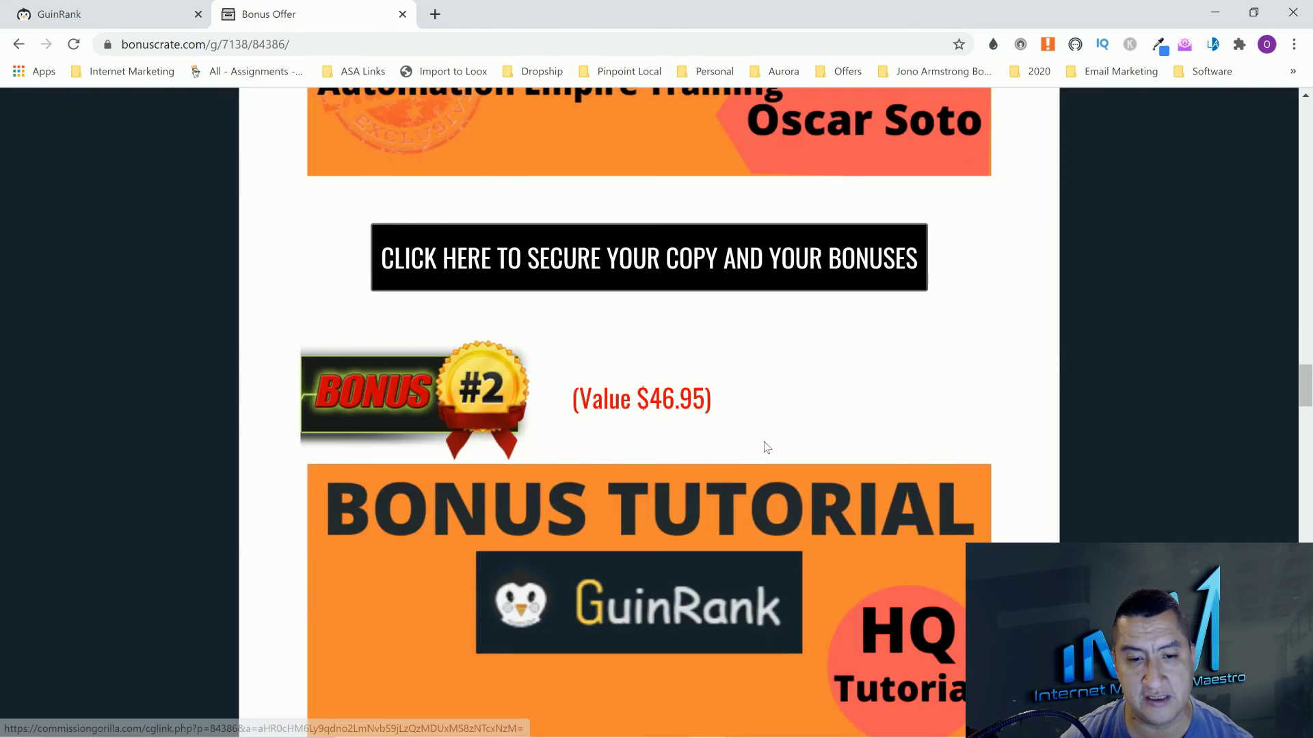
scroll("down", 3)
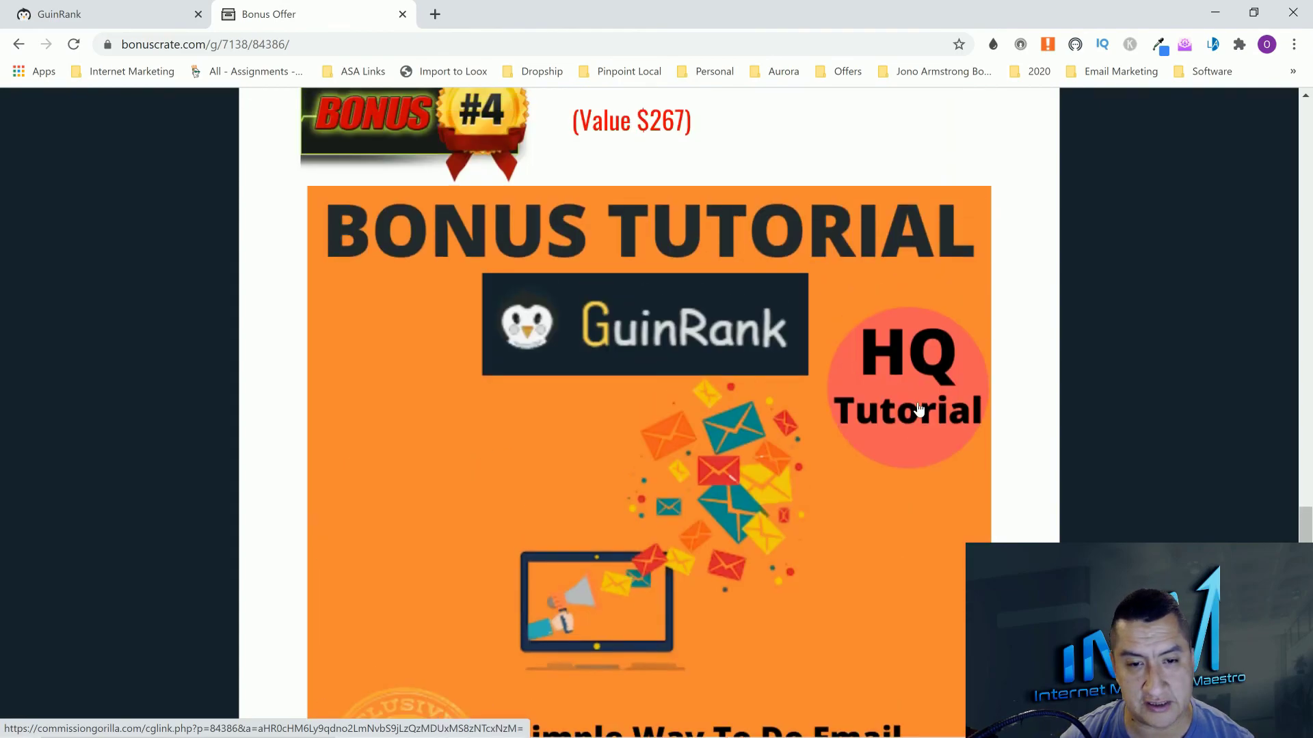
scroll("down", 3)
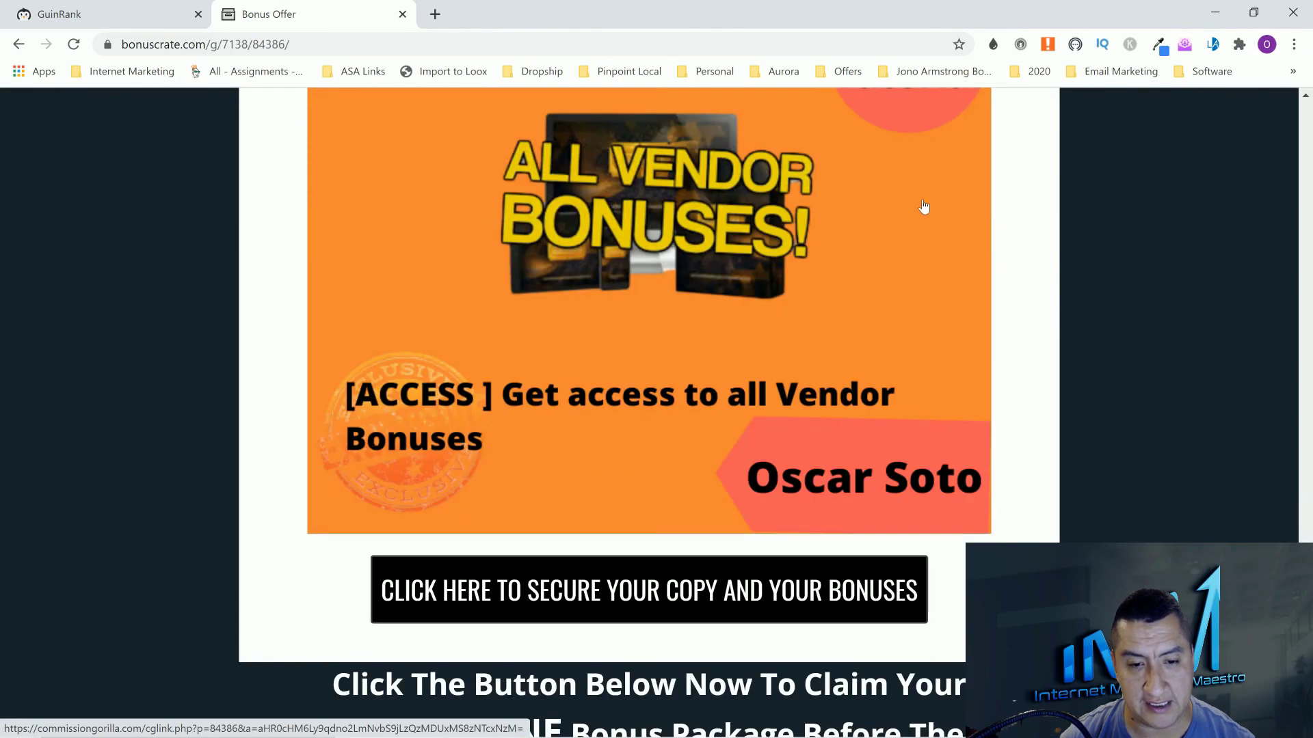
scroll("down", 3)
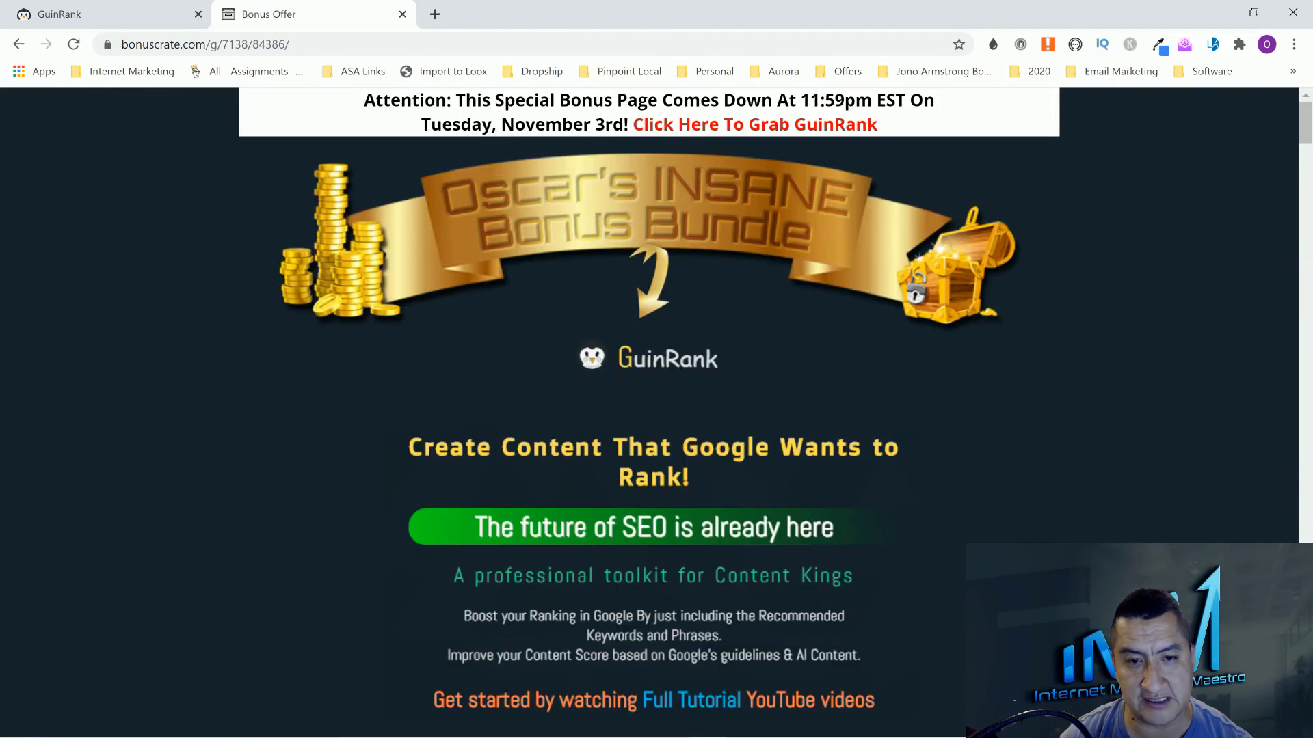
- Return to the top of the bonus page with the Insane Bonus Bundle banner
scroll("down", 3)
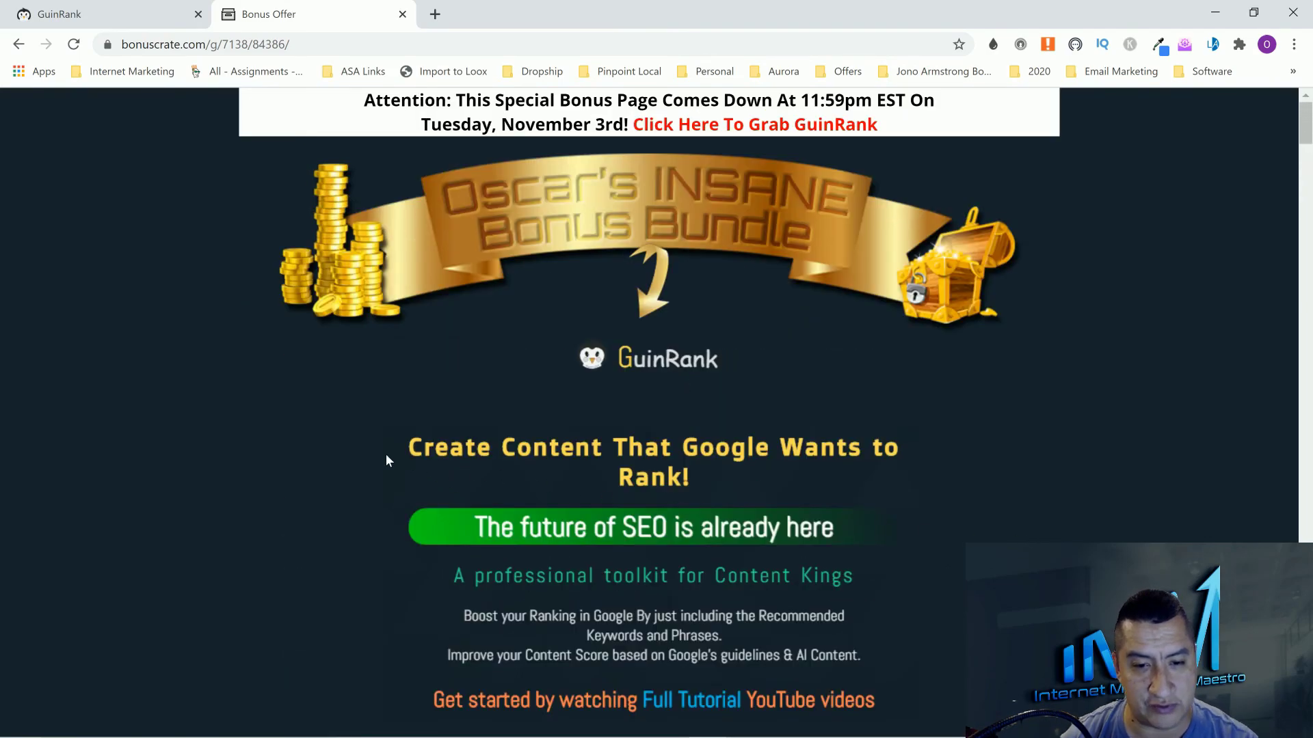
mouse_move(247, 414)
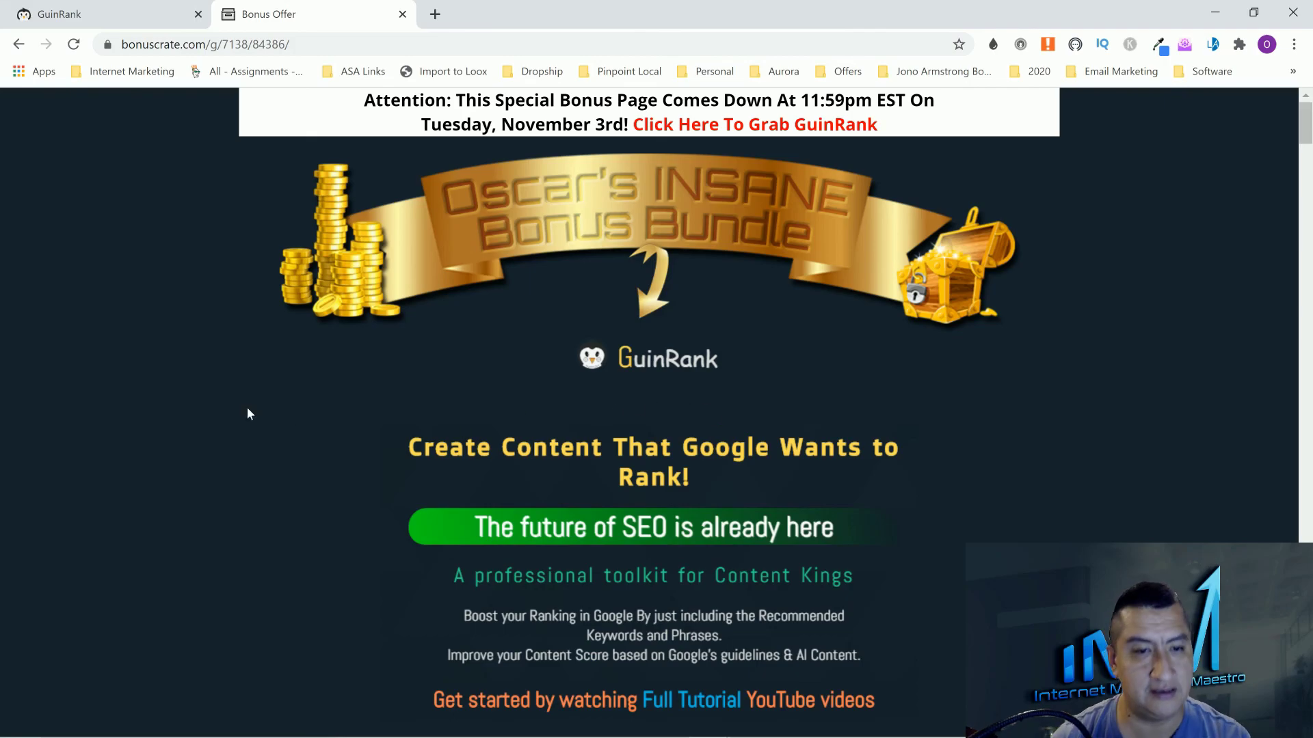
mouse_move(264, 591)
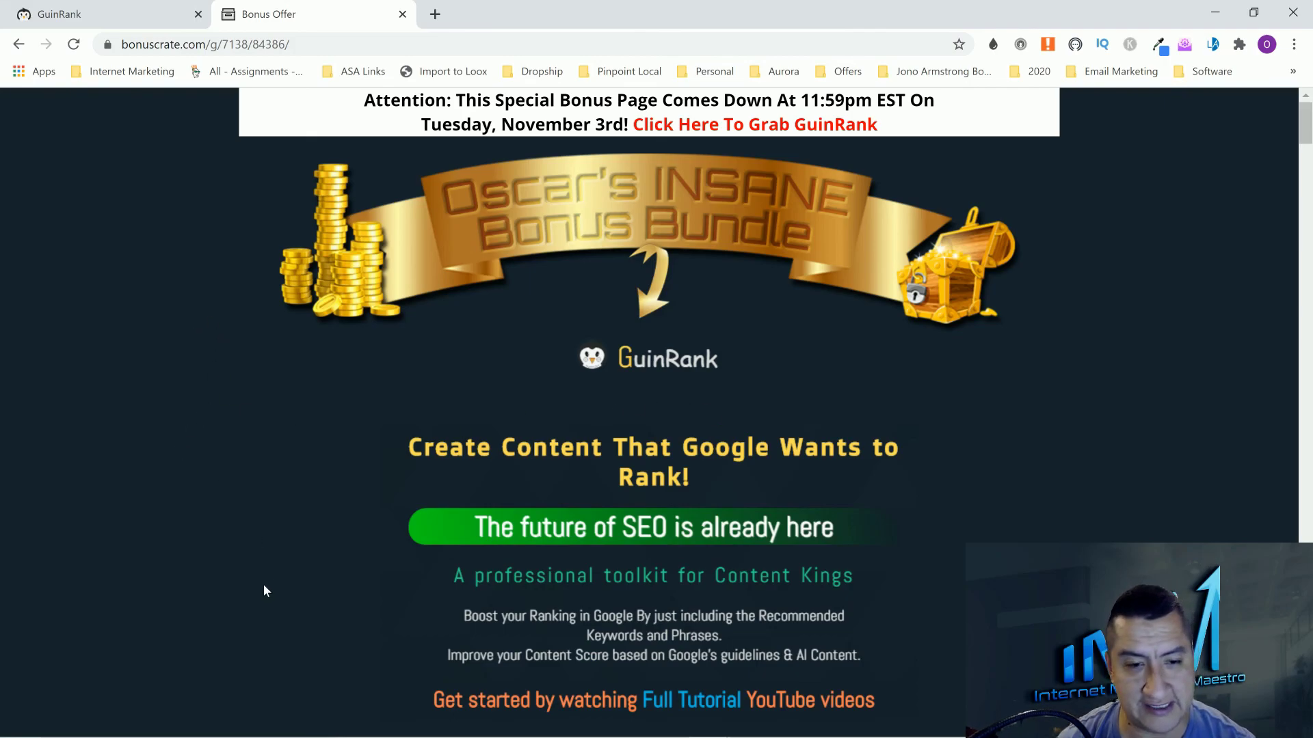